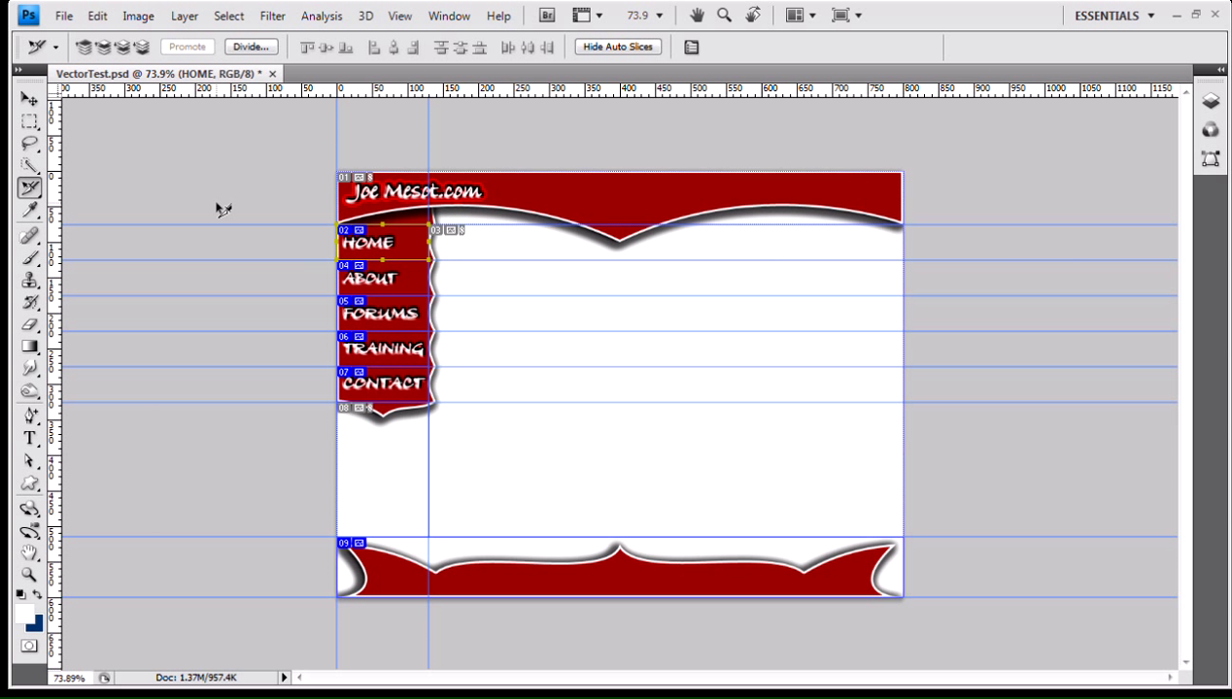
mouse_move(319, 439)
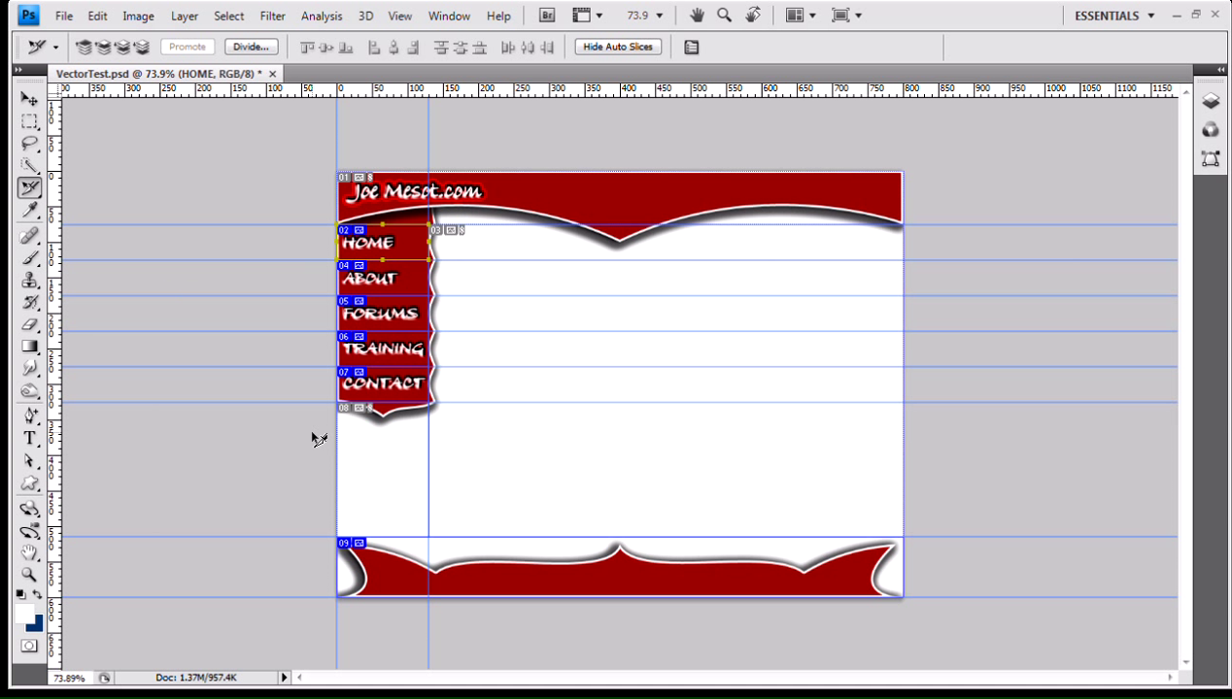
mouse_move(443, 256)
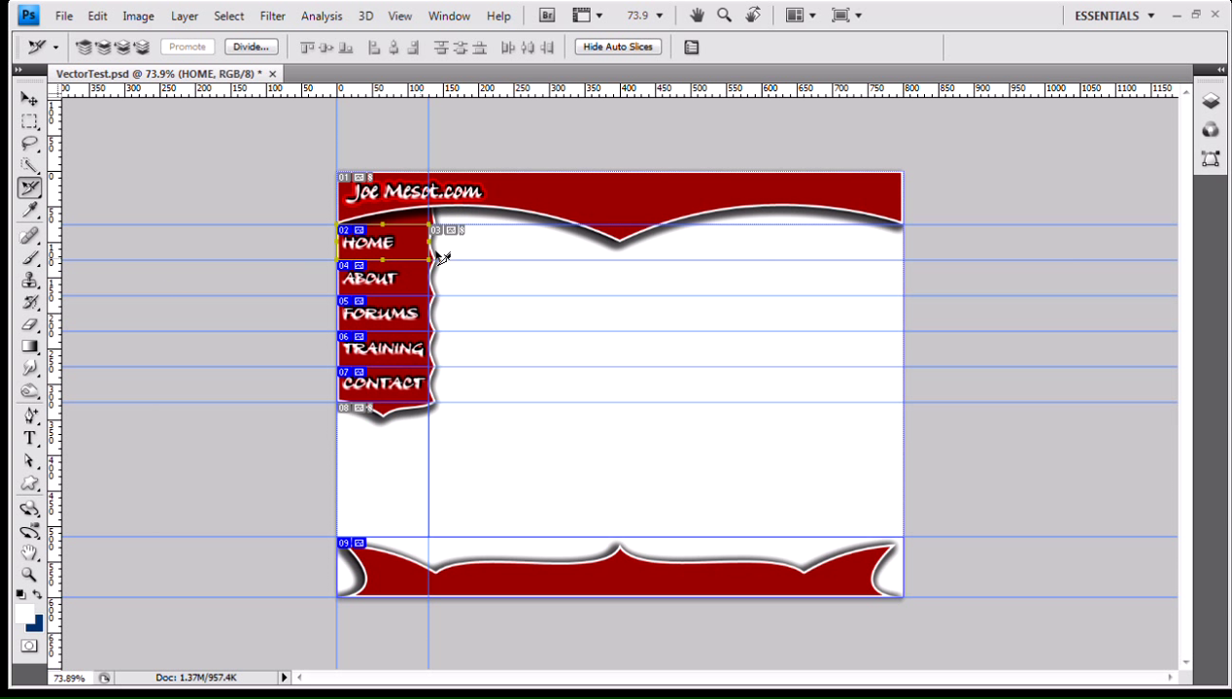
mouse_move(534, 428)
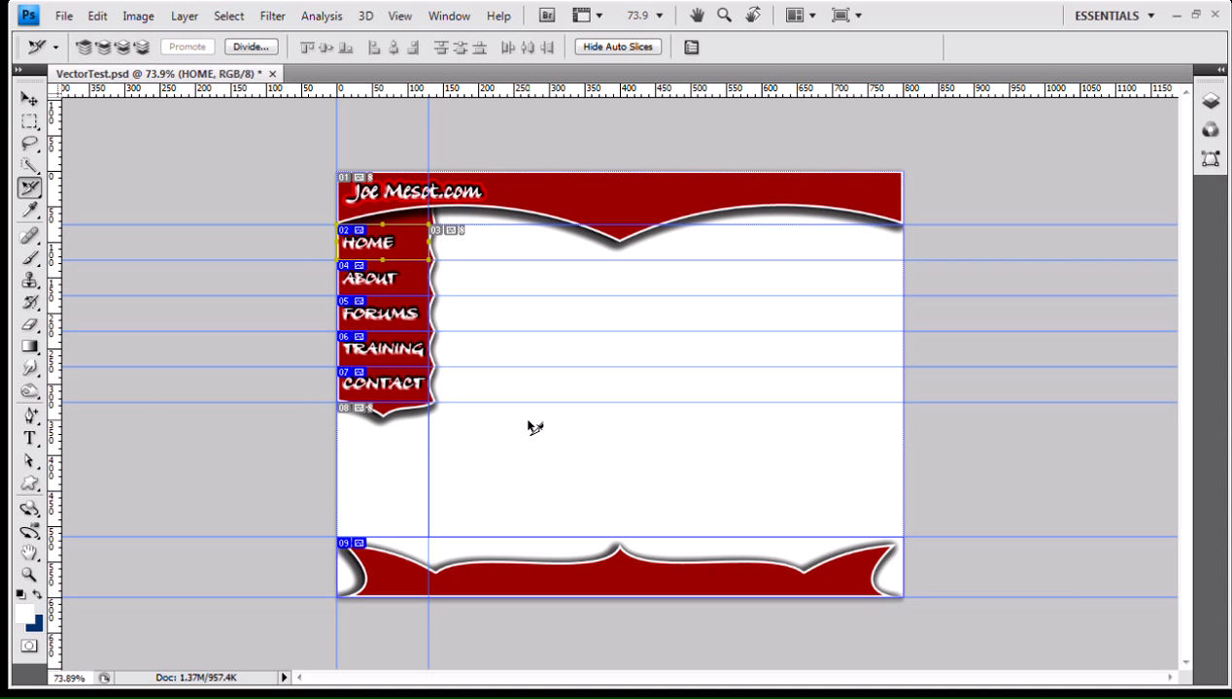
mouse_move(521, 295)
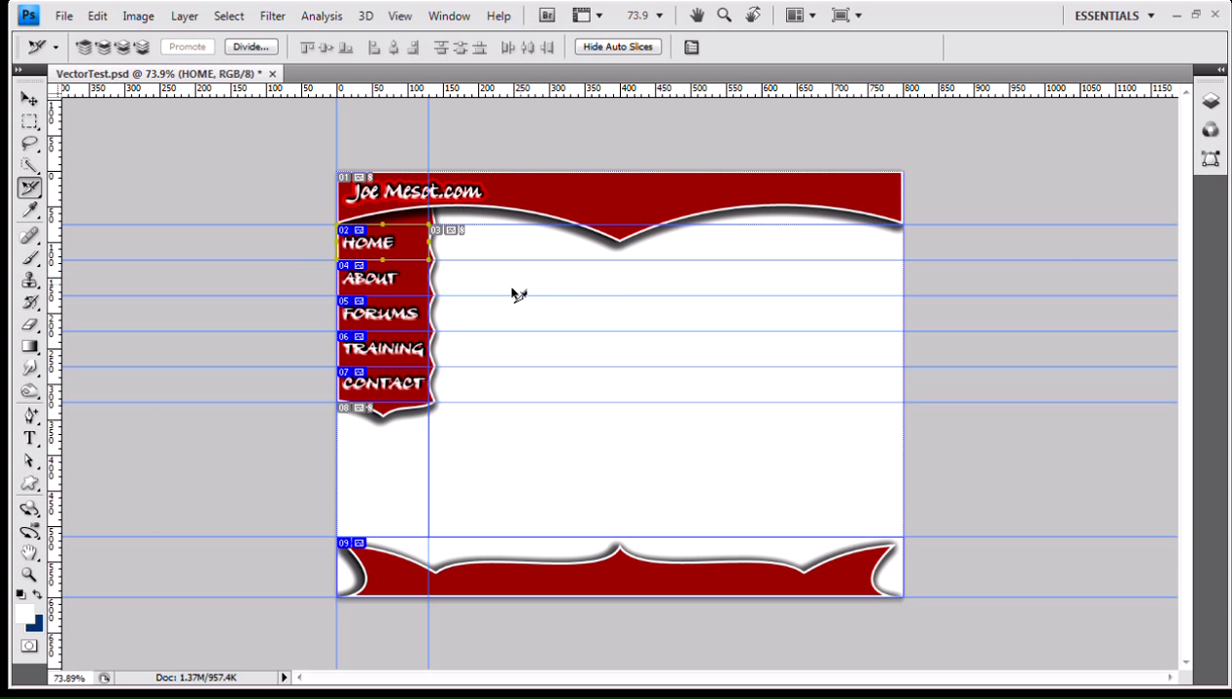
mouse_move(521, 483)
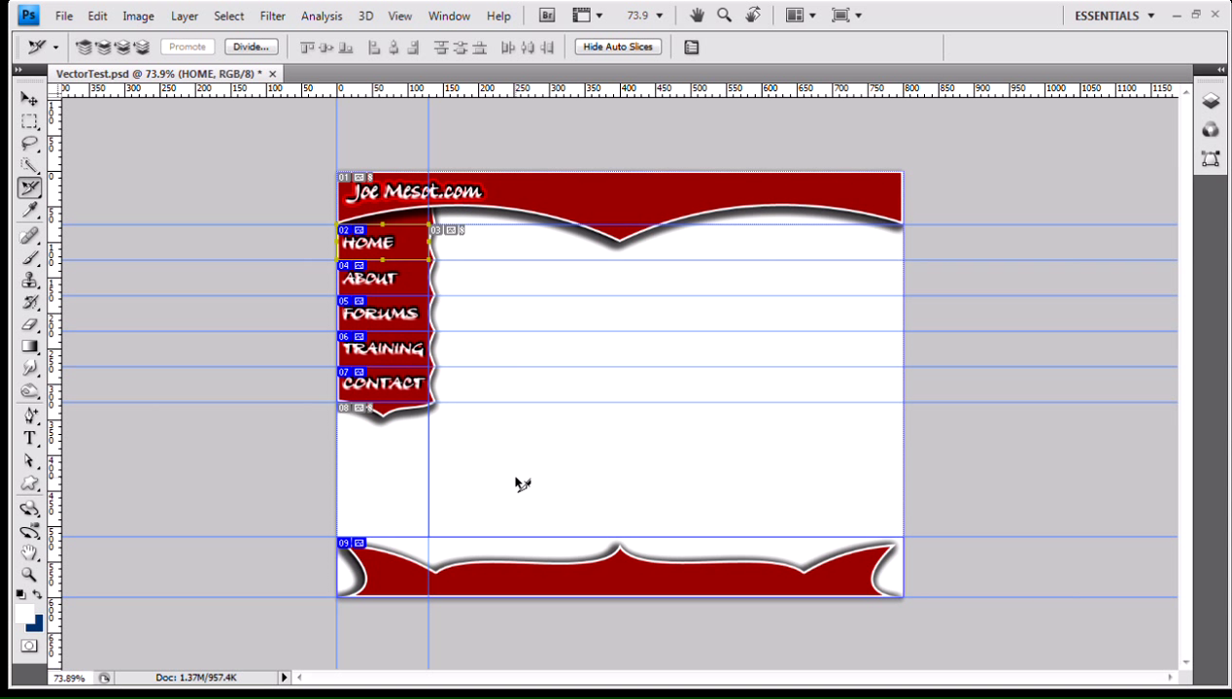
mouse_move(474, 431)
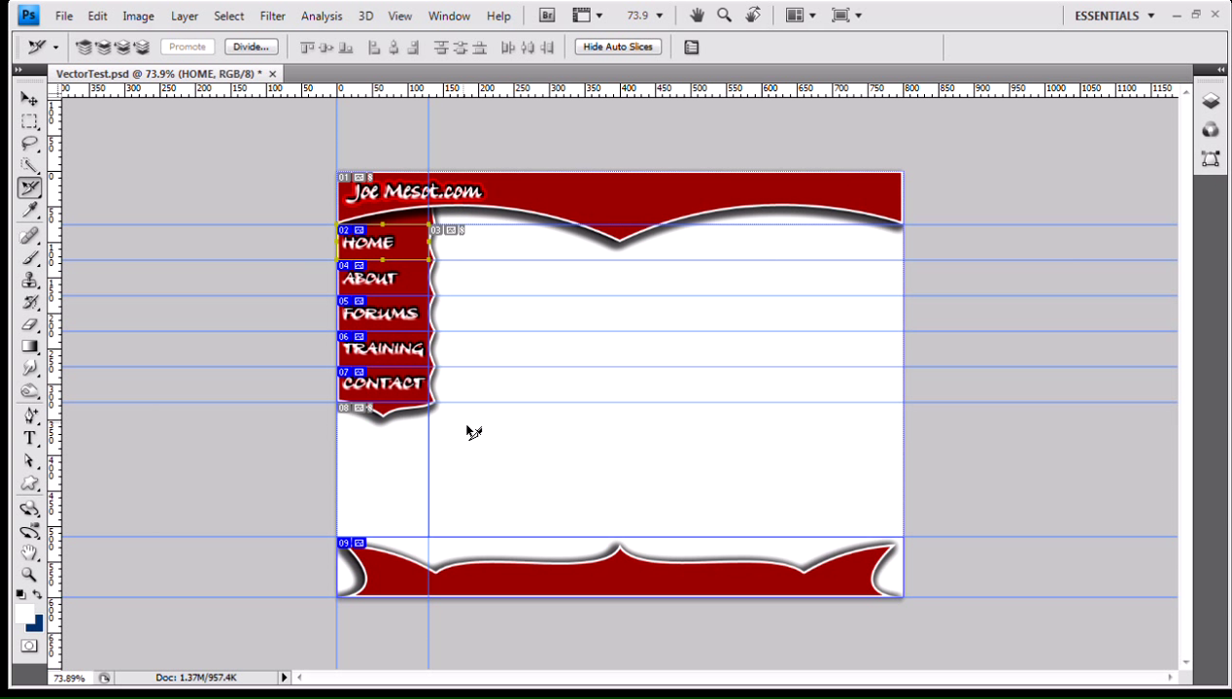
mouse_move(428, 237)
type("about")
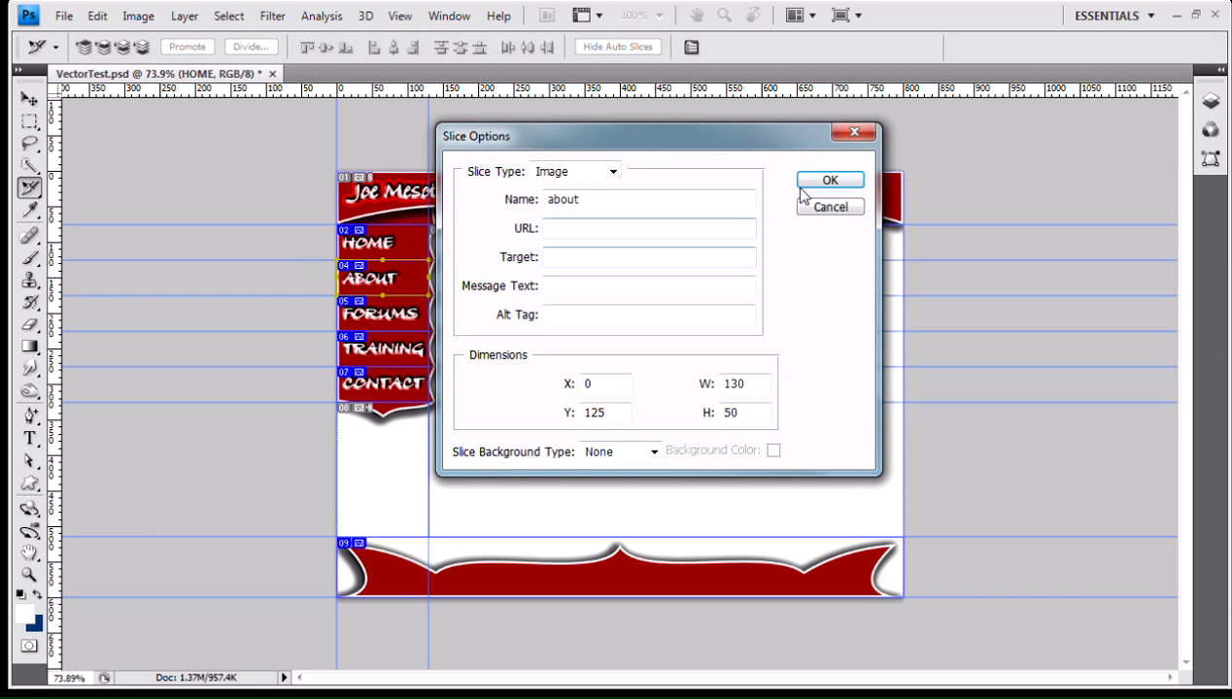
Start Save for Web & Devices, review the 4-Up preview of the sliced layout, and begin saving.
left_click(827, 179)
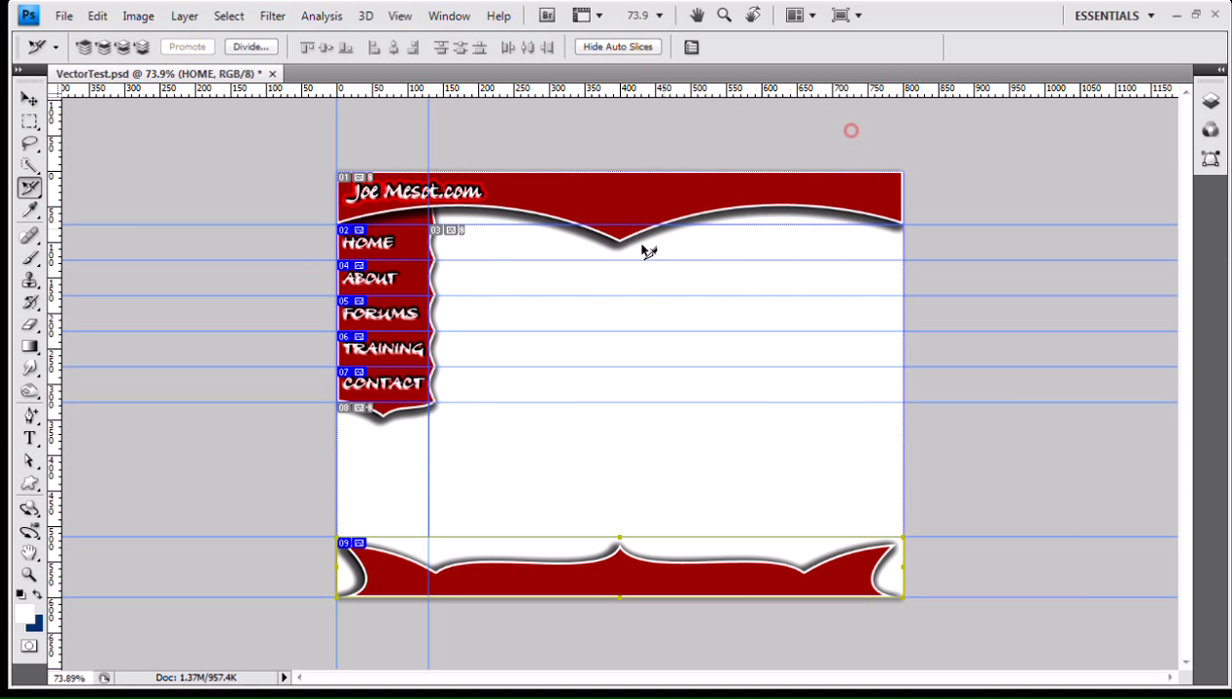
mouse_move(645, 334)
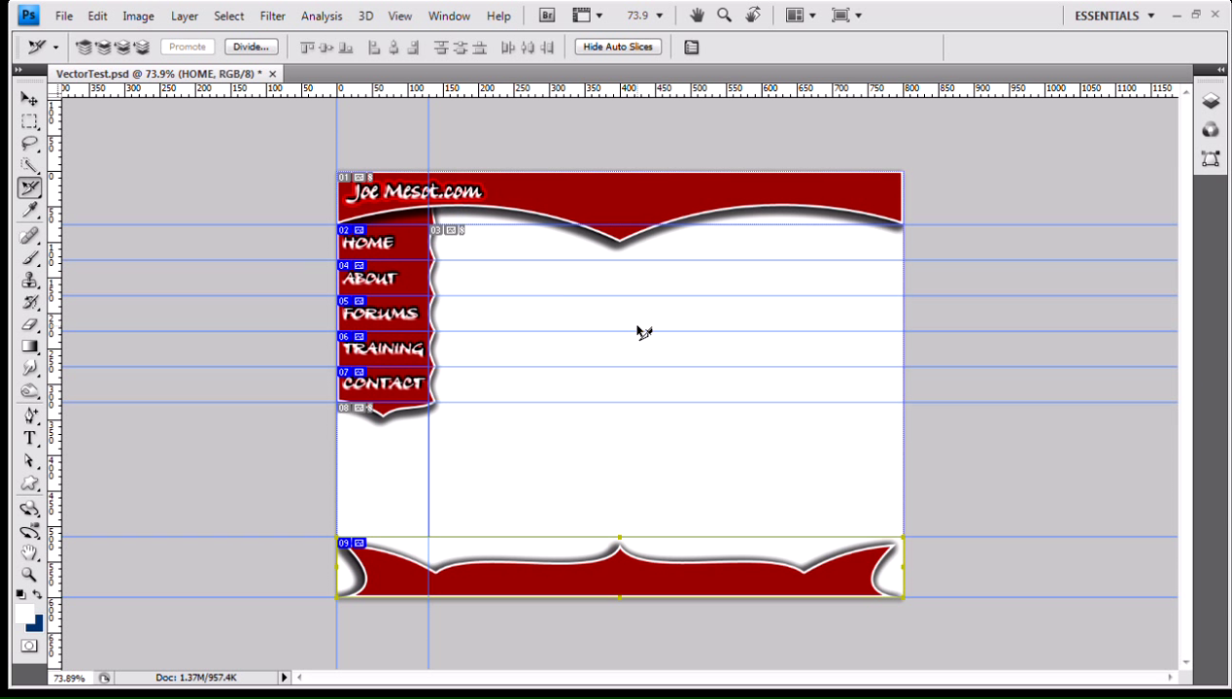
mouse_move(625, 322)
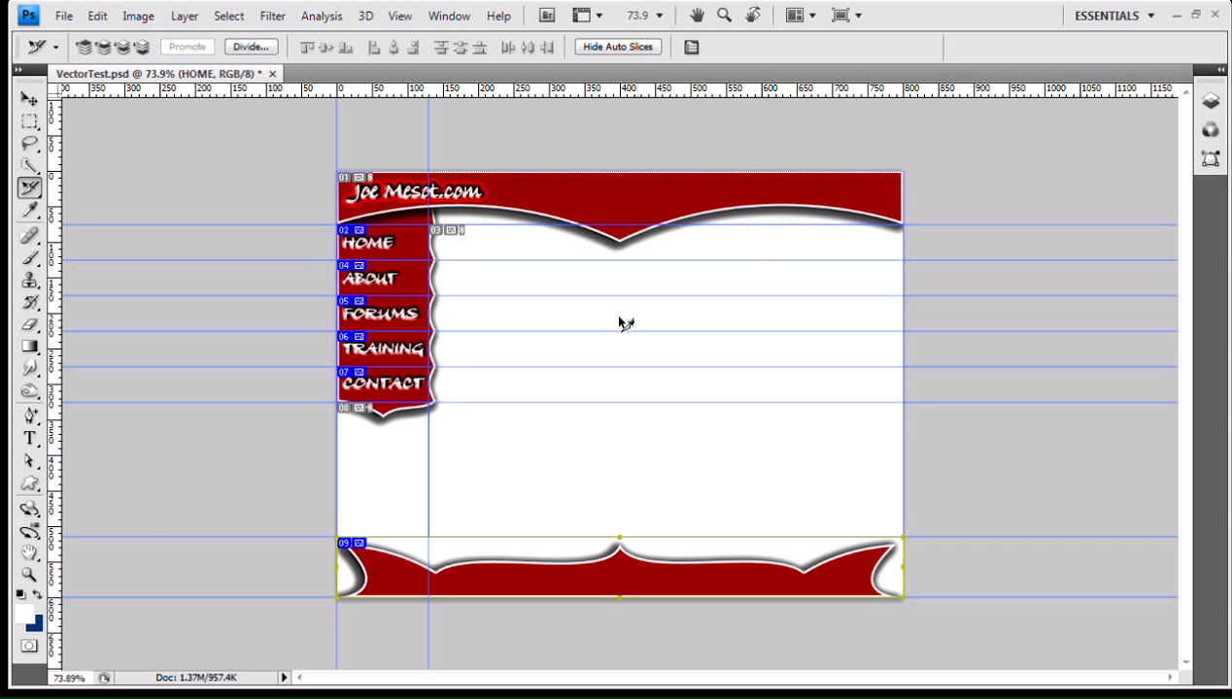
mouse_move(328, 280)
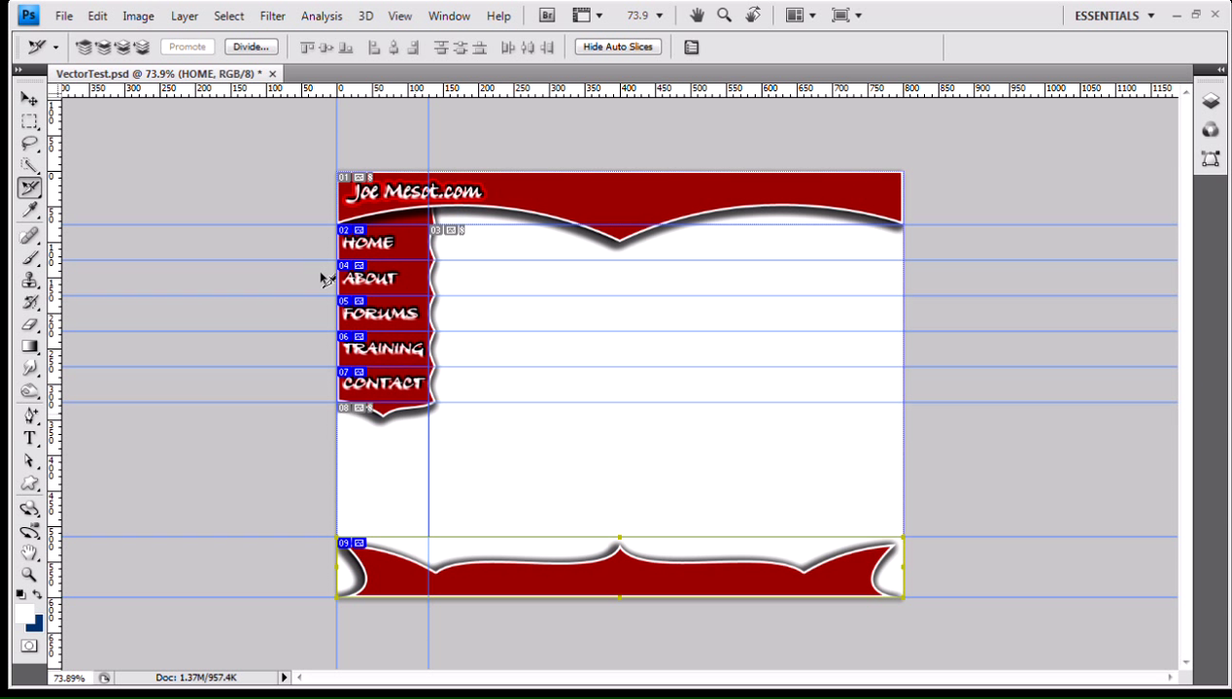
mouse_move(478, 367)
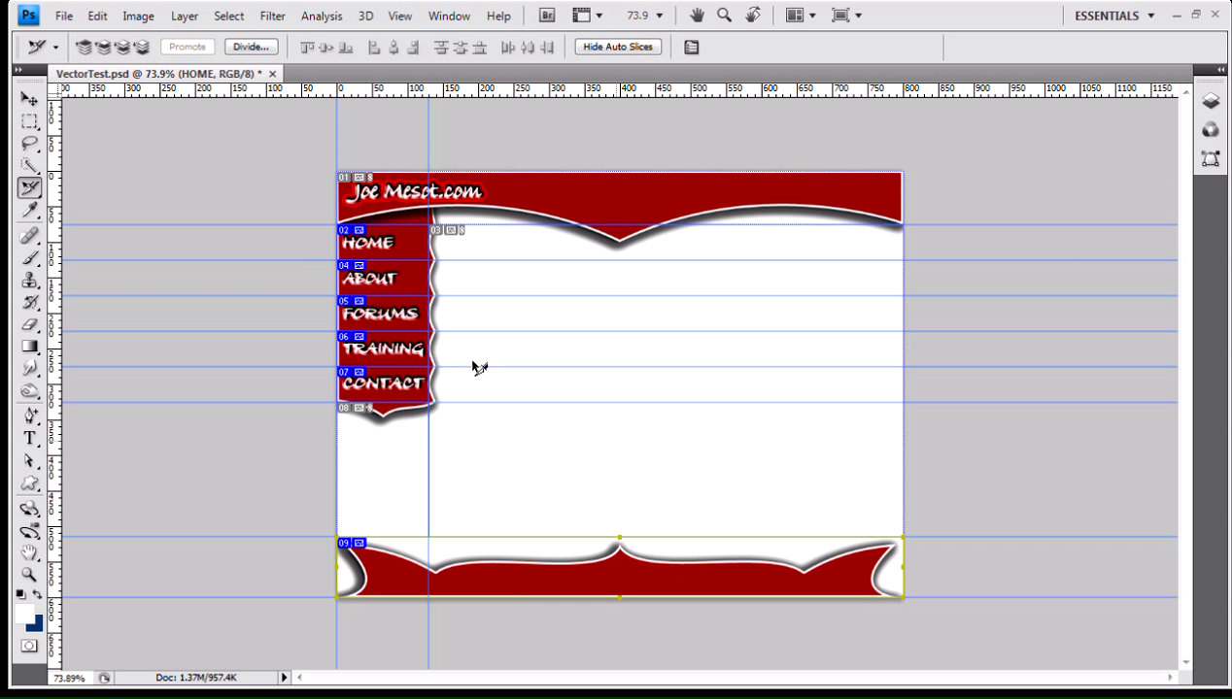
mouse_move(82, 35)
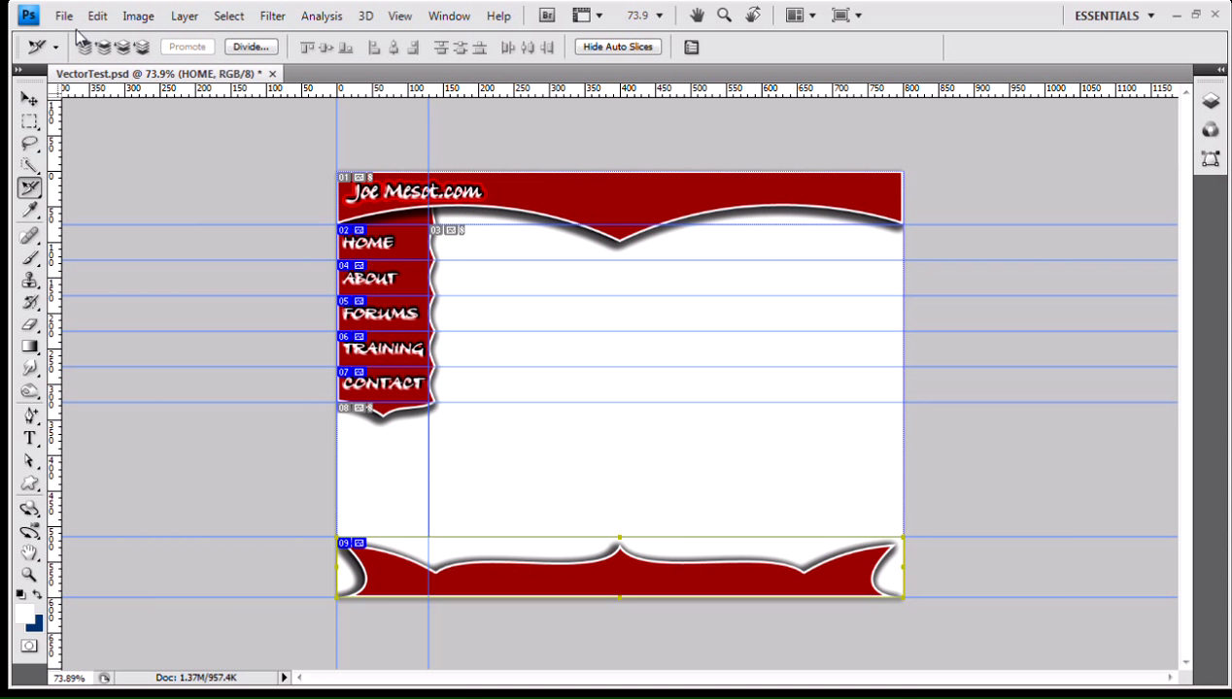
left_click(62, 16)
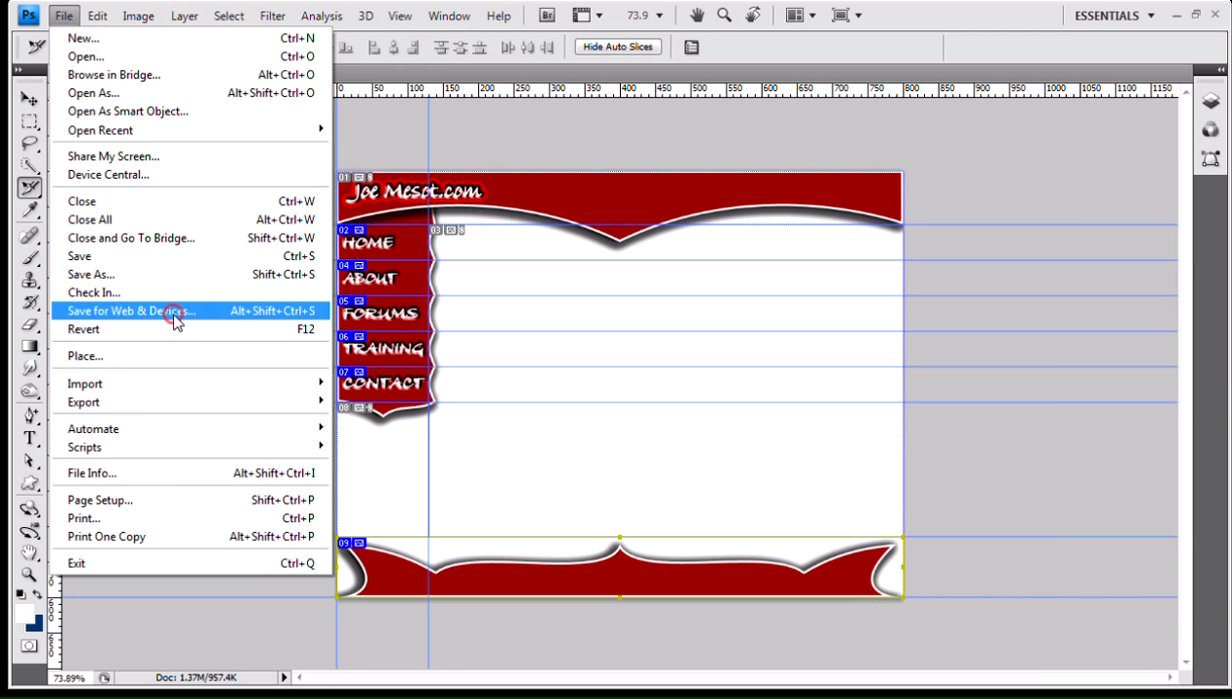
left_click(132, 310)
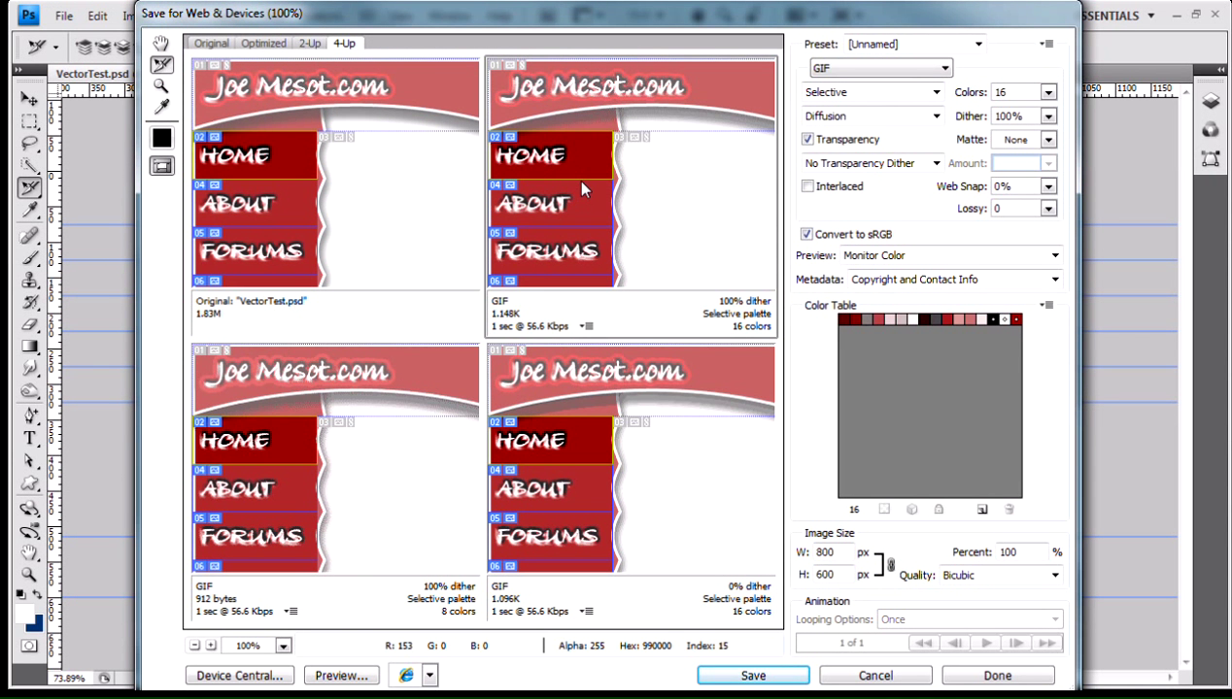
mouse_move(548, 204)
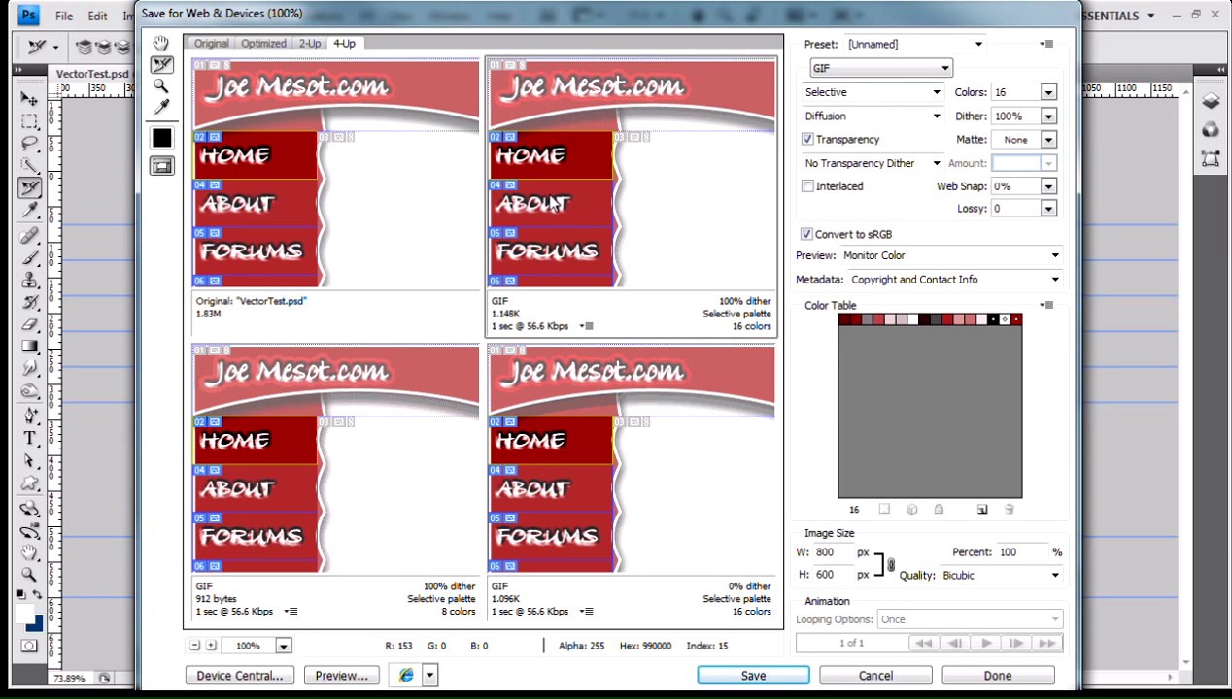
scroll("down", 3)
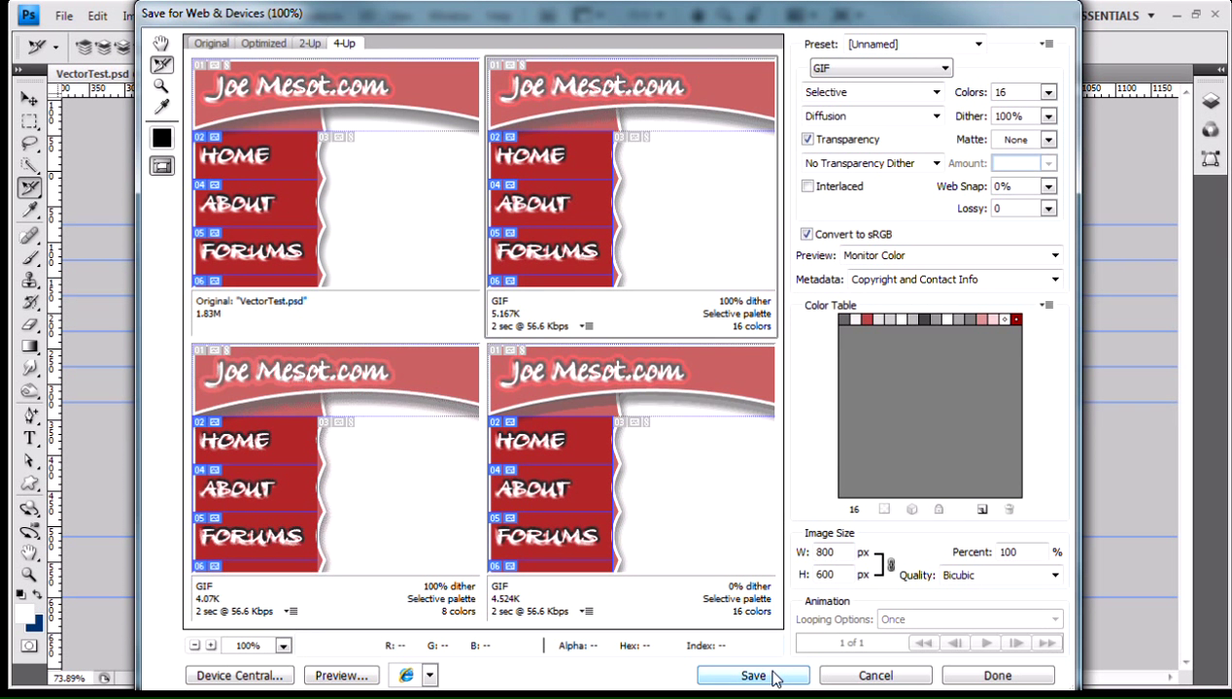
left_click(752, 676)
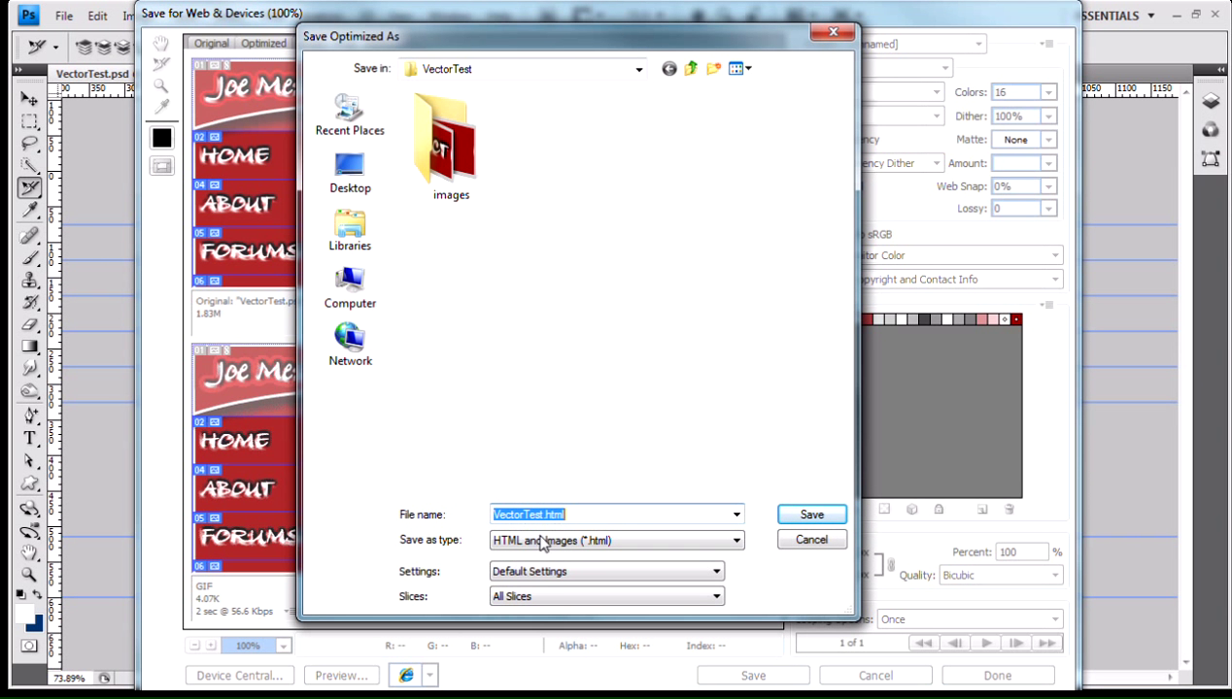
Choose the output format in Save Optimized As and pick the 'Other...' settings preset.
left_click(735, 540)
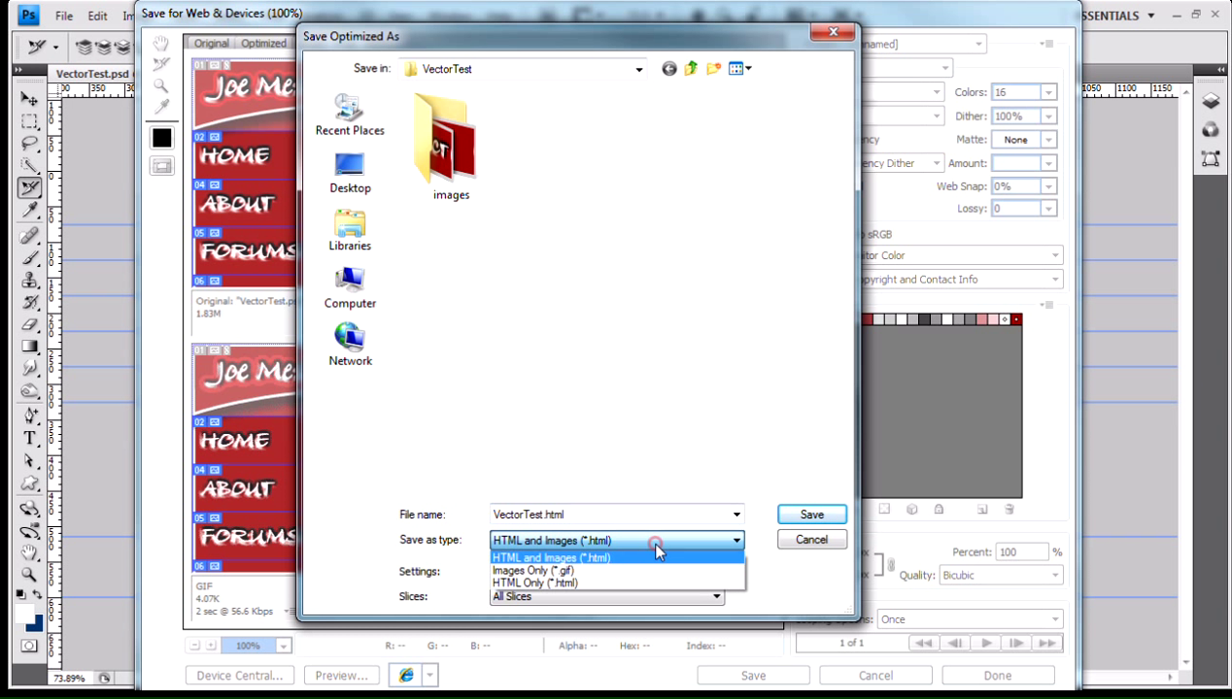
left_click(533, 571)
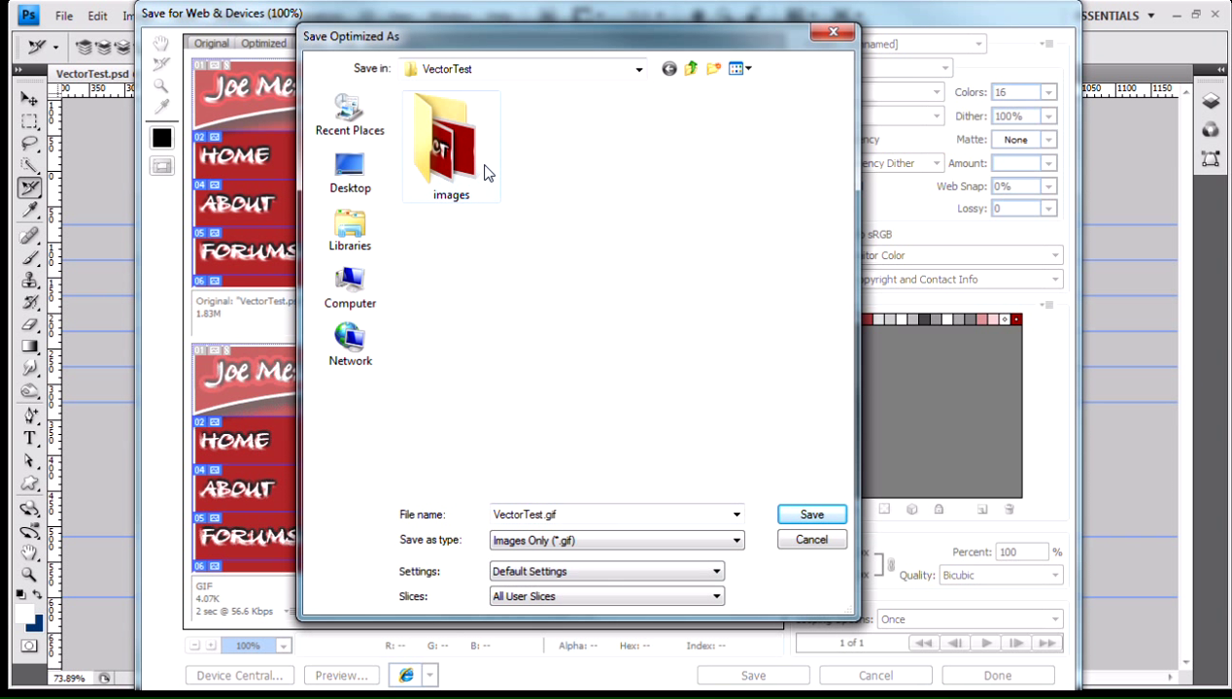
mouse_move(594, 540)
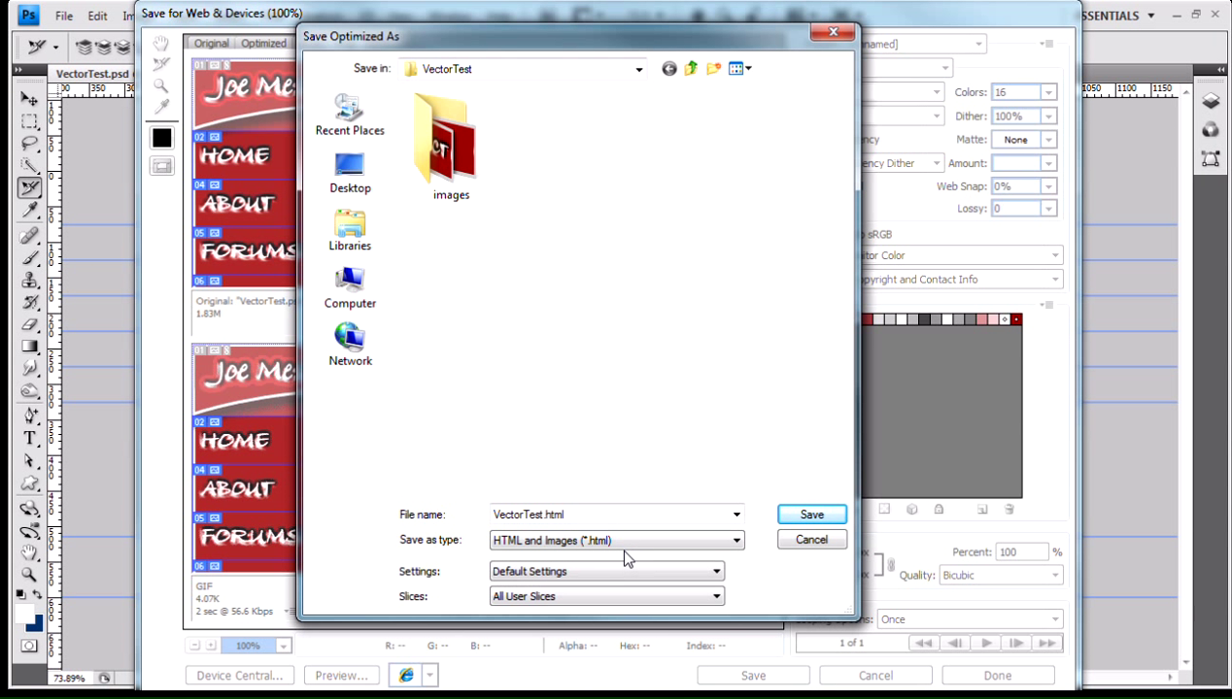
left_click(713, 572)
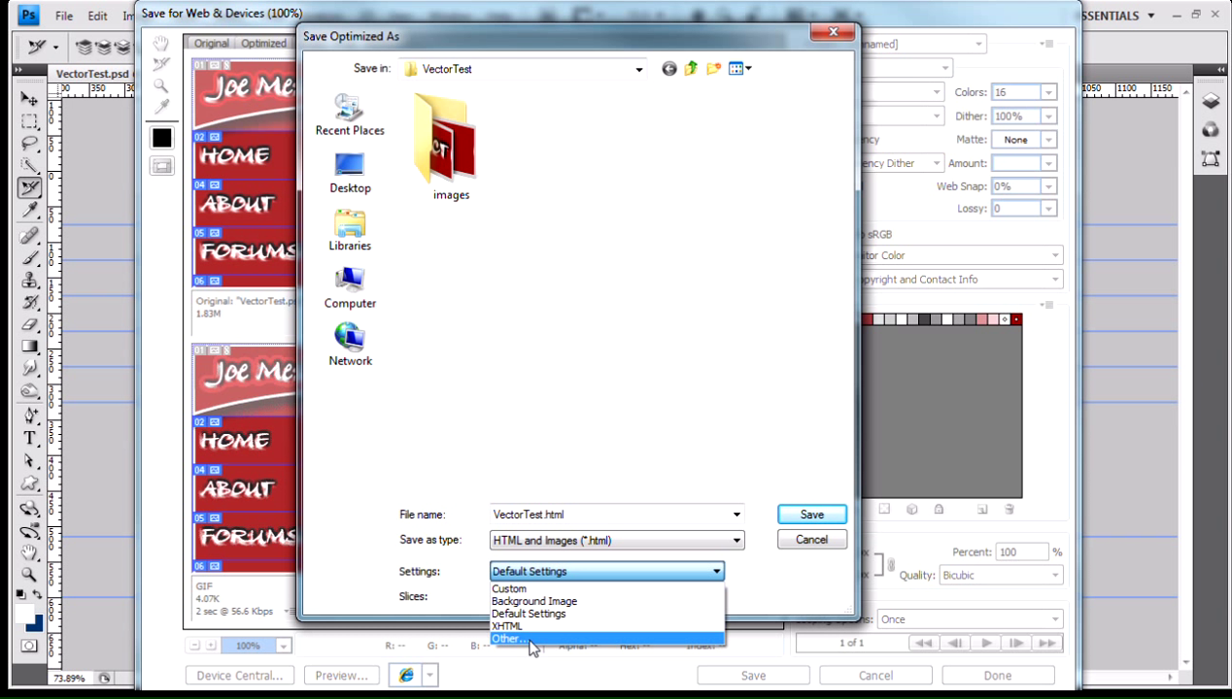
left_click(509, 640)
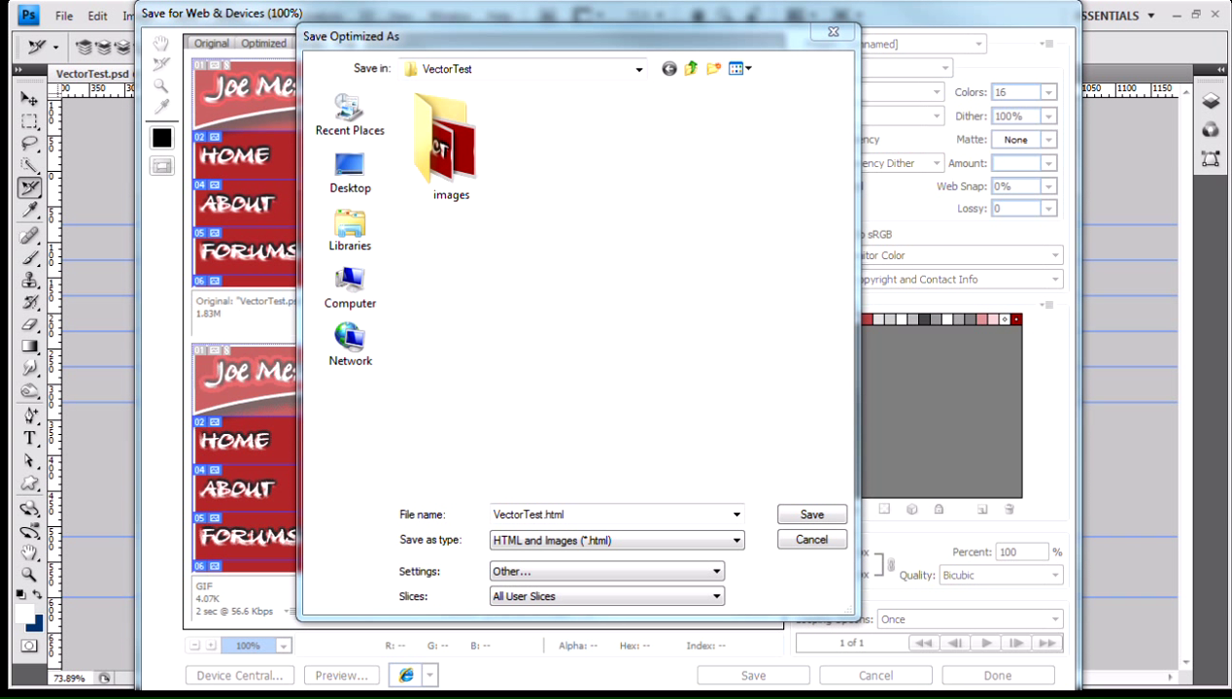
left_click(607, 572)
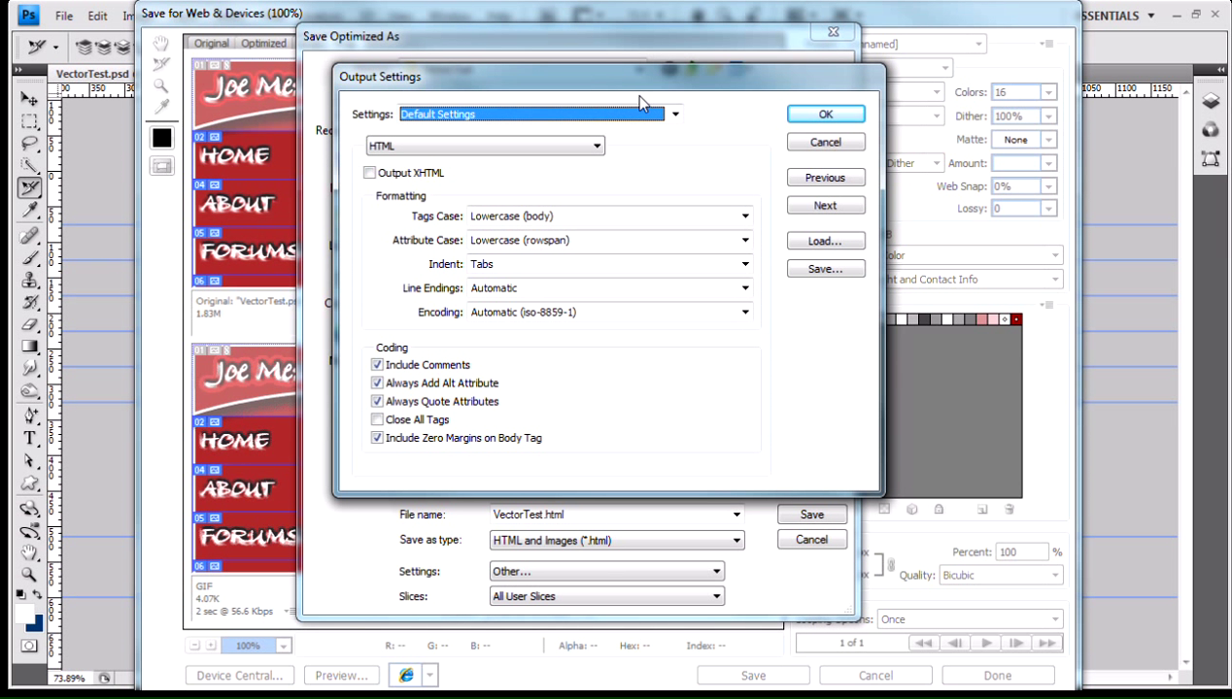
mouse_move(664, 156)
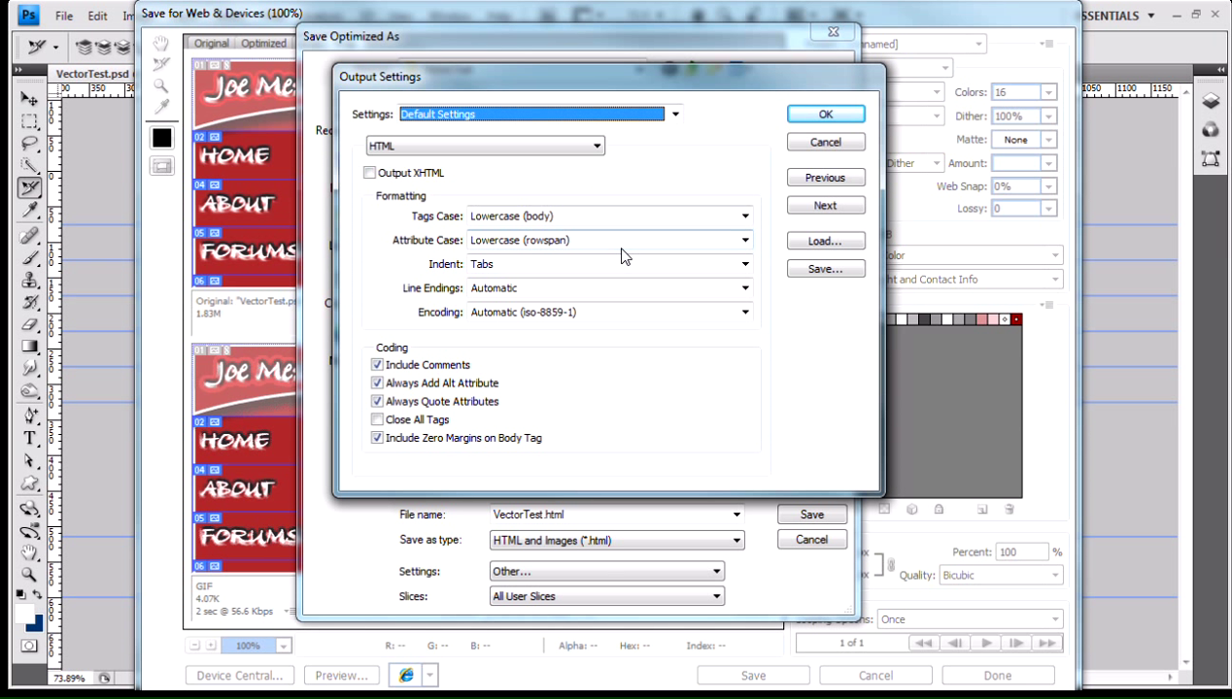
mouse_move(610, 241)
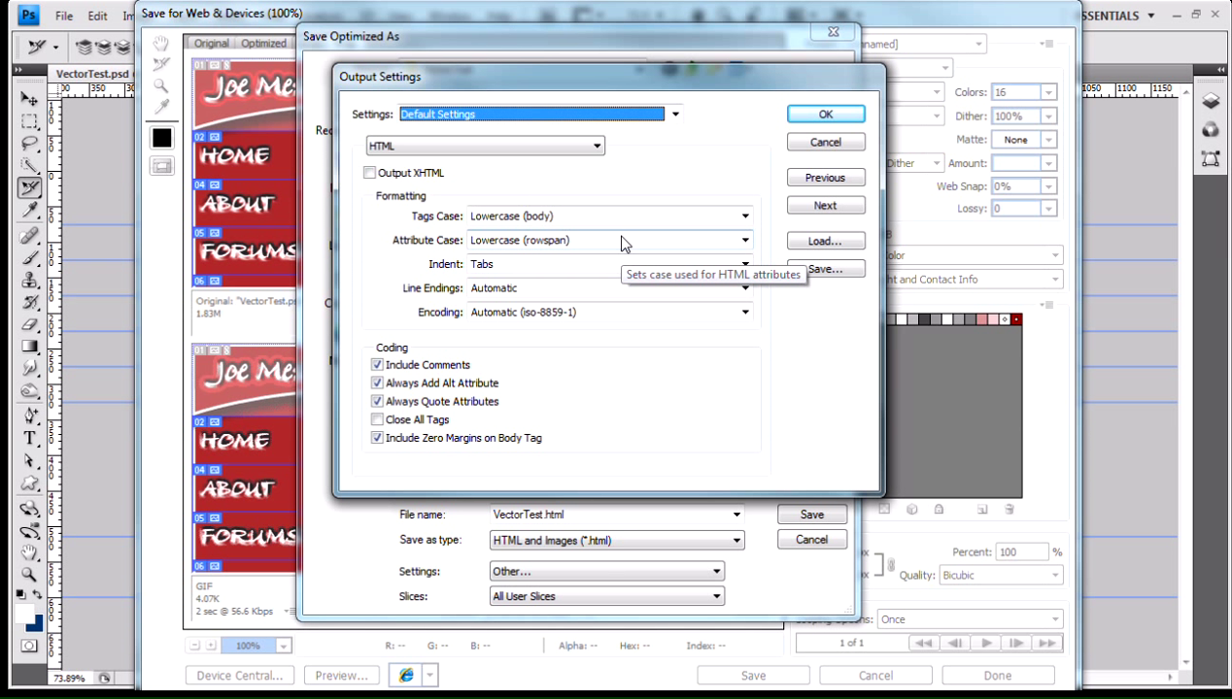
mouse_move(672, 163)
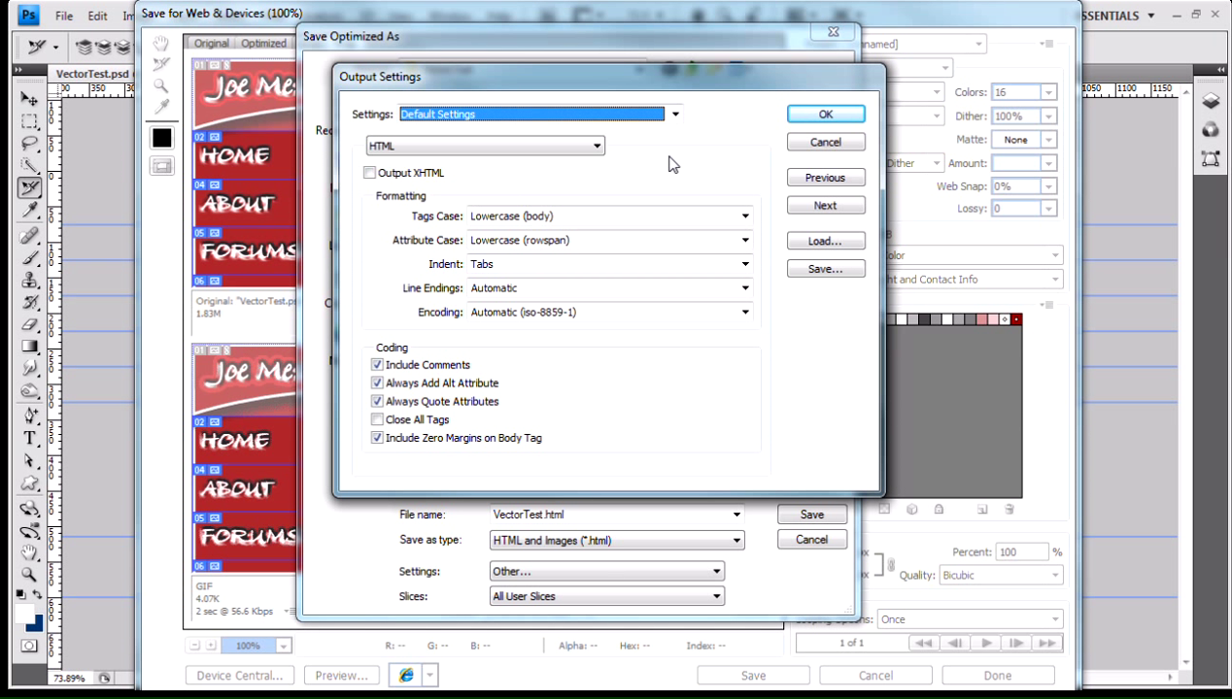
mouse_move(676, 154)
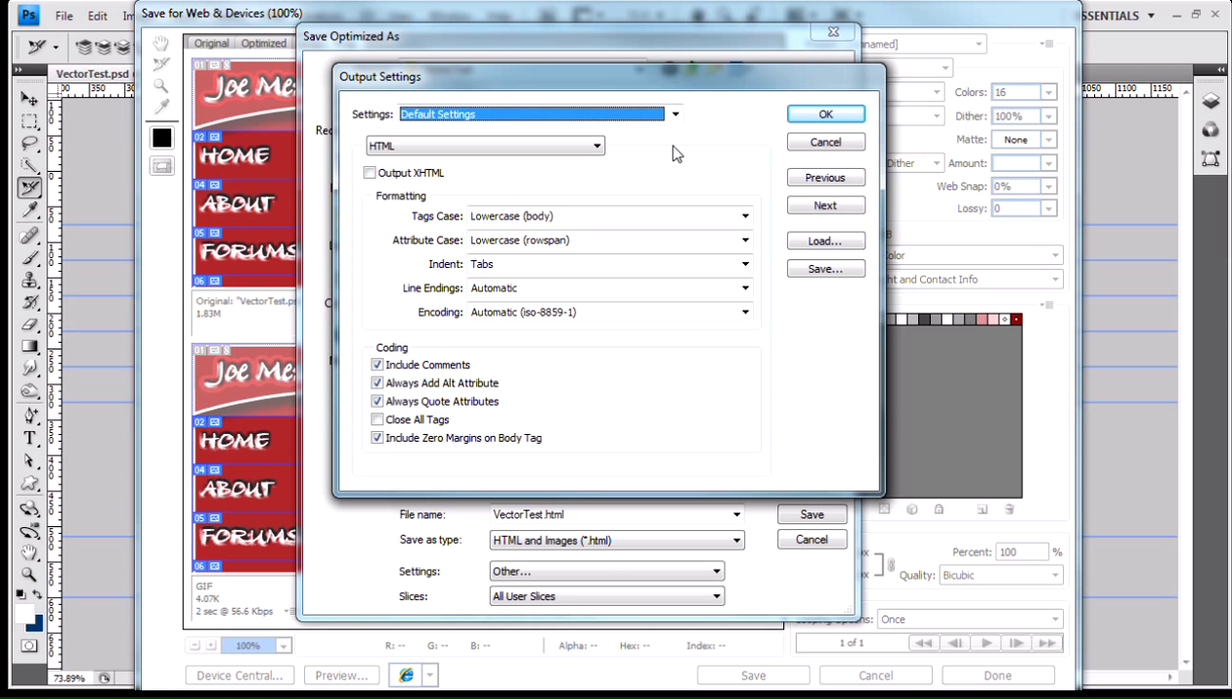
mouse_move(570, 132)
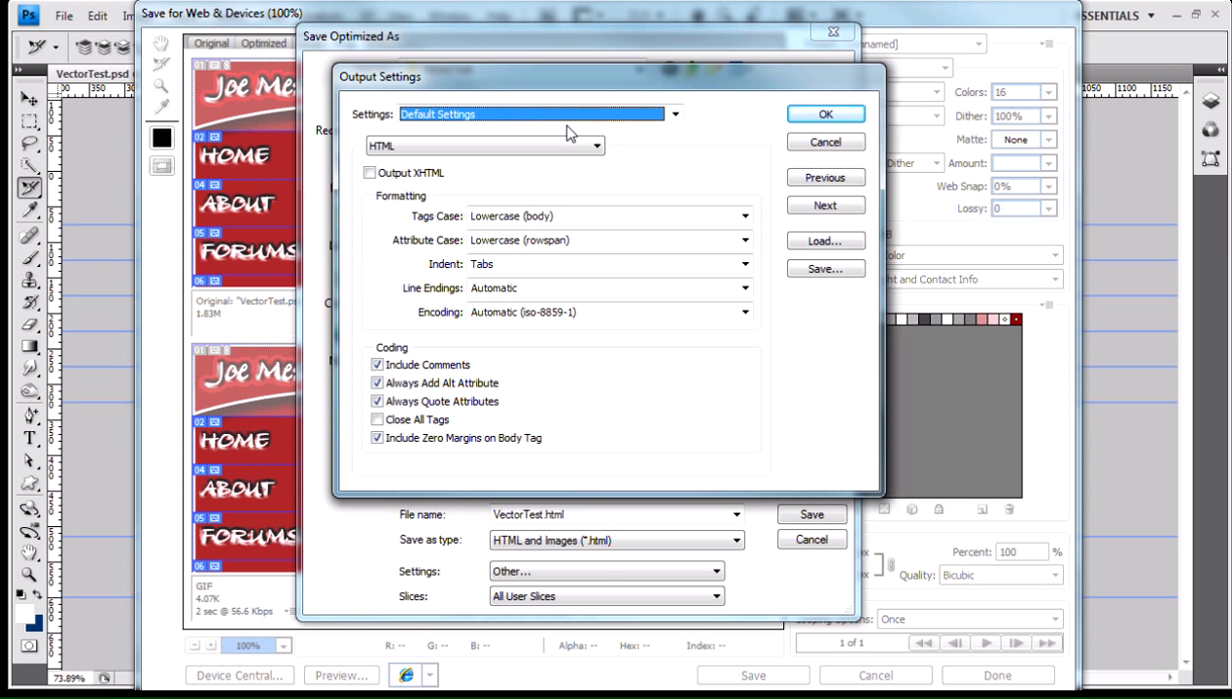
Switch the Output Settings preset to Custom while keeping the HTML category selected.
left_click(675, 113)
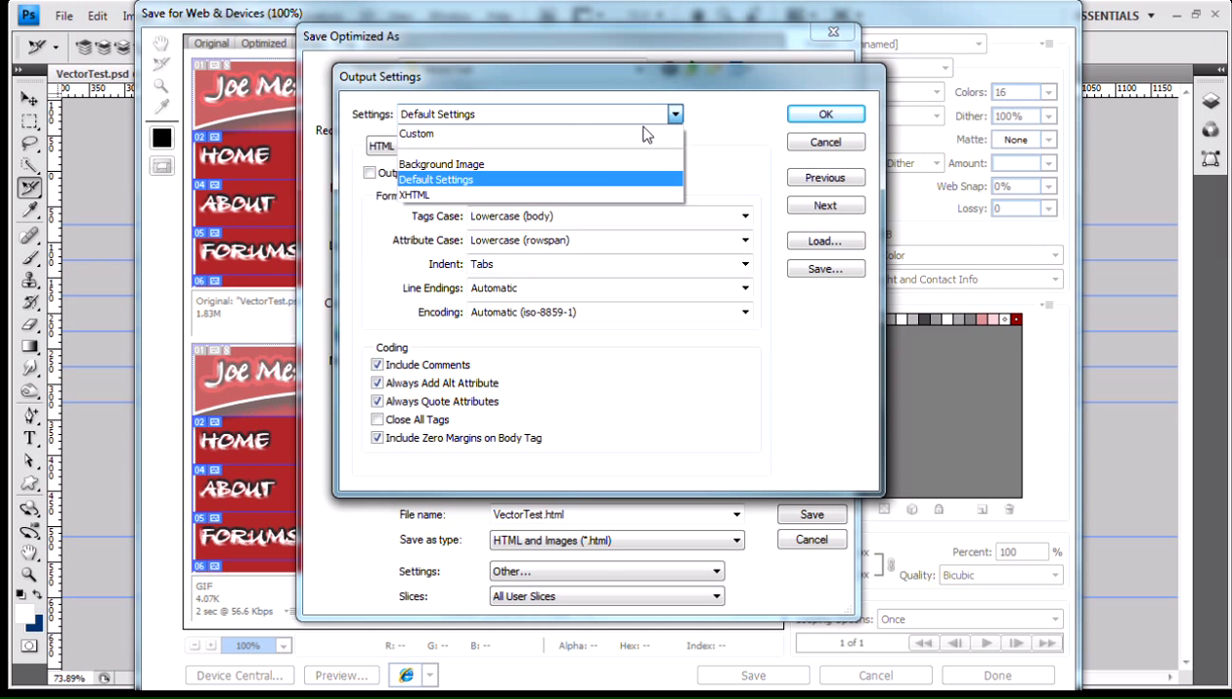
mouse_move(579, 134)
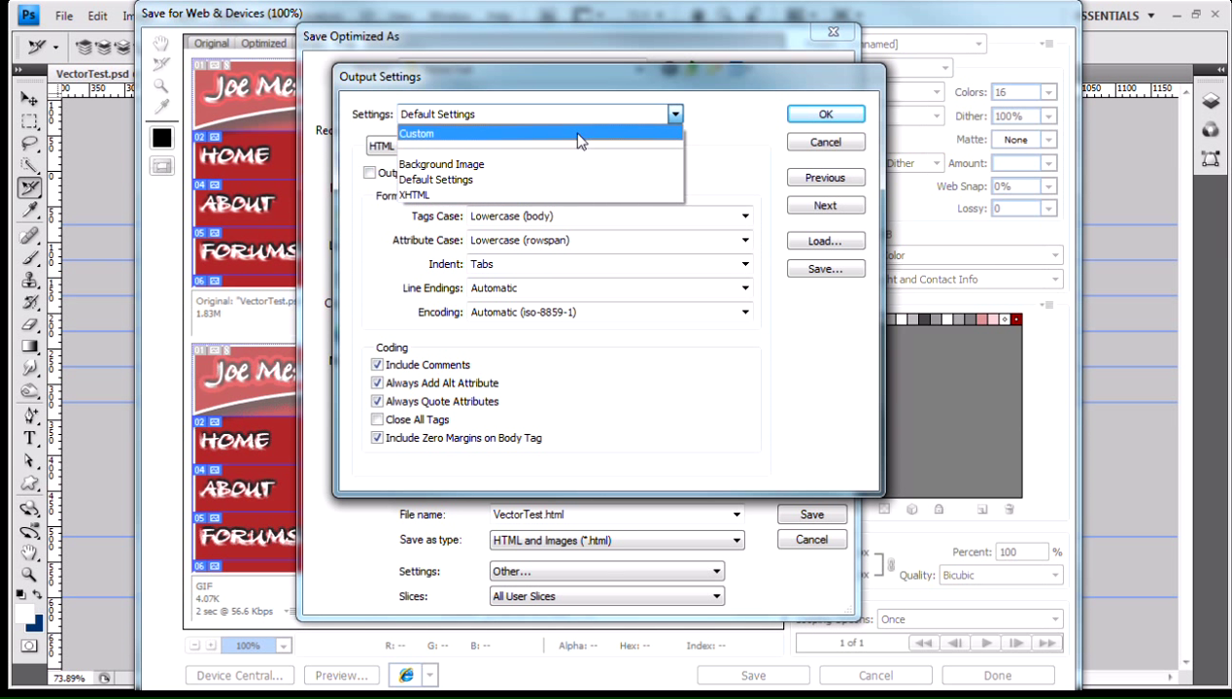
mouse_move(509, 169)
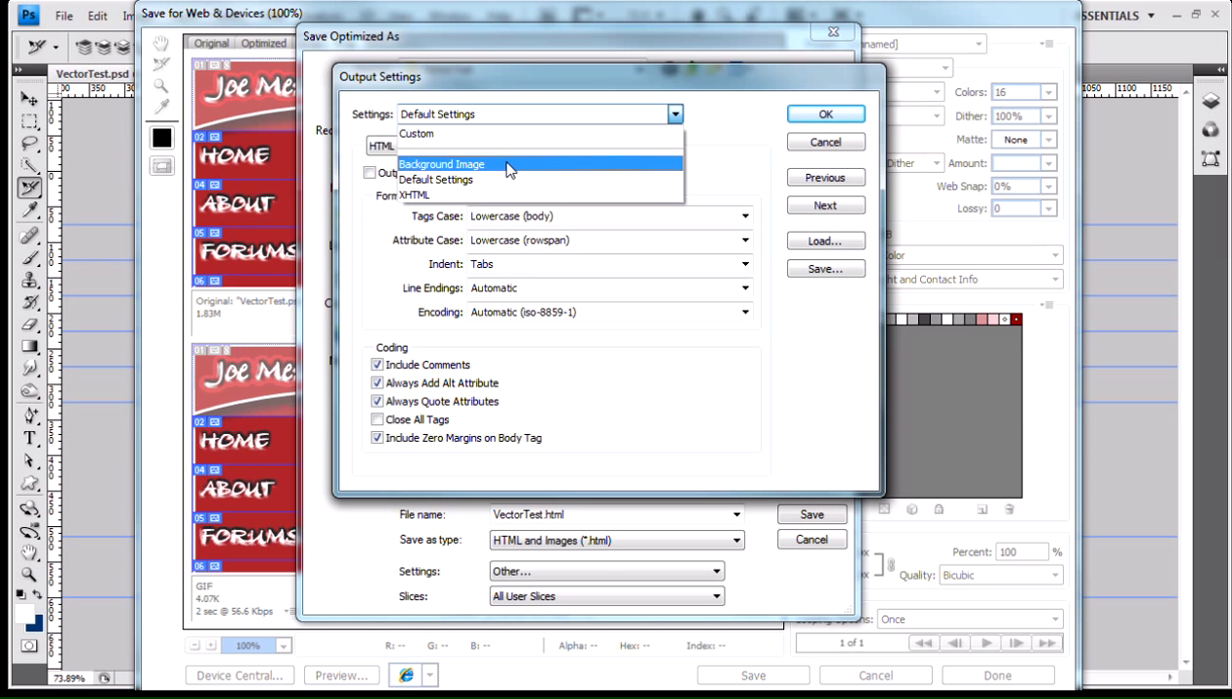
mouse_move(529, 194)
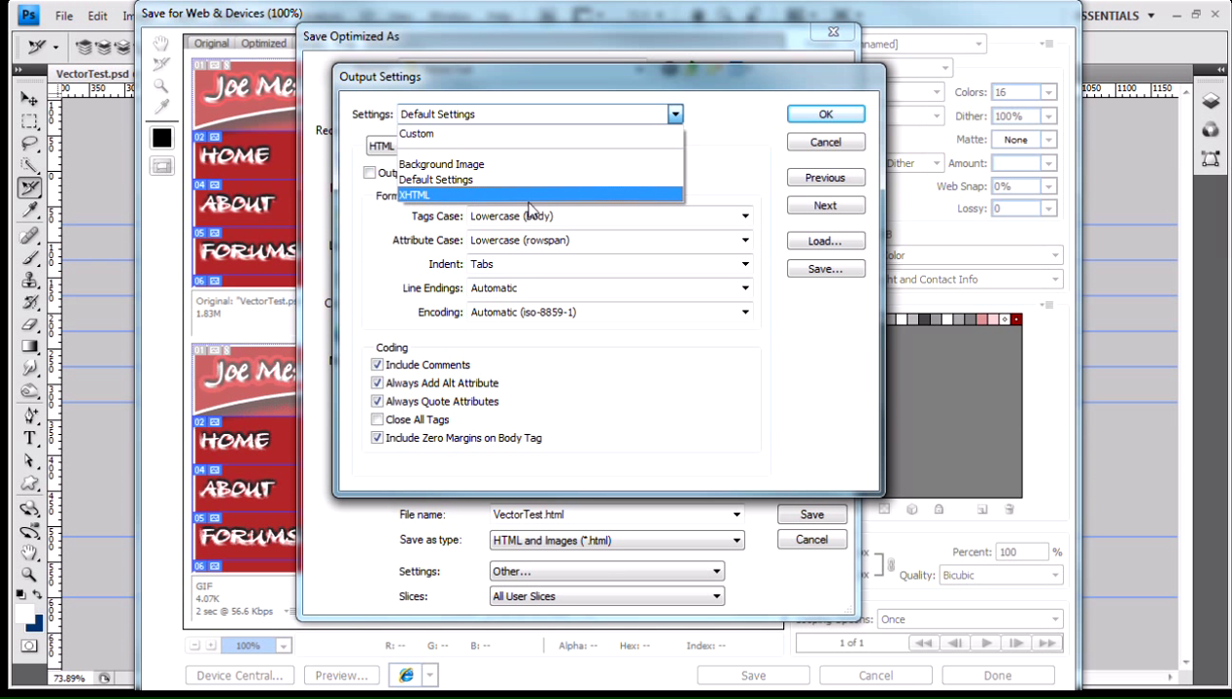
mouse_move(614, 135)
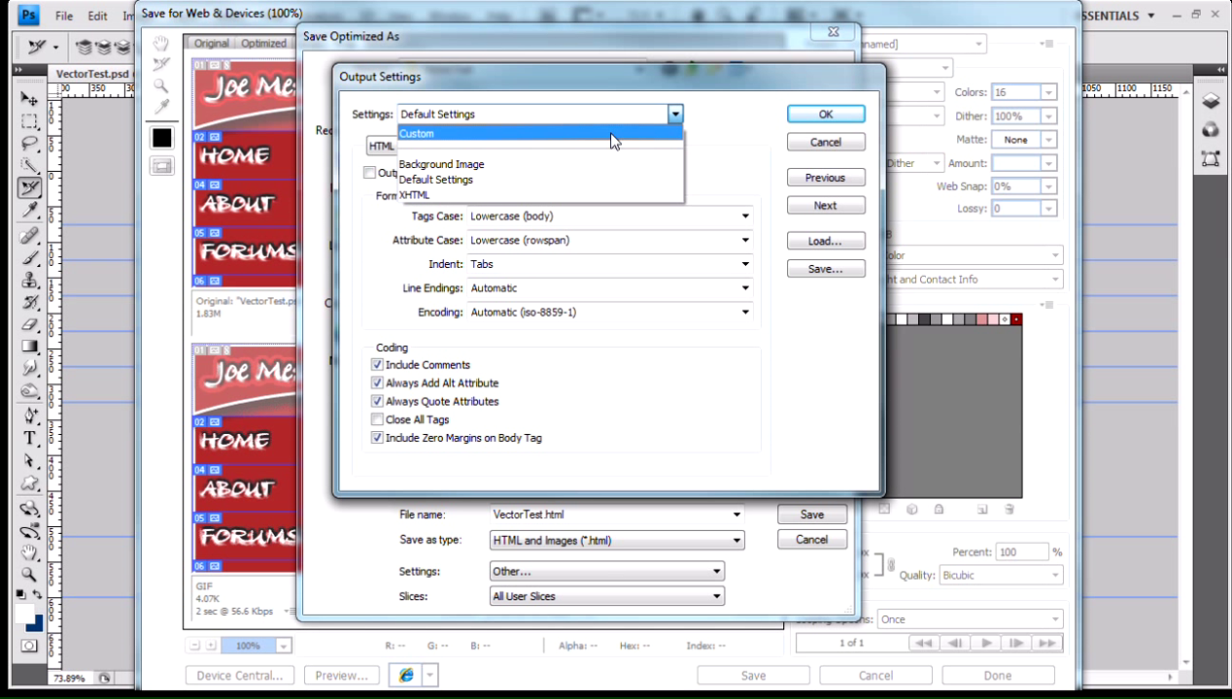
left_click(416, 132)
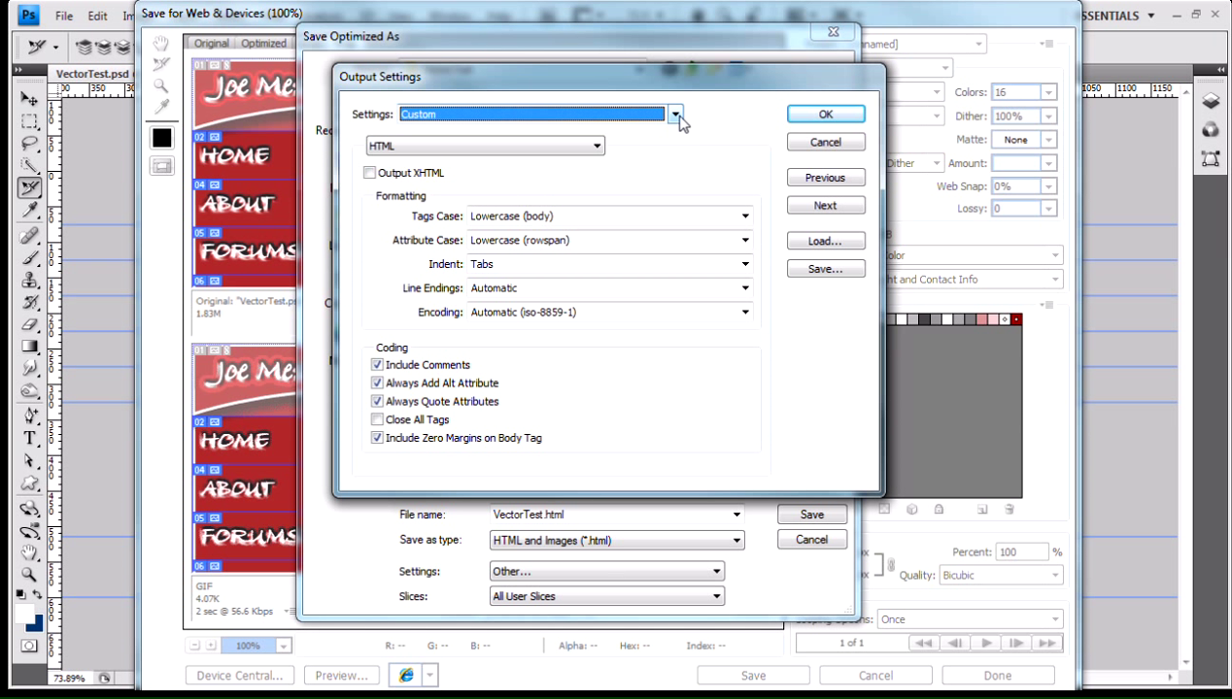
left_click(676, 112)
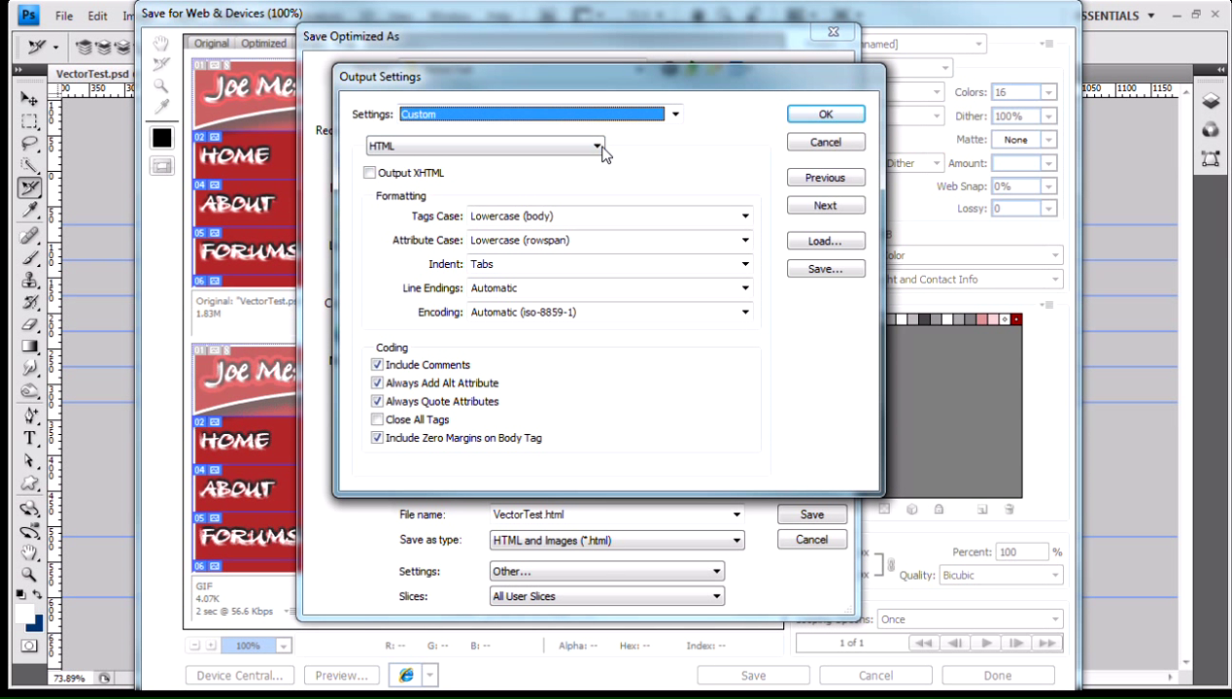
left_click(597, 145)
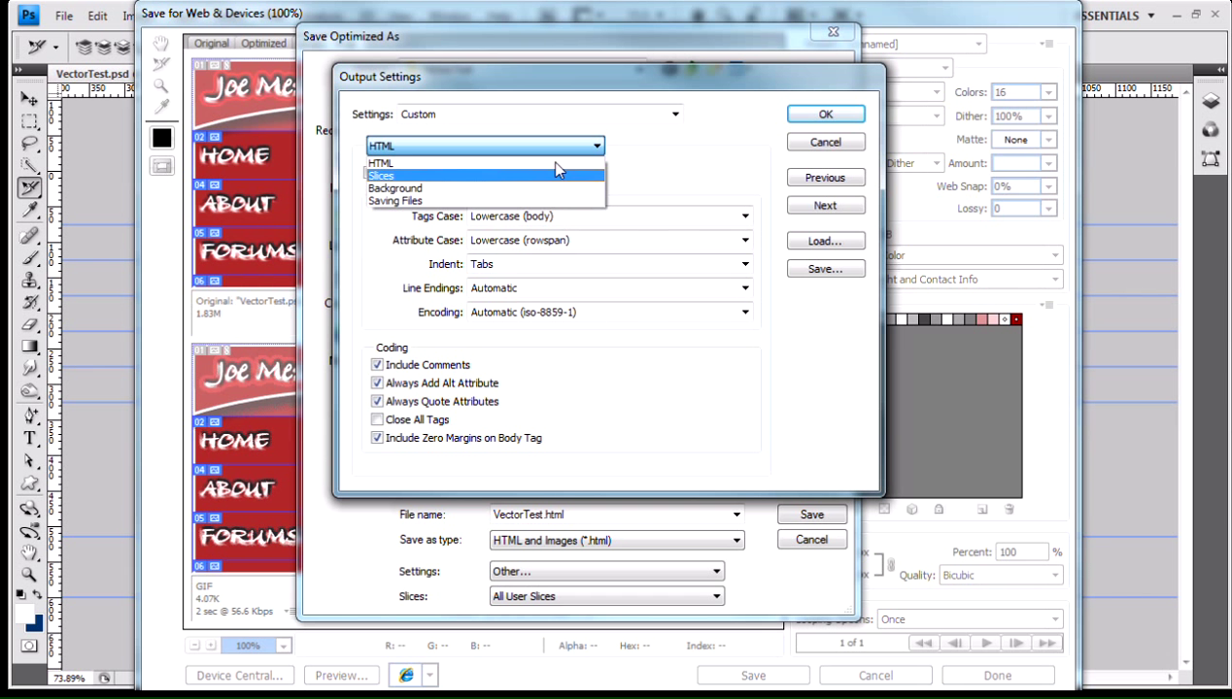
left_click(381, 163)
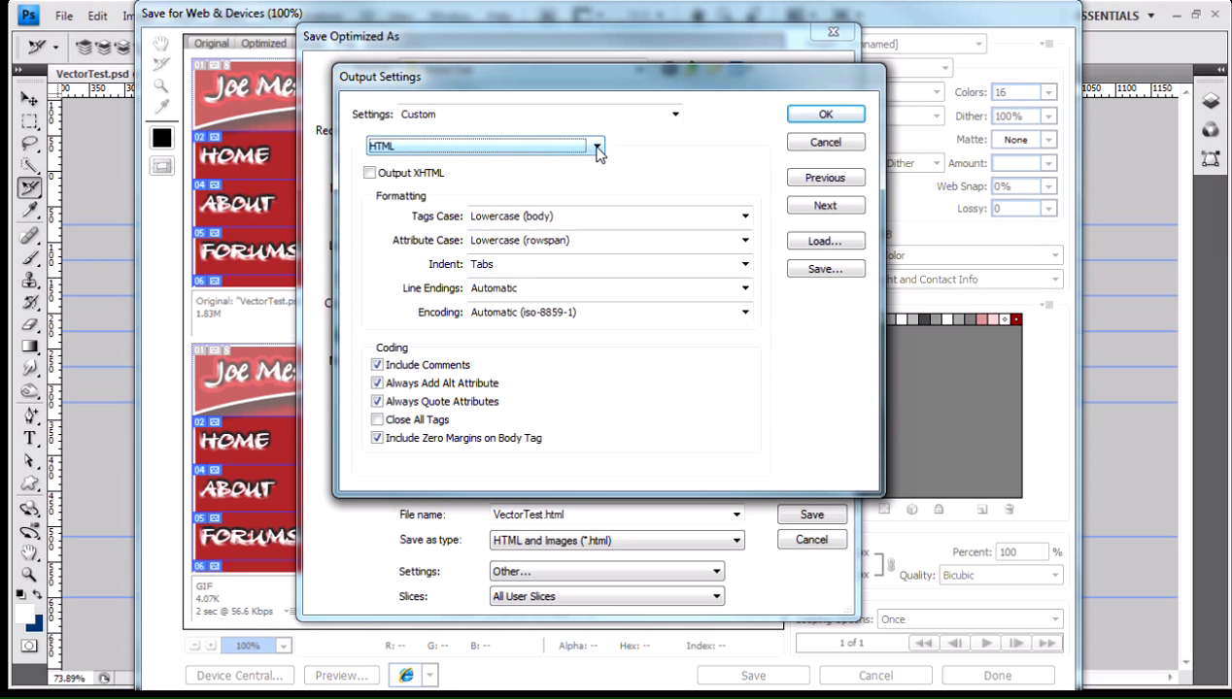
left_click(594, 145)
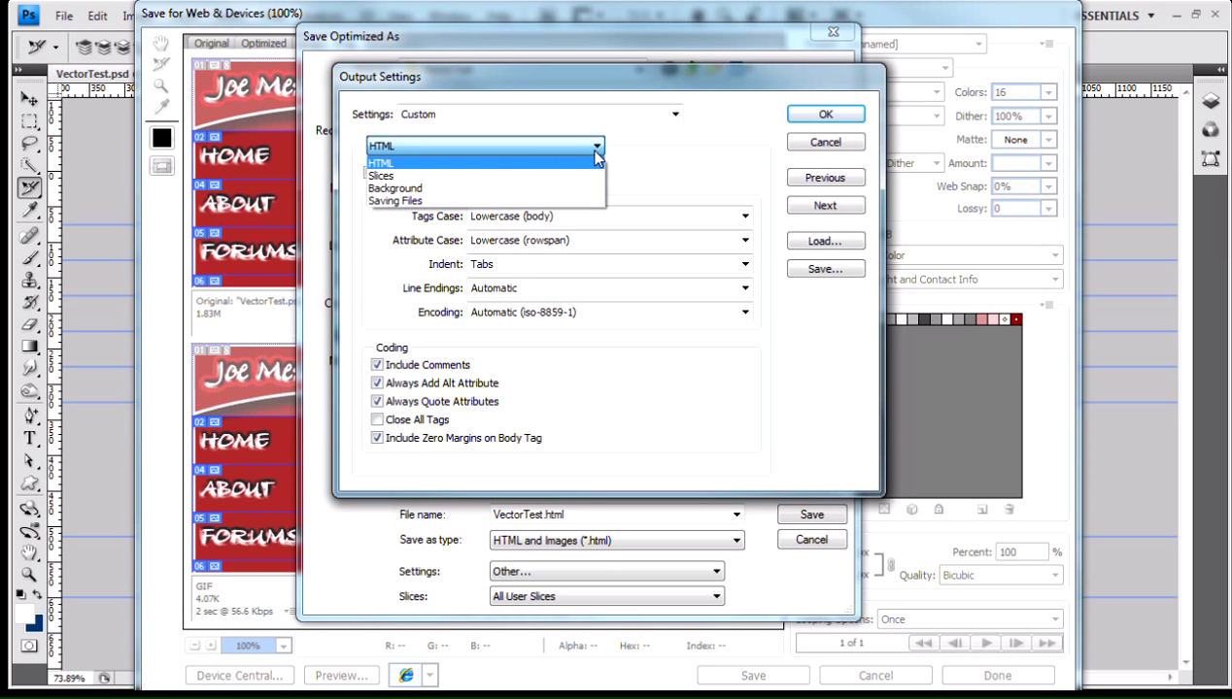
left_click(381, 163)
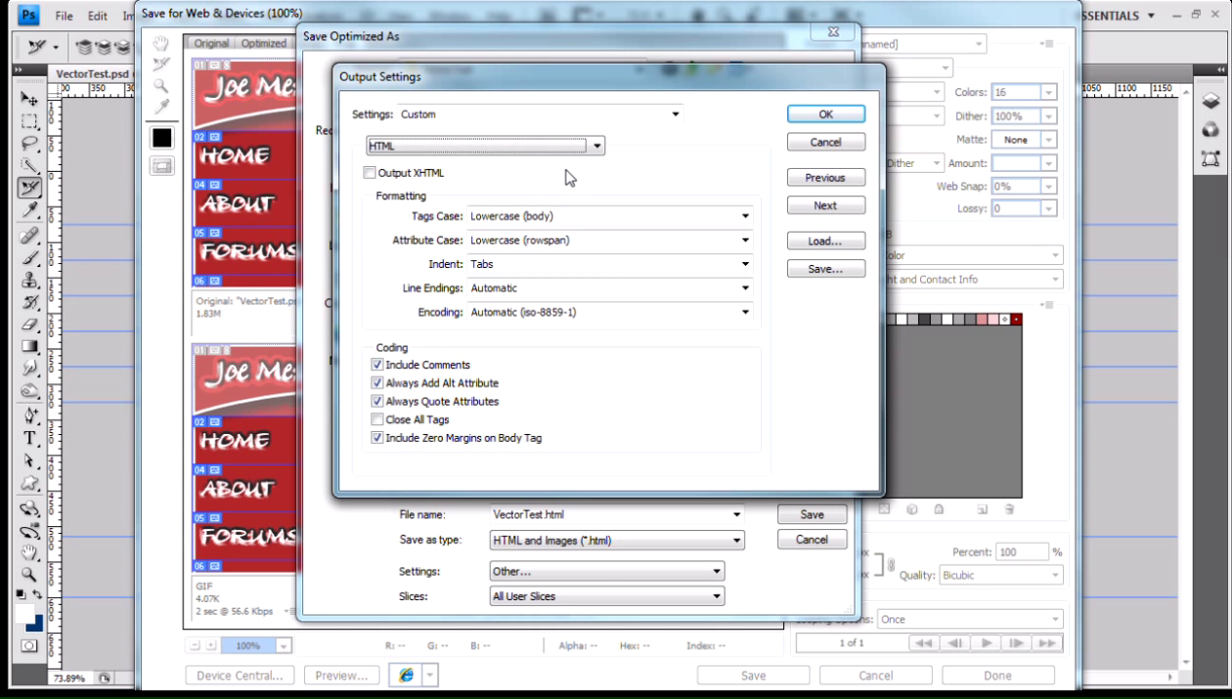
mouse_move(631, 326)
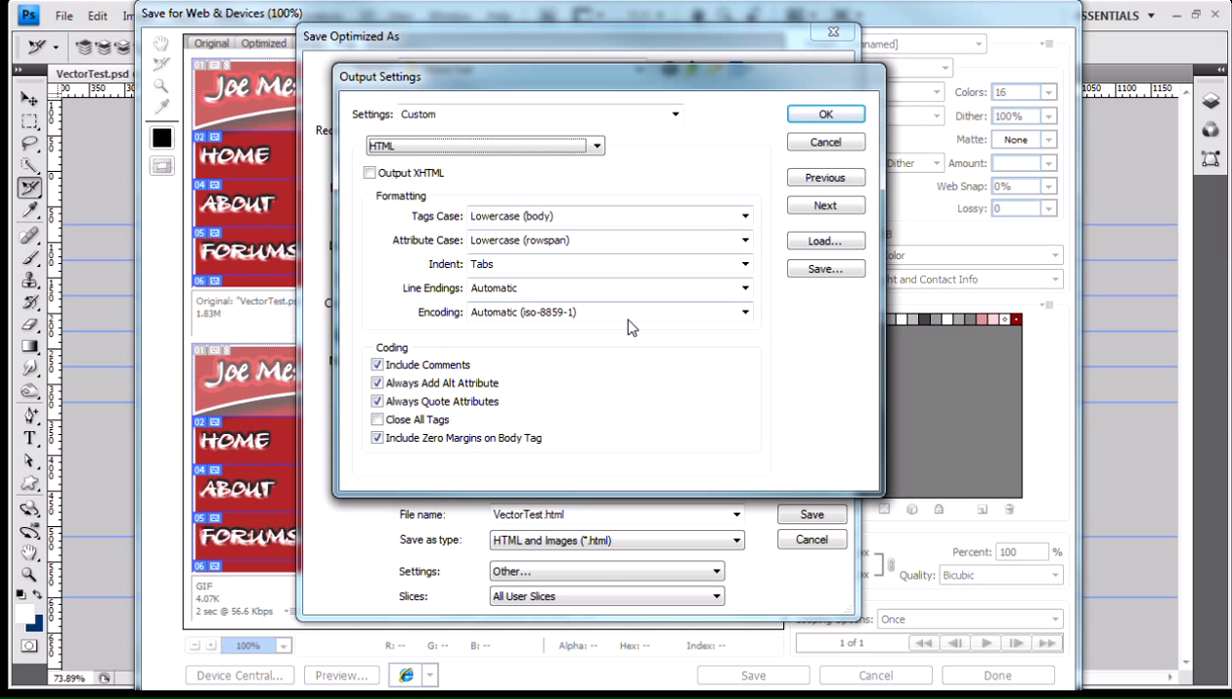
mouse_move(573, 214)
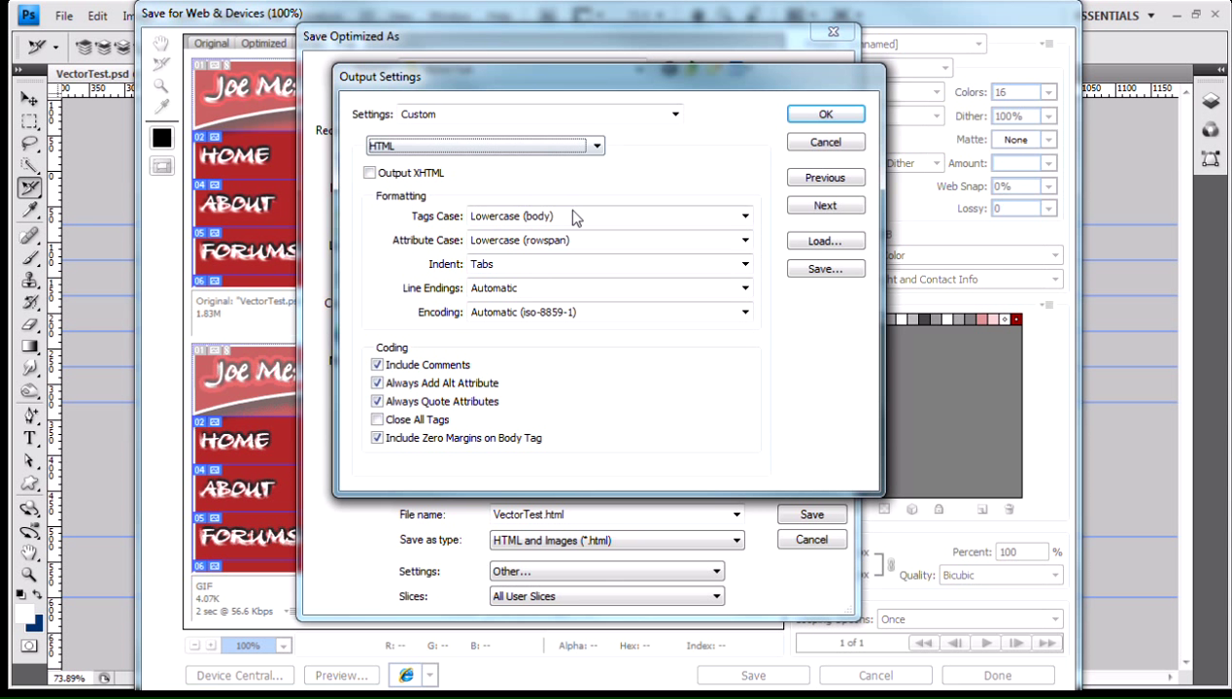
mouse_move(490, 198)
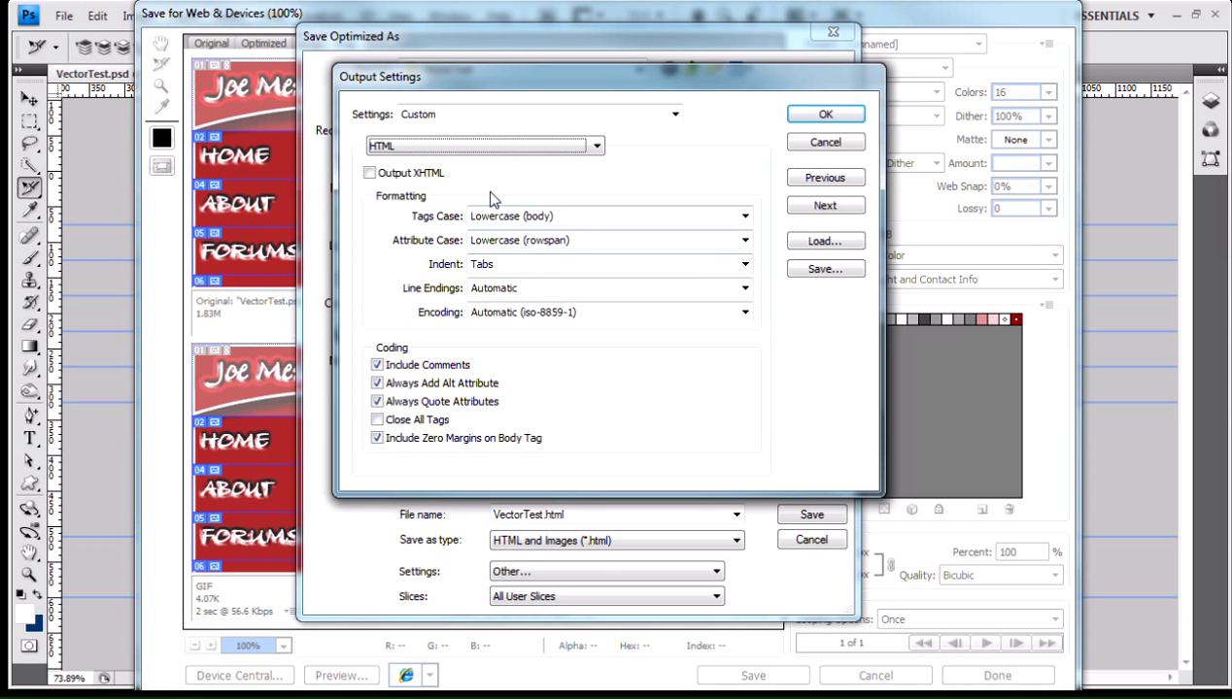
mouse_move(579, 192)
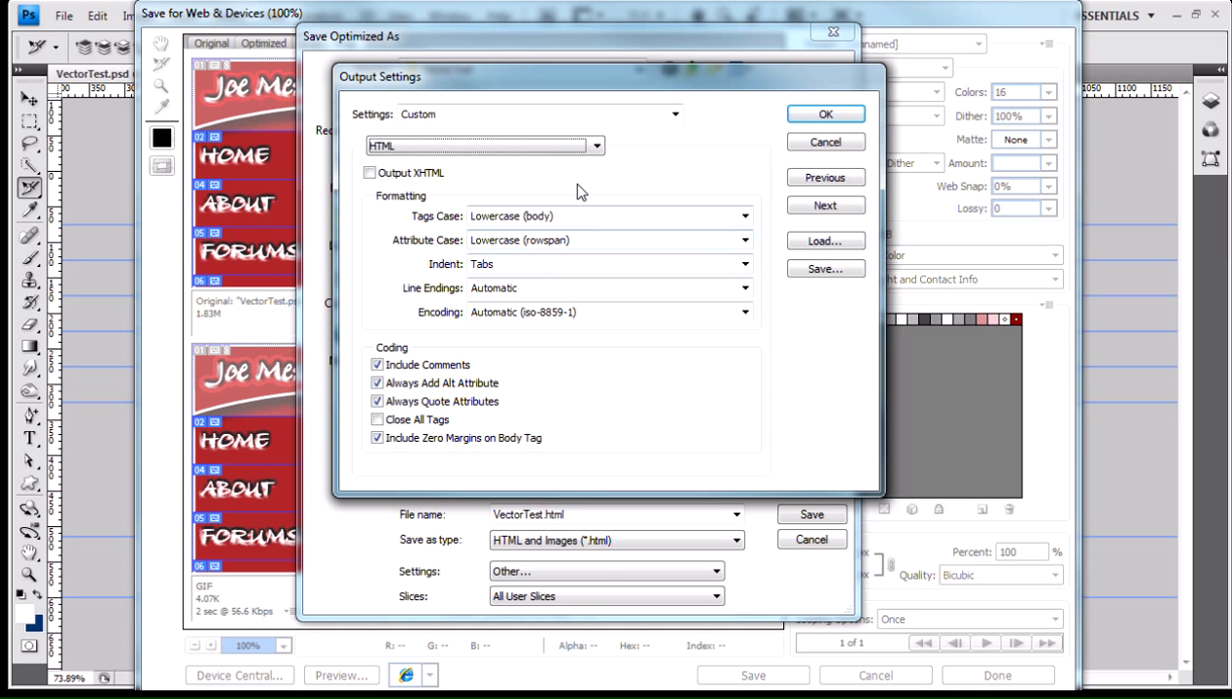
mouse_move(603, 194)
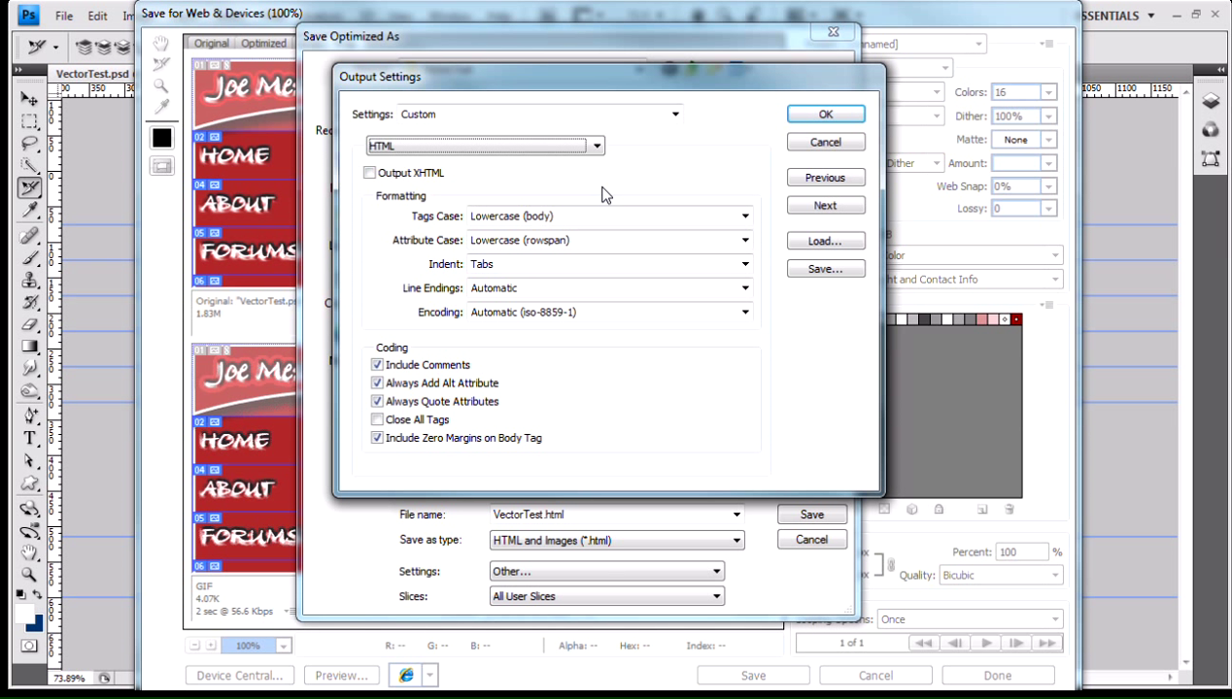
mouse_move(583, 204)
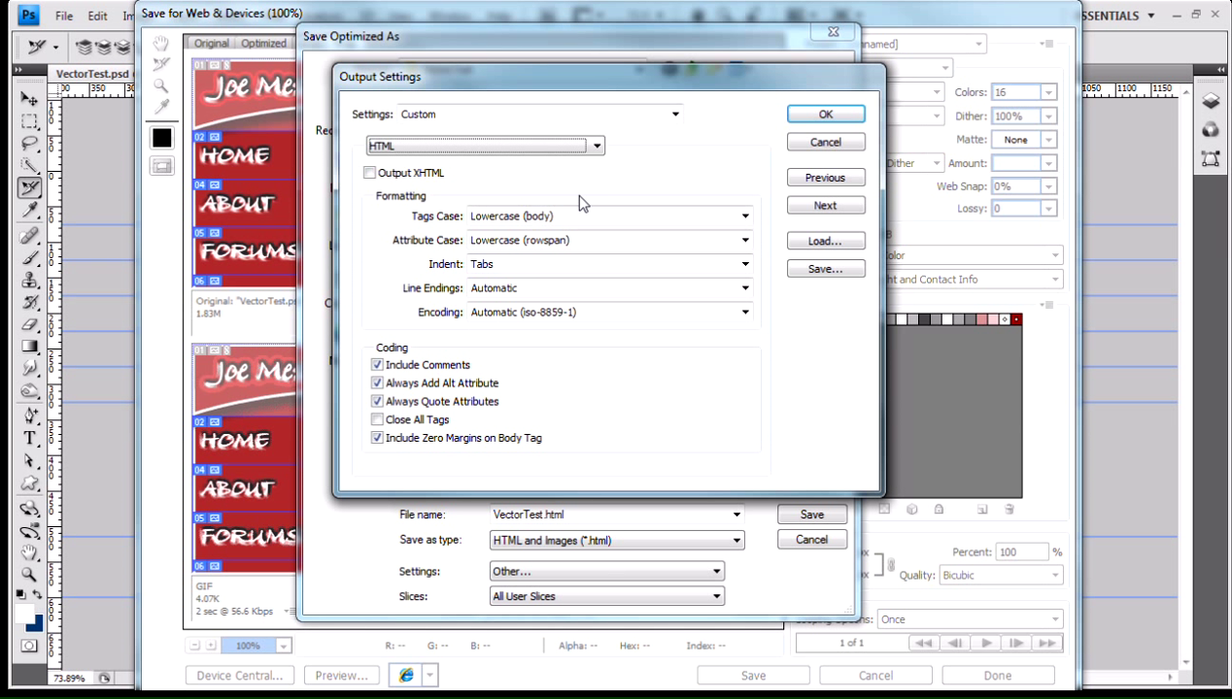
mouse_move(635, 199)
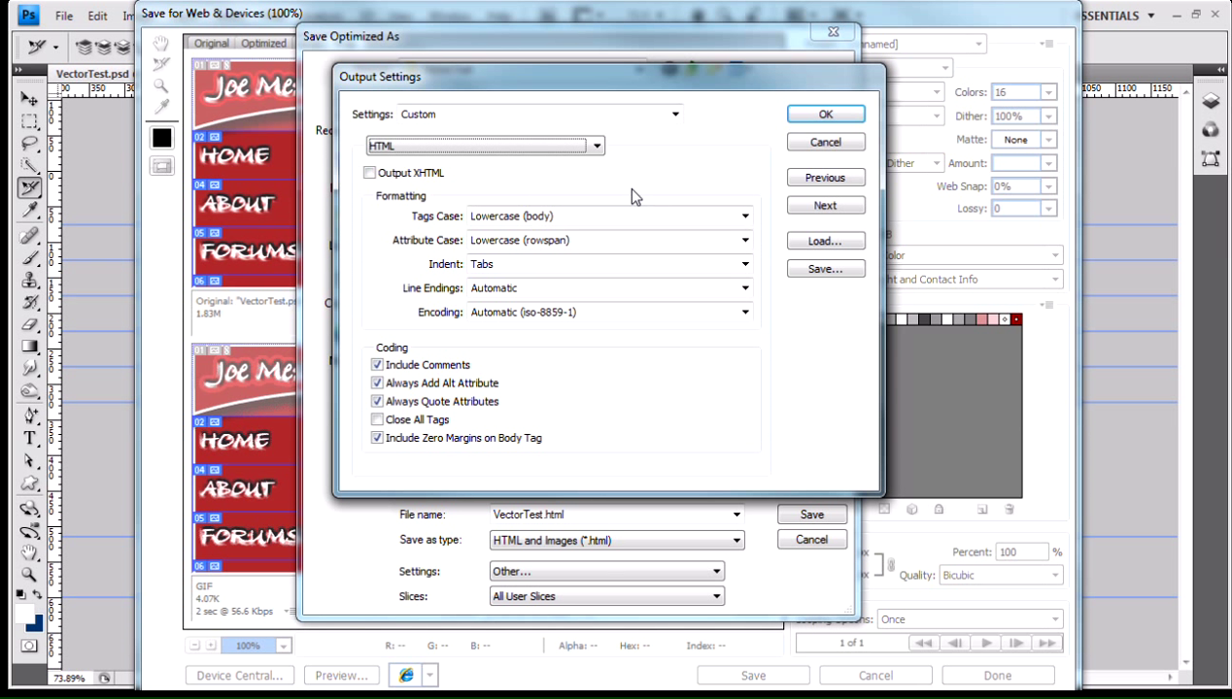
mouse_move(626, 204)
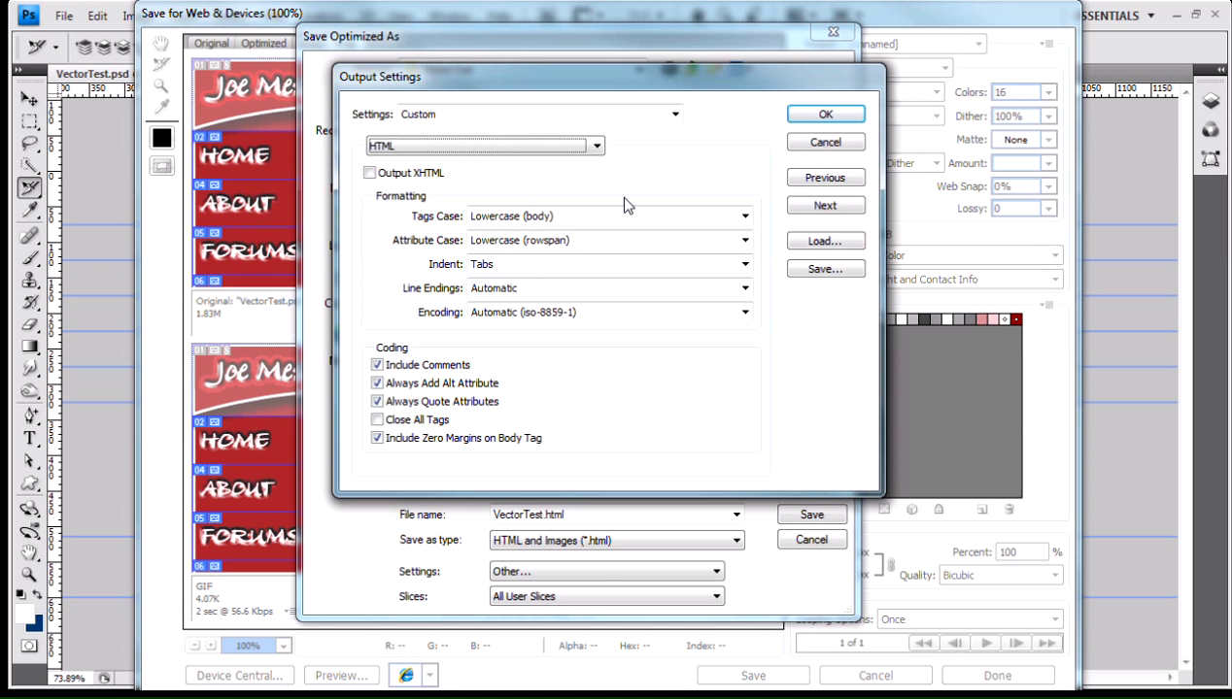
mouse_move(369, 173)
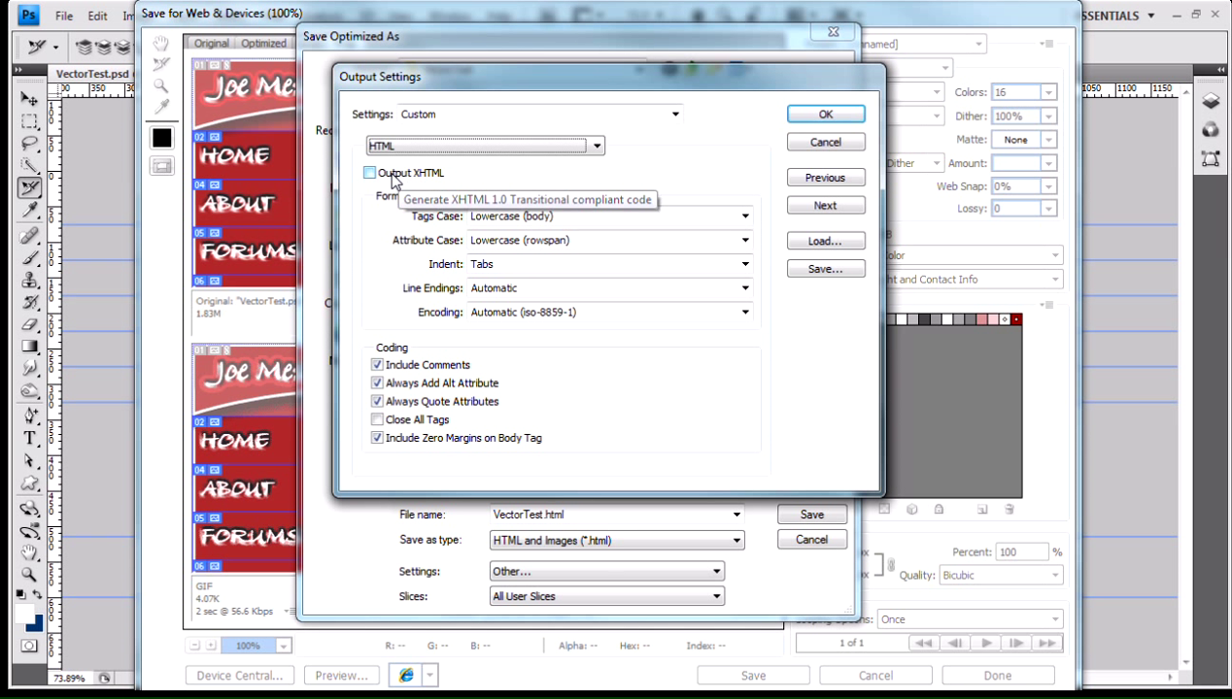
mouse_move(423, 183)
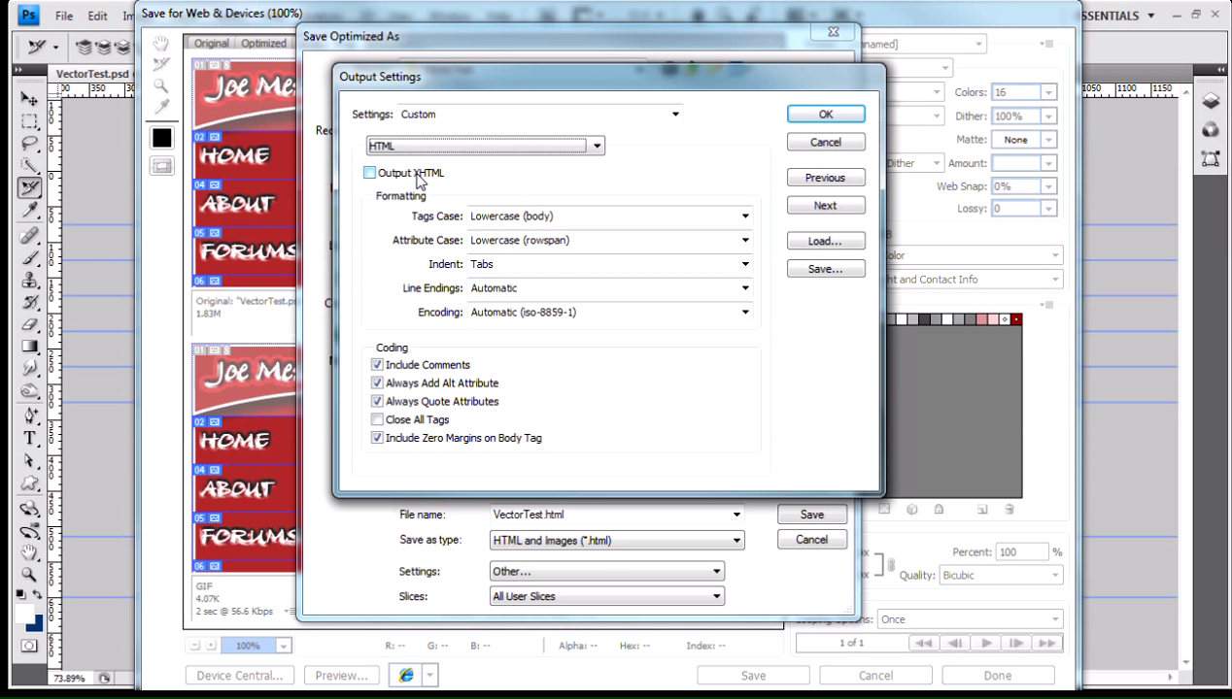
mouse_move(548, 175)
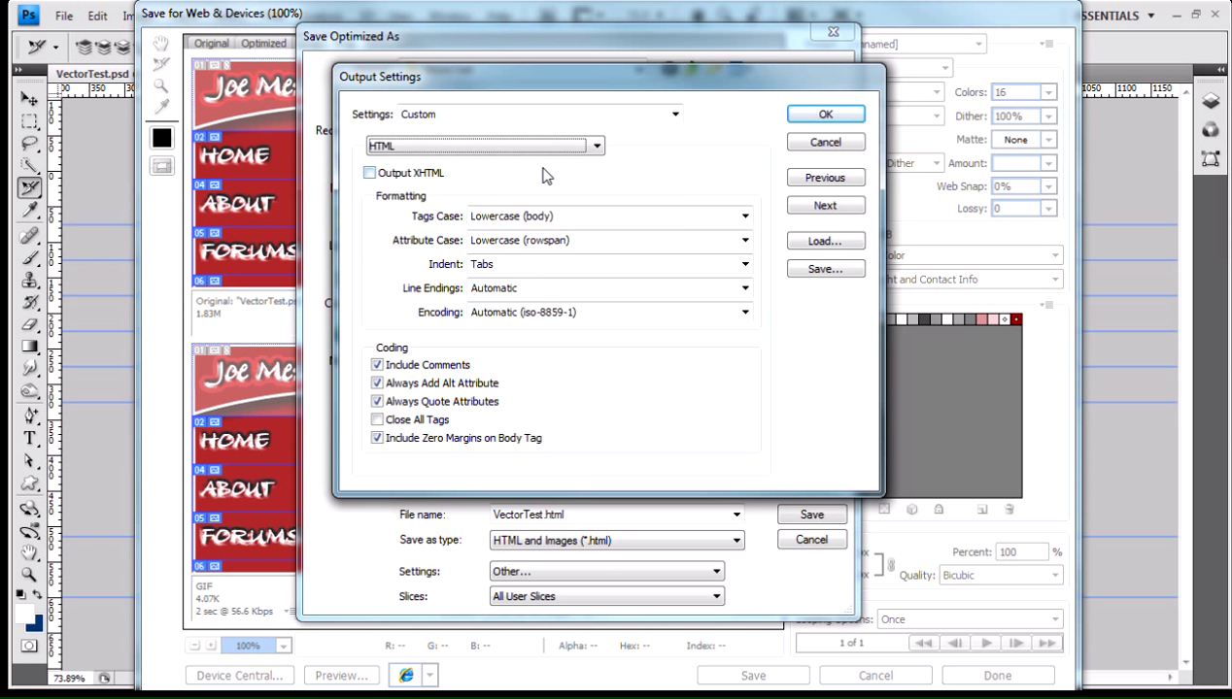
mouse_move(517, 182)
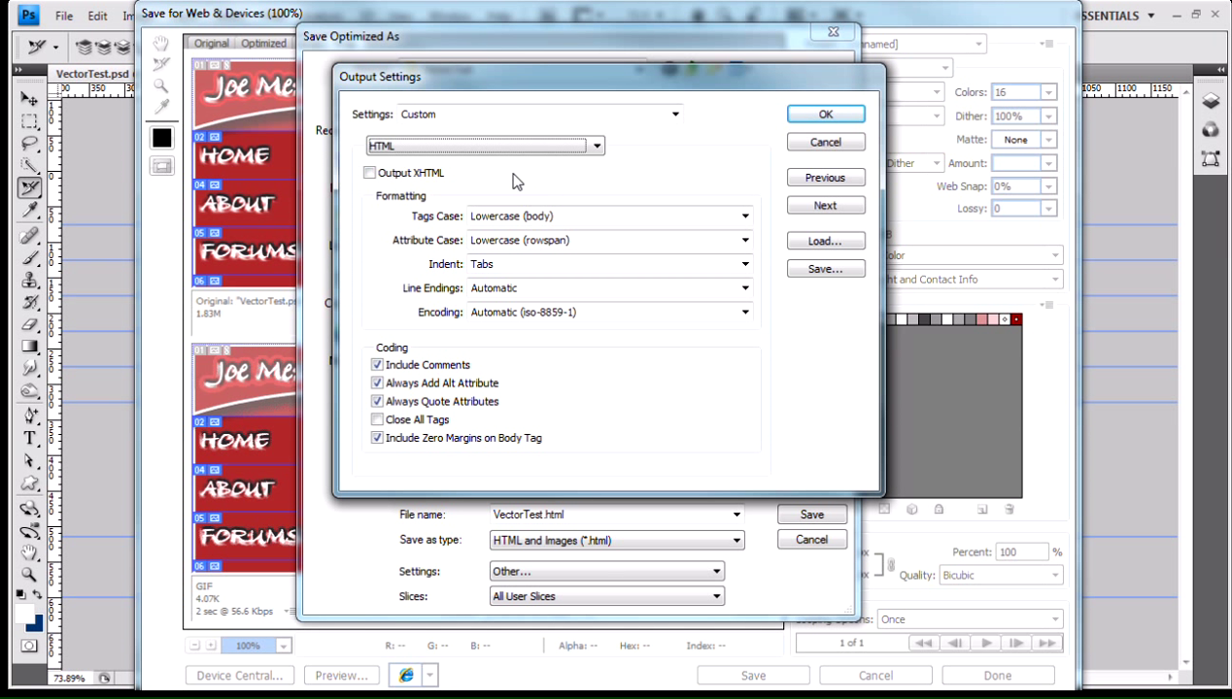
mouse_move(523, 182)
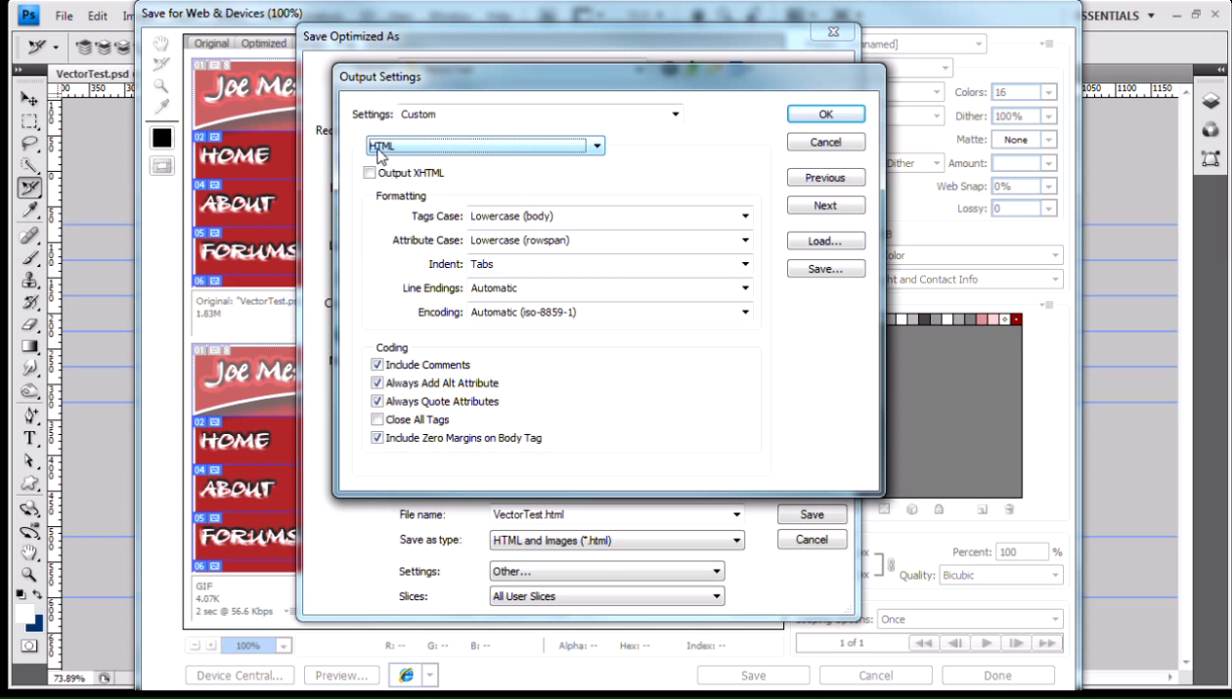
mouse_move(408, 183)
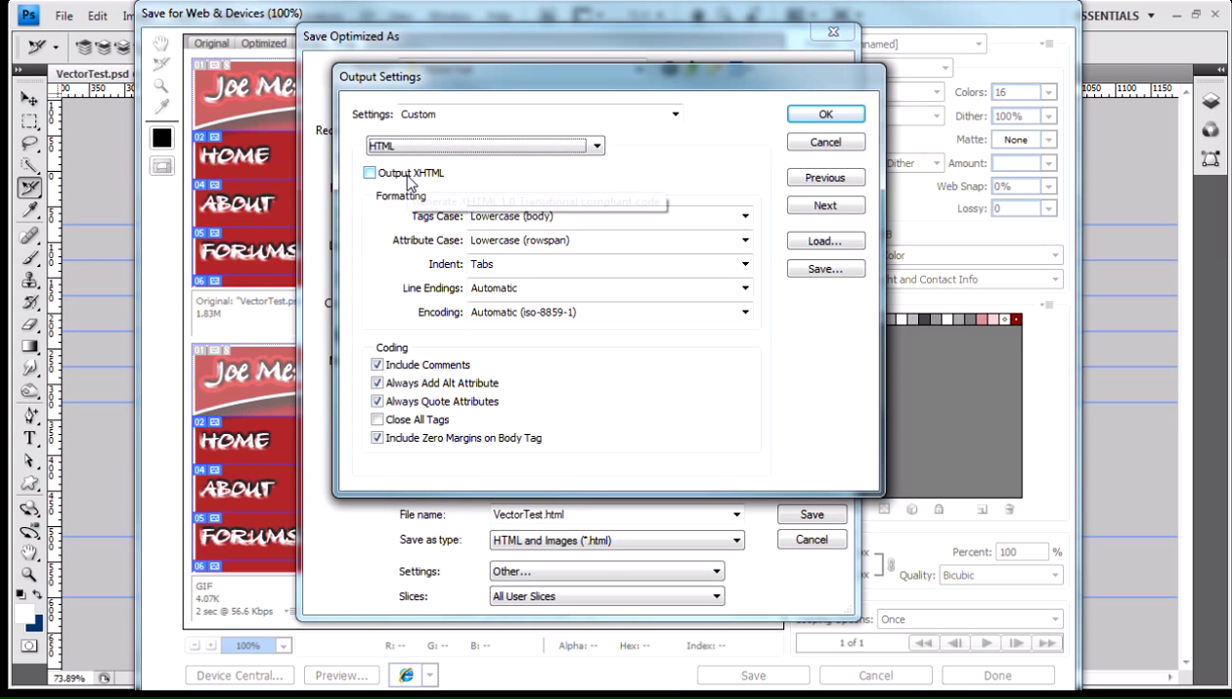
mouse_move(431, 184)
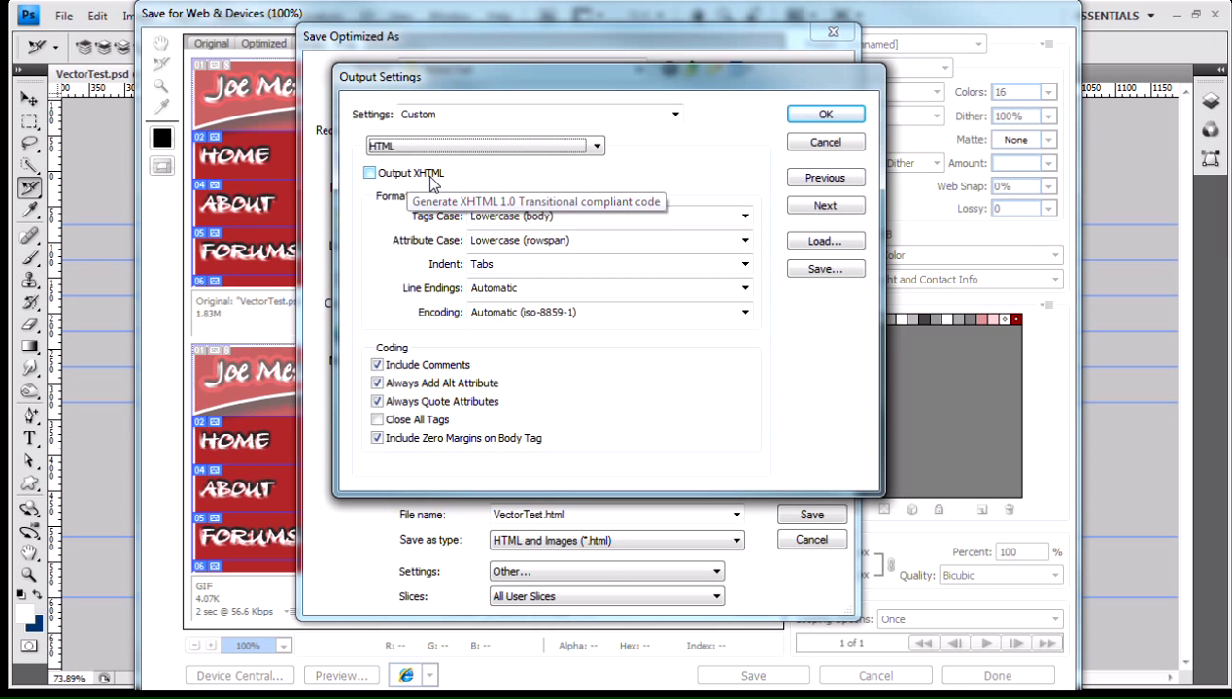
mouse_move(493, 186)
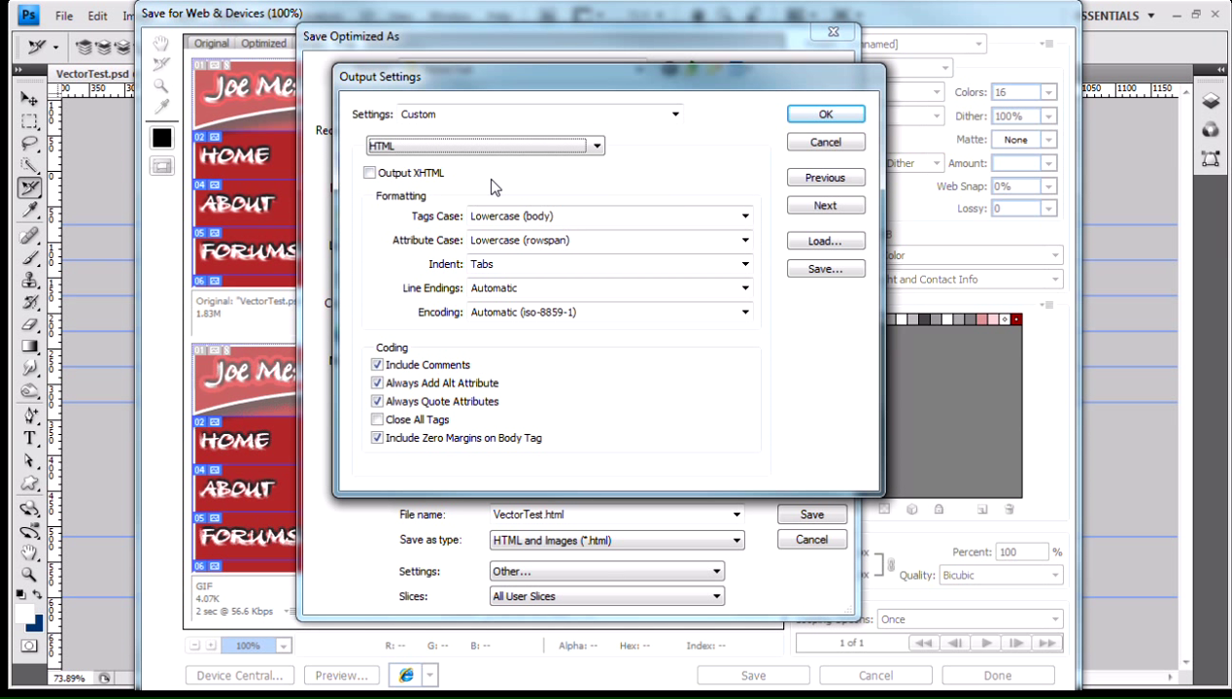
mouse_move(369, 171)
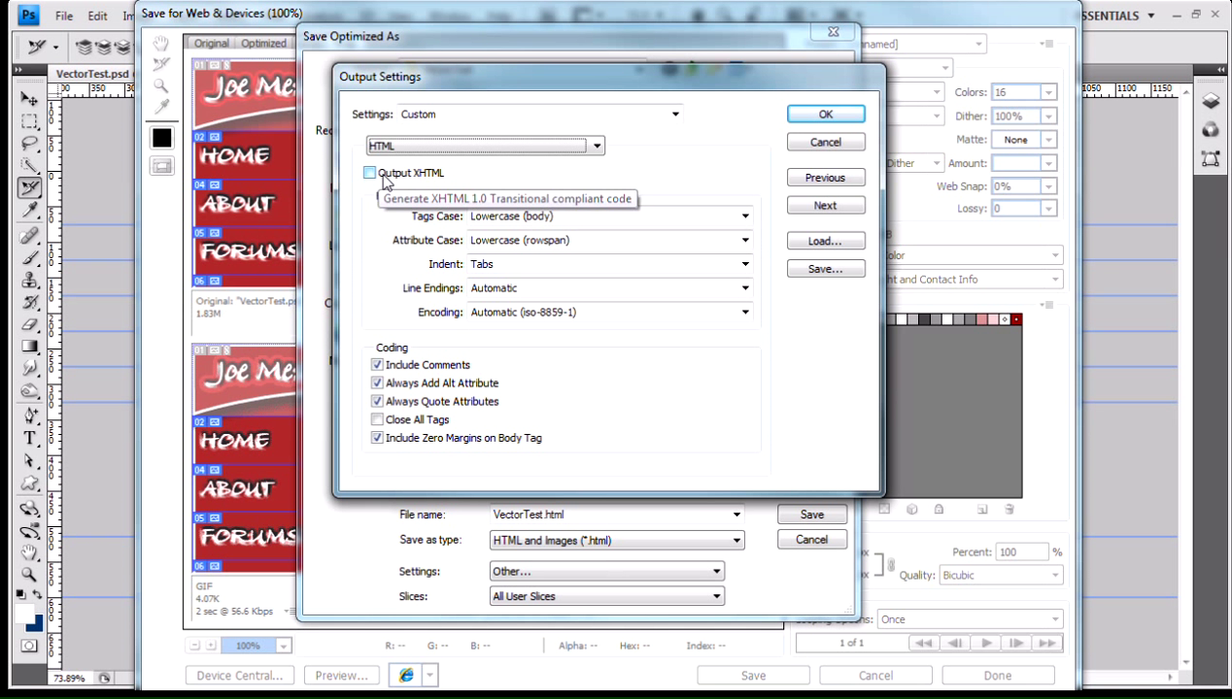
mouse_move(521, 311)
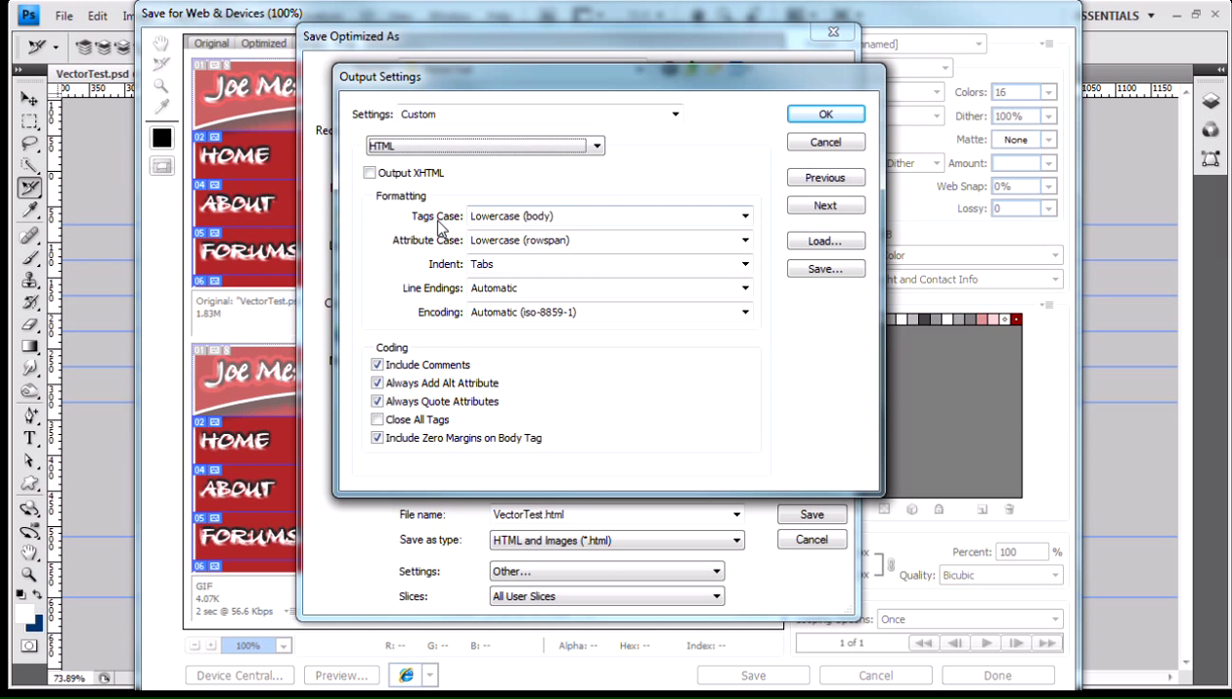
mouse_move(742, 229)
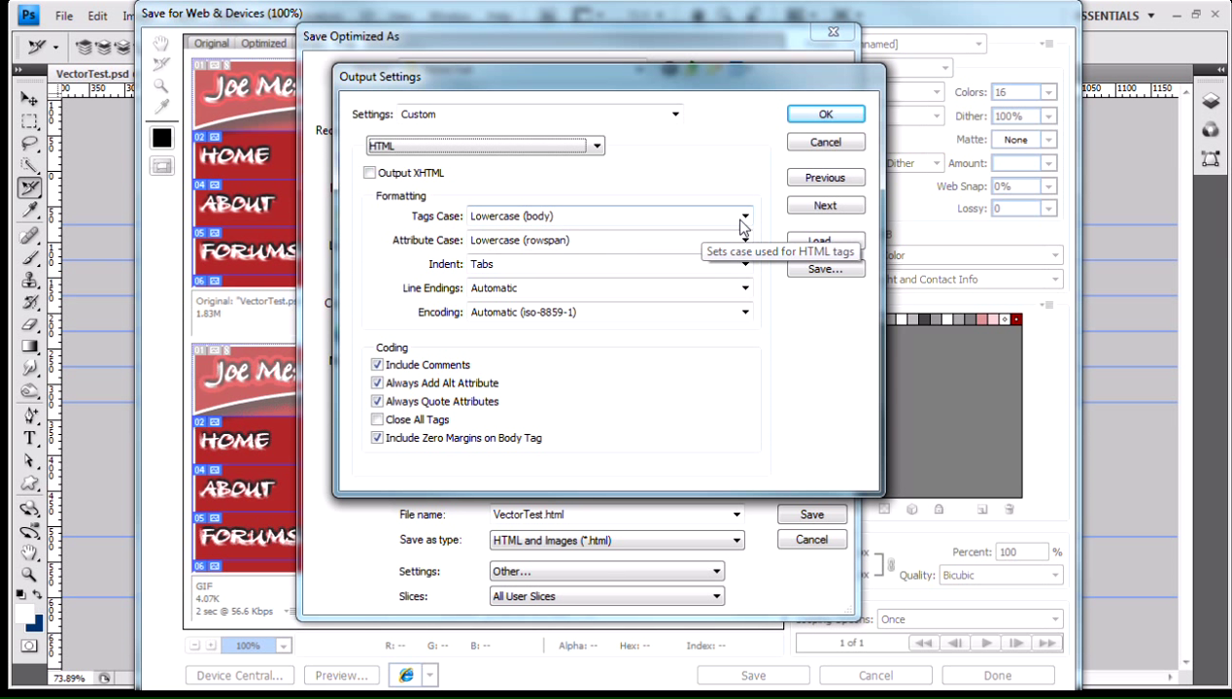
left_click(742, 215)
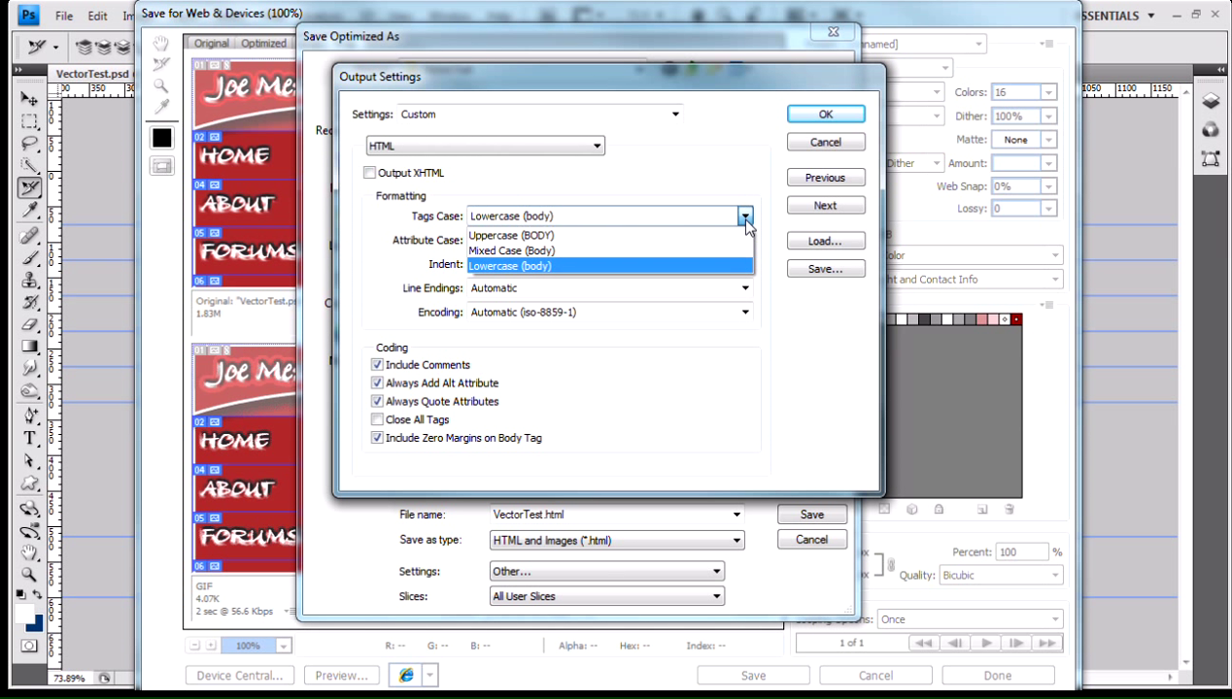
mouse_move(540, 241)
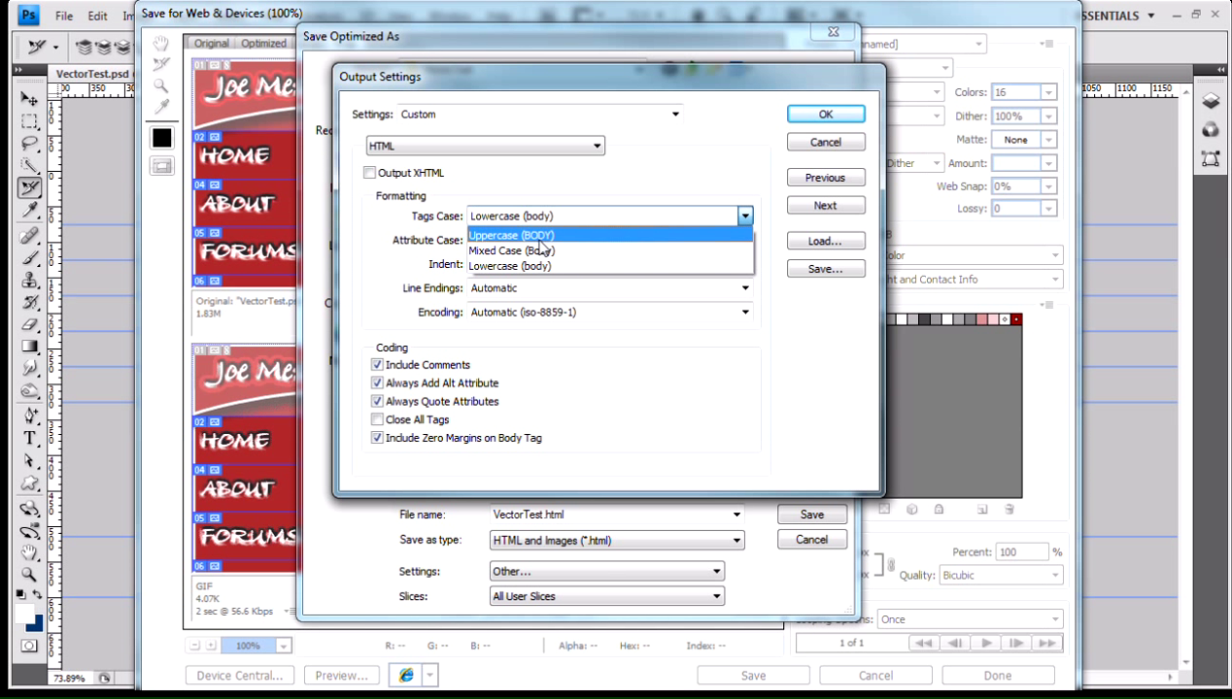
mouse_move(536, 248)
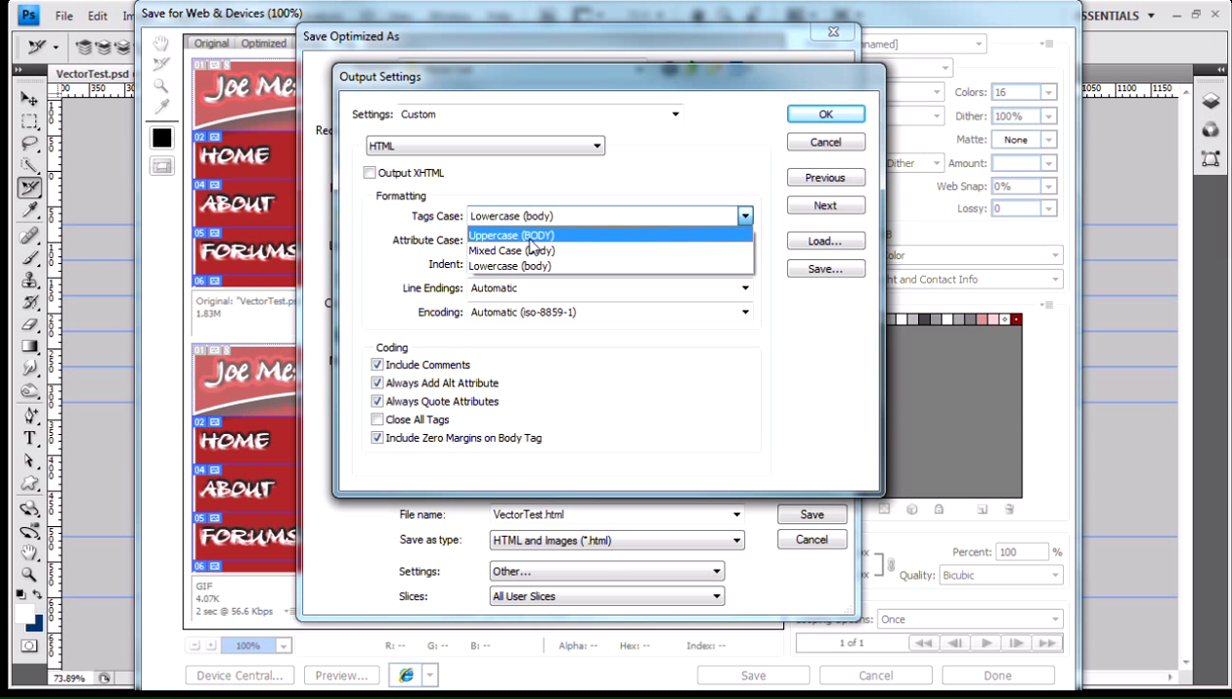
mouse_move(513, 251)
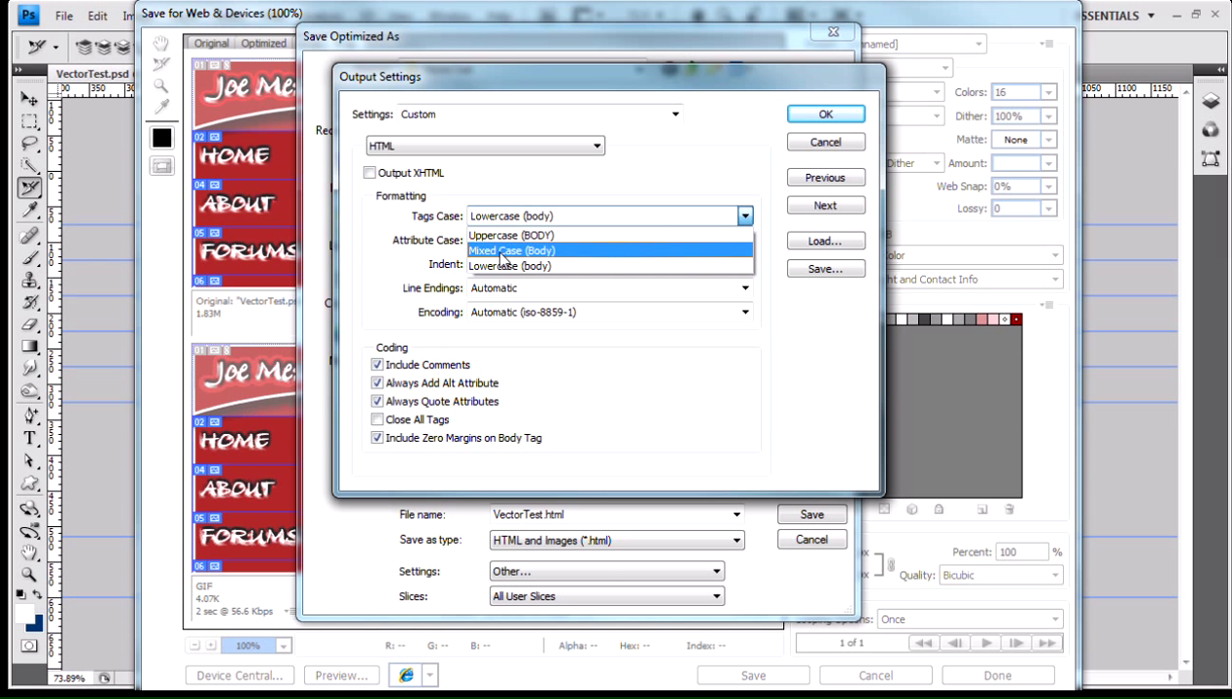
mouse_move(546, 262)
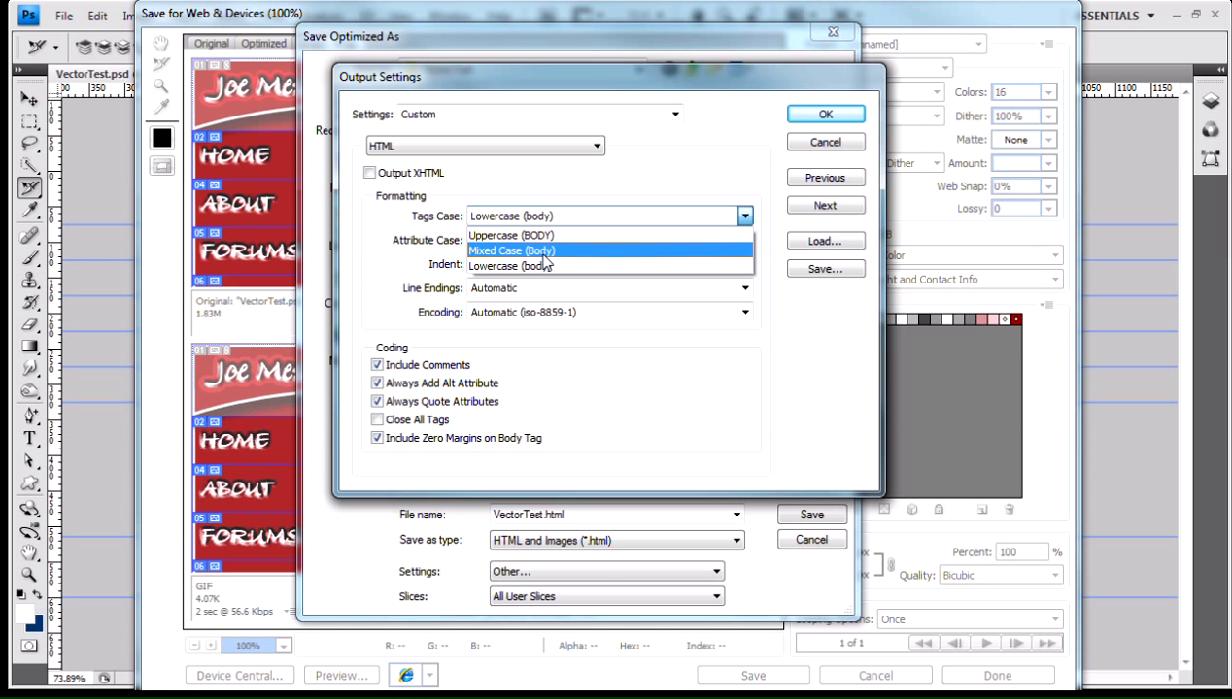
mouse_move(509, 266)
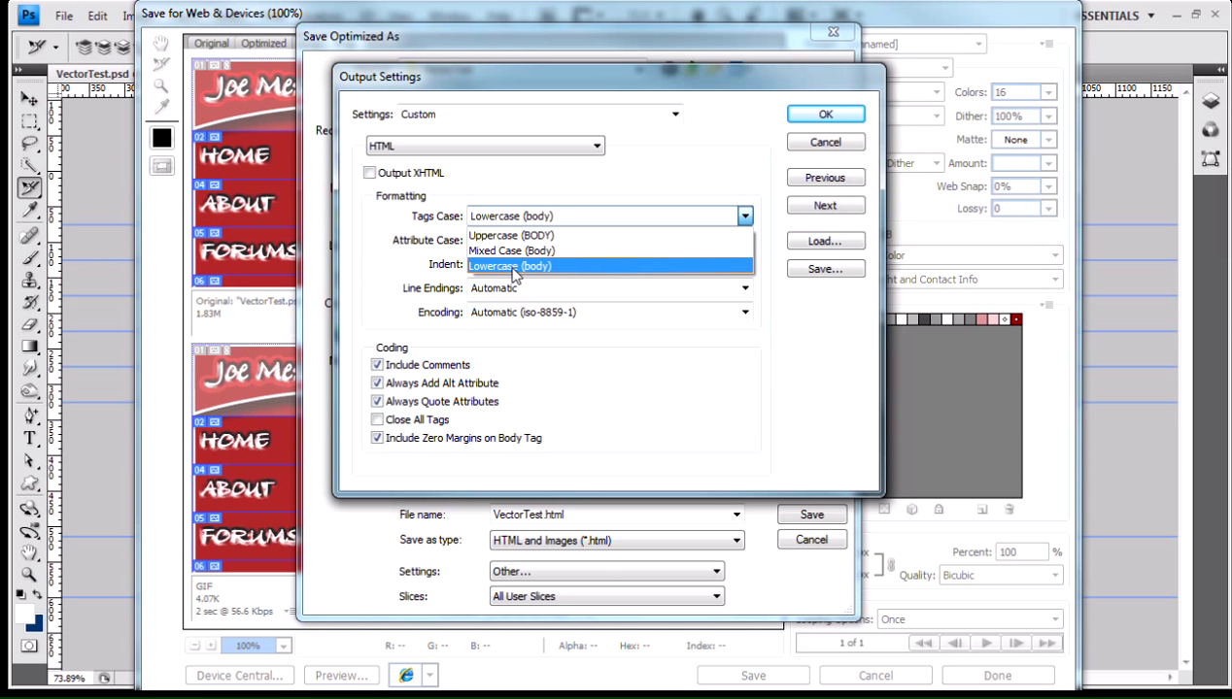
mouse_move(552, 276)
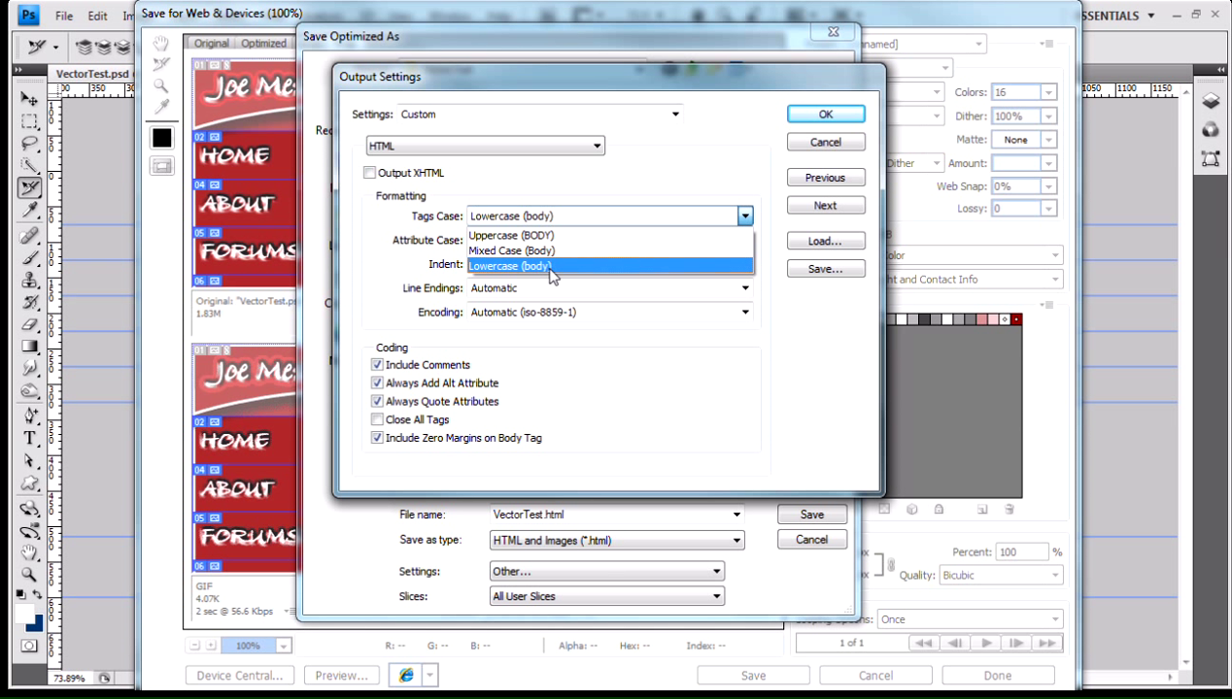
mouse_move(567, 250)
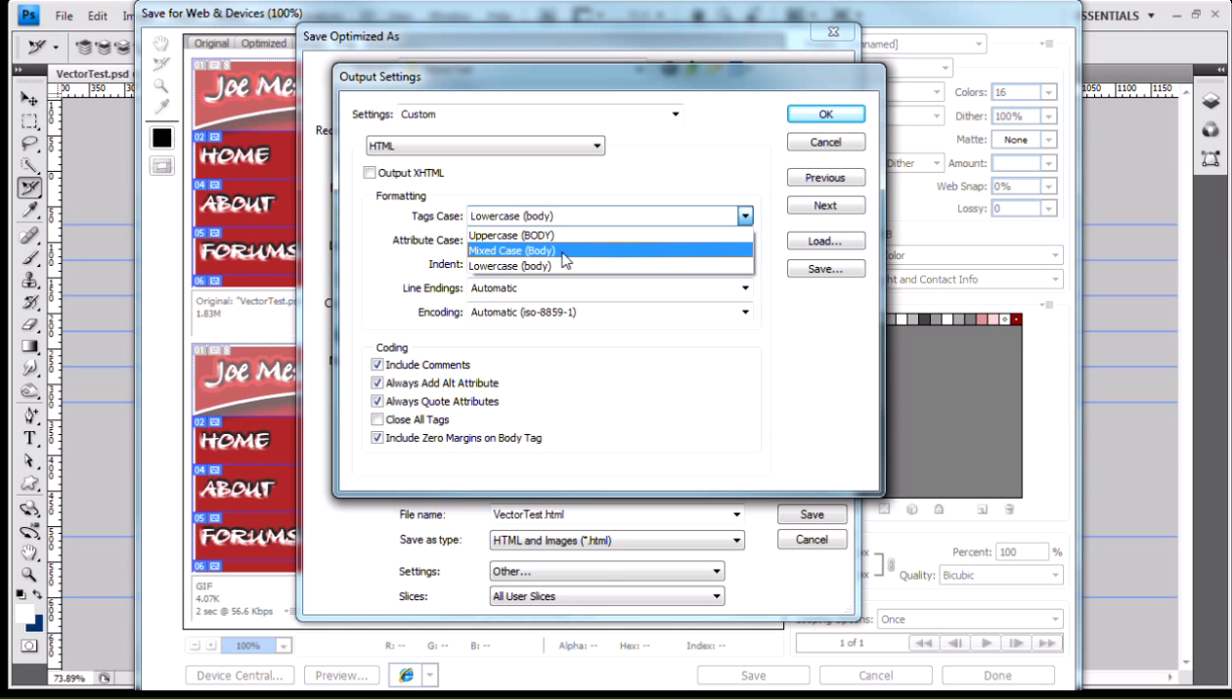
mouse_move(552, 257)
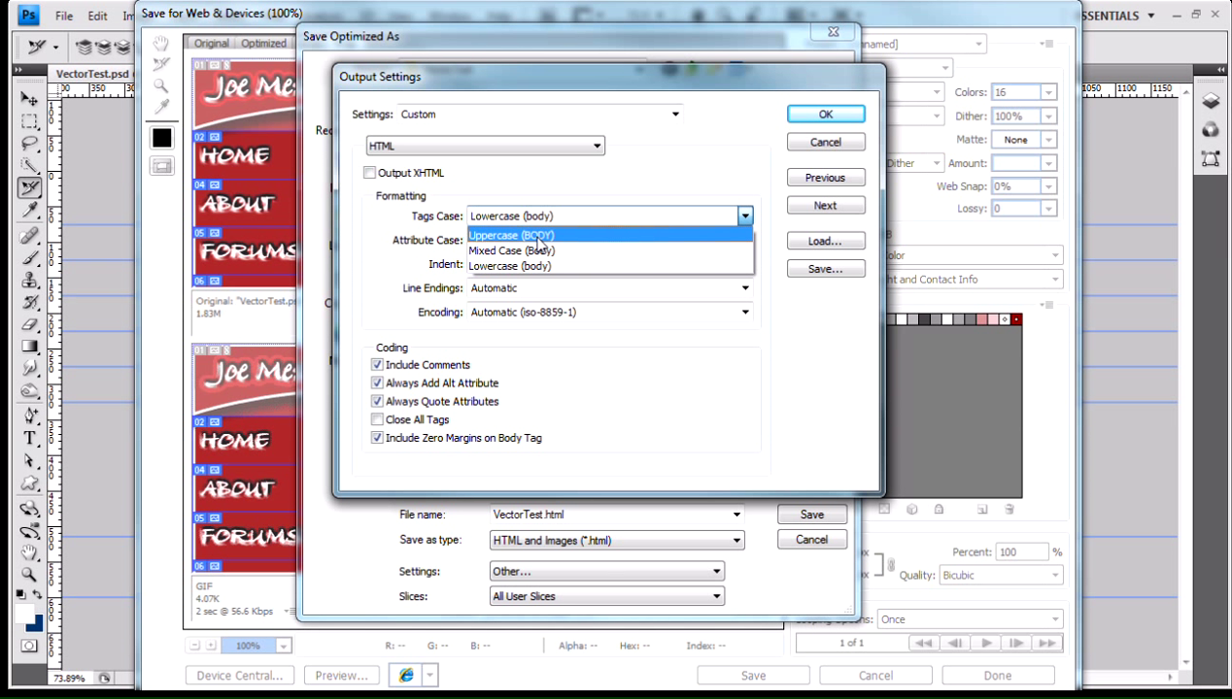
mouse_move(542, 266)
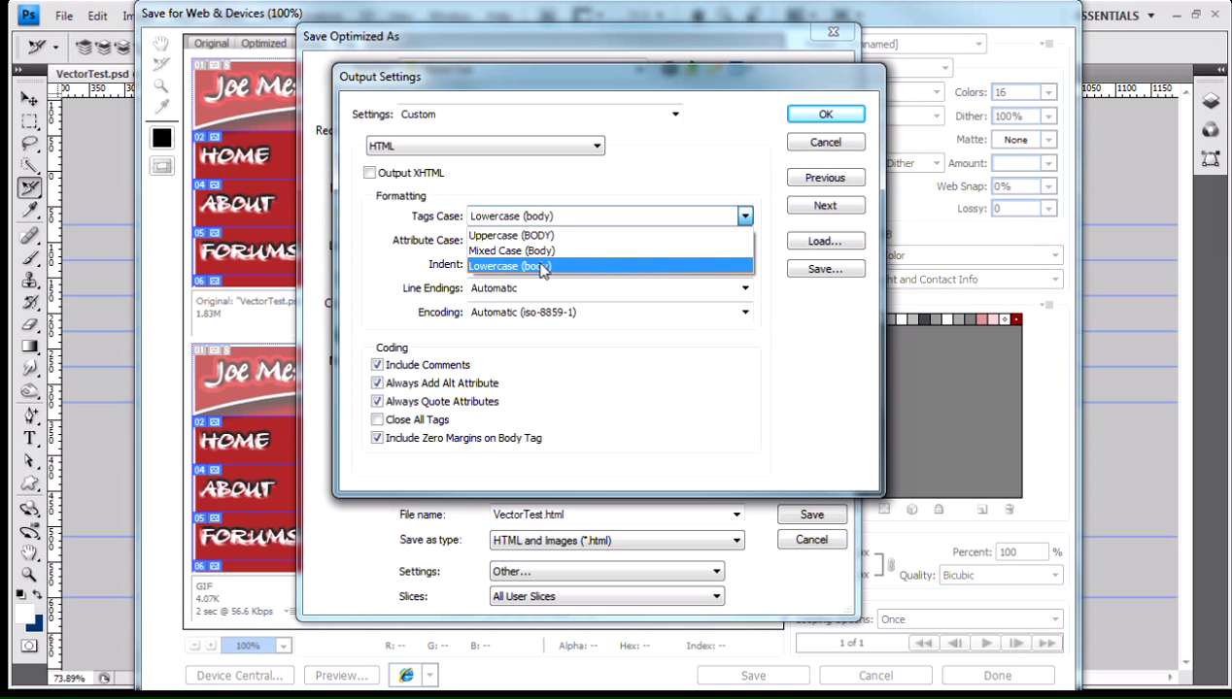
mouse_move(542, 251)
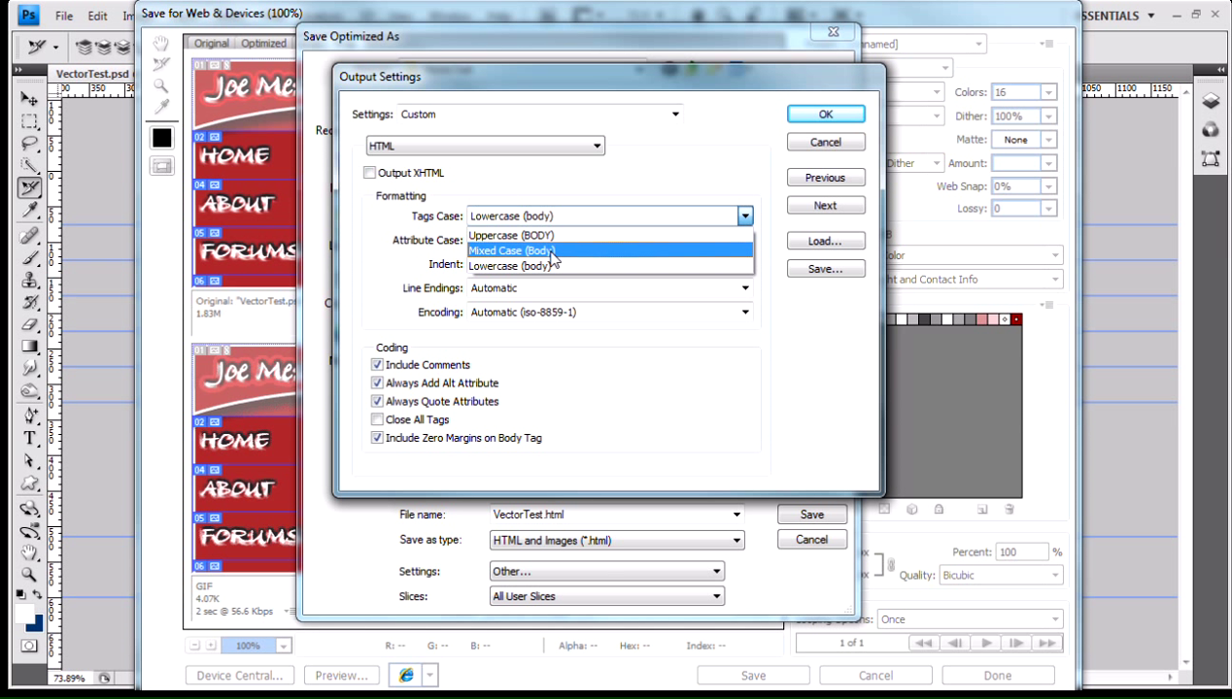
mouse_move(544, 266)
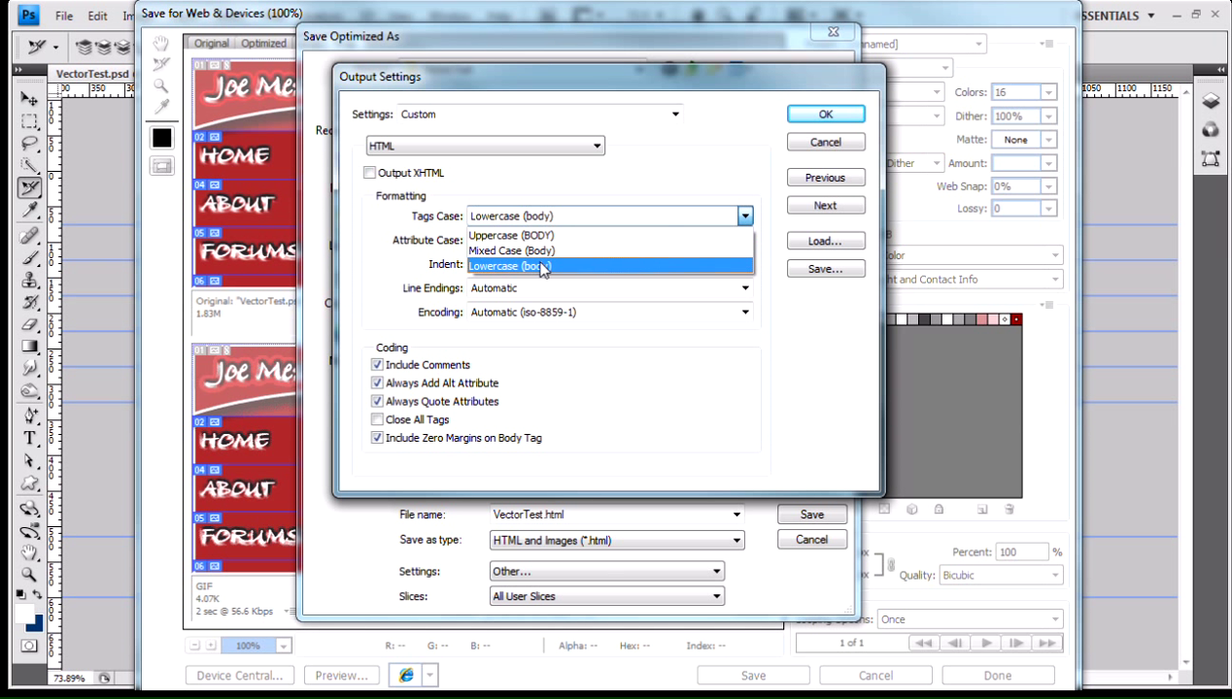
mouse_move(544, 251)
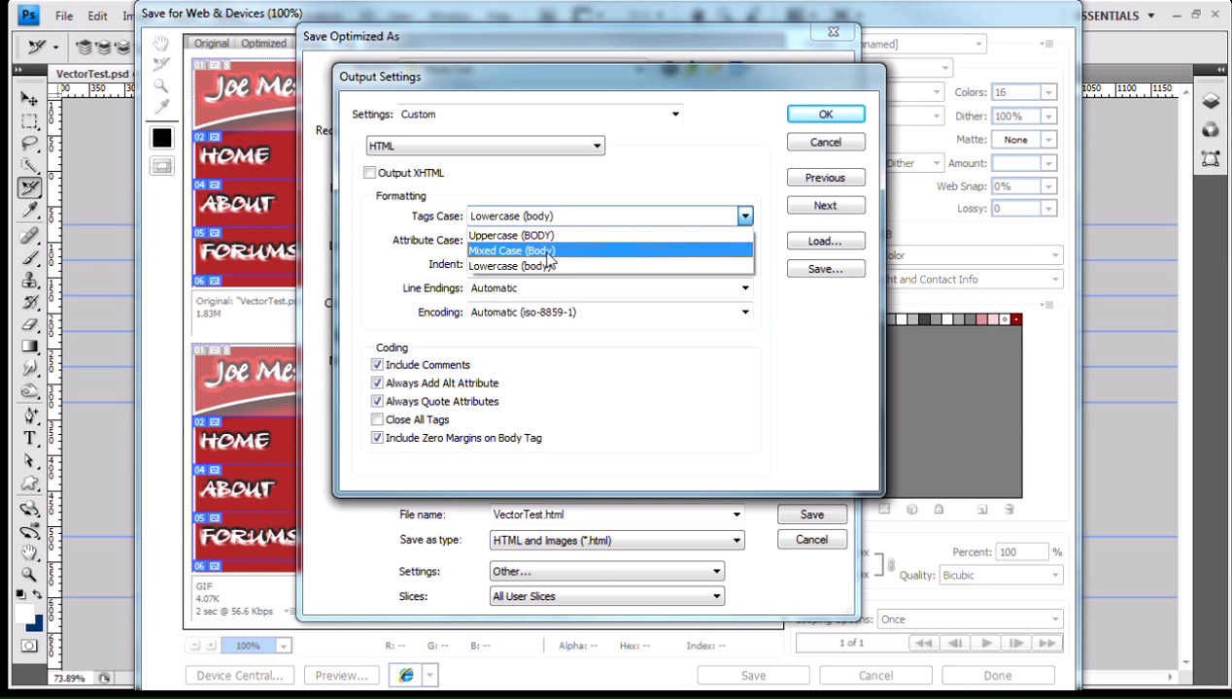
mouse_move(602, 267)
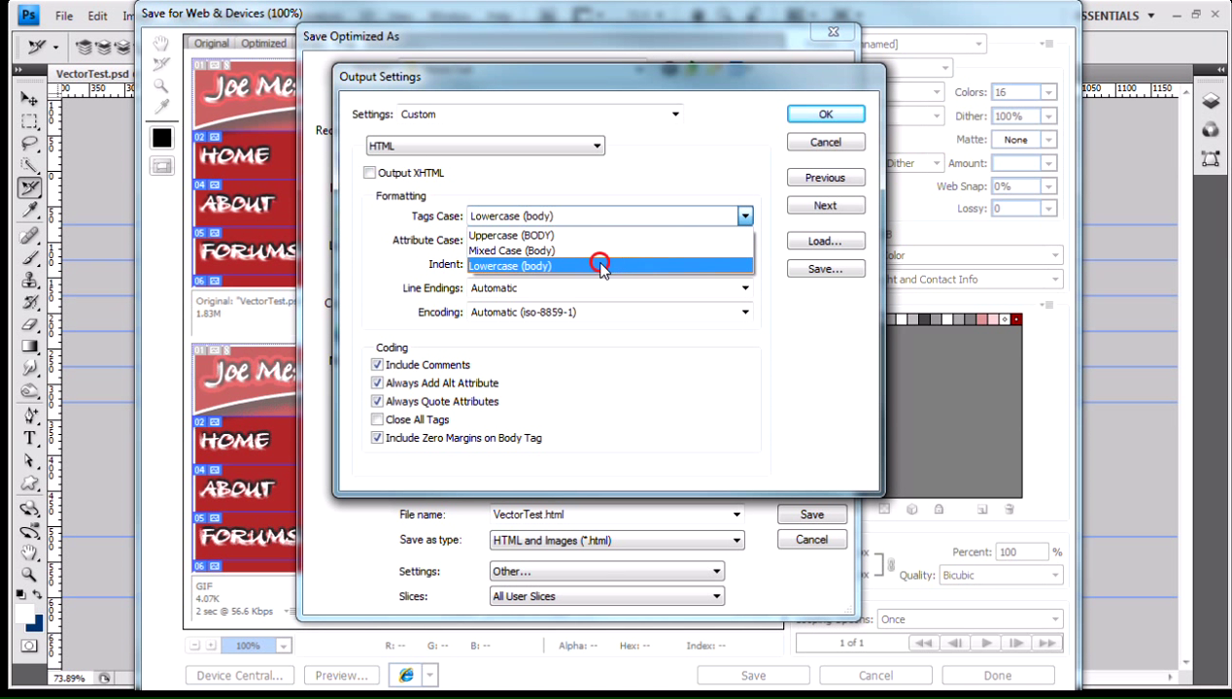
left_click(509, 264)
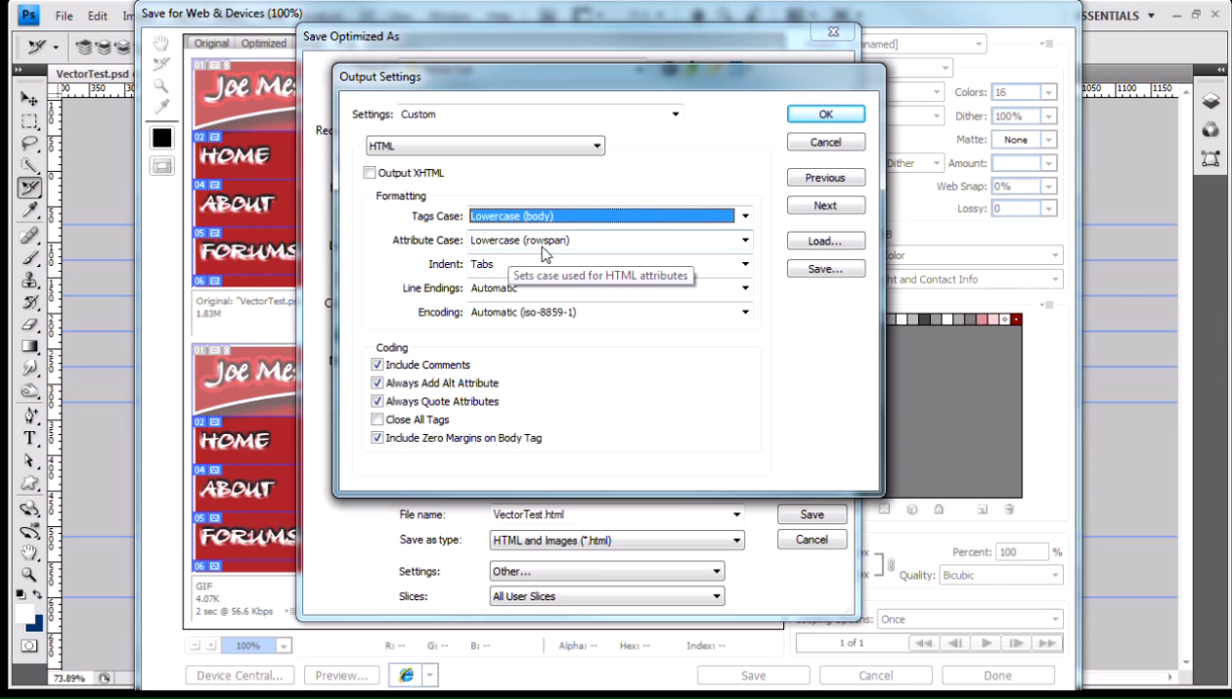
Review the Attribute Case choices, leaving it at lowercase.
left_click(744, 241)
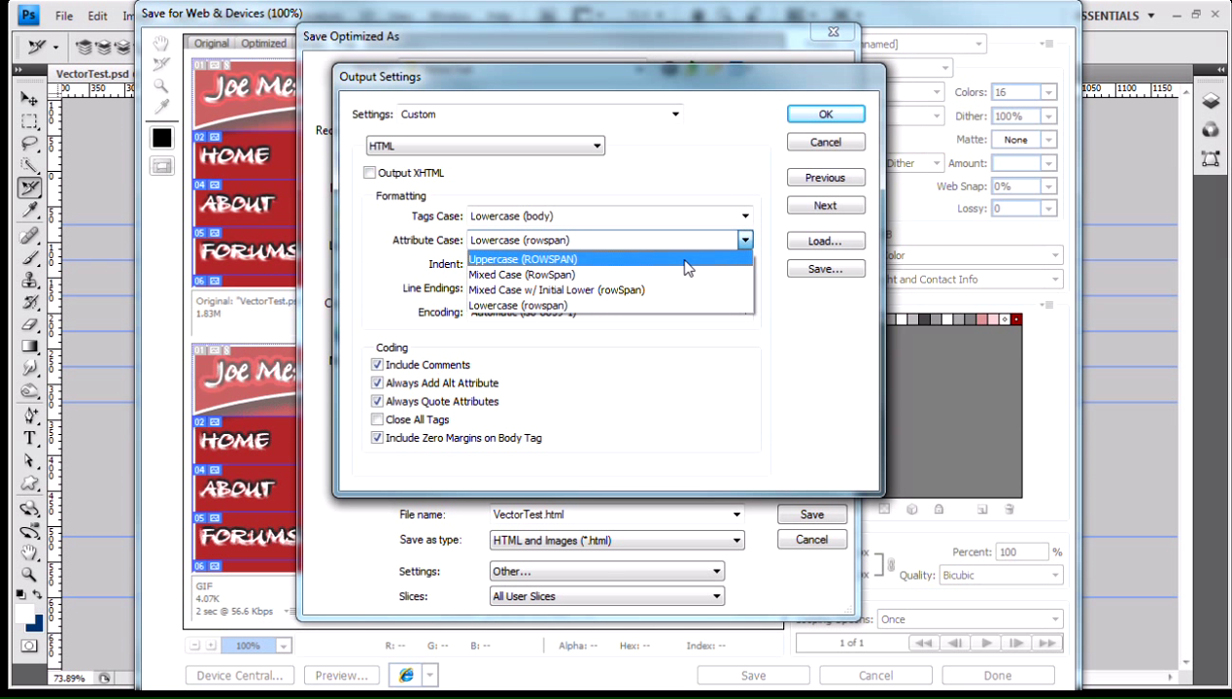
mouse_move(540, 272)
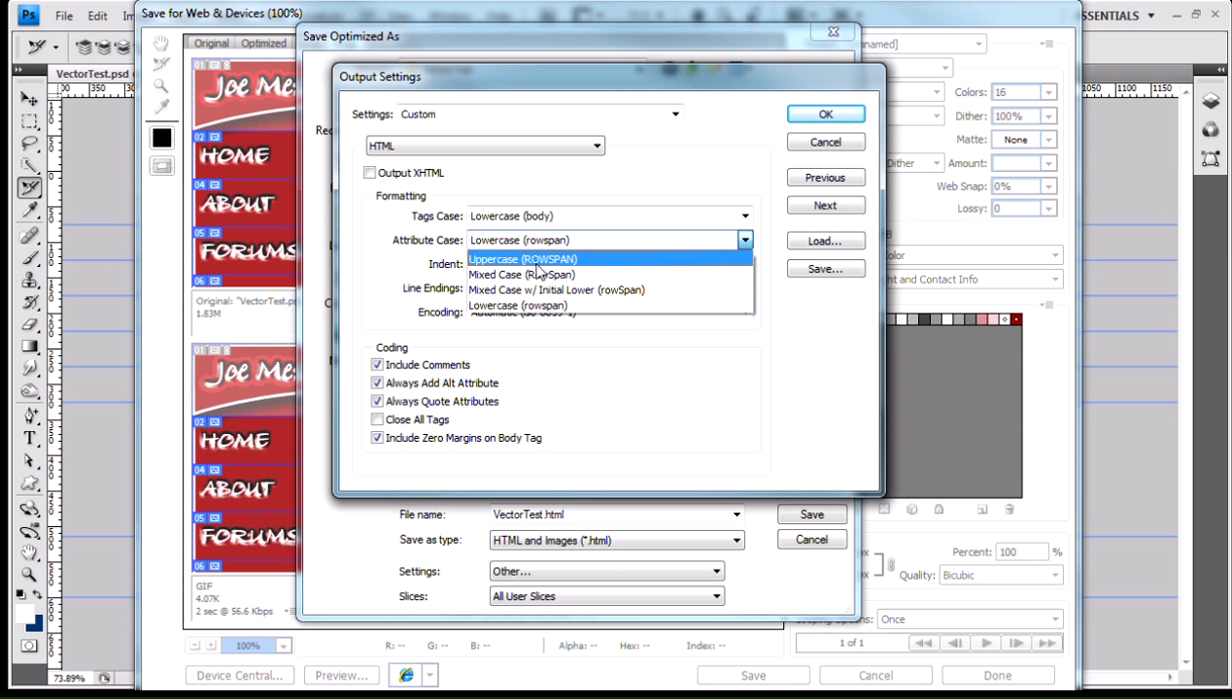
mouse_move(567, 272)
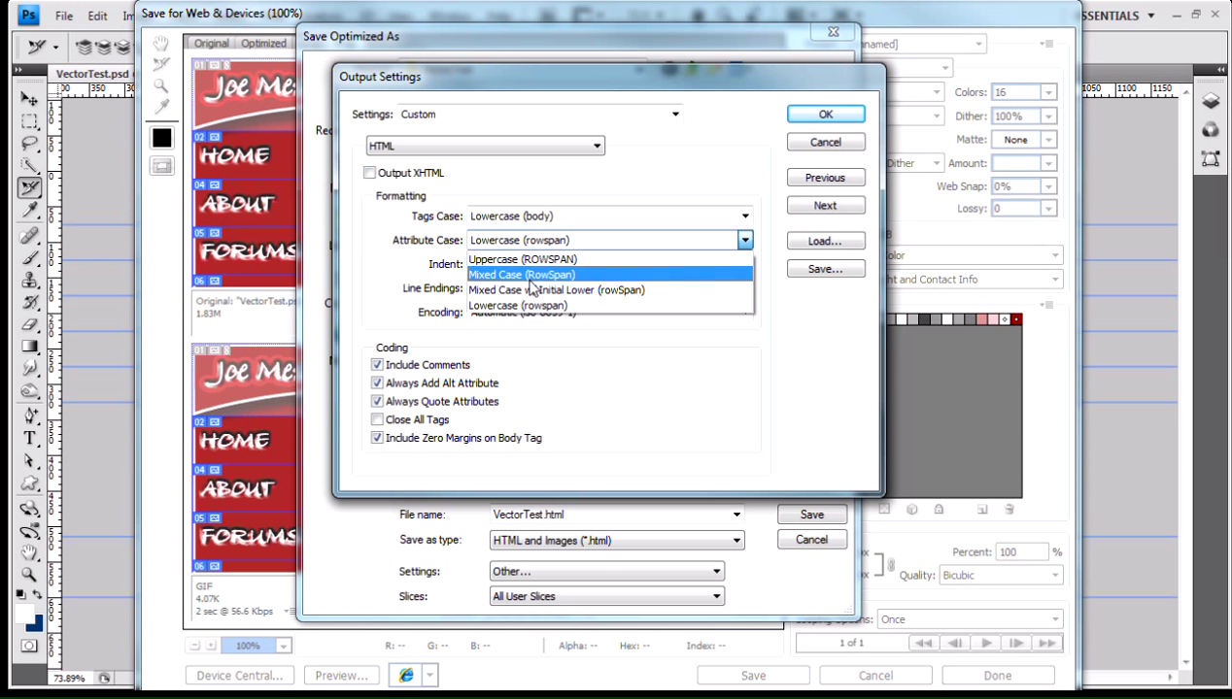
mouse_move(559, 288)
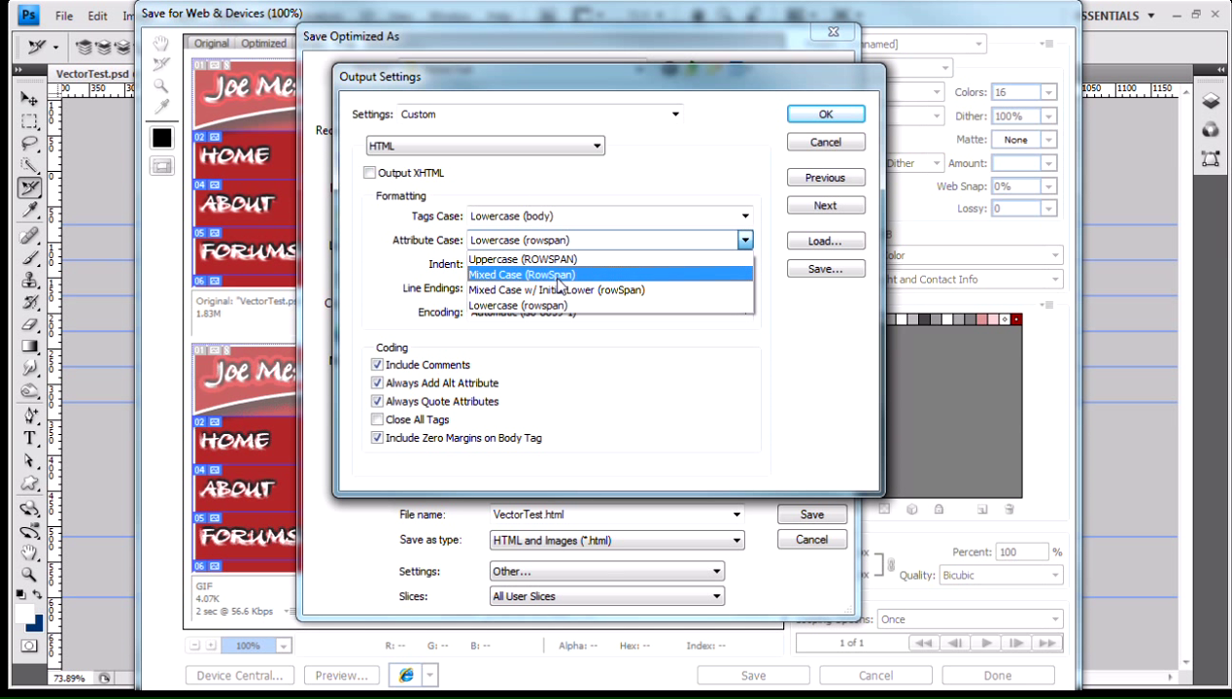
mouse_move(581, 289)
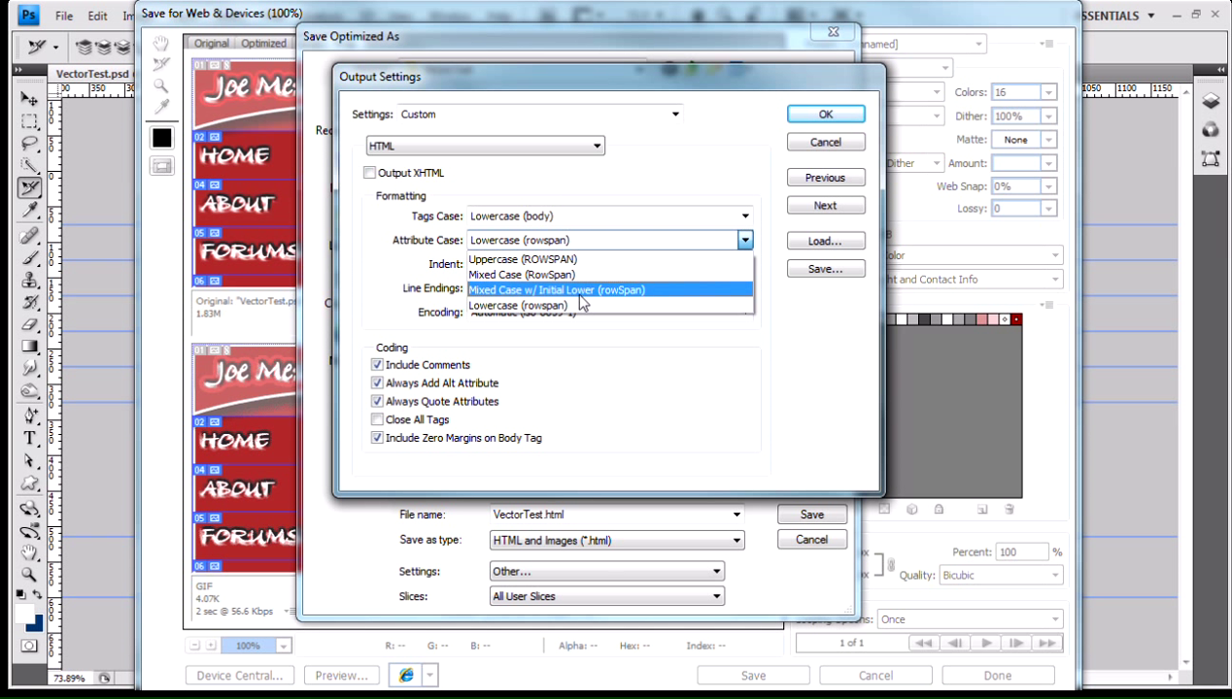
mouse_move(606, 299)
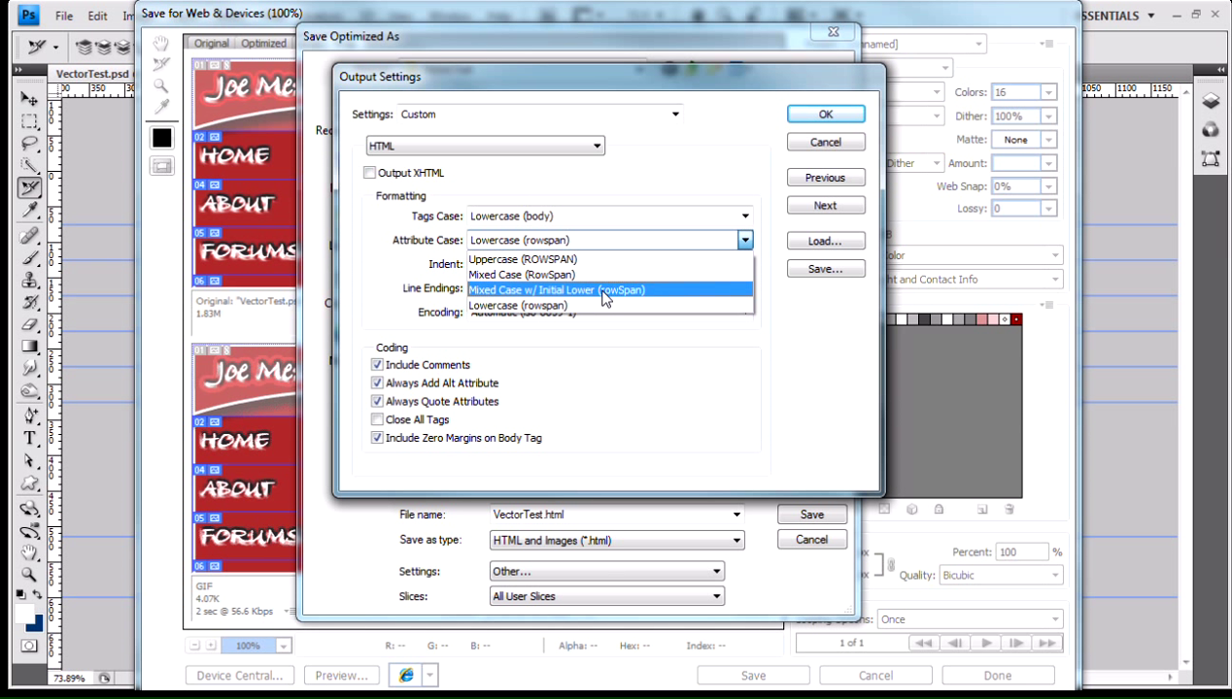
mouse_move(614, 295)
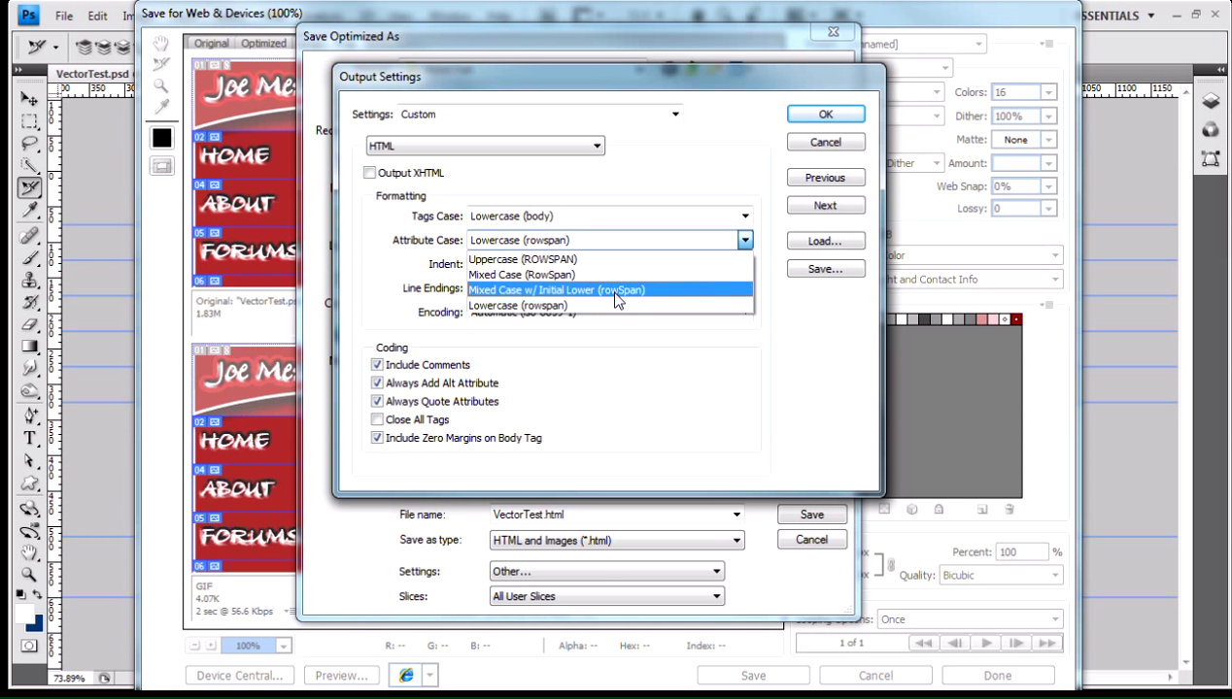
mouse_move(625, 299)
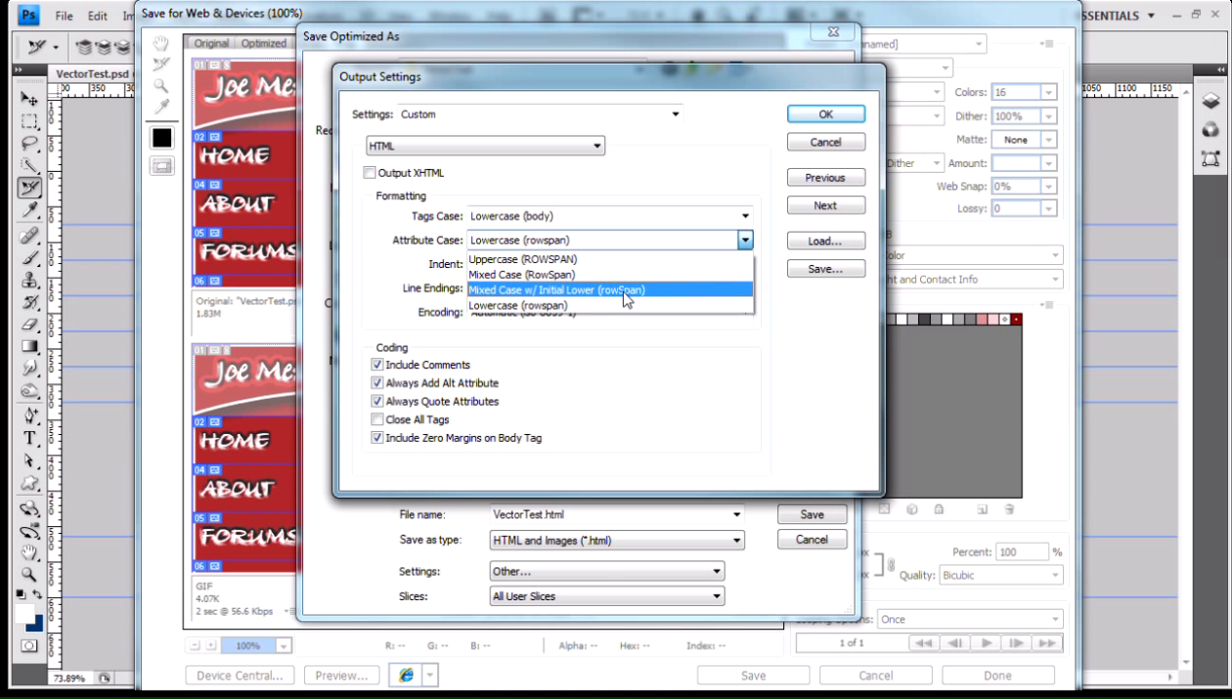
mouse_move(639, 299)
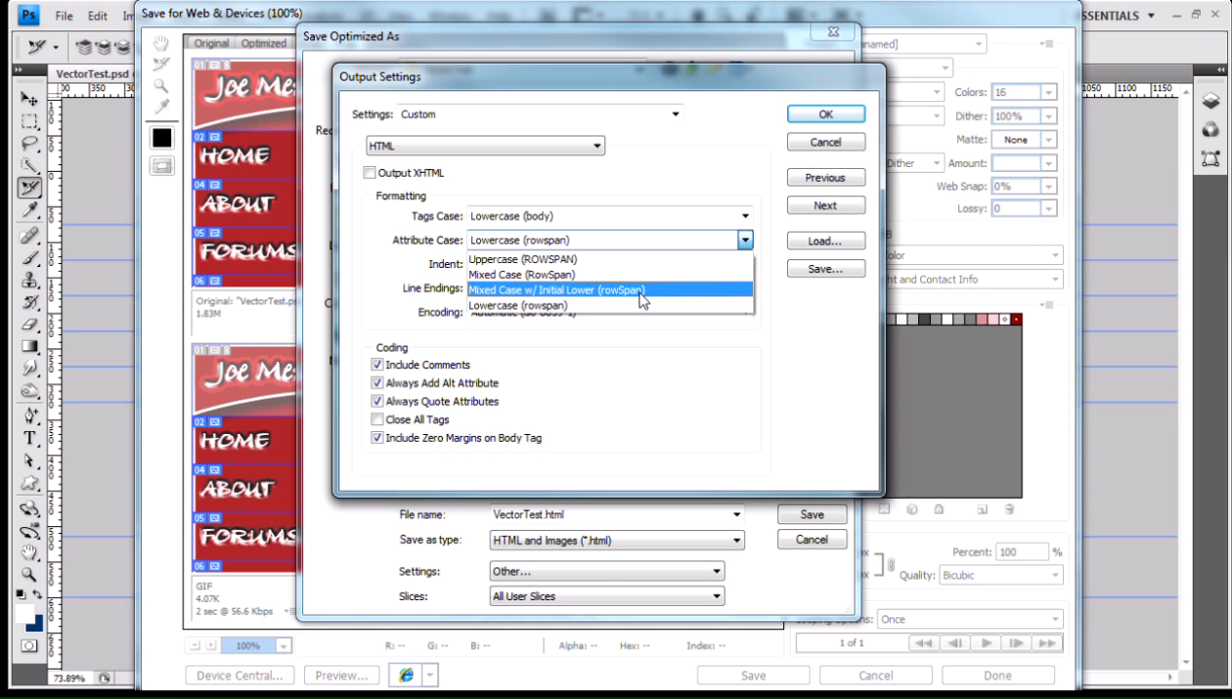
mouse_move(616, 299)
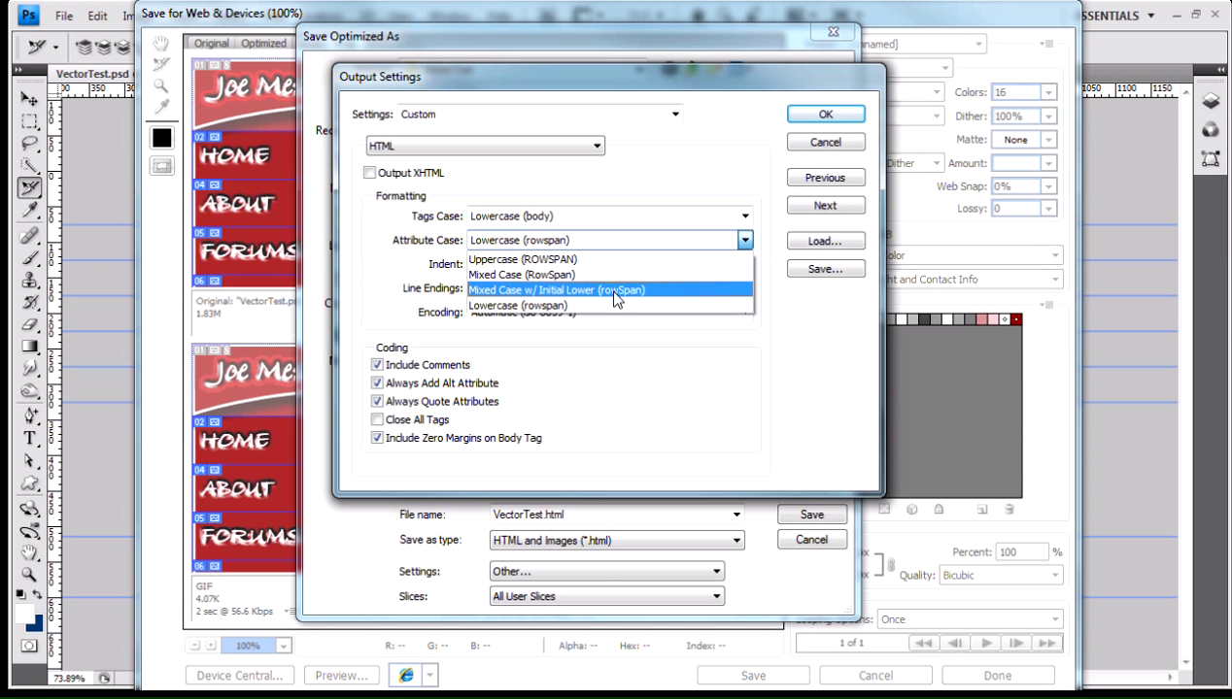
mouse_move(649, 293)
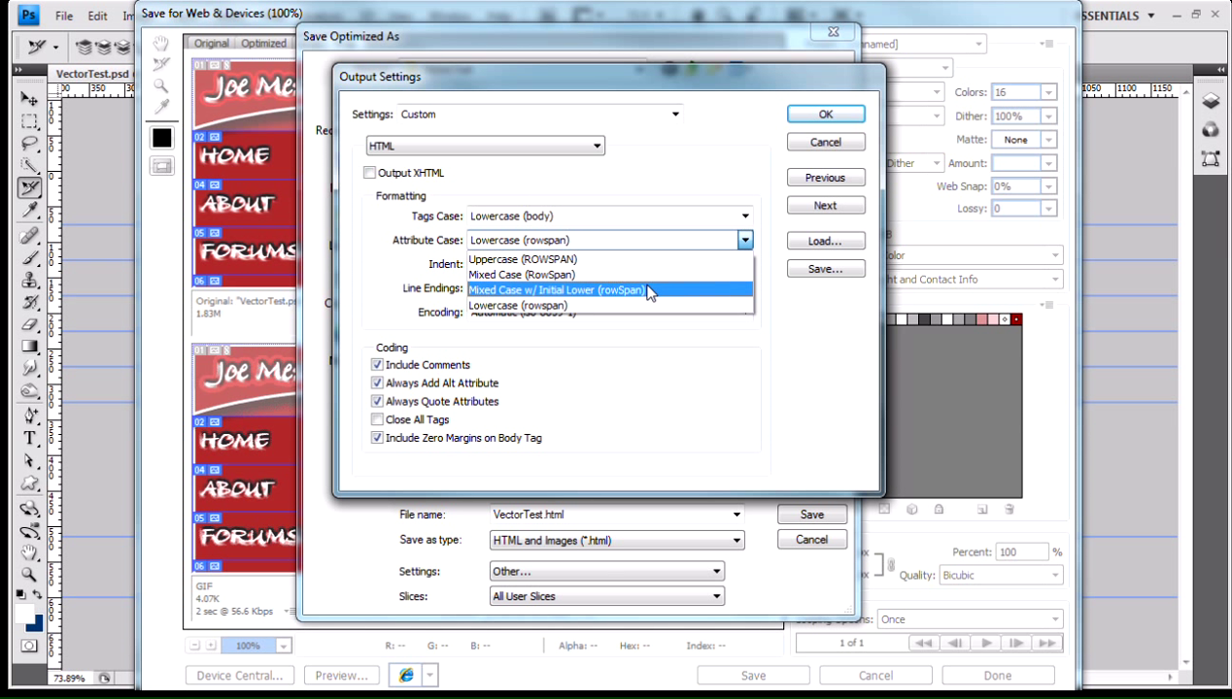
mouse_move(612, 296)
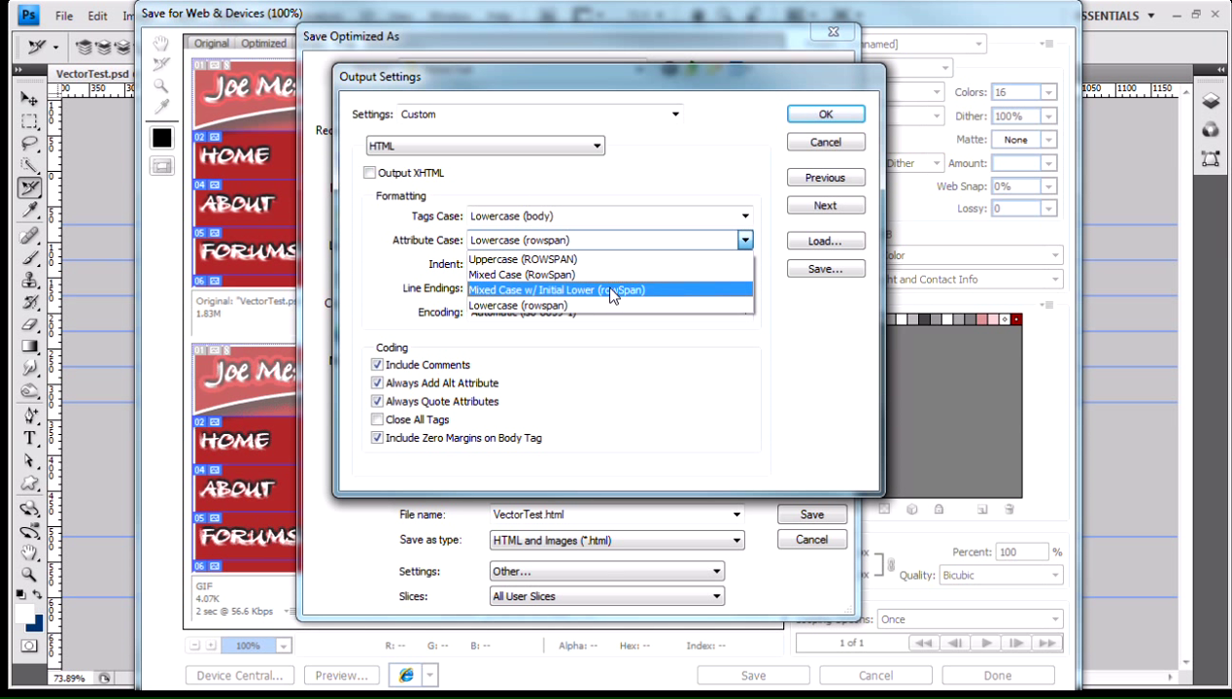
mouse_move(544, 305)
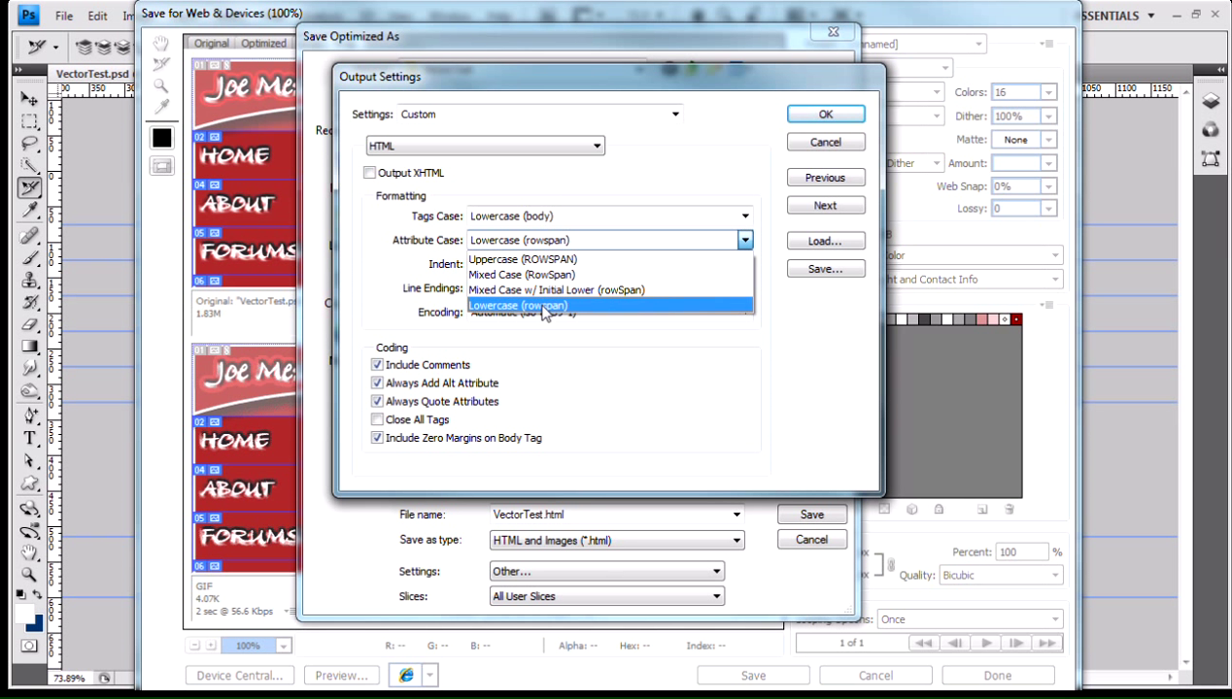
mouse_move(560, 321)
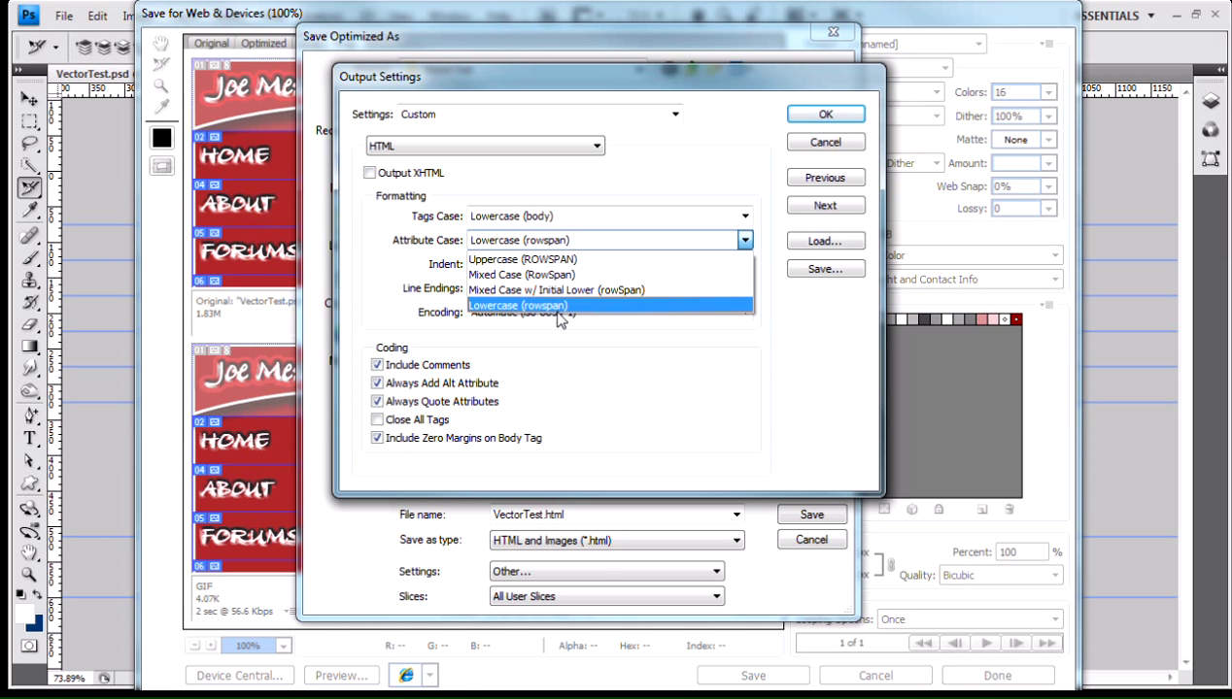
left_click(517, 305)
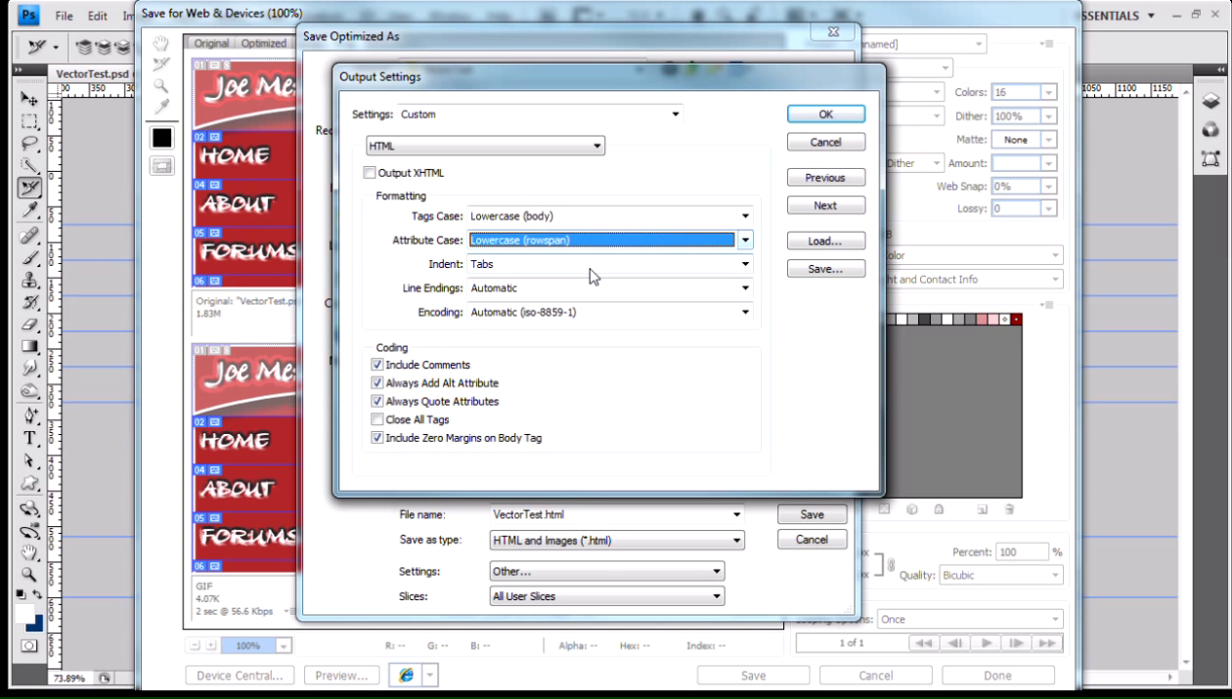
mouse_move(738, 272)
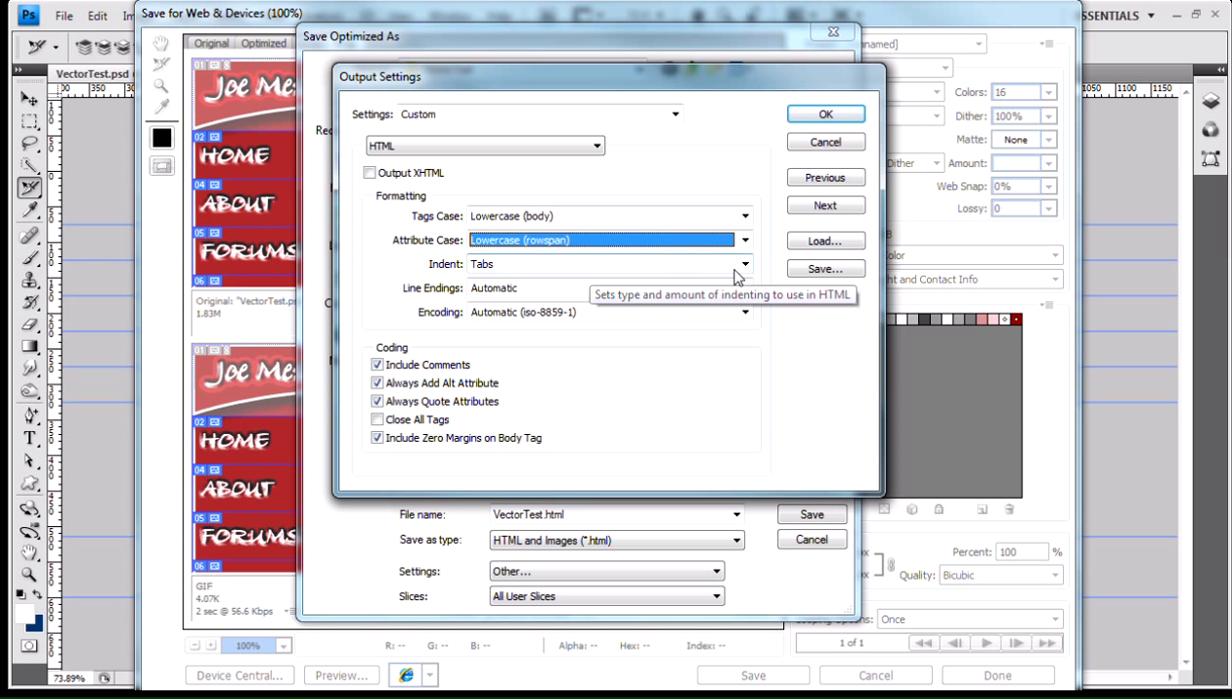
left_click(744, 264)
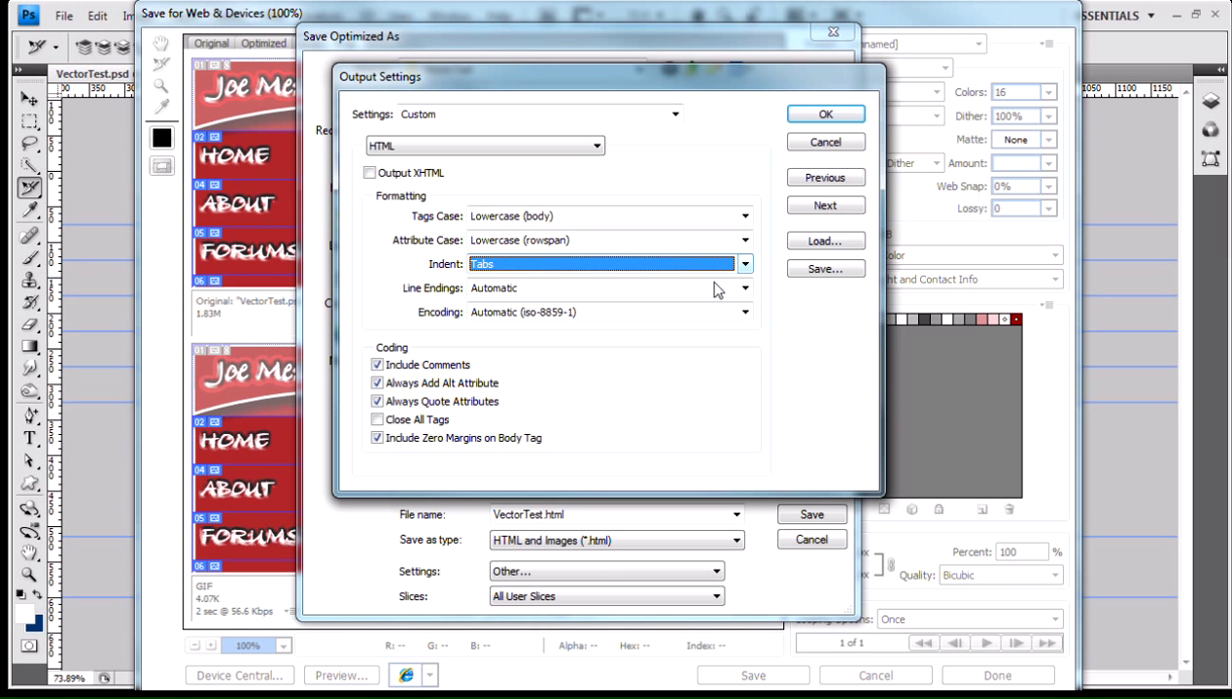
left_click(744, 288)
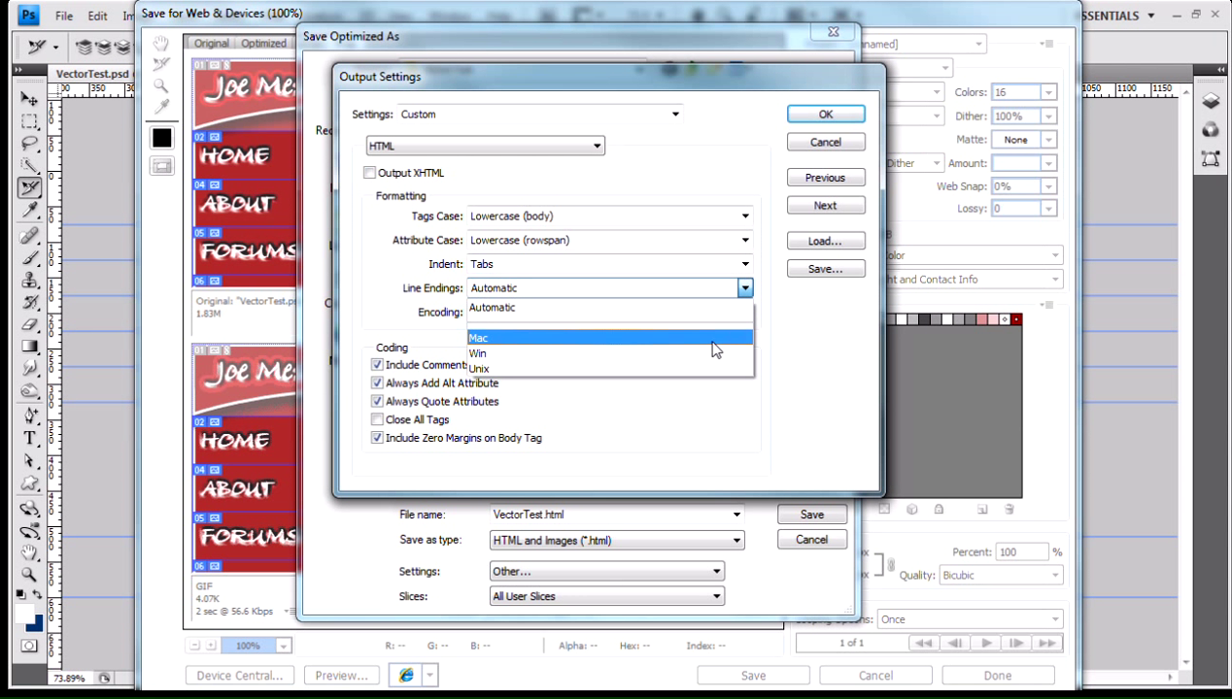
mouse_move(688, 347)
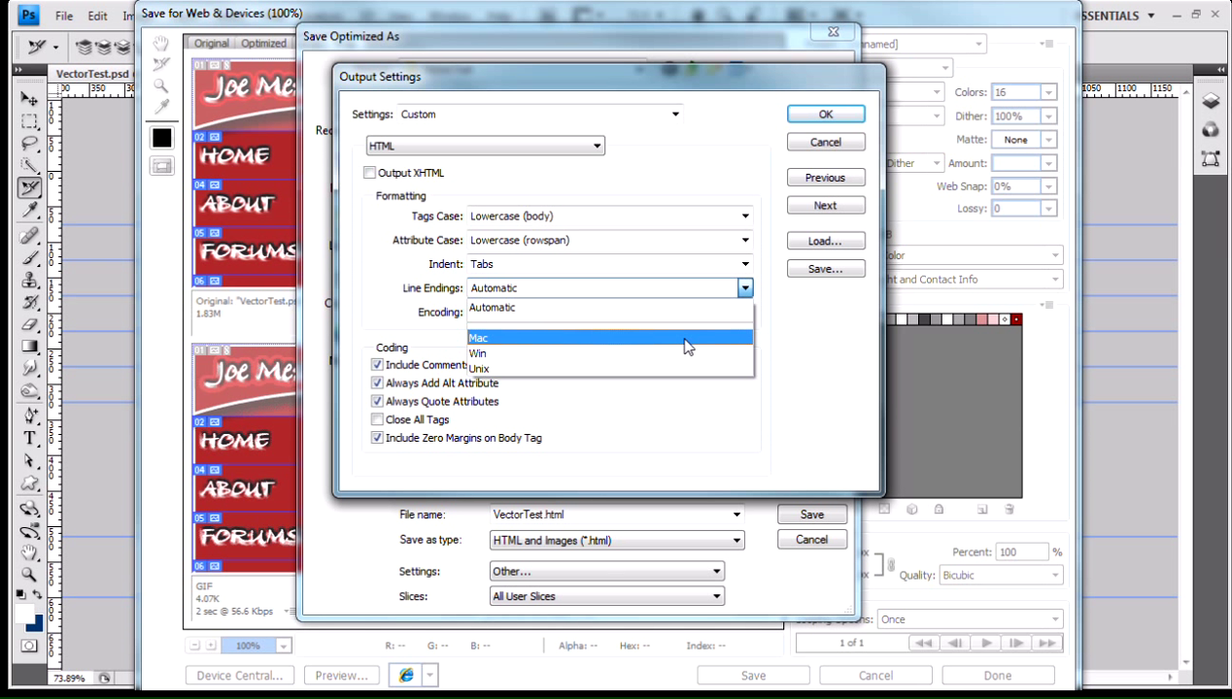
mouse_move(647, 346)
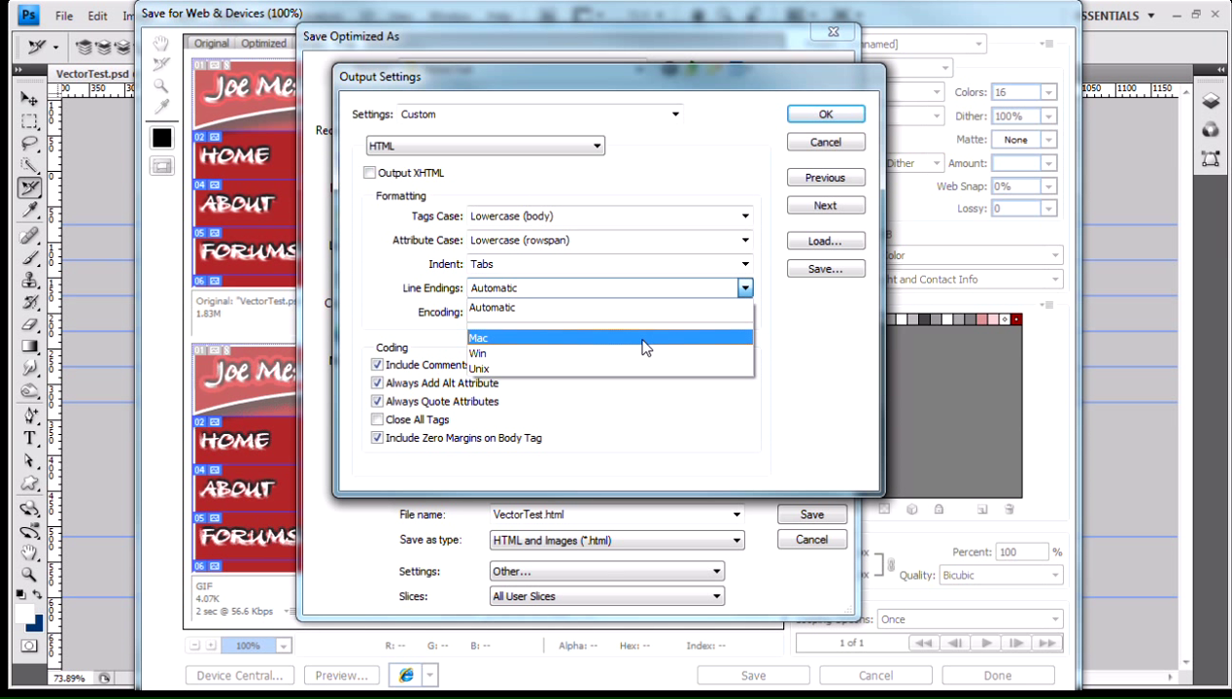
mouse_move(622, 370)
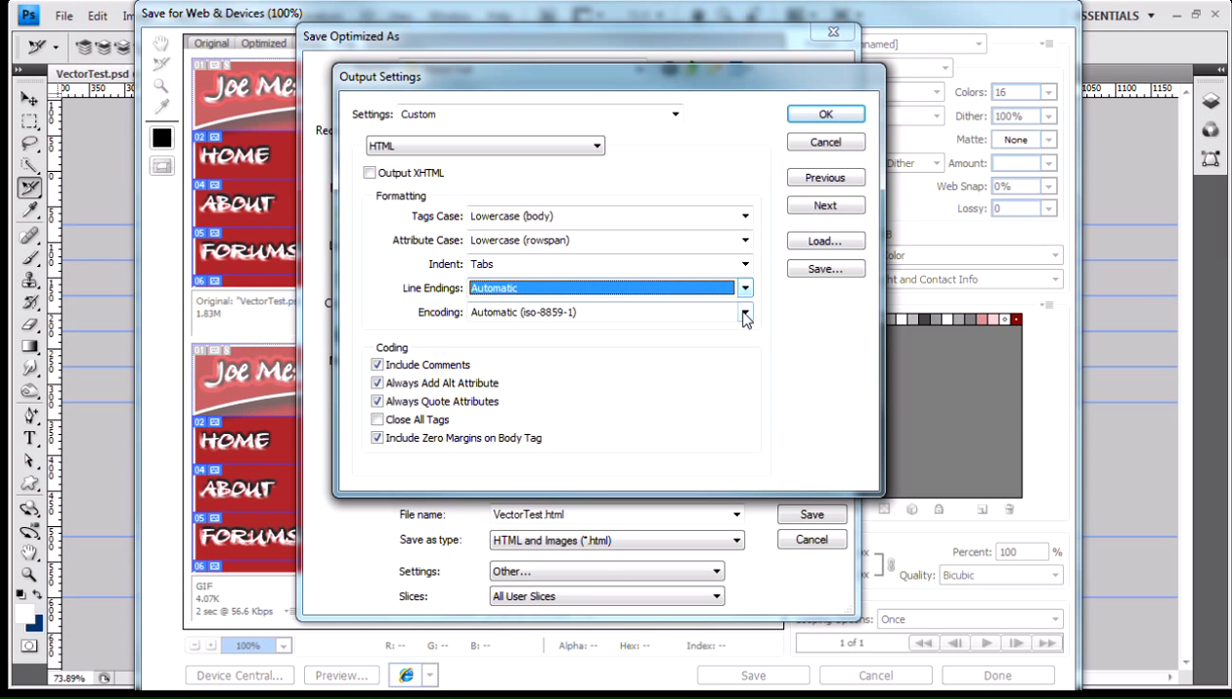
left_click(744, 311)
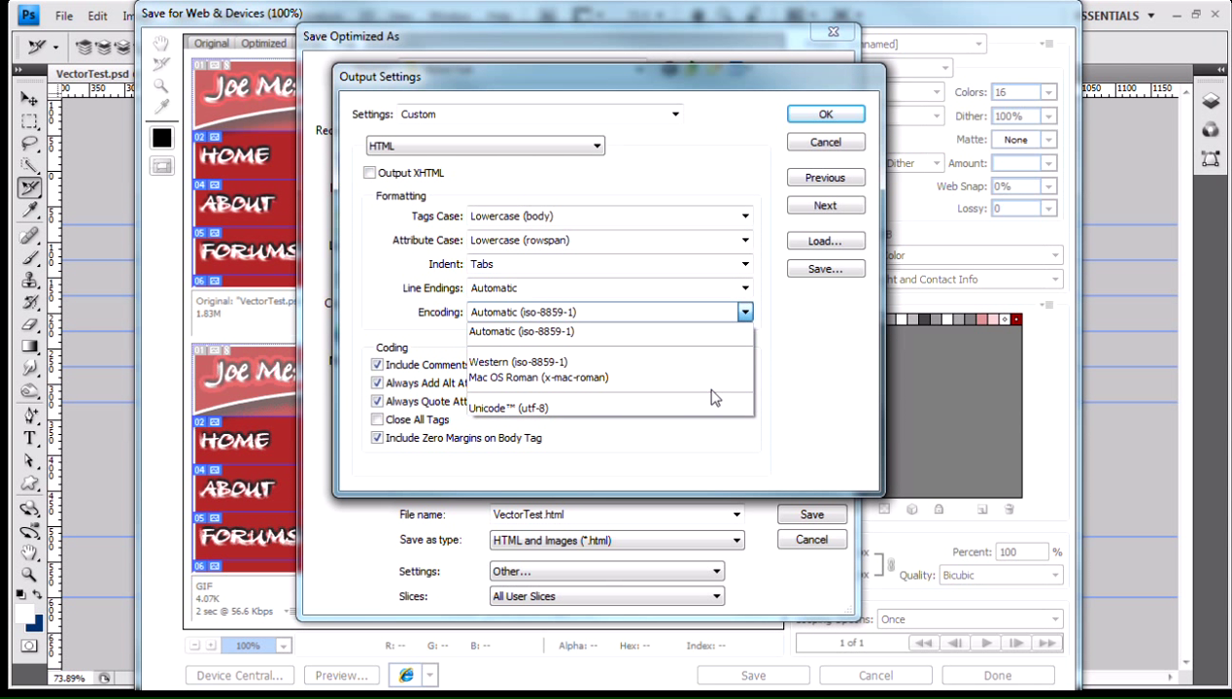
mouse_move(671, 357)
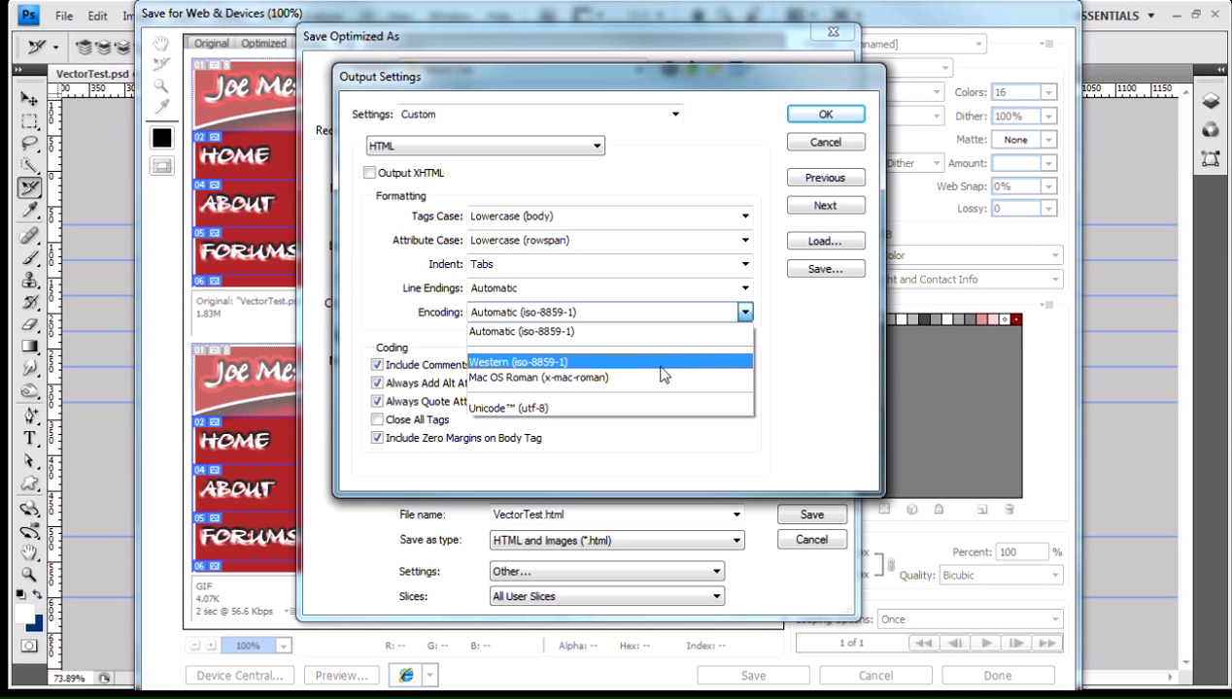
mouse_move(654, 408)
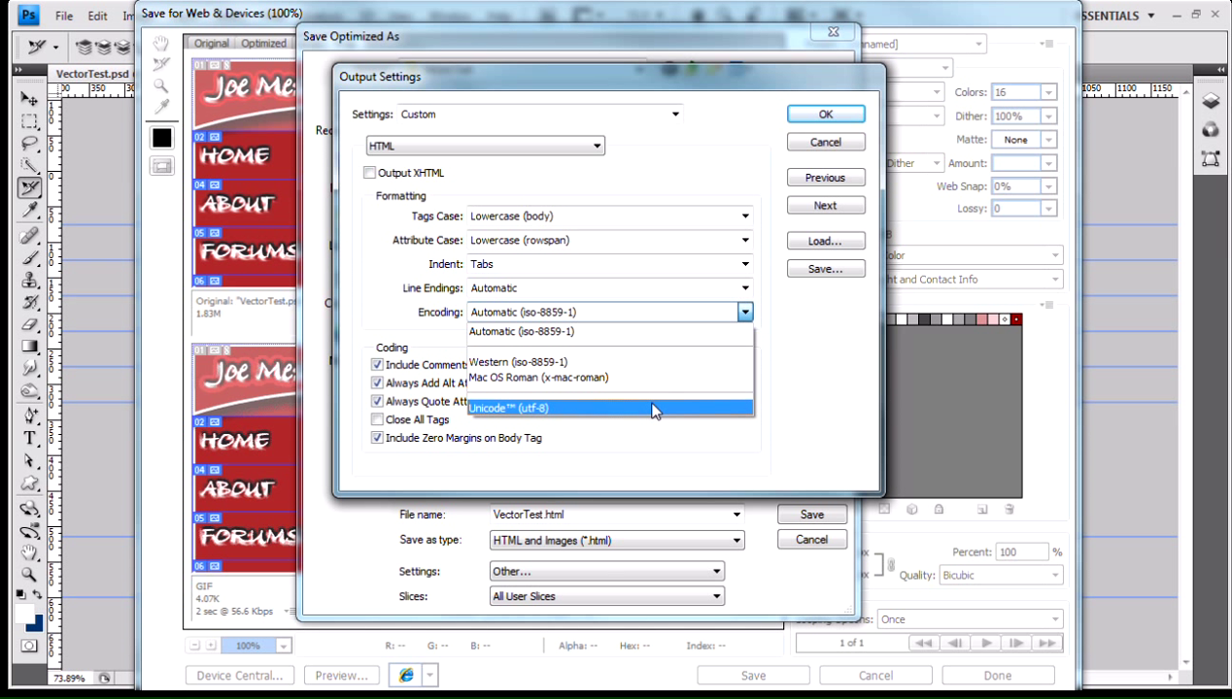
left_click(521, 330)
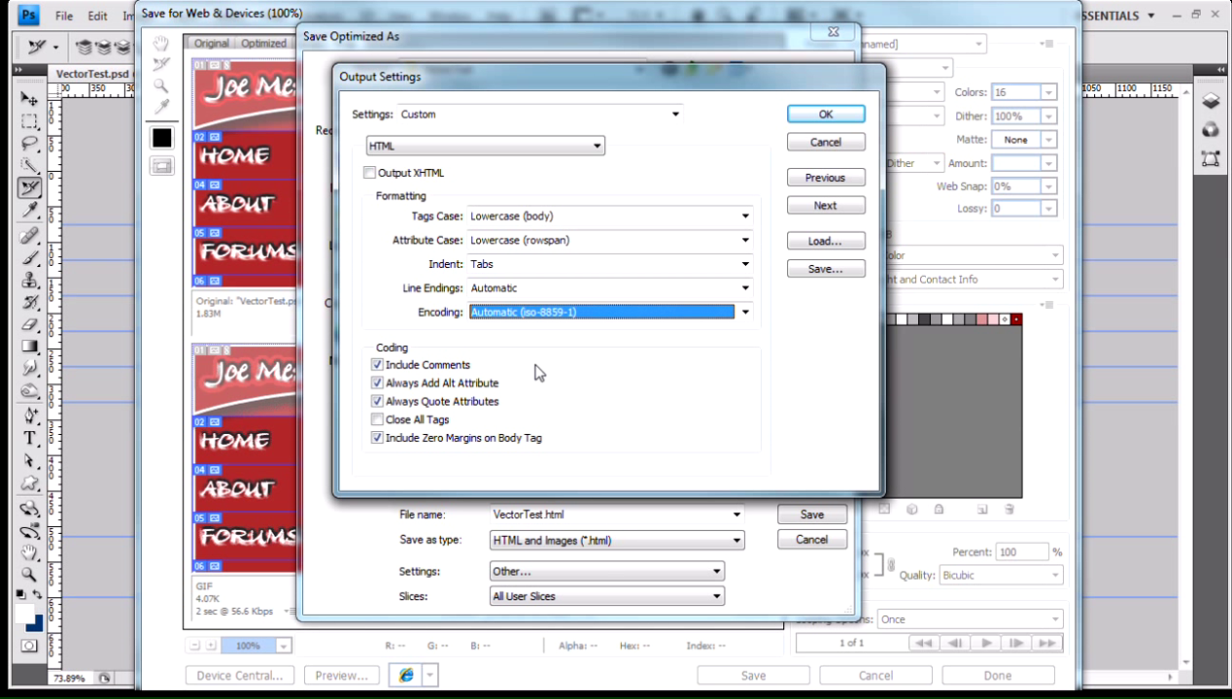
mouse_move(408, 377)
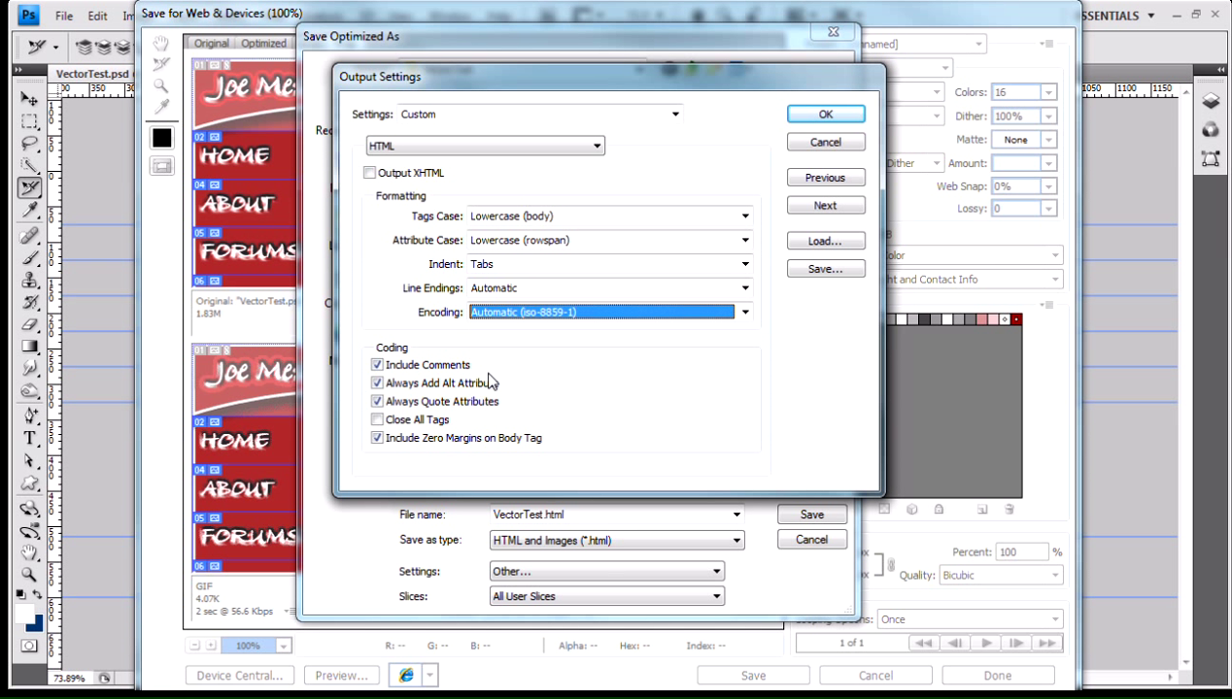
mouse_move(443, 383)
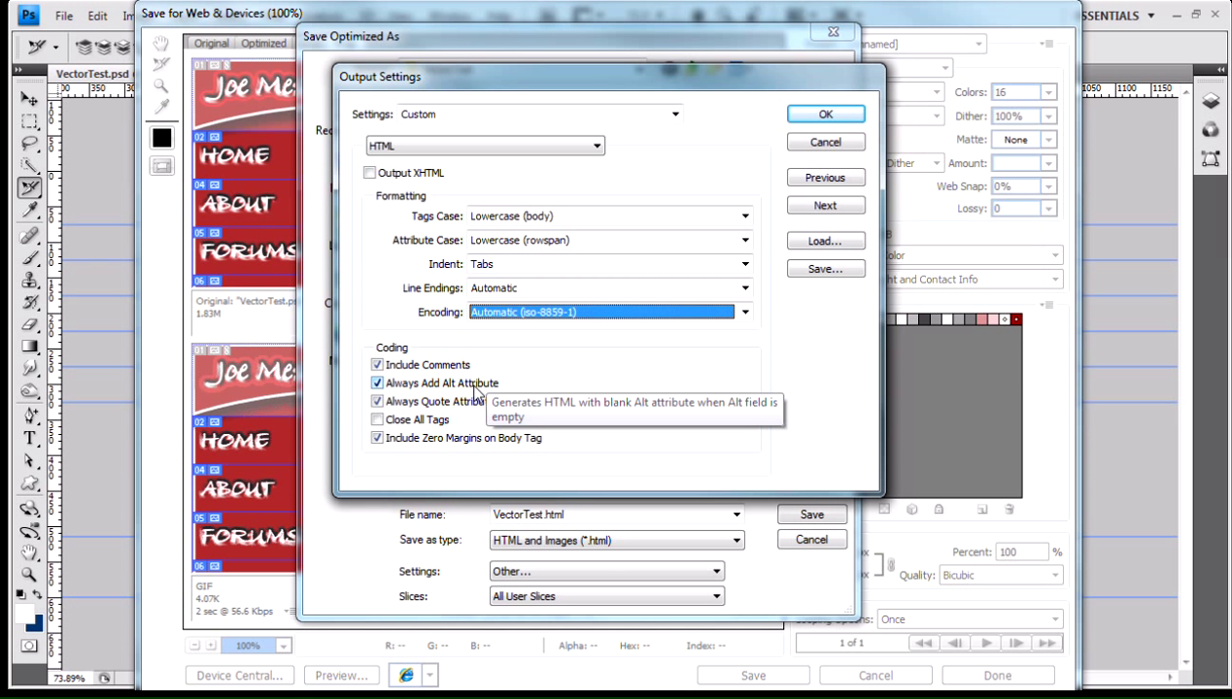
mouse_move(433, 408)
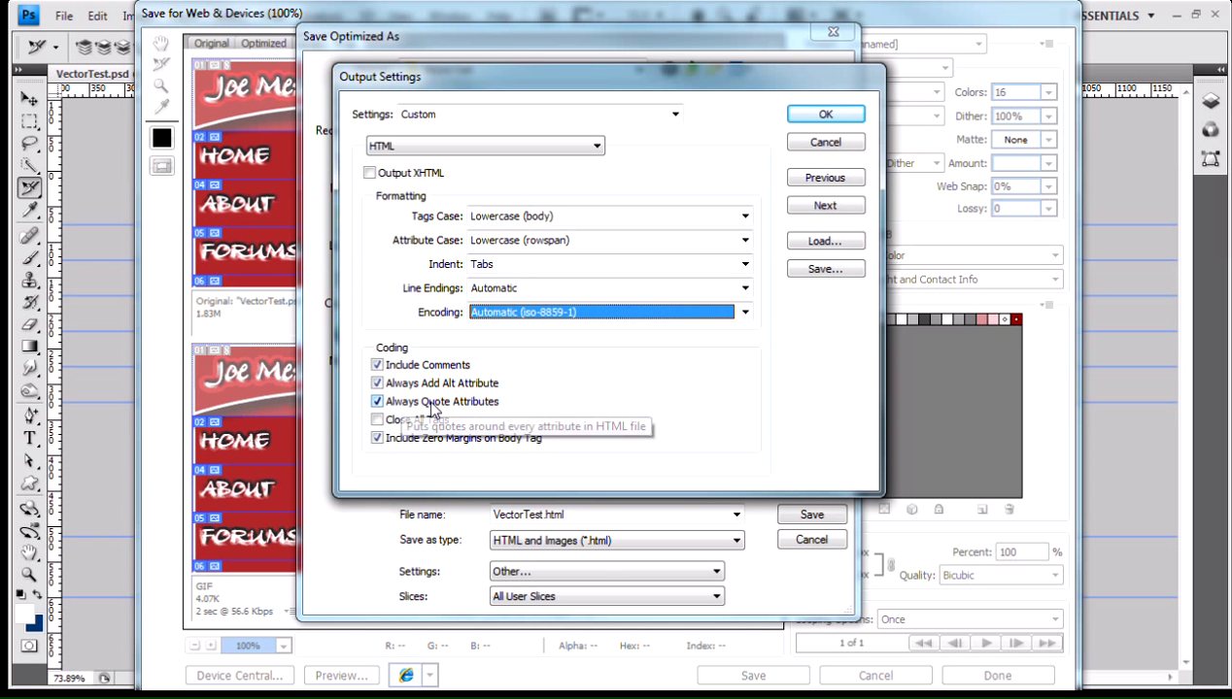
mouse_move(515, 408)
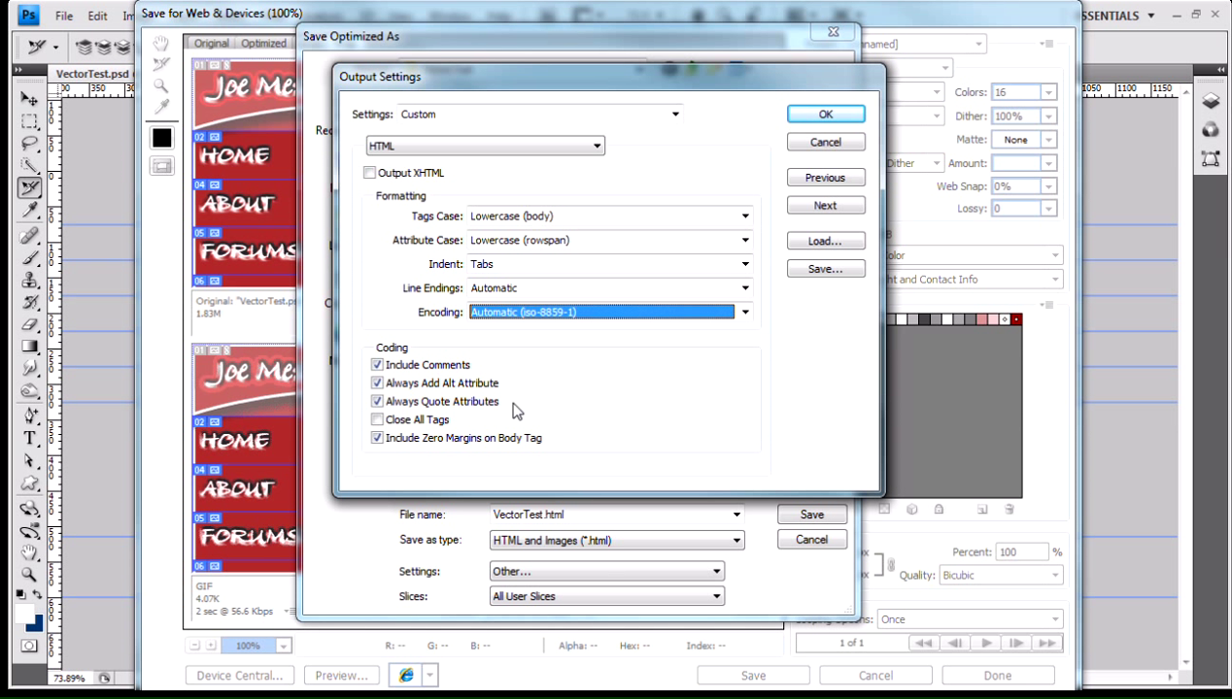
mouse_move(486, 408)
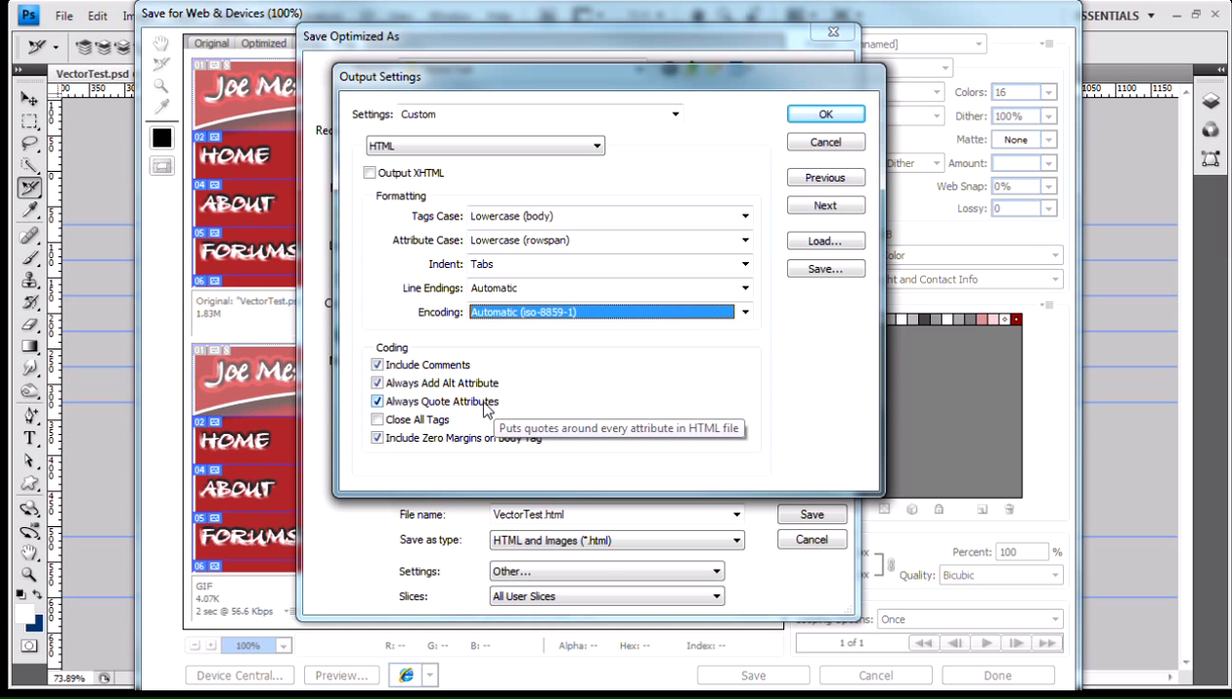
mouse_move(509, 408)
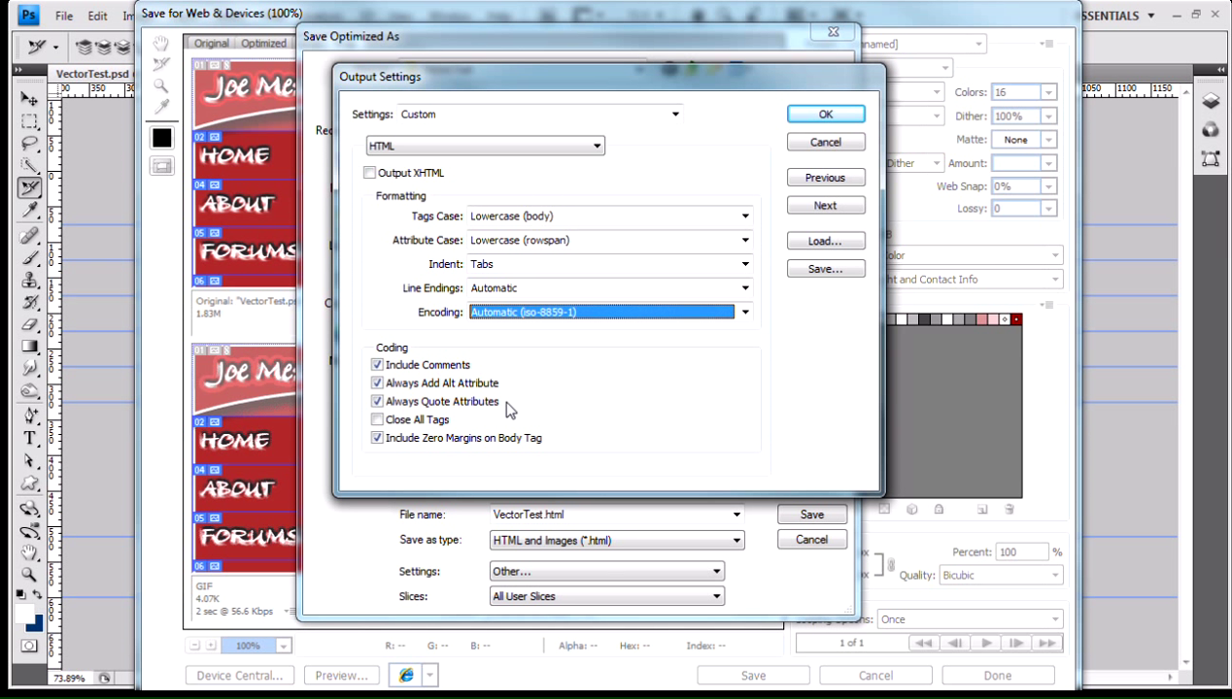
Enable Close All Tags in the HTML coding options.
left_click(377, 419)
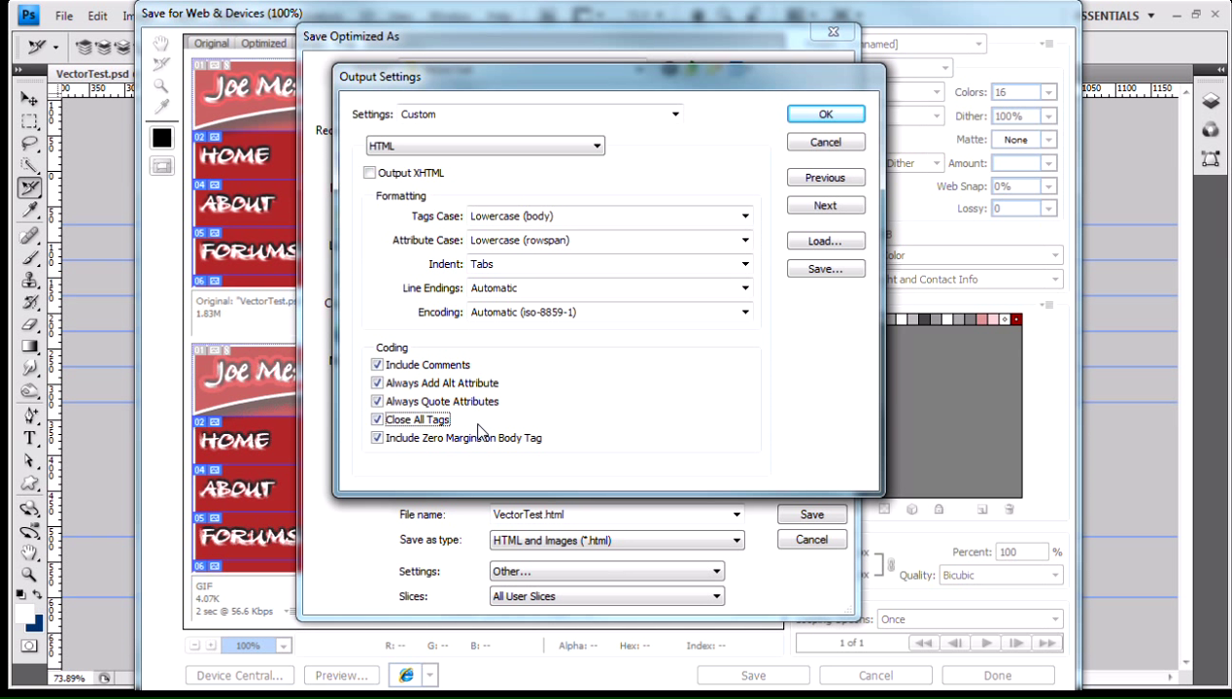
mouse_move(464, 424)
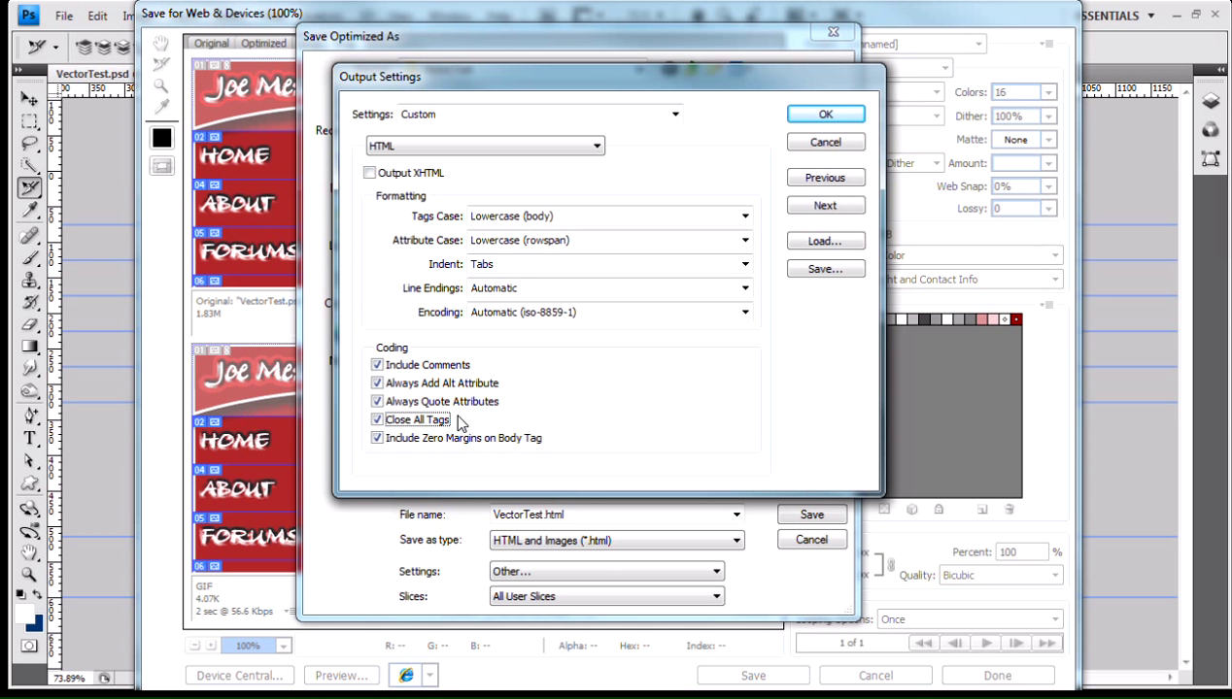
mouse_move(449, 457)
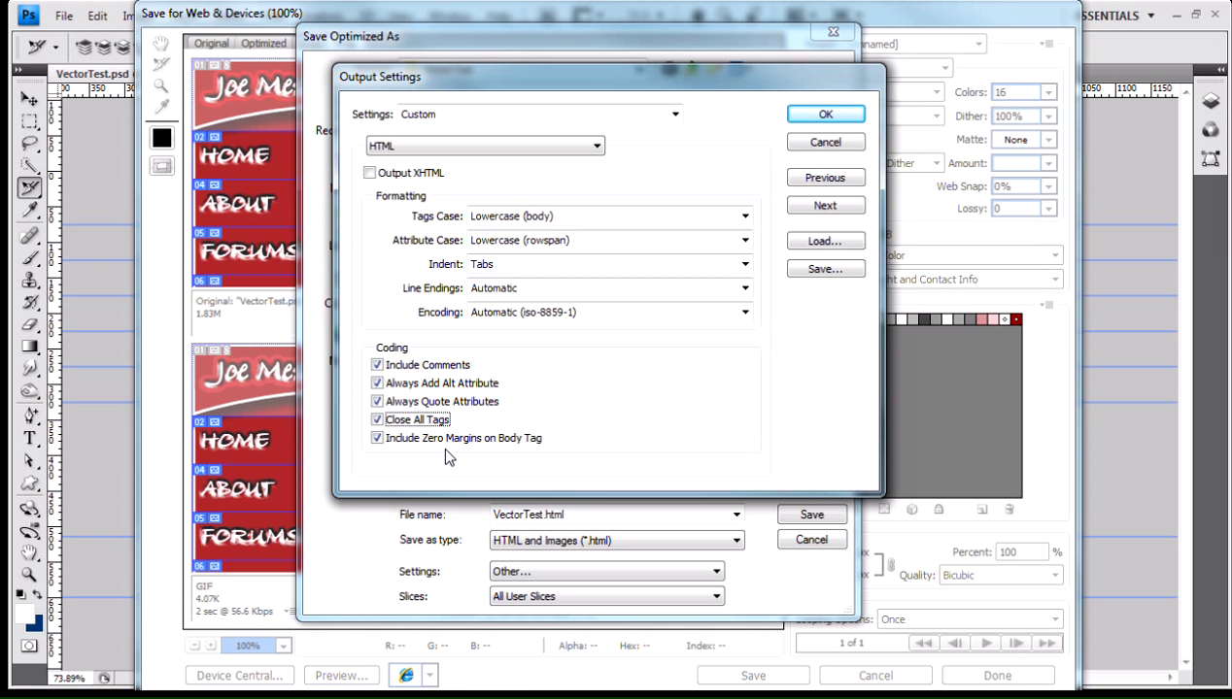
mouse_move(515, 445)
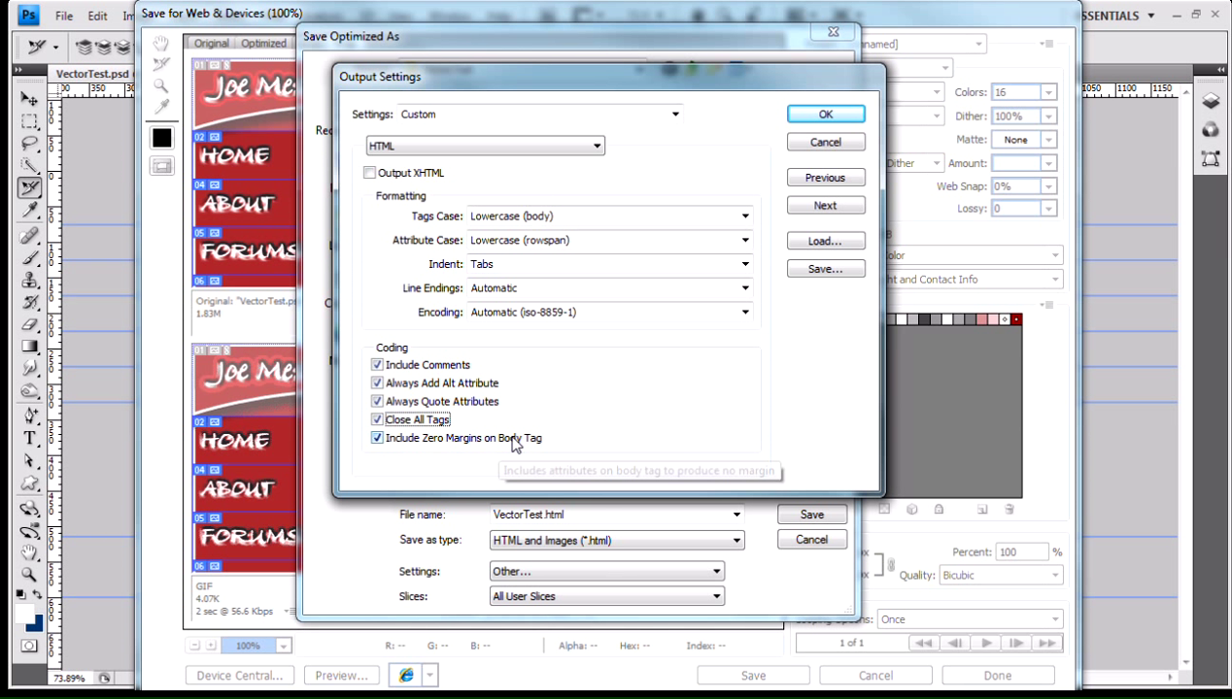
mouse_move(416, 241)
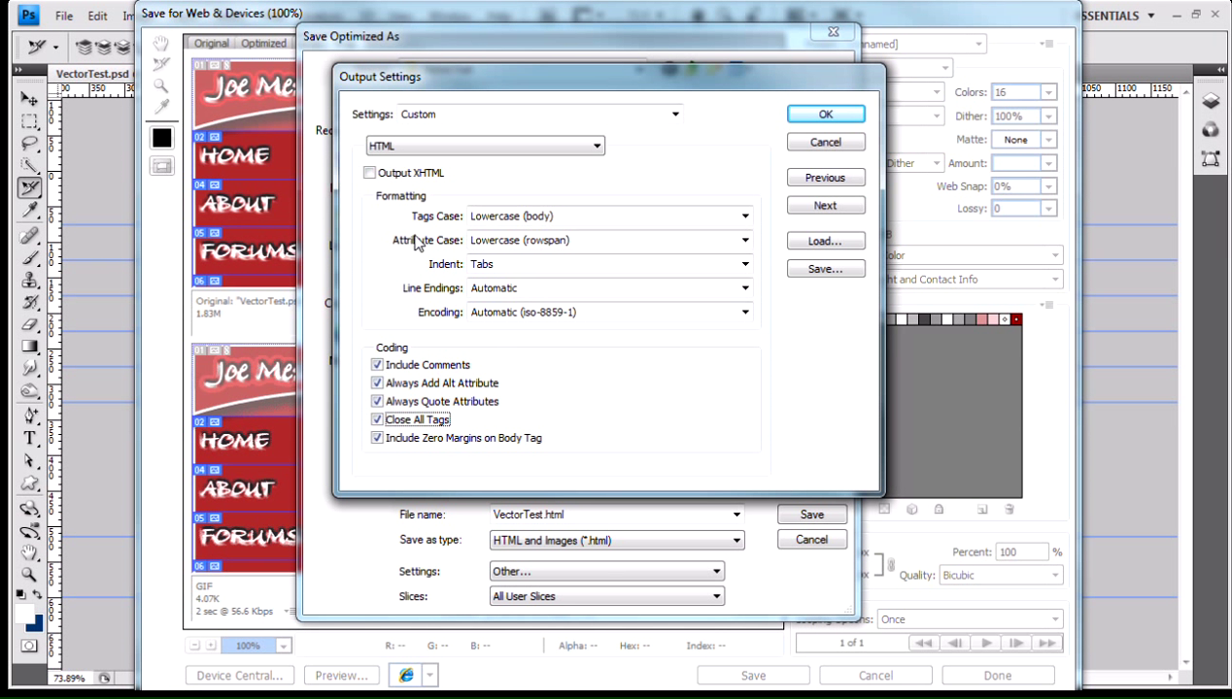
mouse_move(532, 194)
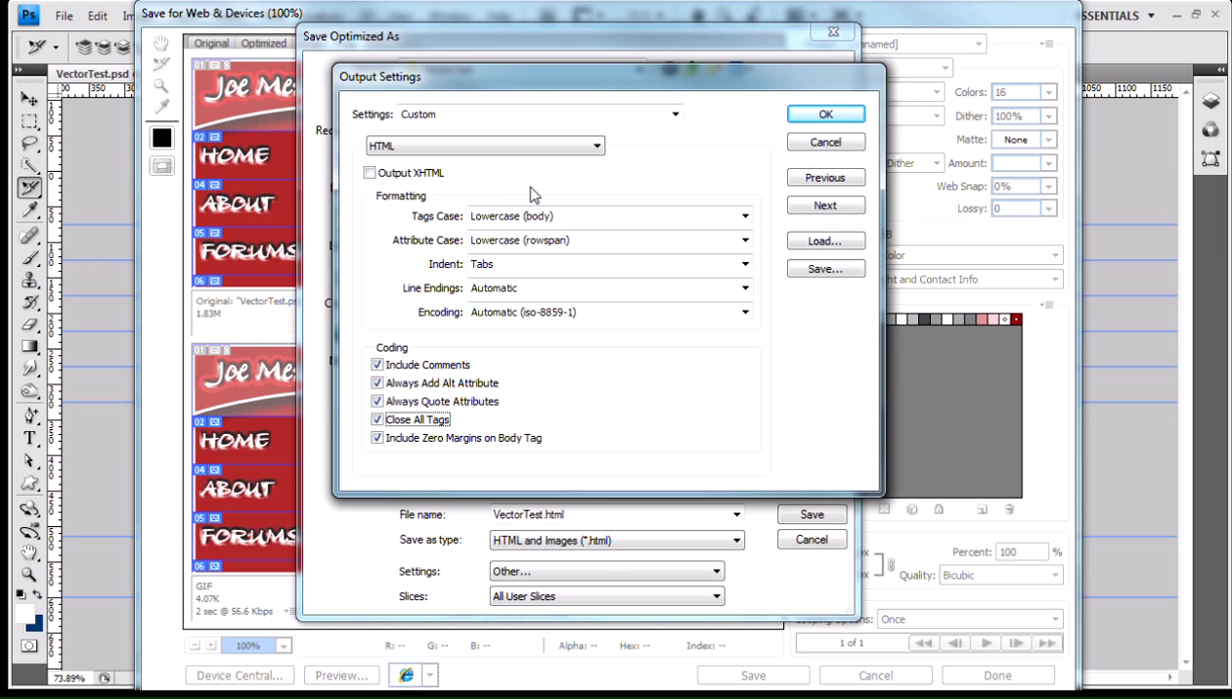
mouse_move(589, 186)
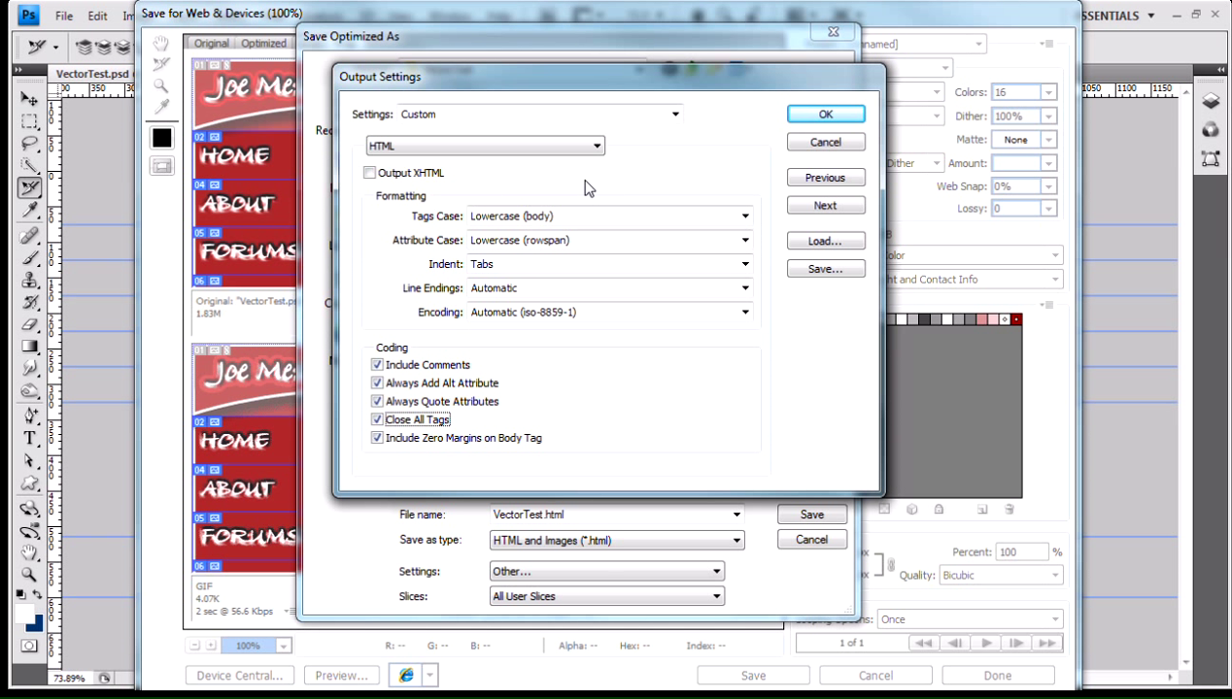
mouse_move(463, 334)
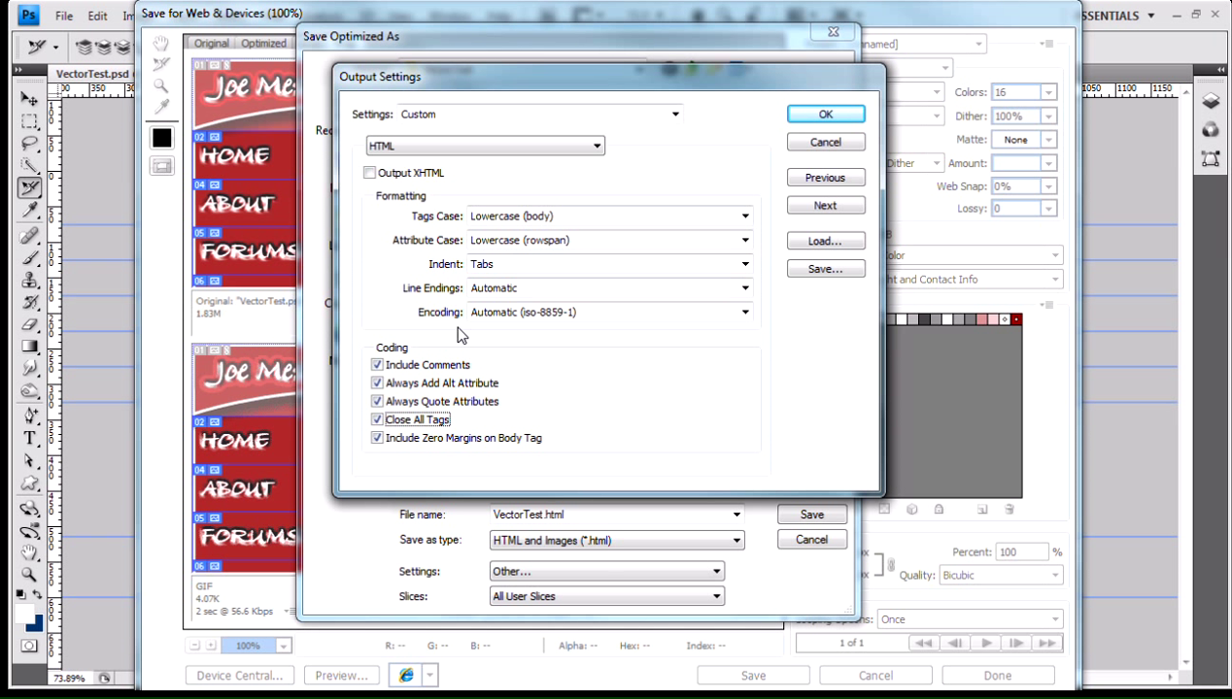
mouse_move(532, 193)
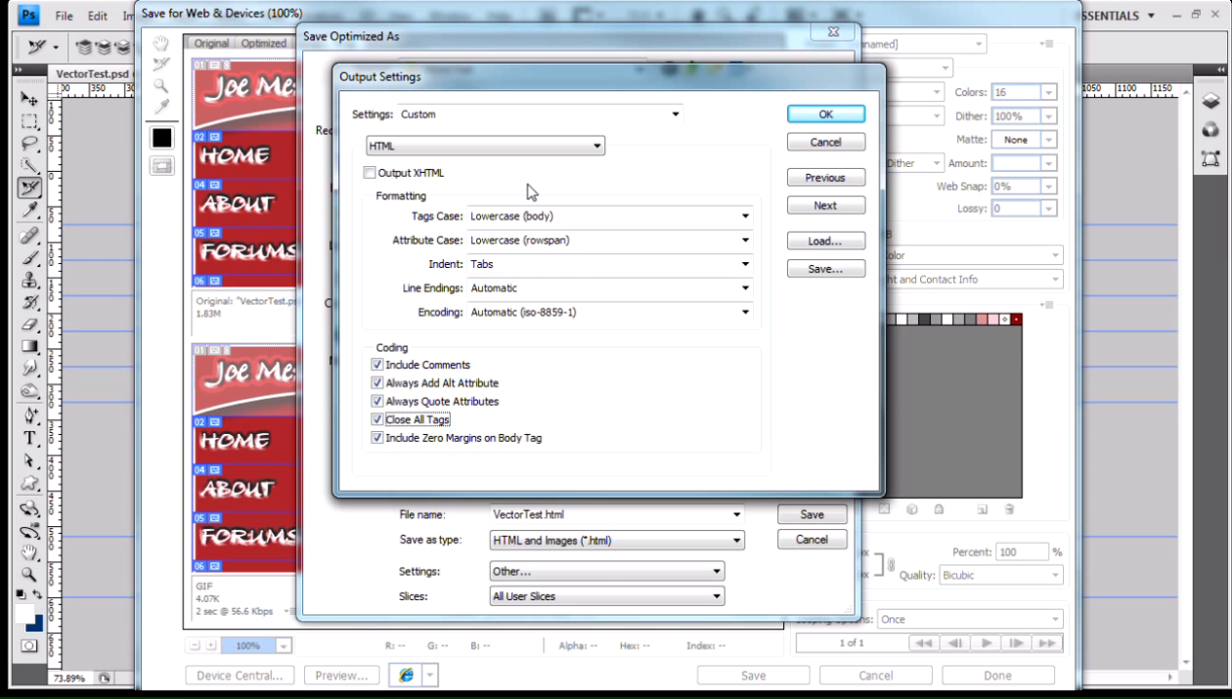
mouse_move(528, 194)
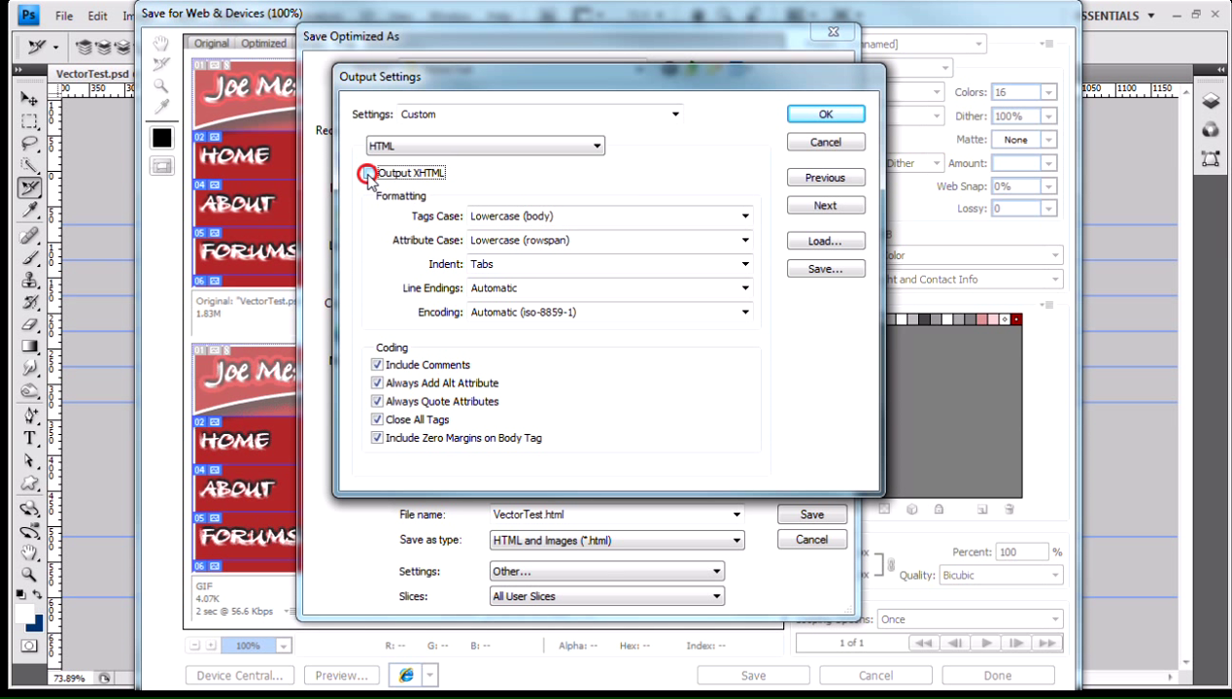
Turn on Output XHTML and browse the output settings categories.
left_click(369, 171)
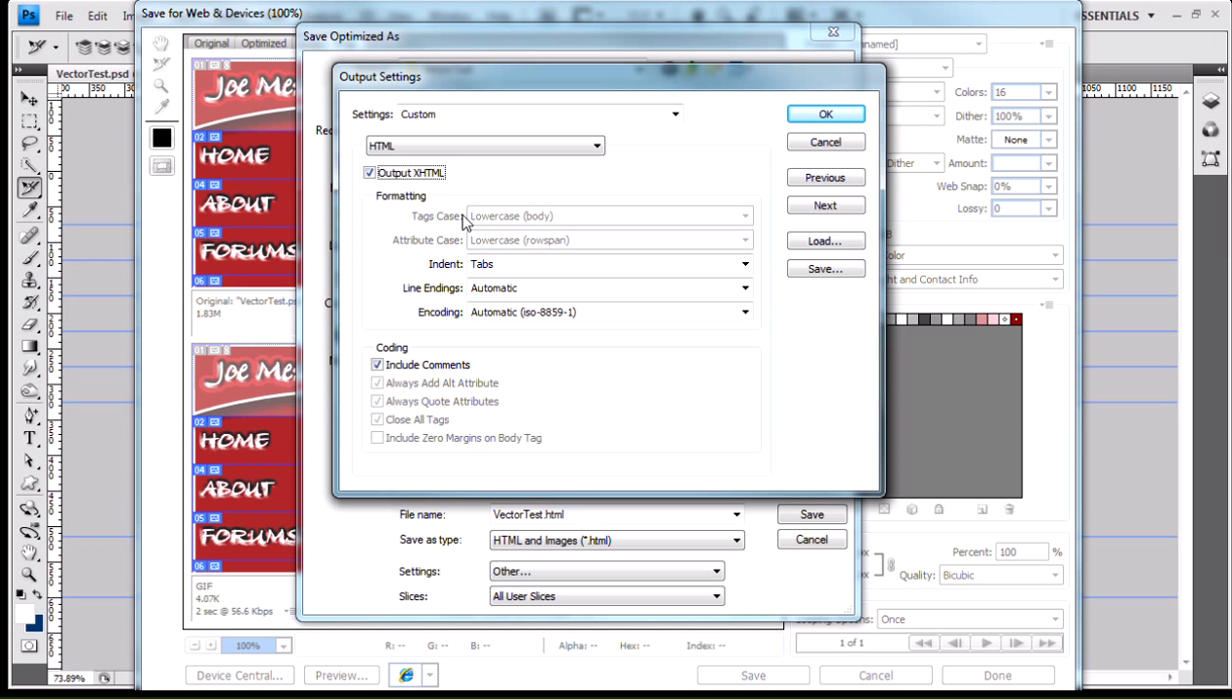
mouse_move(465, 241)
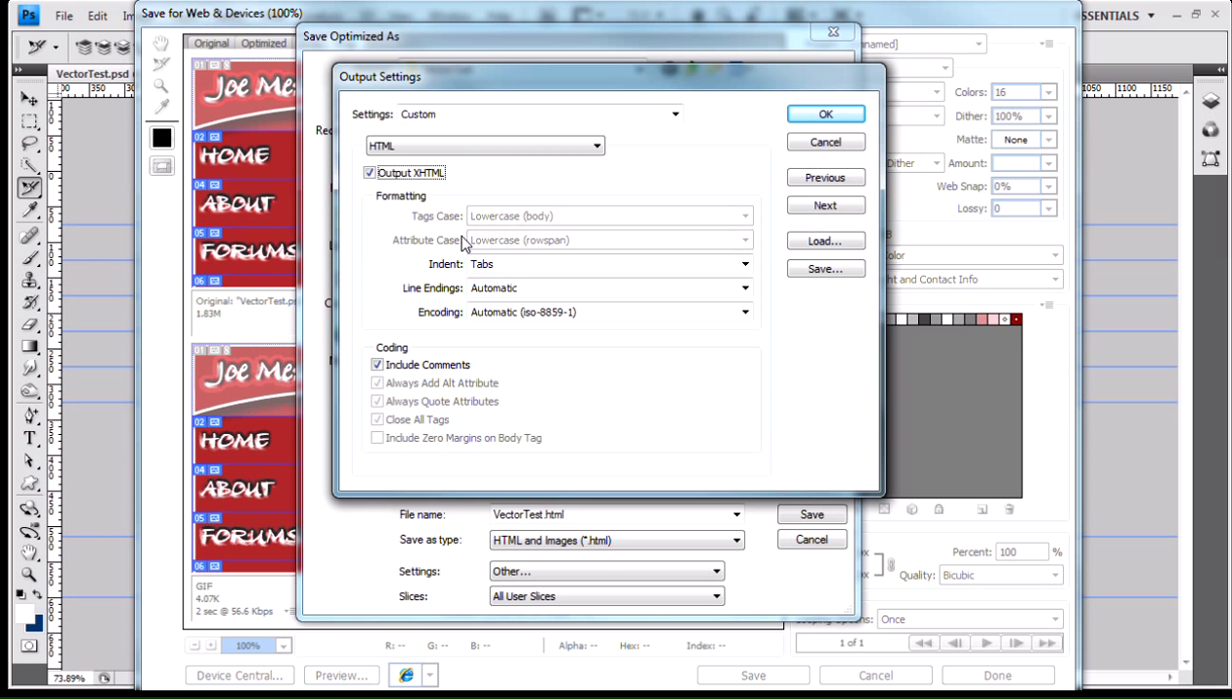
mouse_move(379, 455)
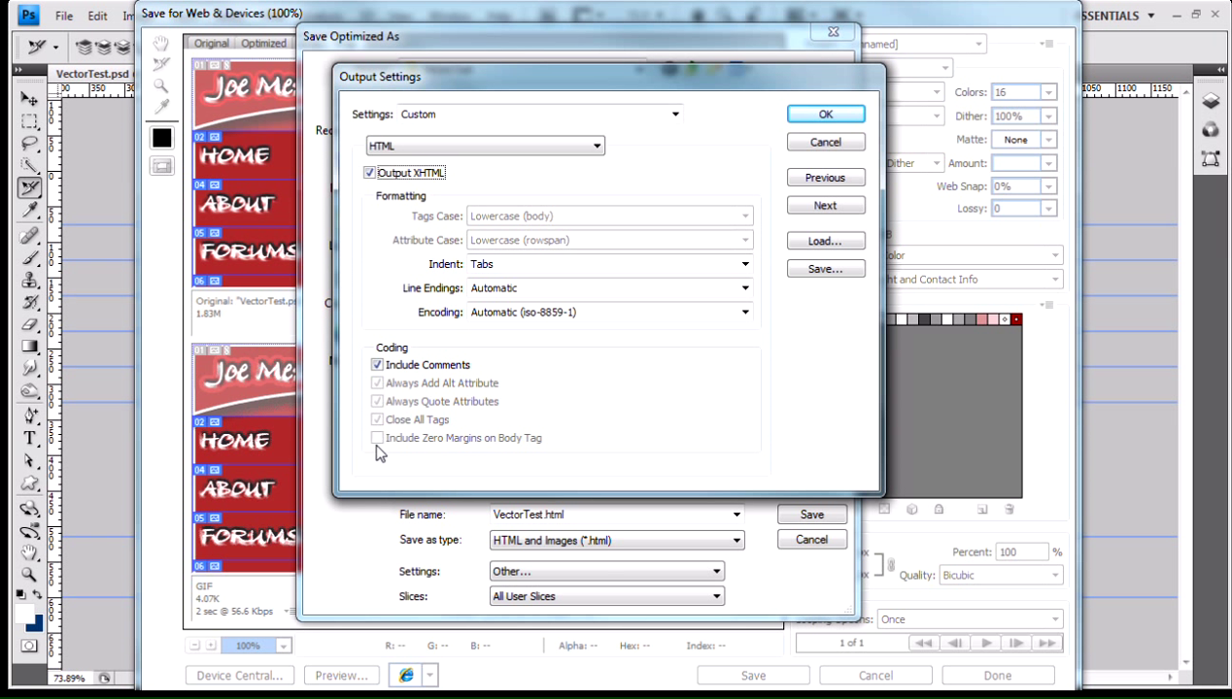
mouse_move(418, 447)
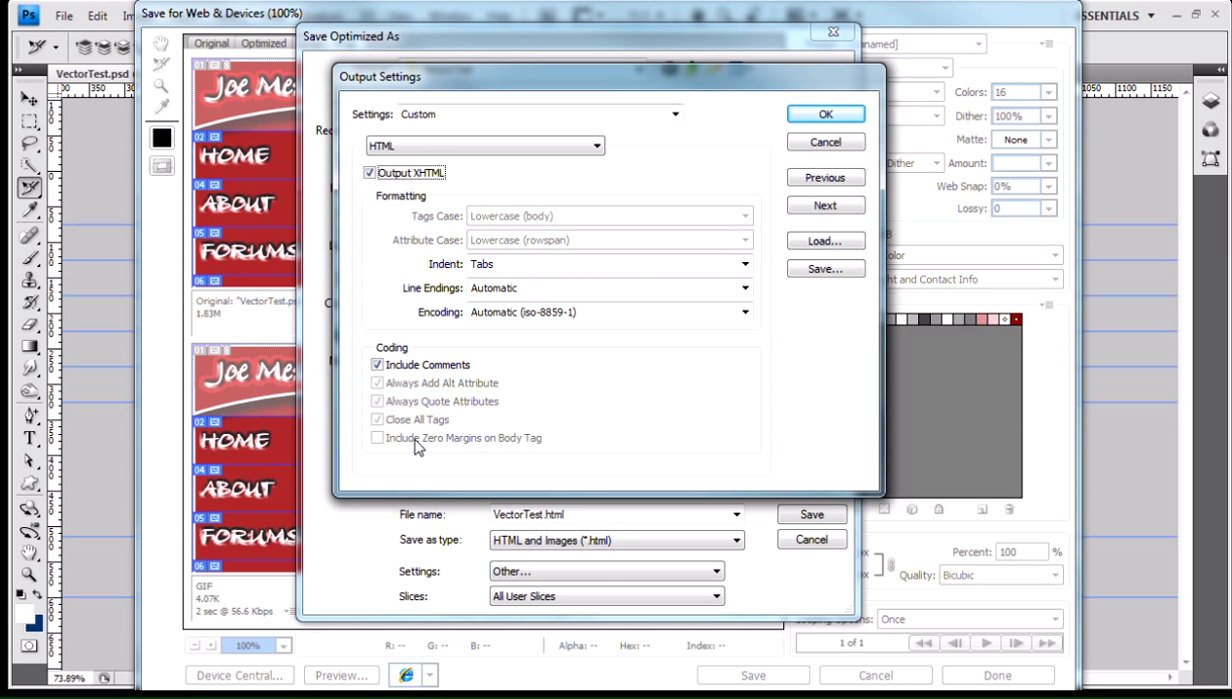
mouse_move(450, 191)
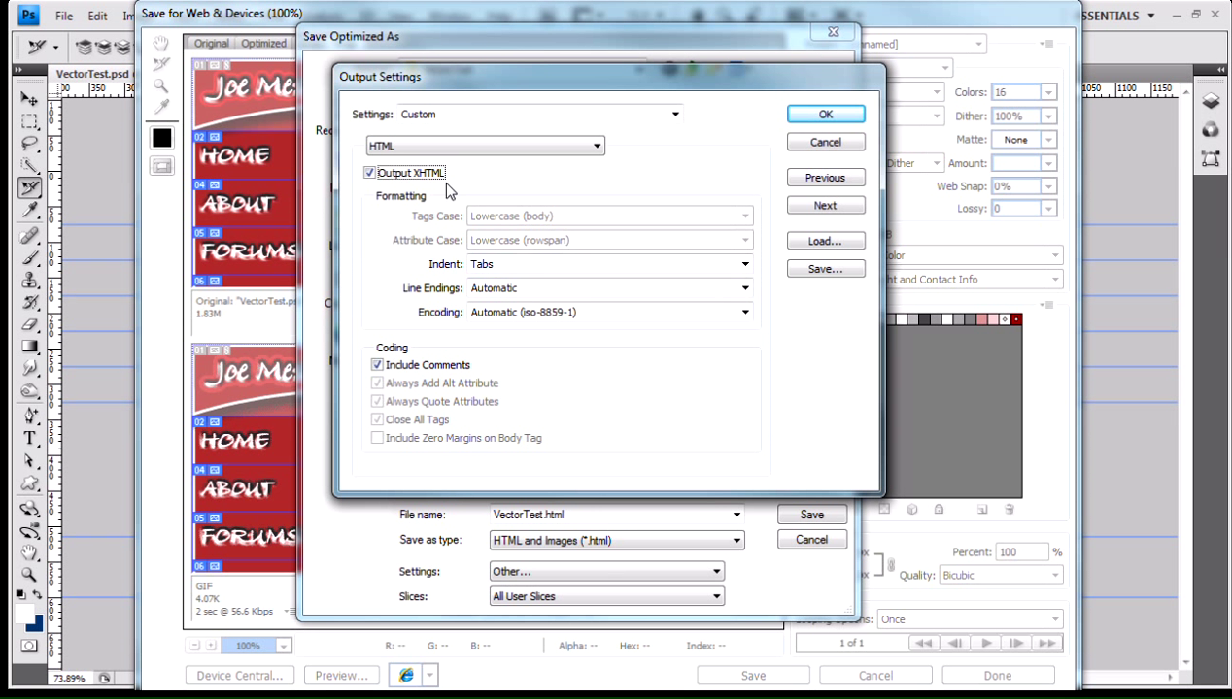
mouse_move(515, 193)
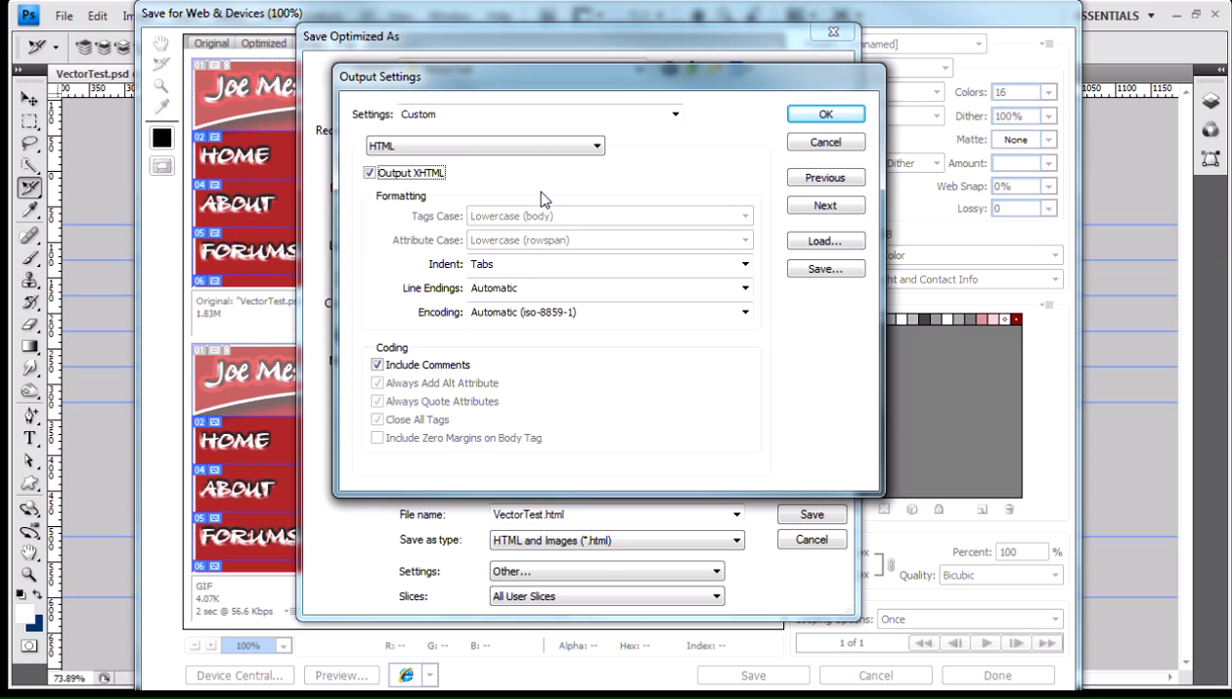
mouse_move(532, 187)
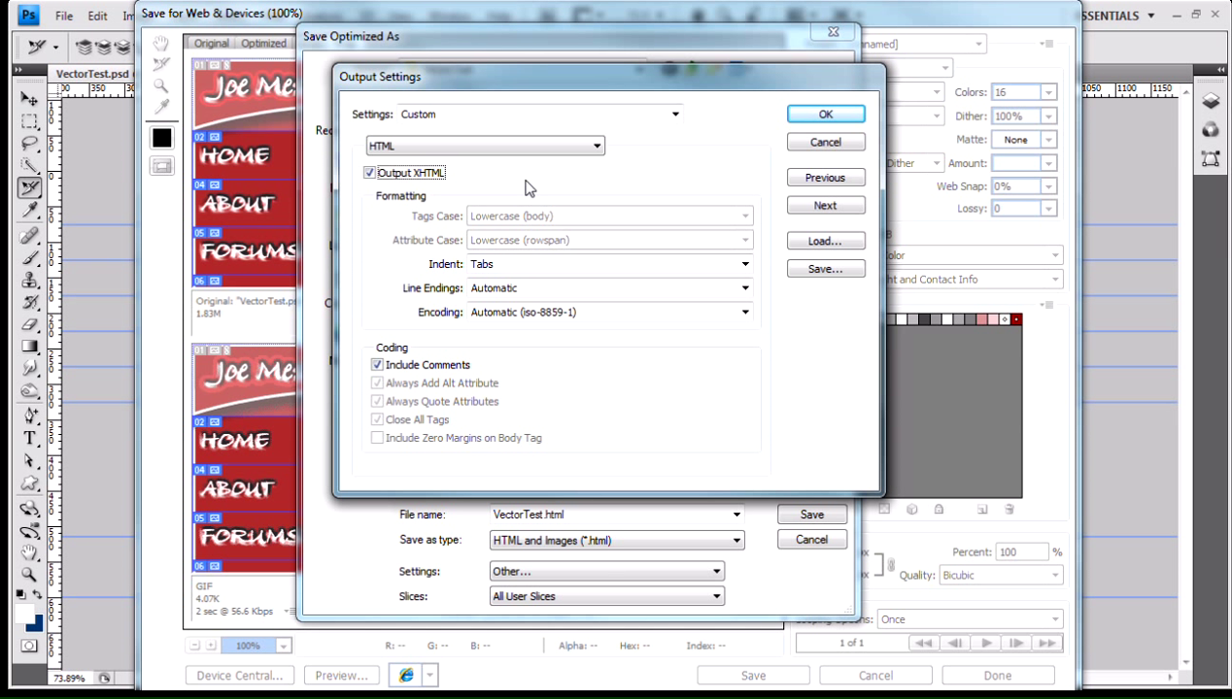
mouse_move(478, 227)
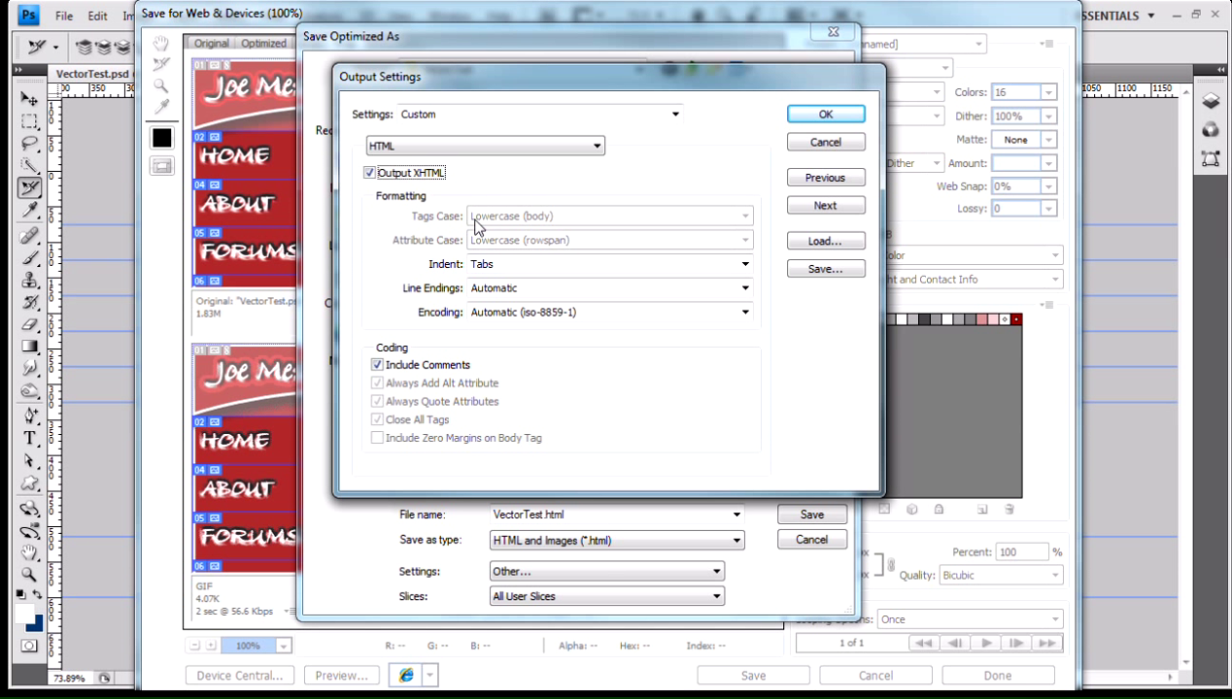
mouse_move(486, 218)
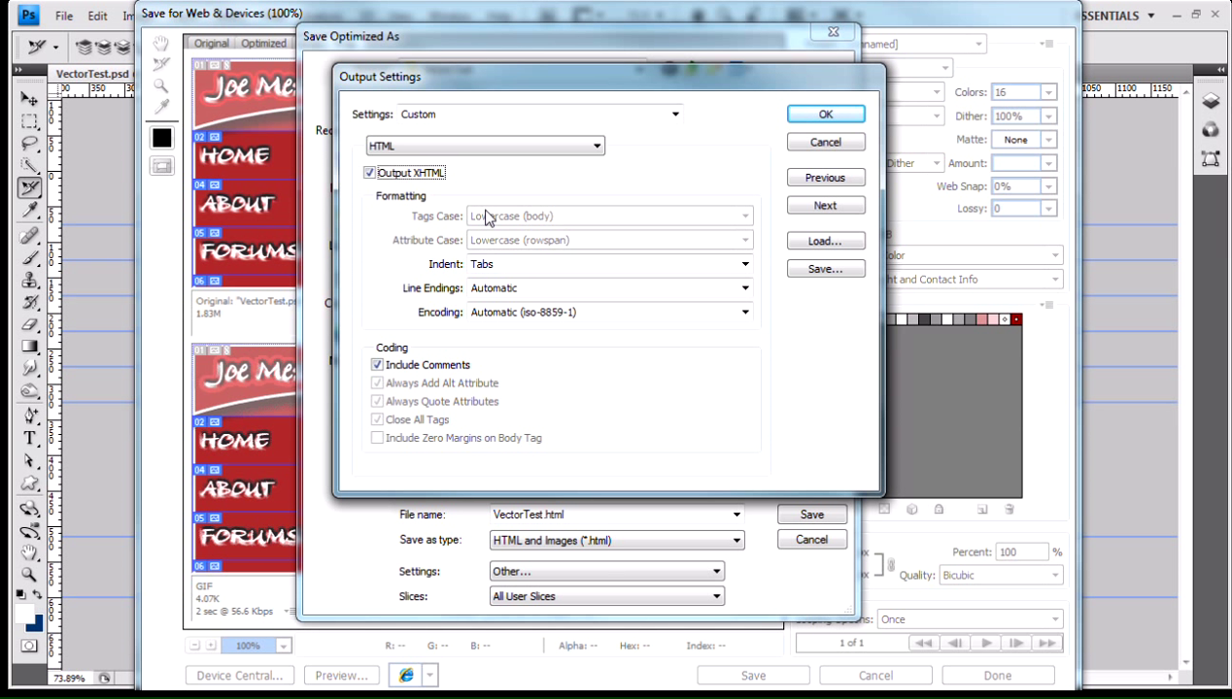
mouse_move(497, 239)
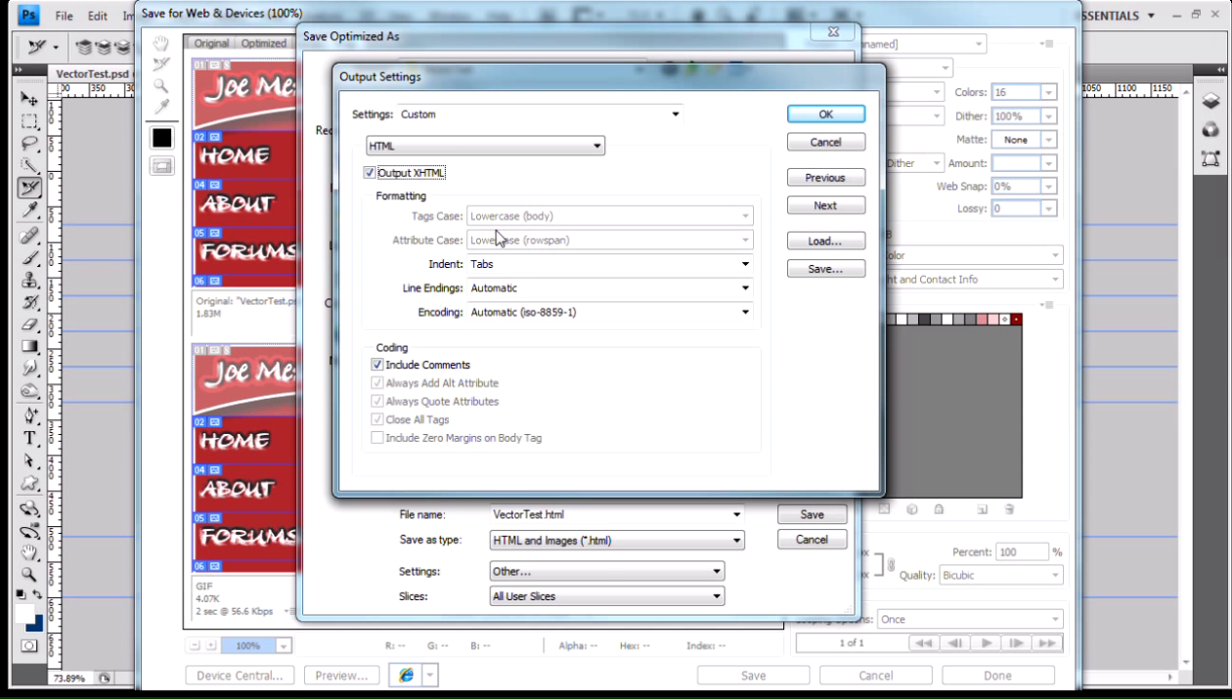
mouse_move(507, 241)
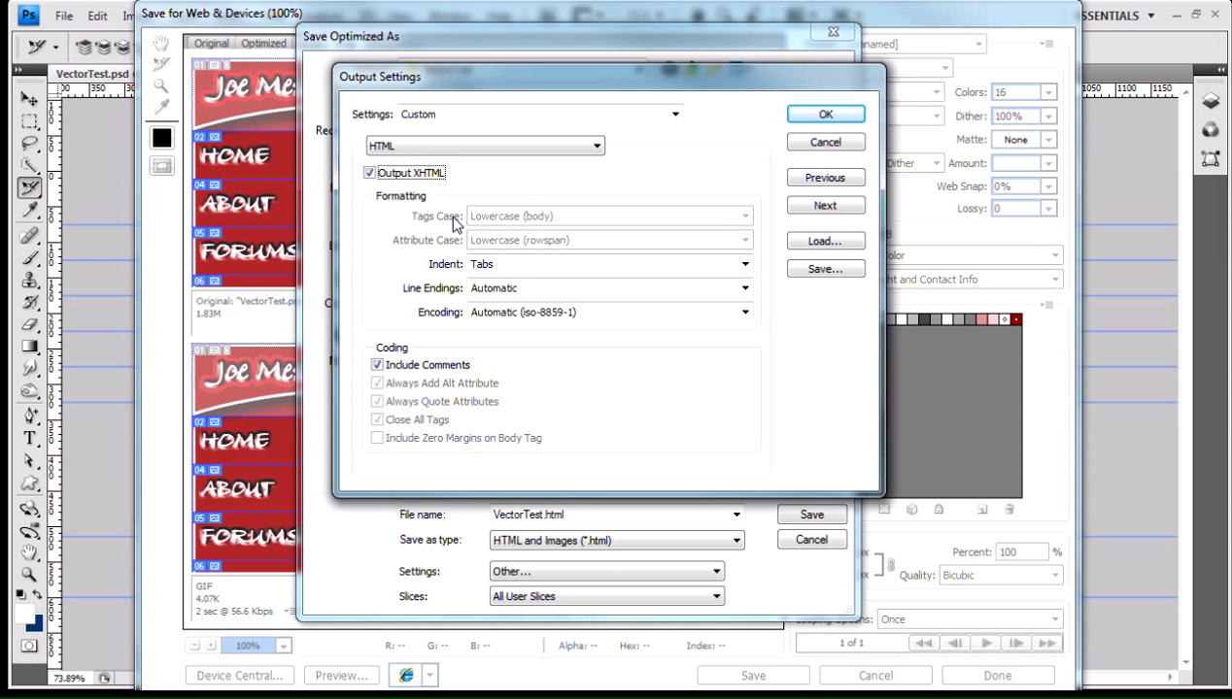
mouse_move(503, 230)
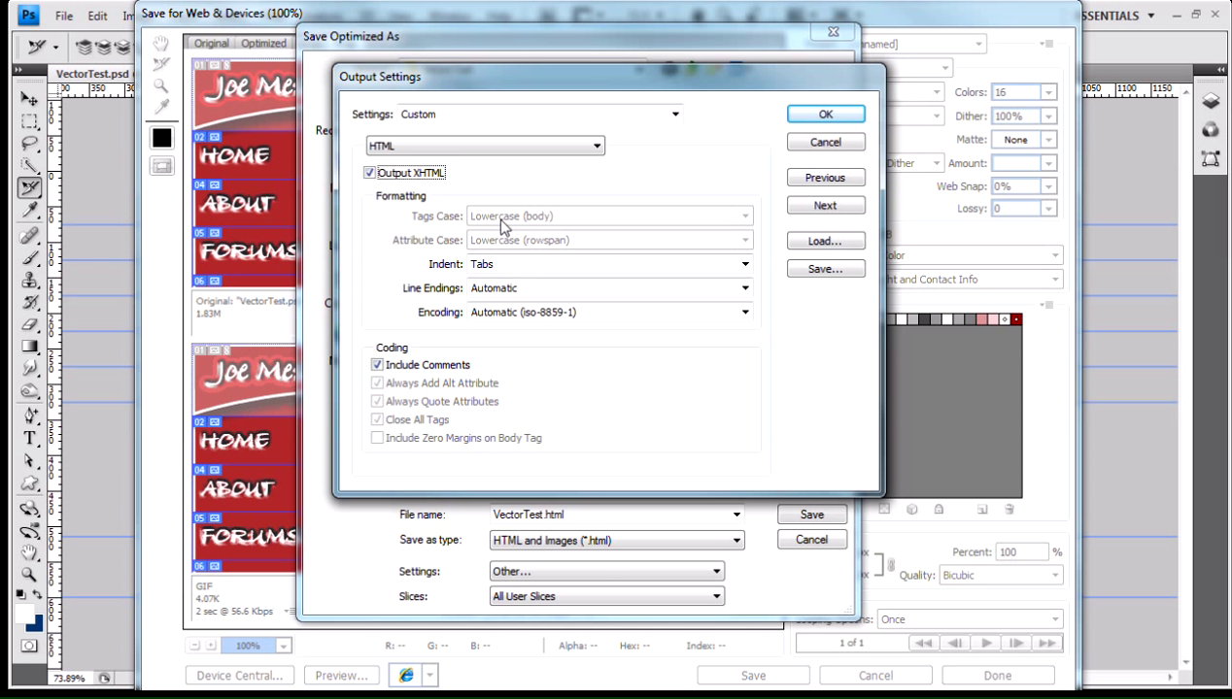
mouse_move(509, 241)
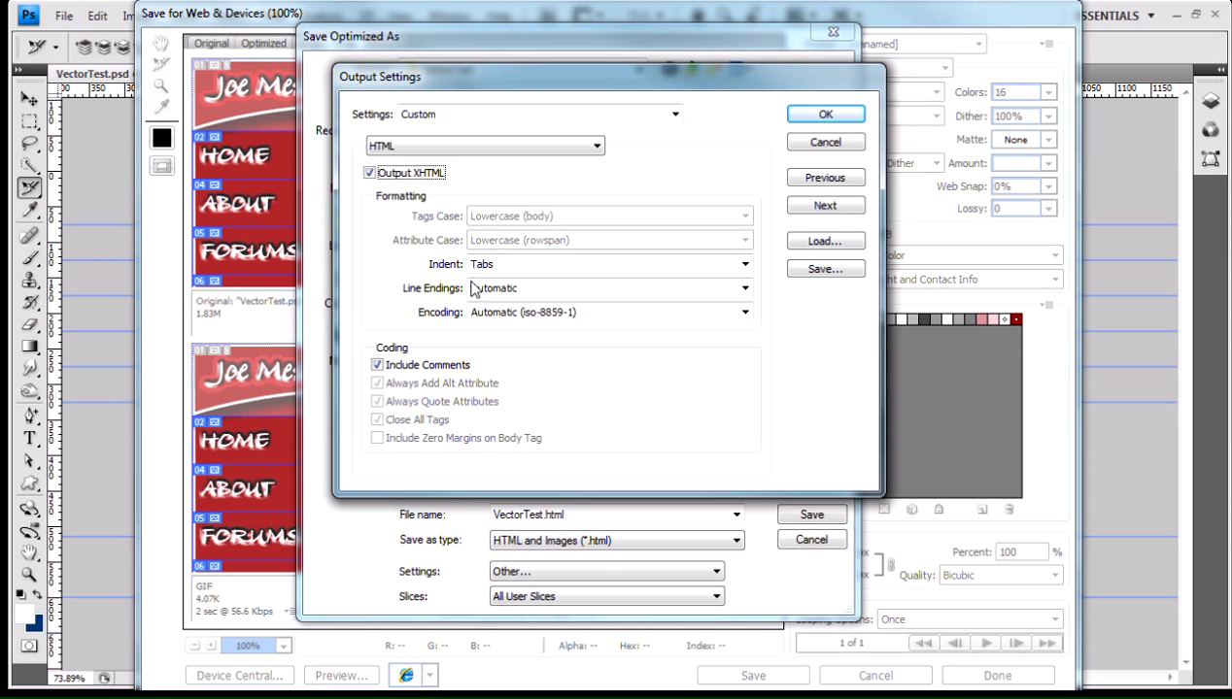
mouse_move(396, 388)
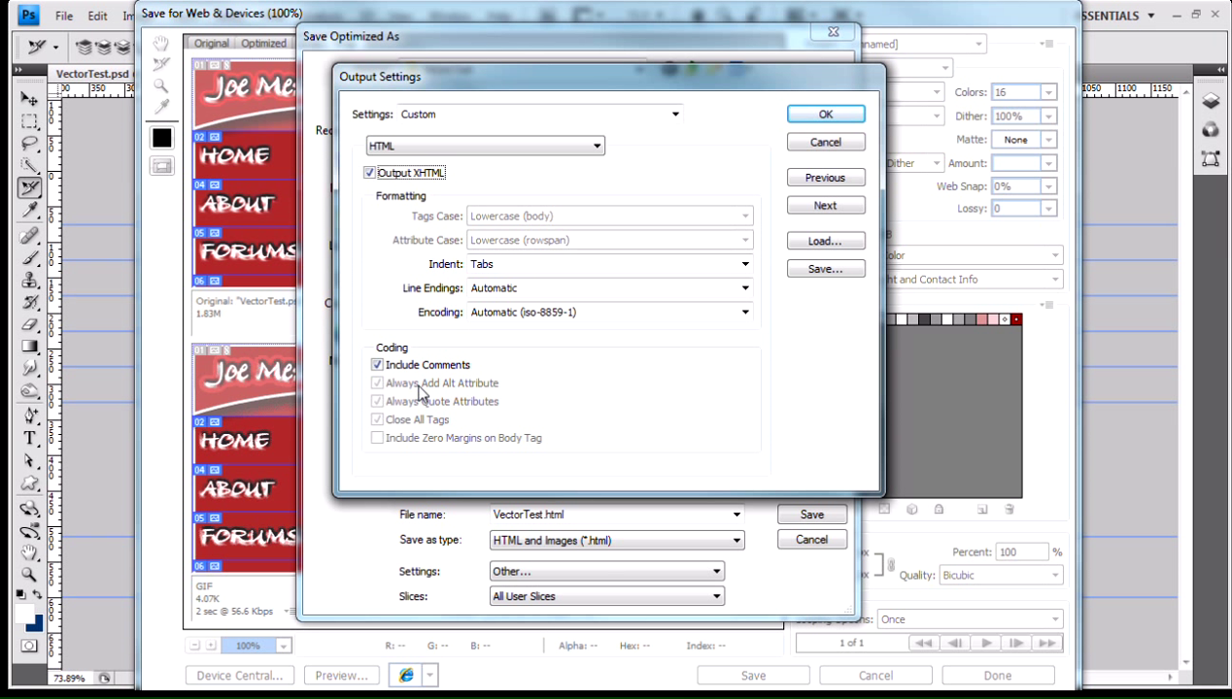
mouse_move(414, 406)
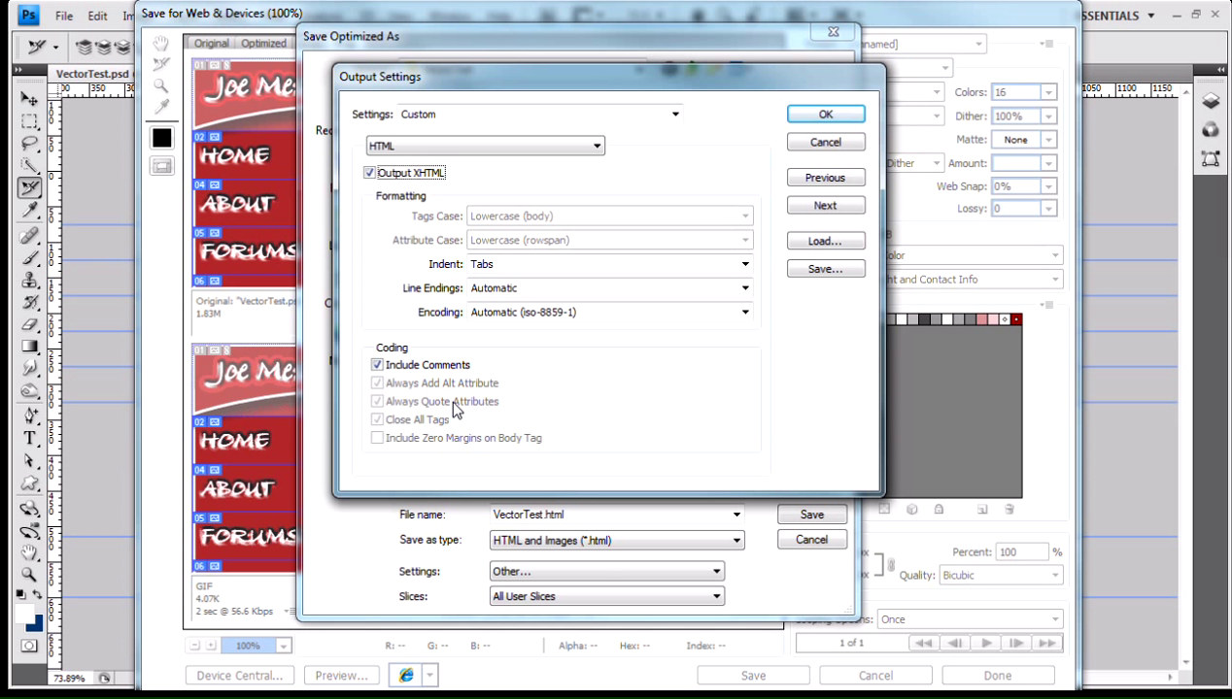
mouse_move(478, 414)
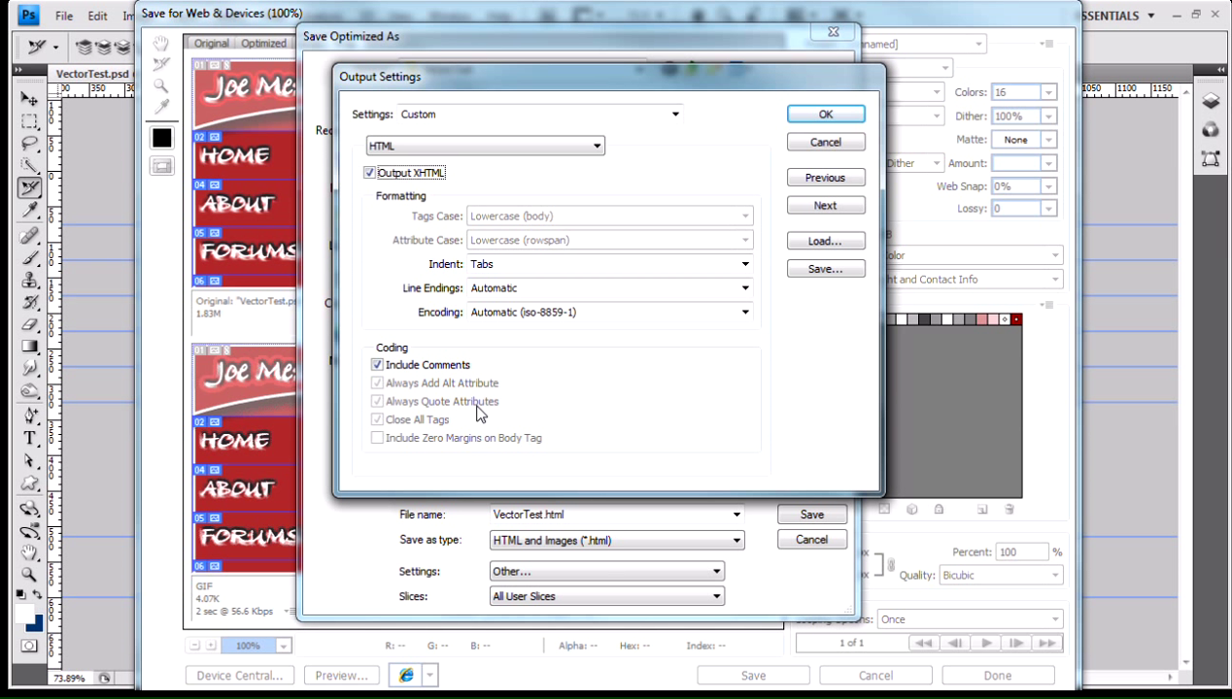
mouse_move(393, 422)
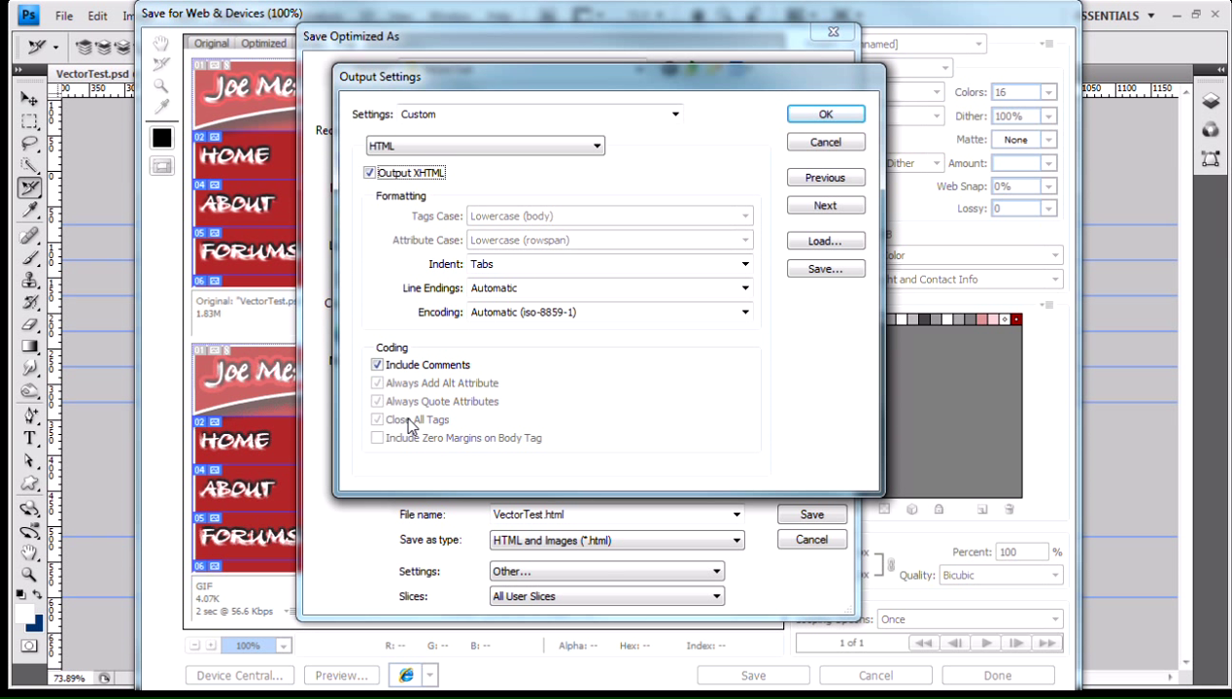
mouse_move(426, 175)
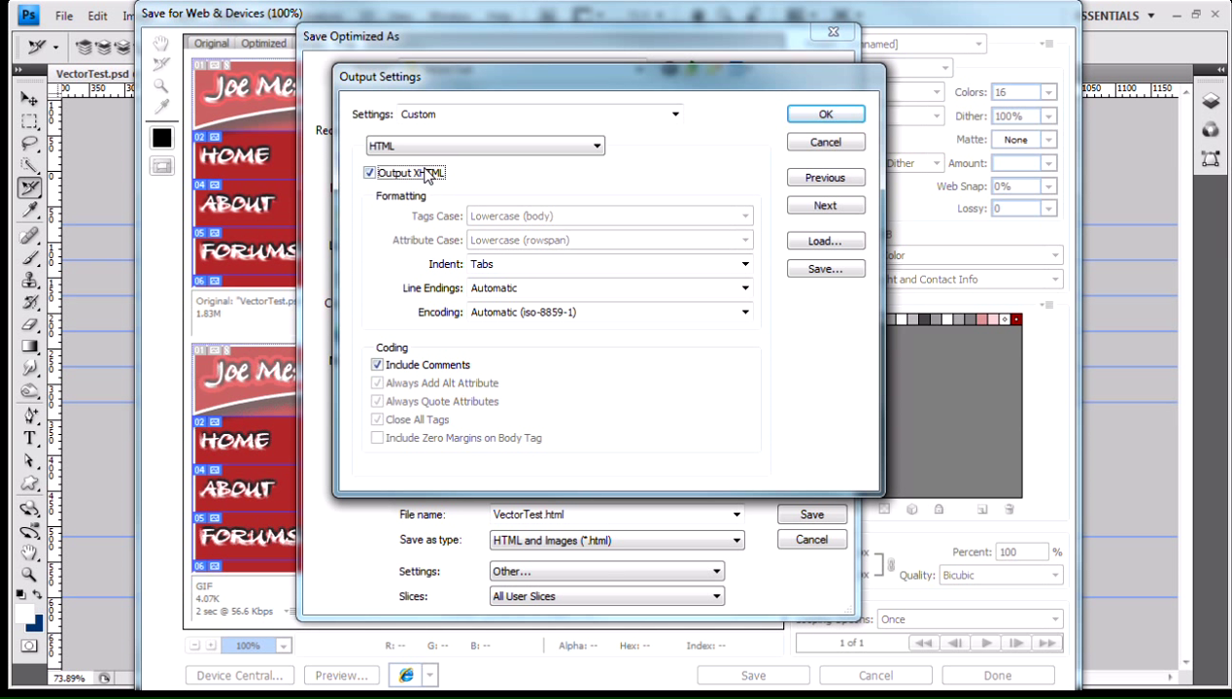
mouse_move(443, 196)
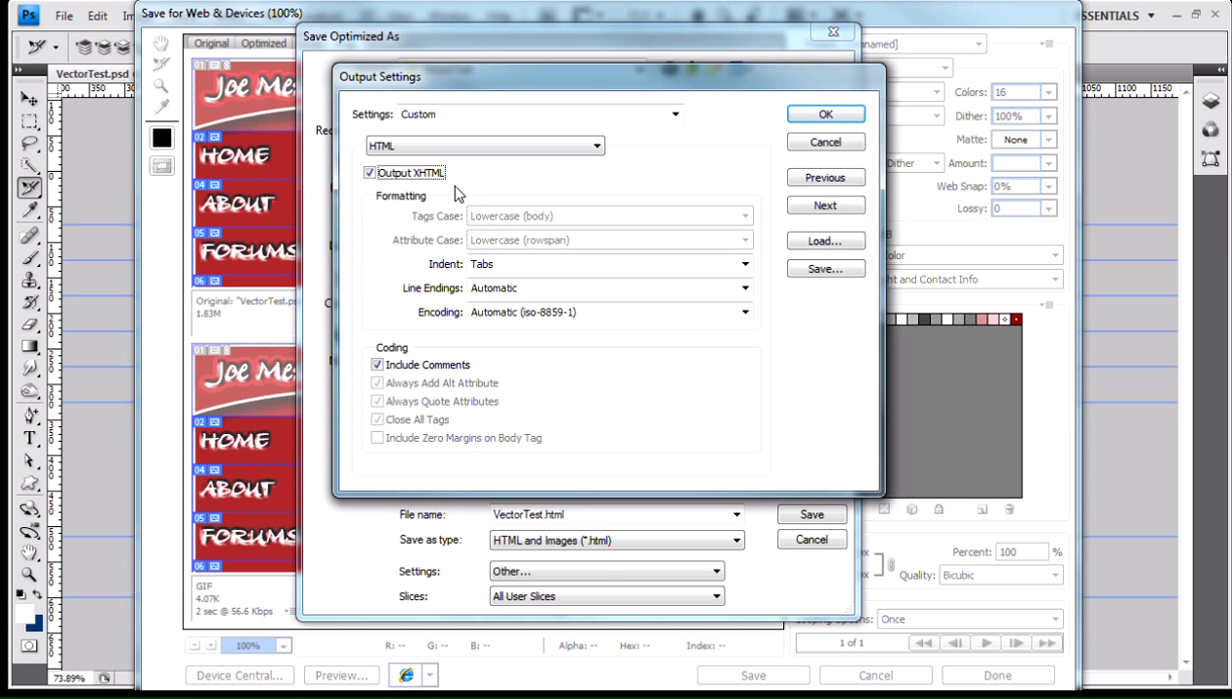
mouse_move(450, 192)
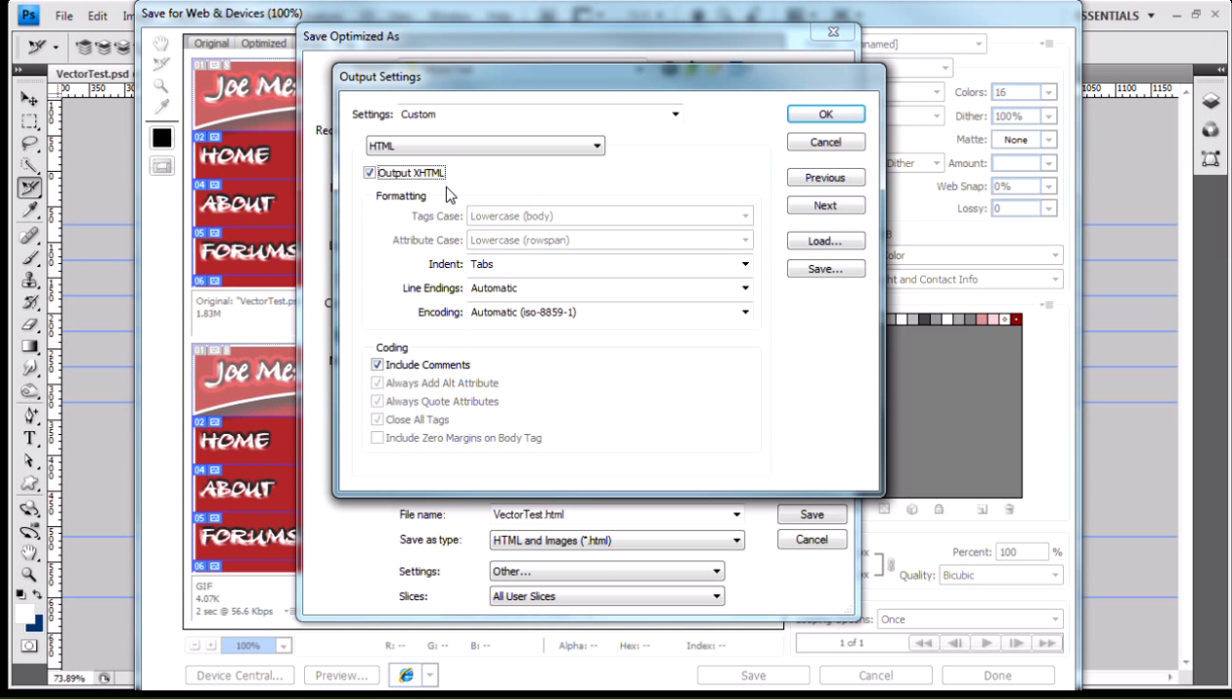
mouse_move(427, 198)
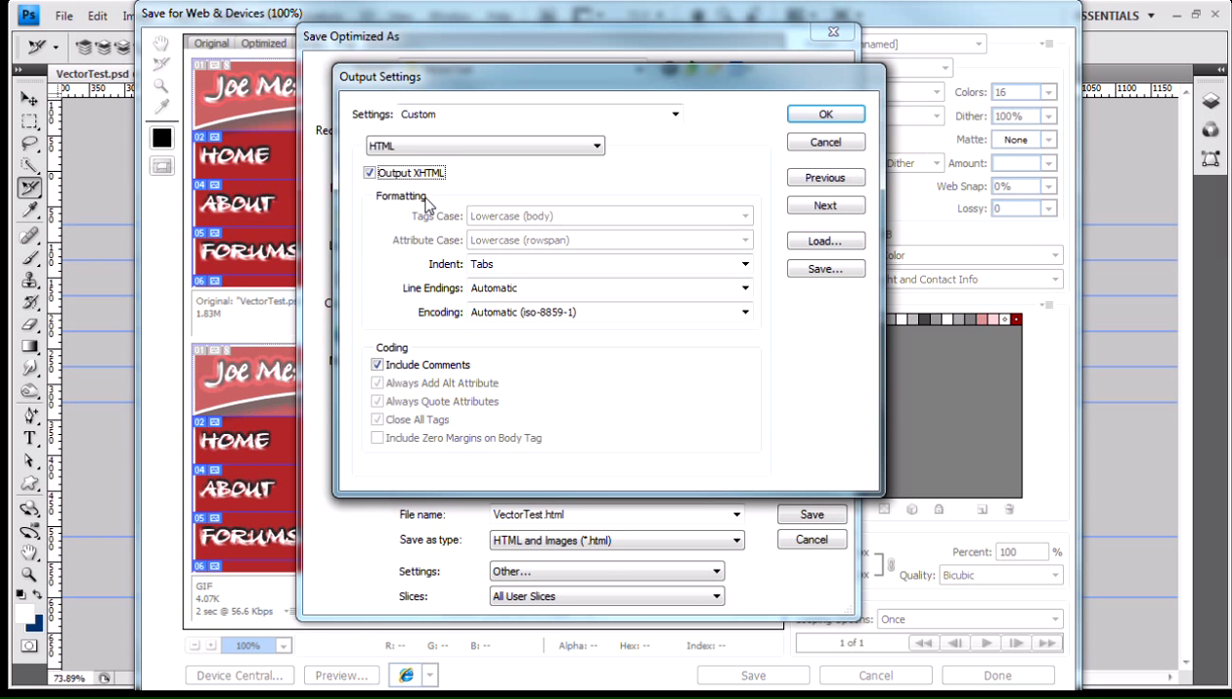
mouse_move(439, 206)
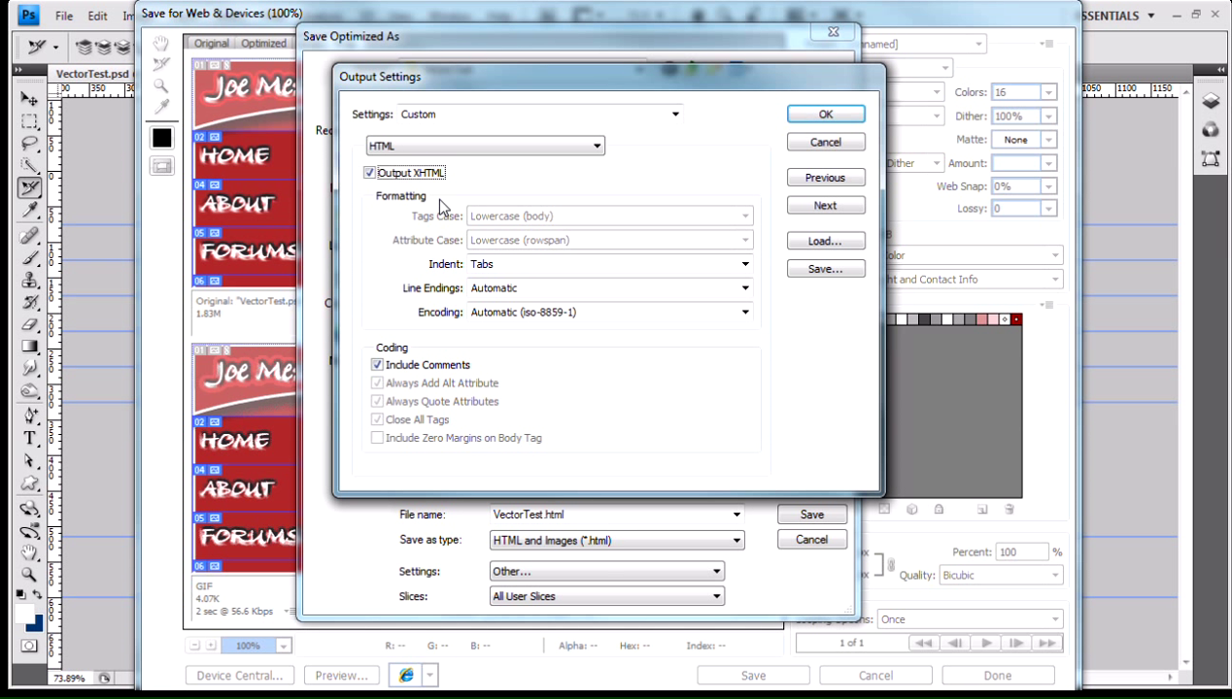
mouse_move(435, 231)
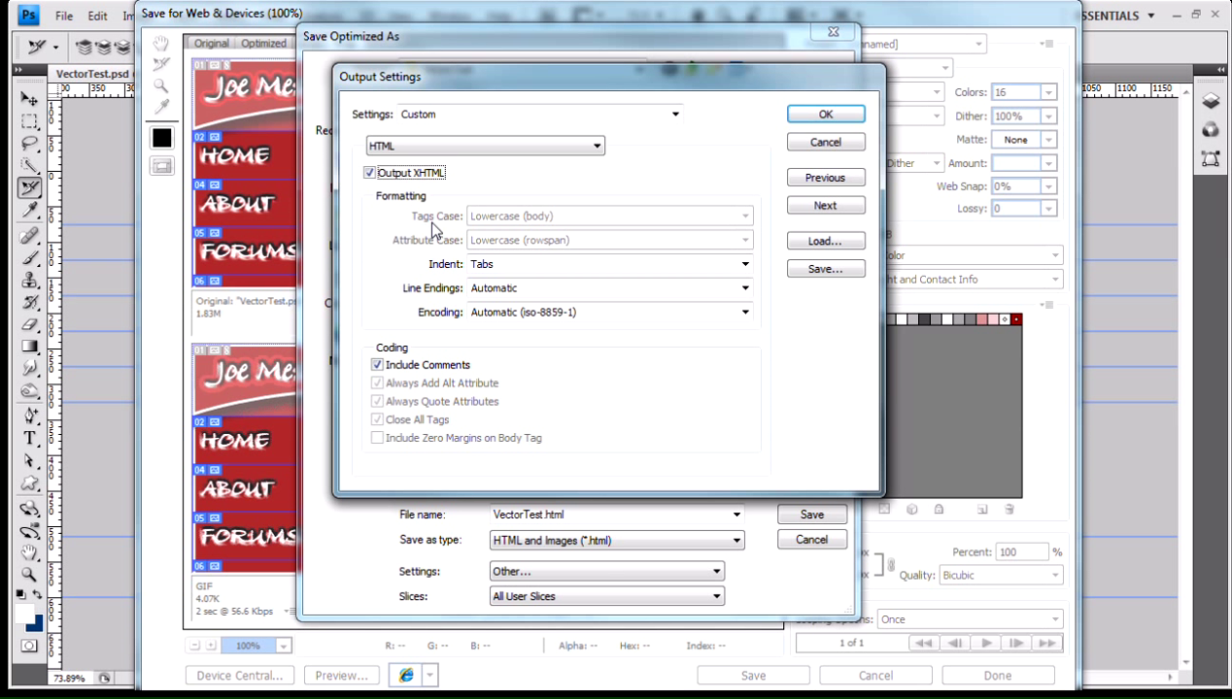
mouse_move(495, 229)
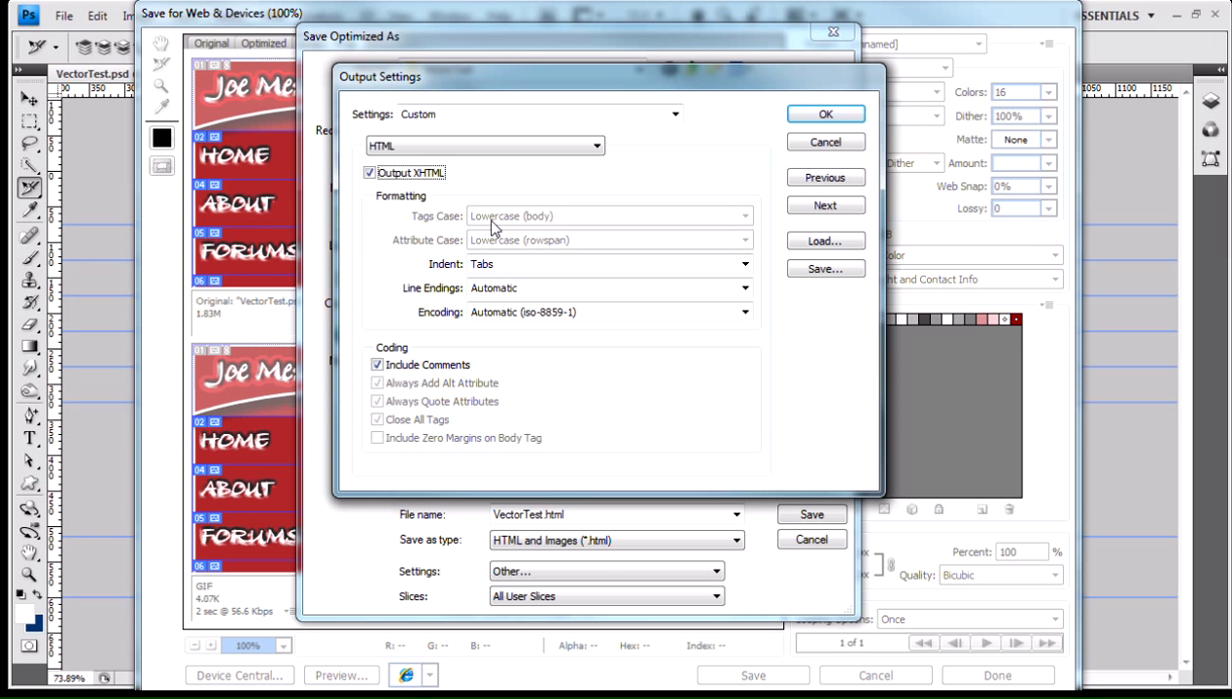
mouse_move(462, 432)
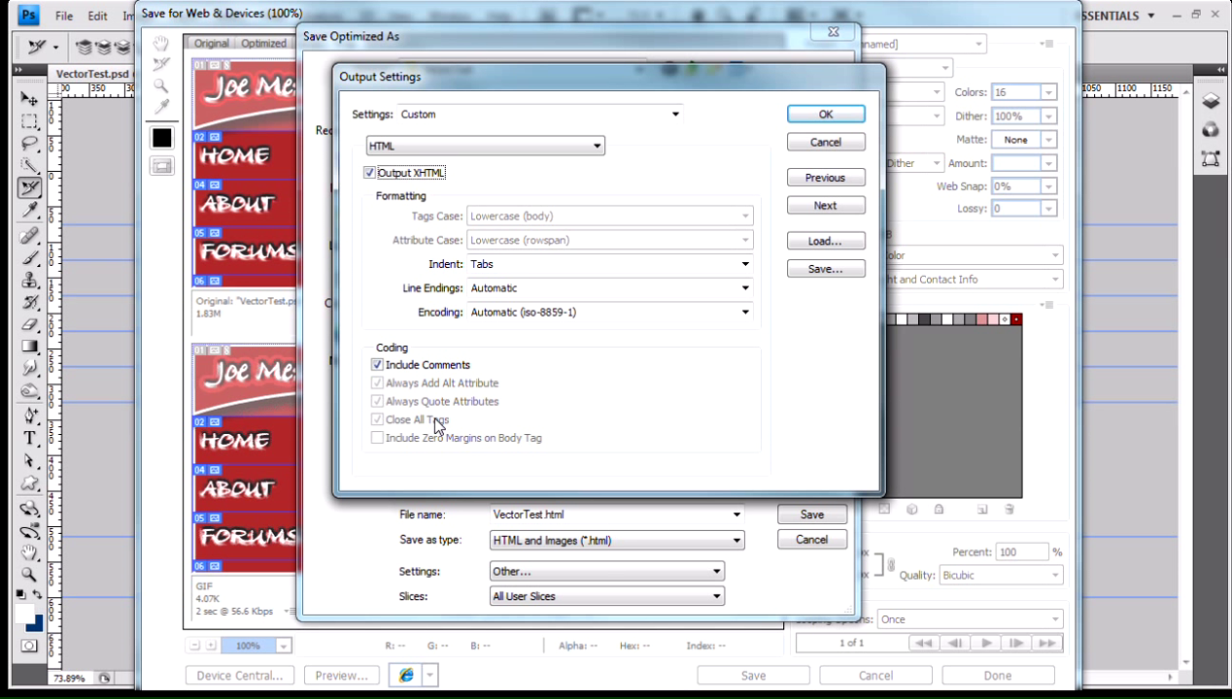
mouse_move(424, 303)
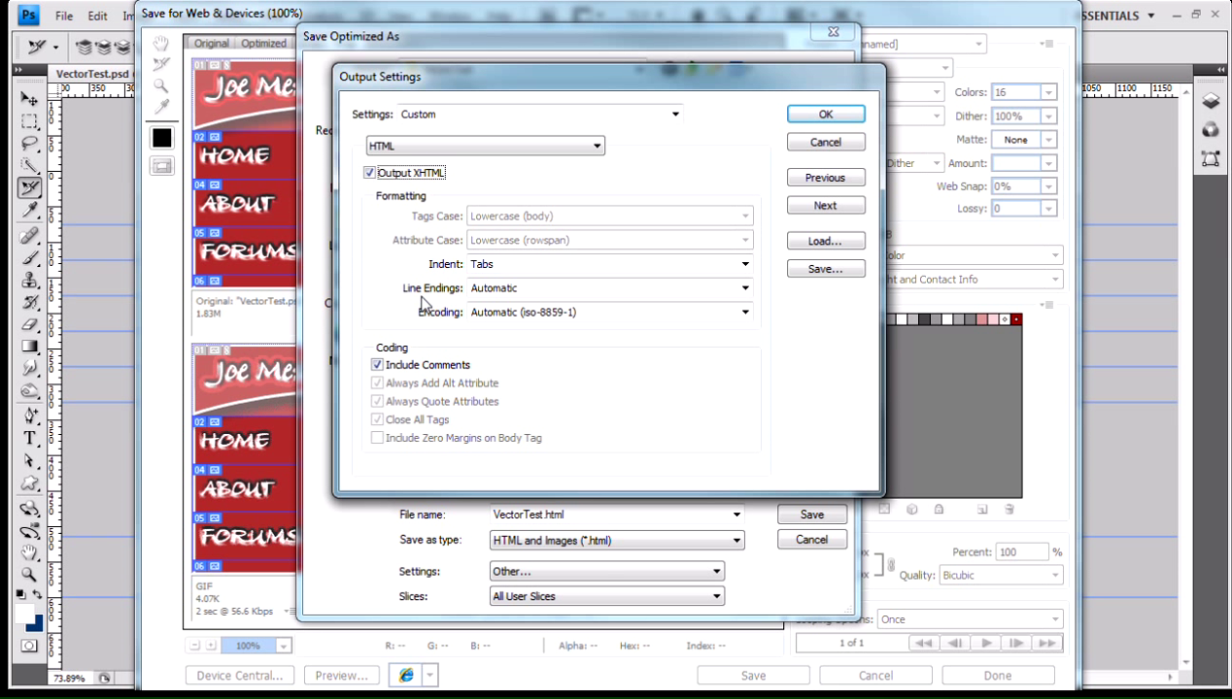
mouse_move(513, 194)
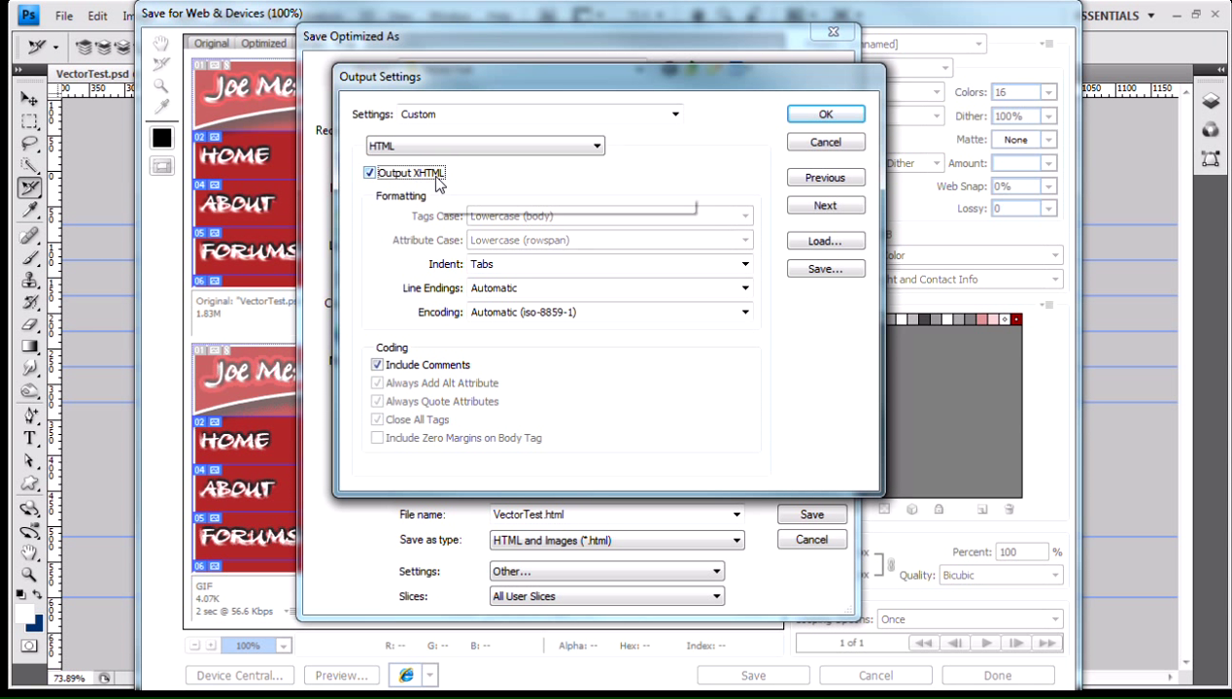
mouse_move(417, 217)
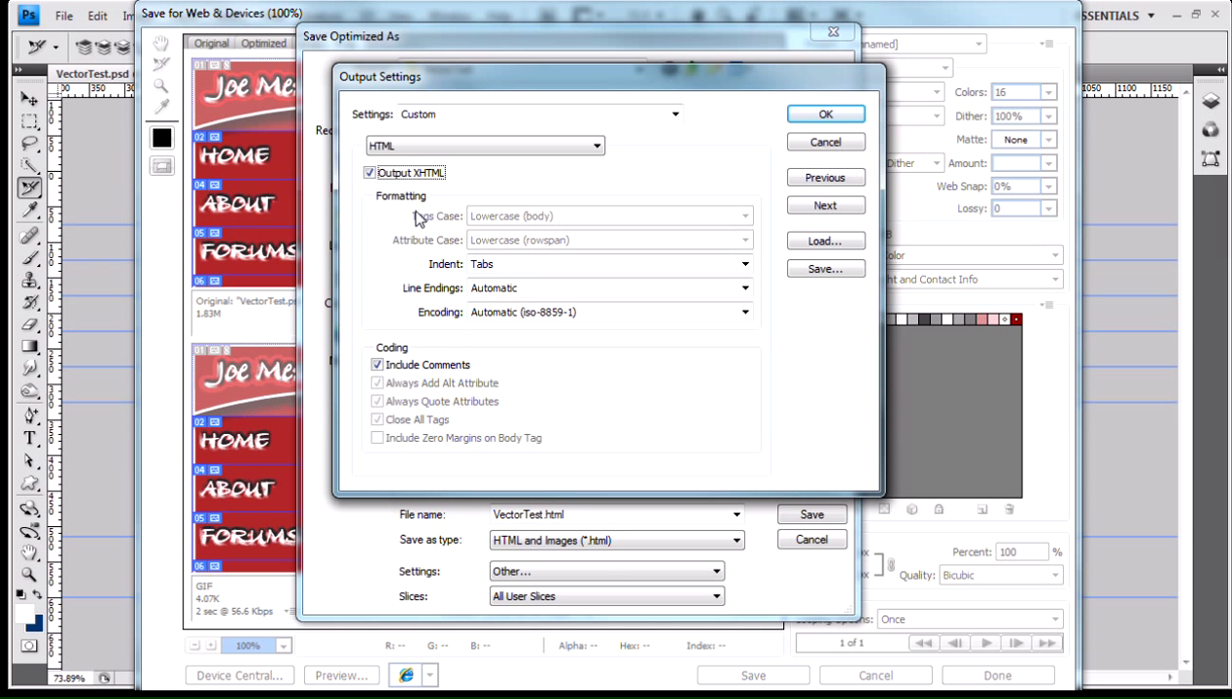
mouse_move(416, 210)
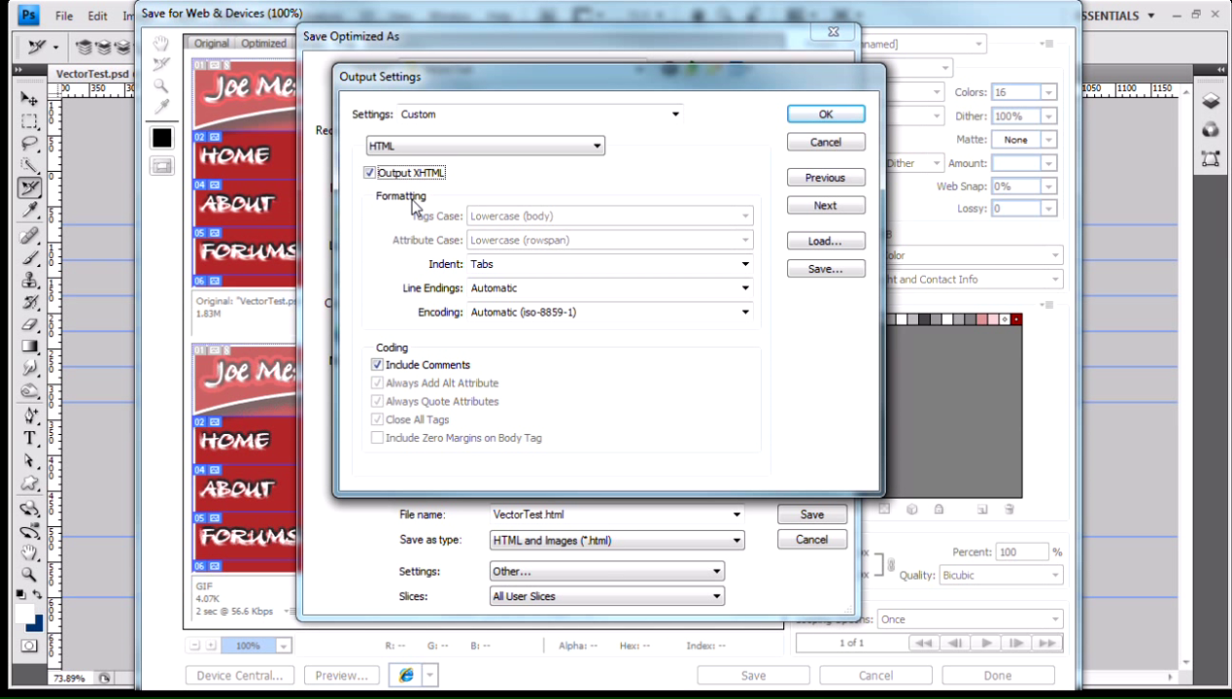
mouse_move(434, 208)
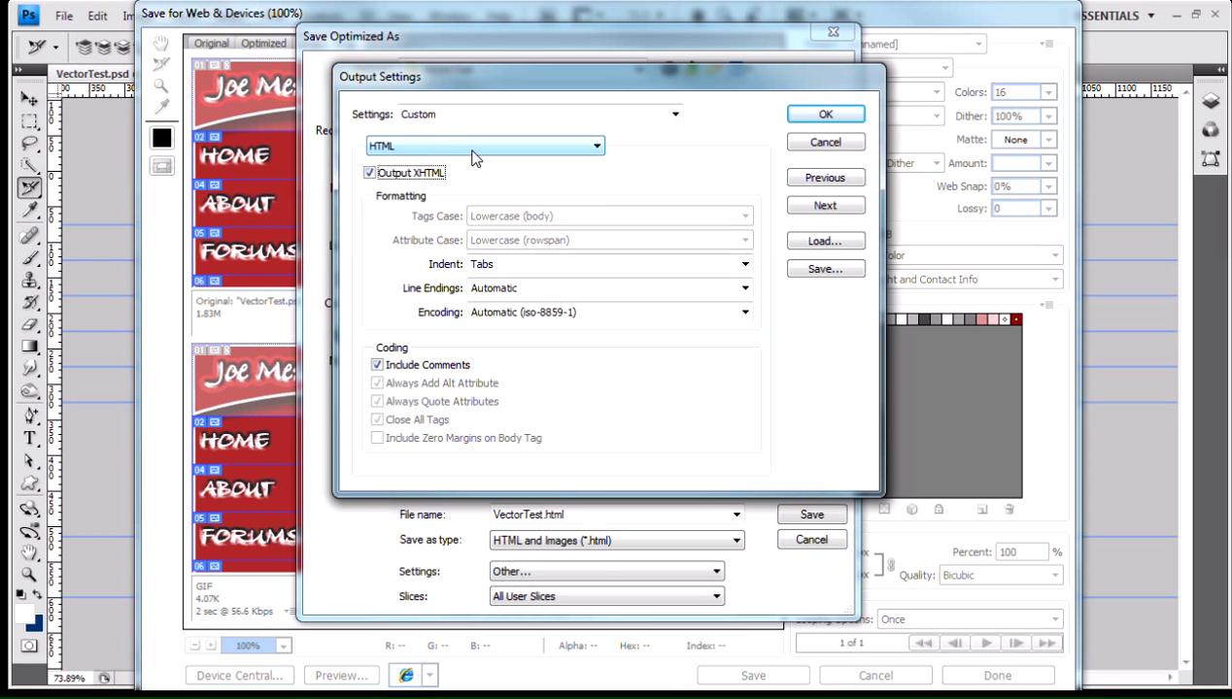
mouse_move(427, 178)
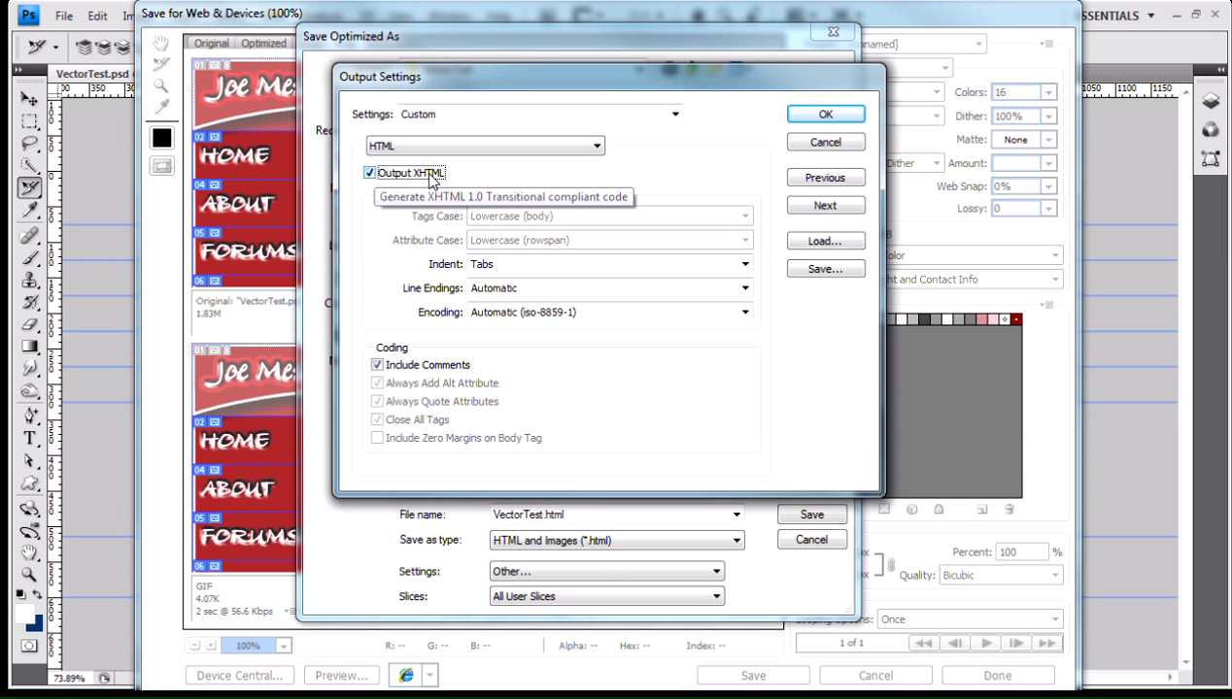
mouse_move(437, 252)
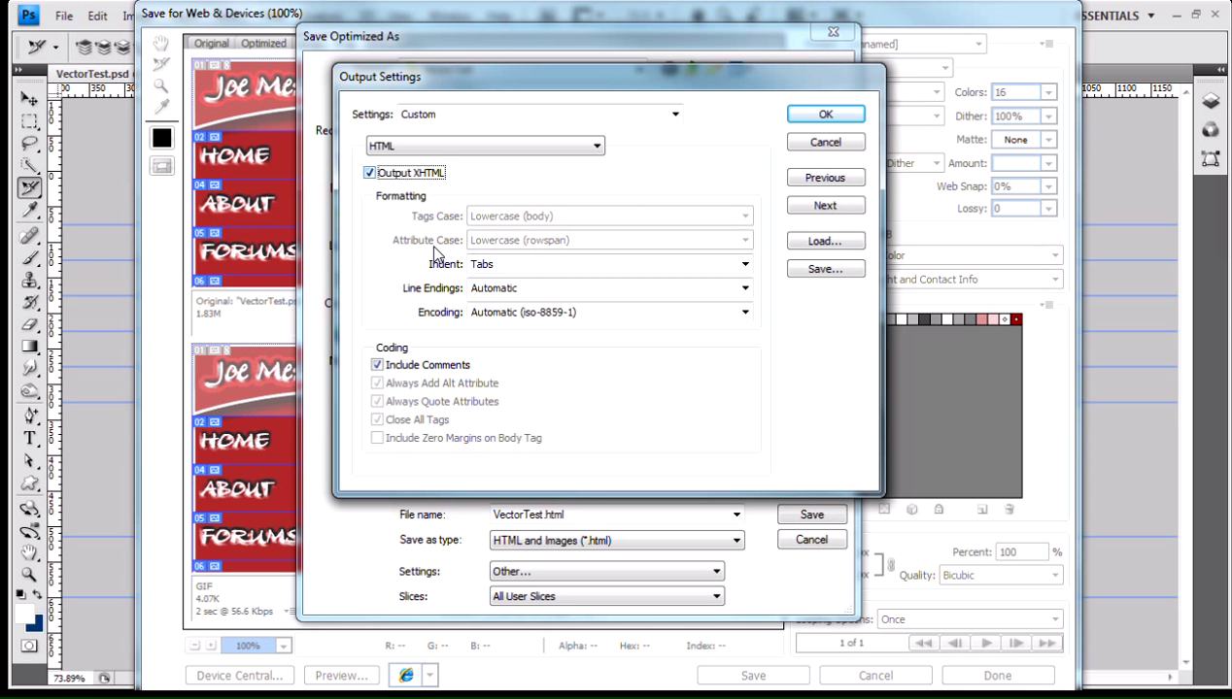
mouse_move(458, 132)
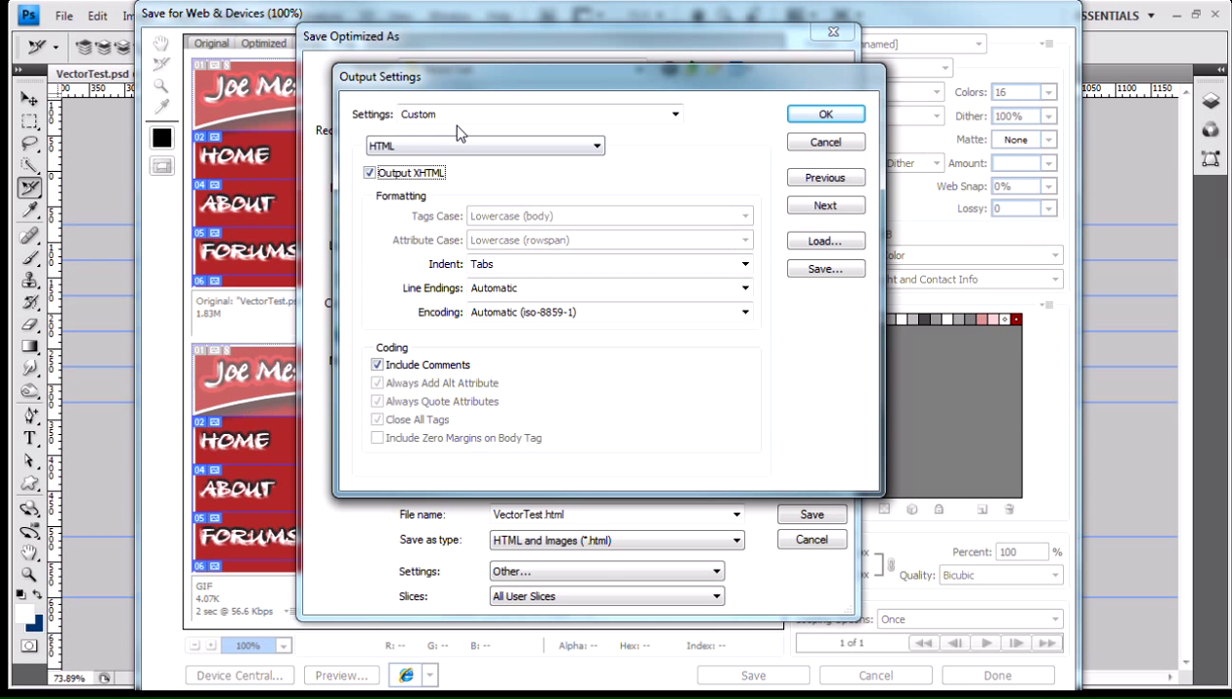
left_click(595, 146)
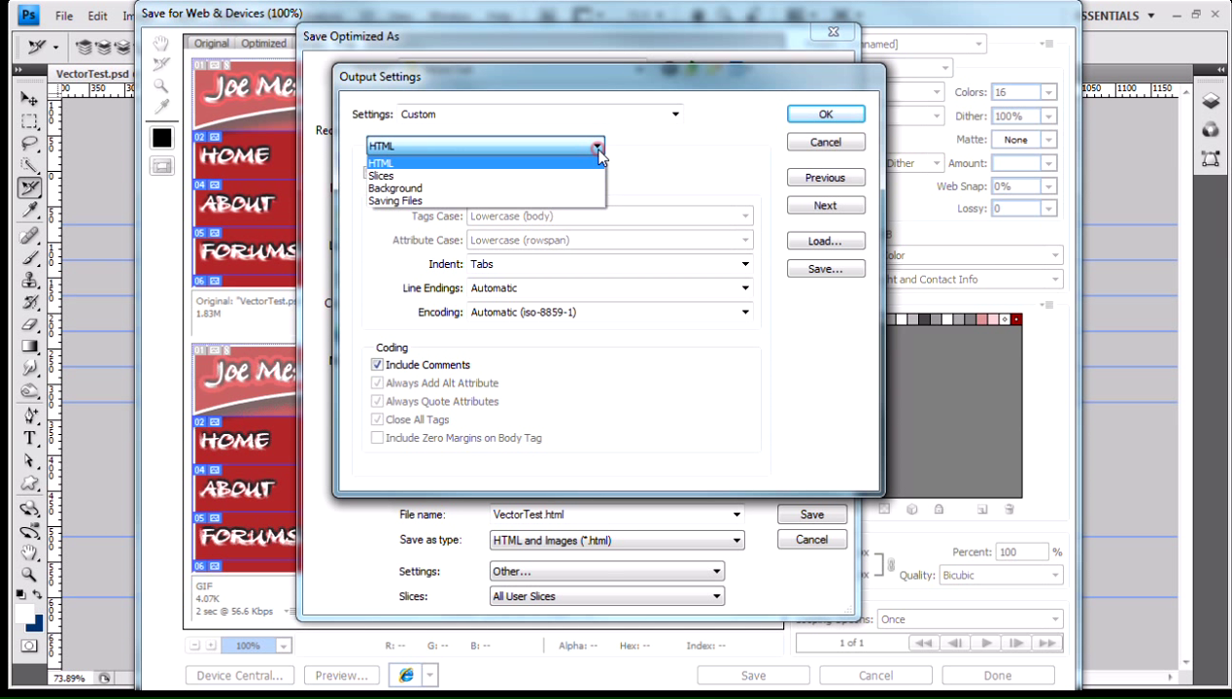
Switch to the Slices category and review the TD W&H and Empty Cells table options.
left_click(381, 175)
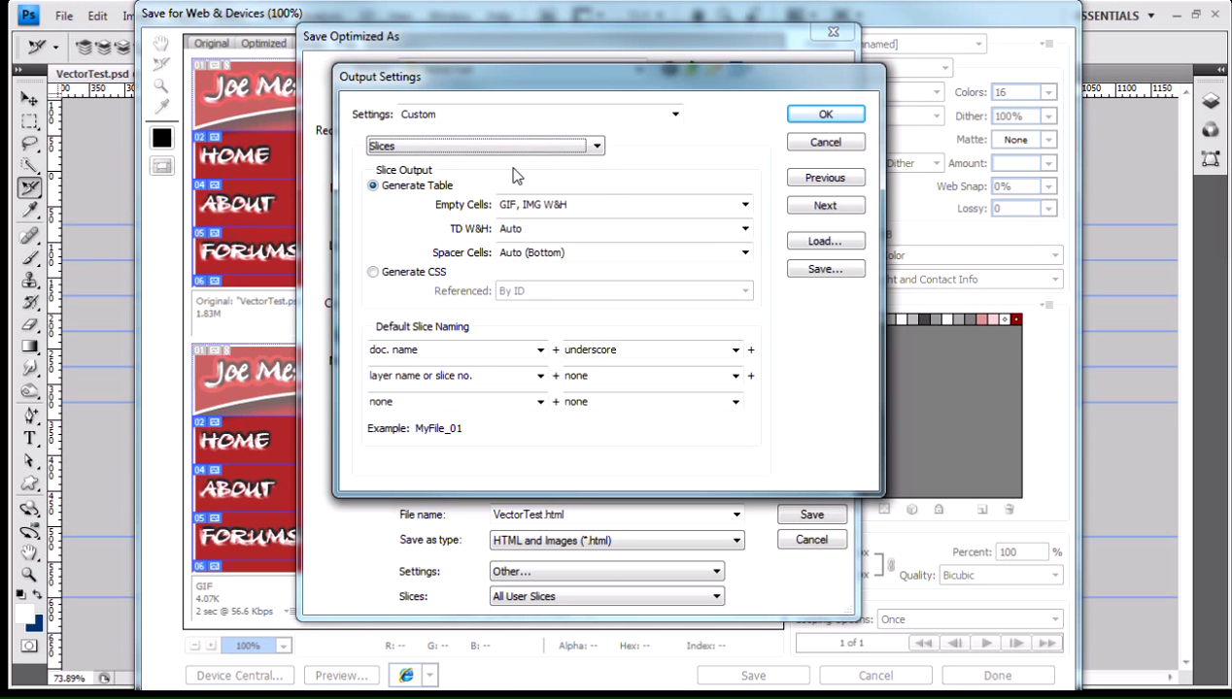
mouse_move(476, 191)
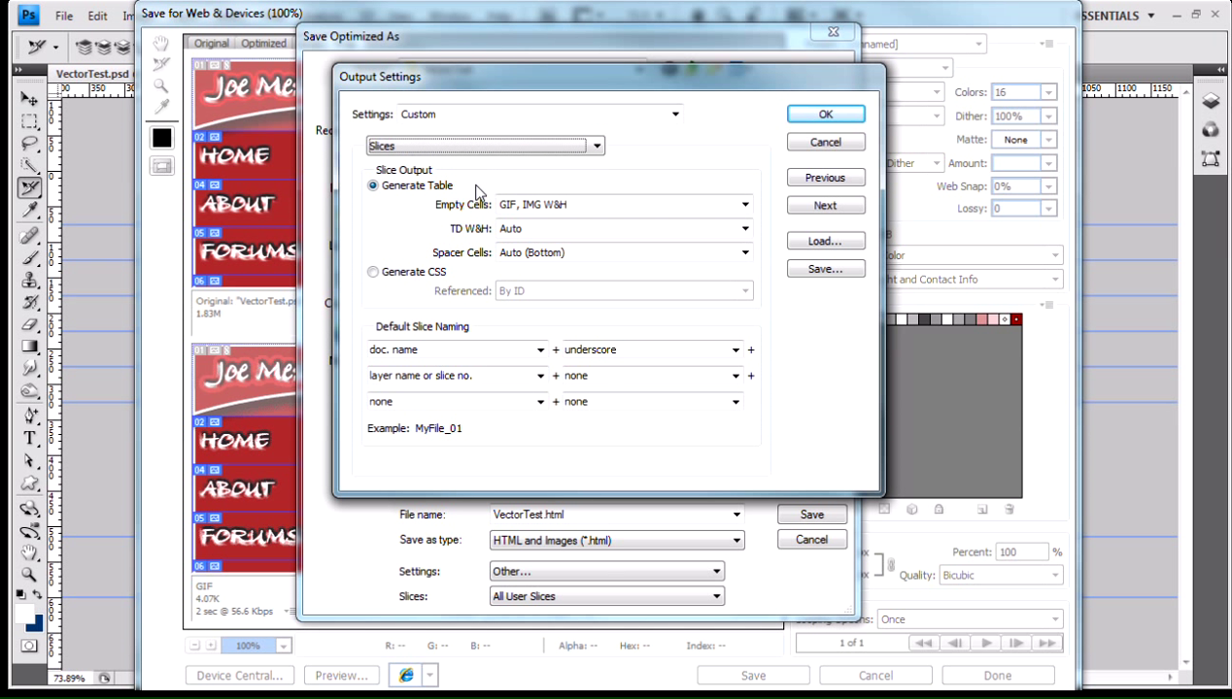
mouse_move(425, 276)
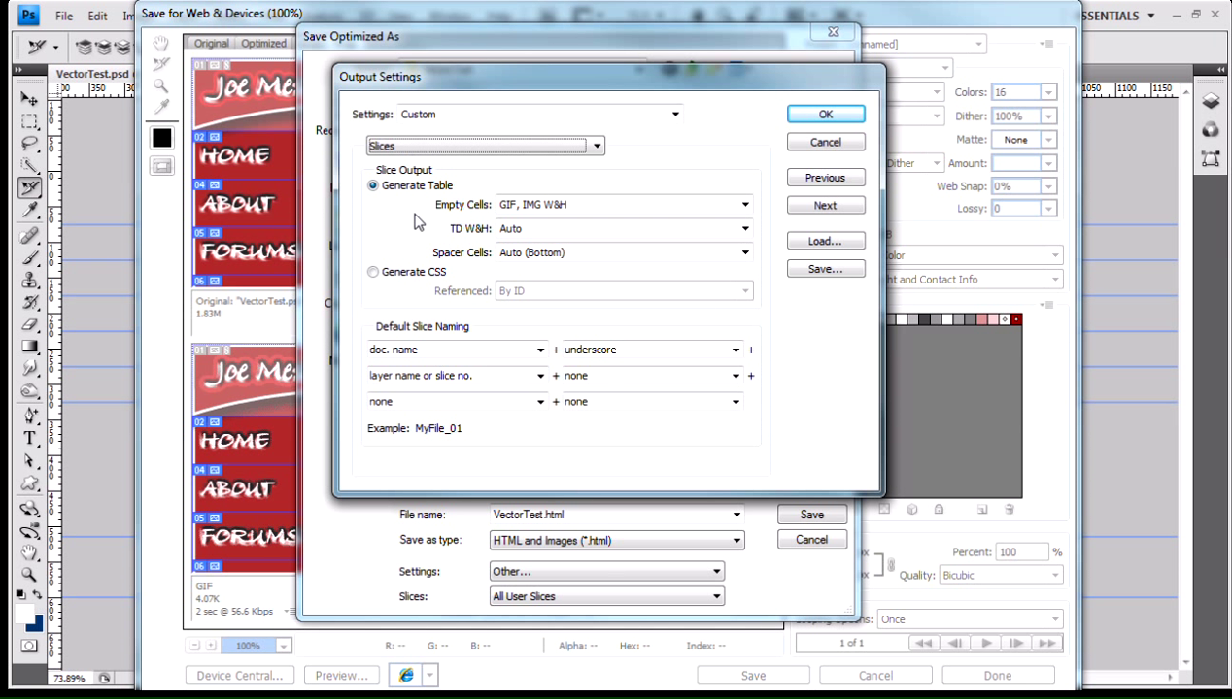
mouse_move(385, 218)
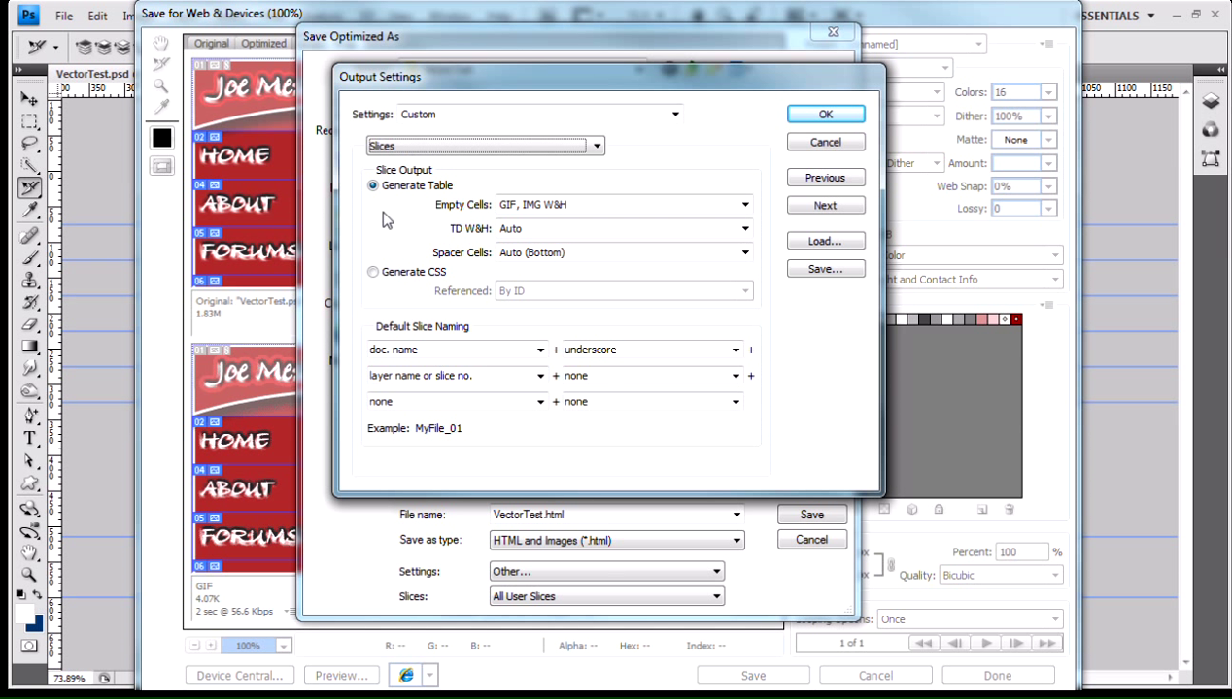
mouse_move(396, 230)
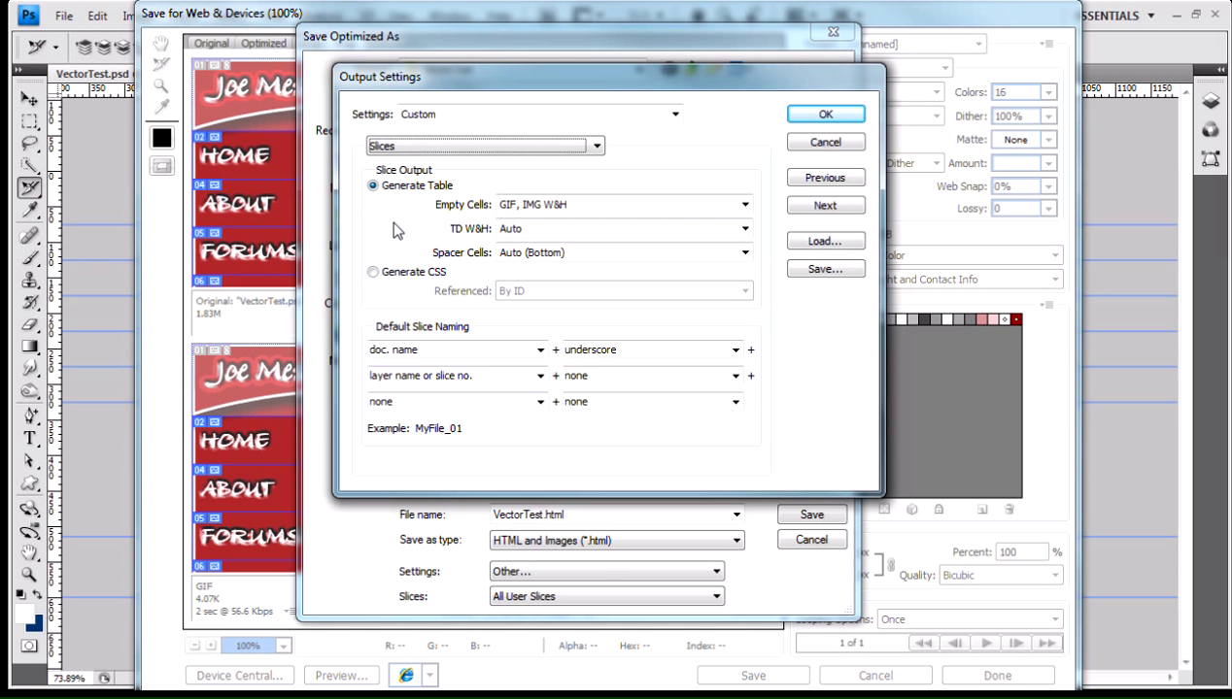
mouse_move(420, 212)
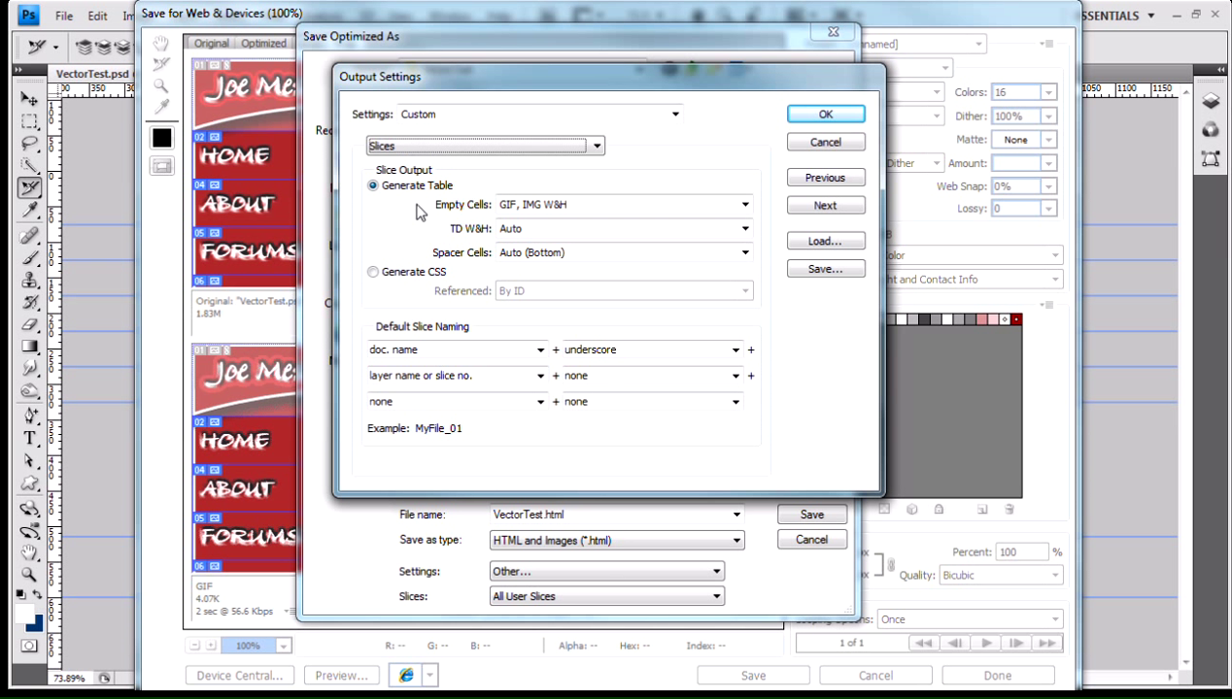
mouse_move(434, 192)
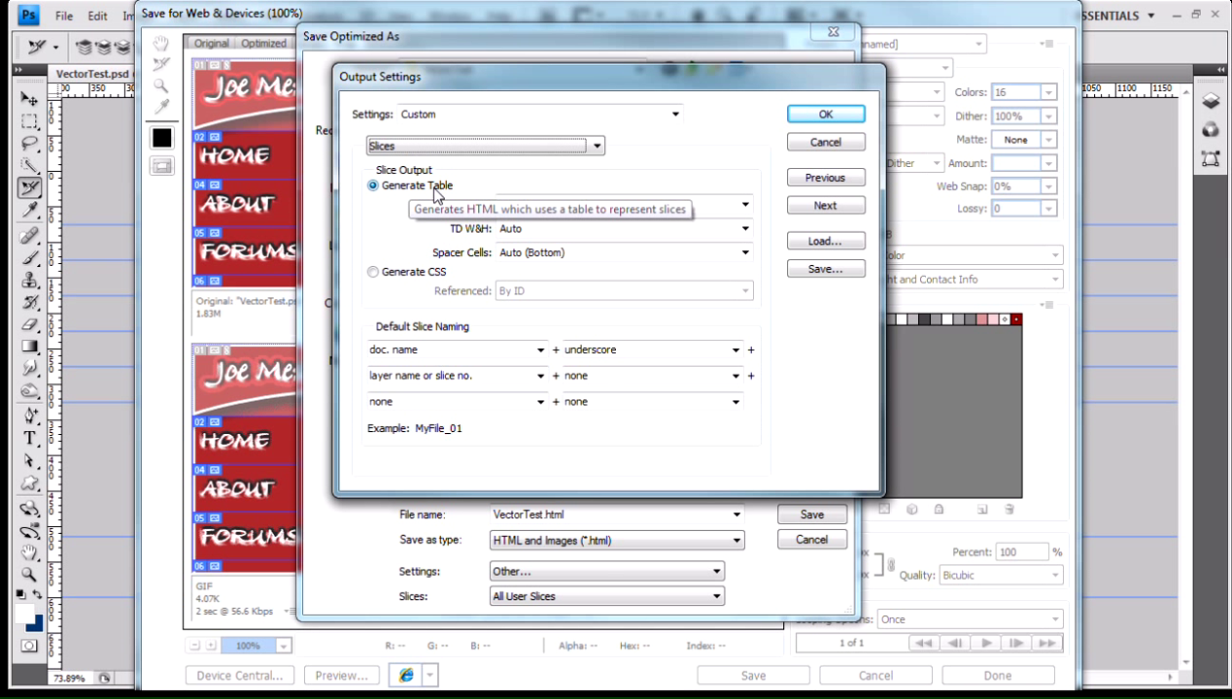
mouse_move(412, 228)
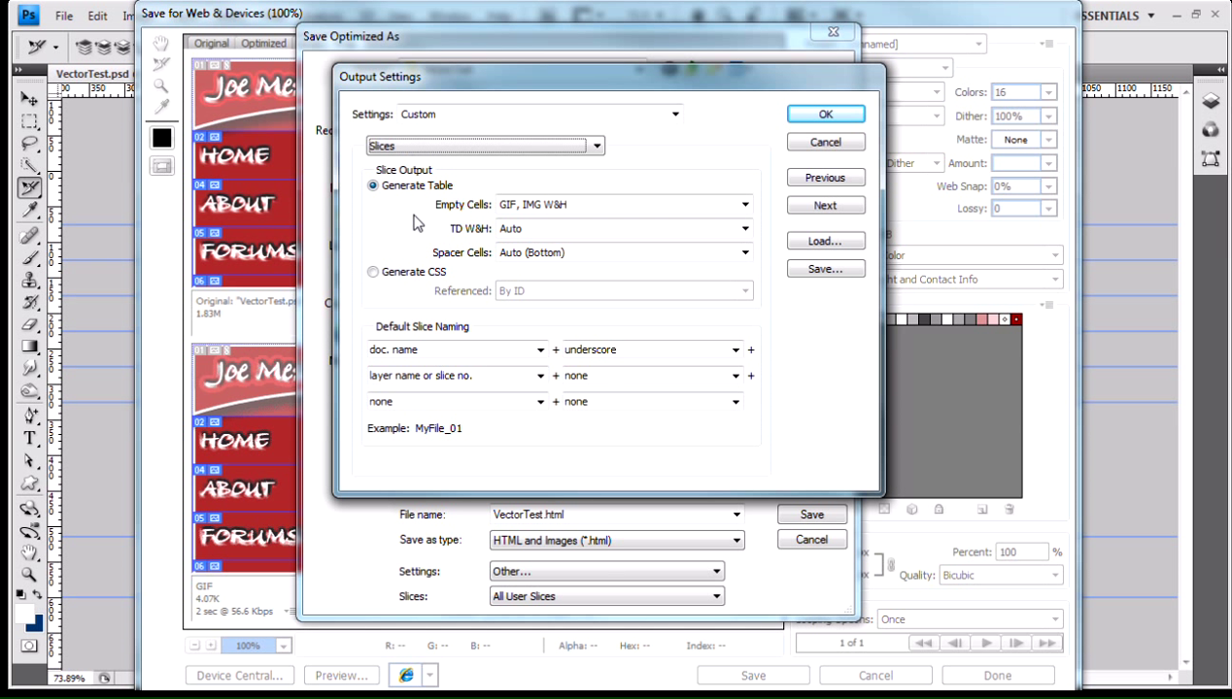
mouse_move(408, 198)
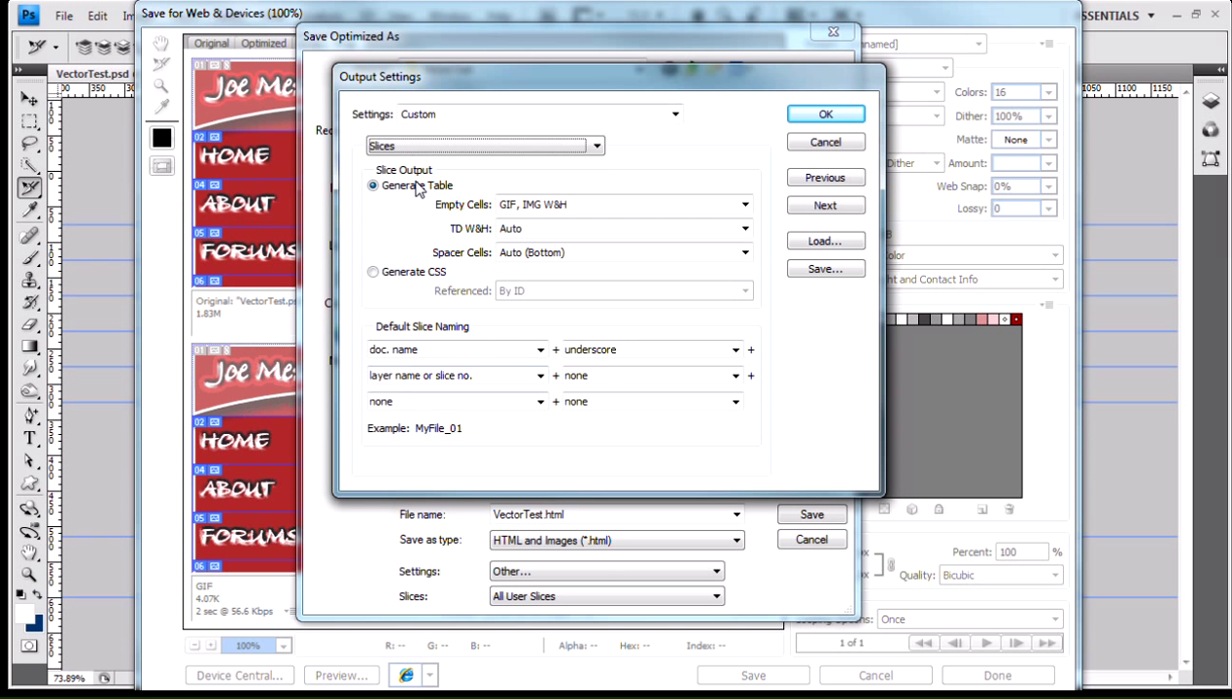
mouse_move(373, 272)
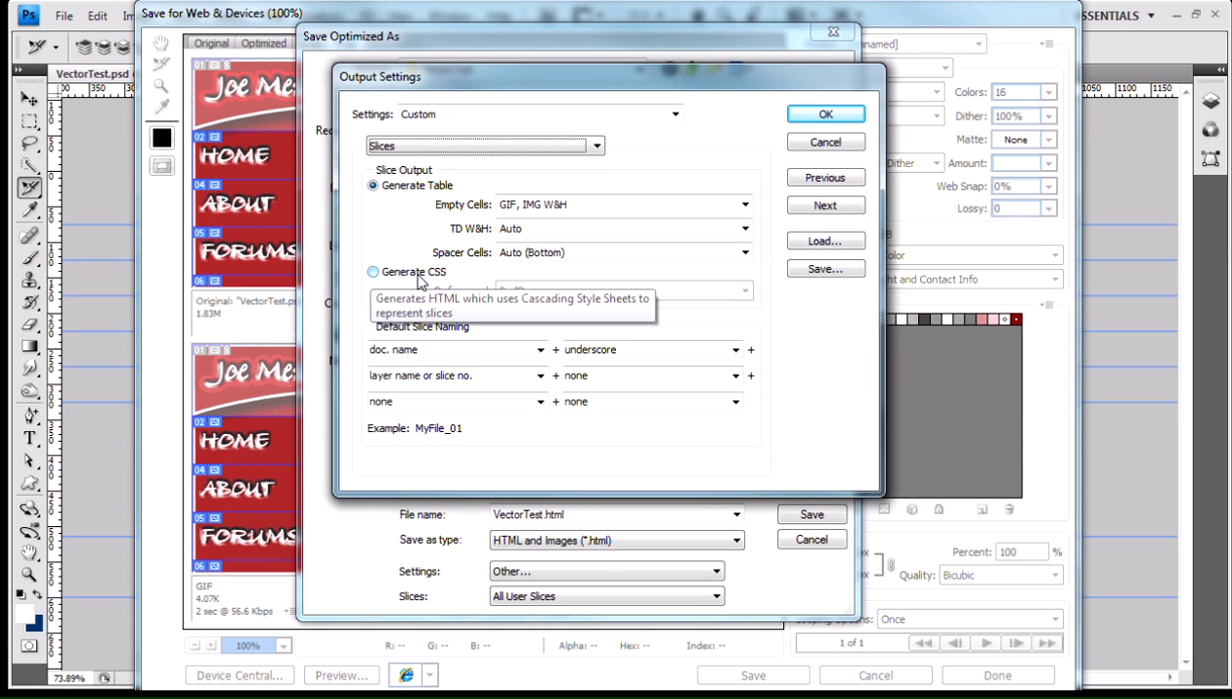
mouse_move(408, 218)
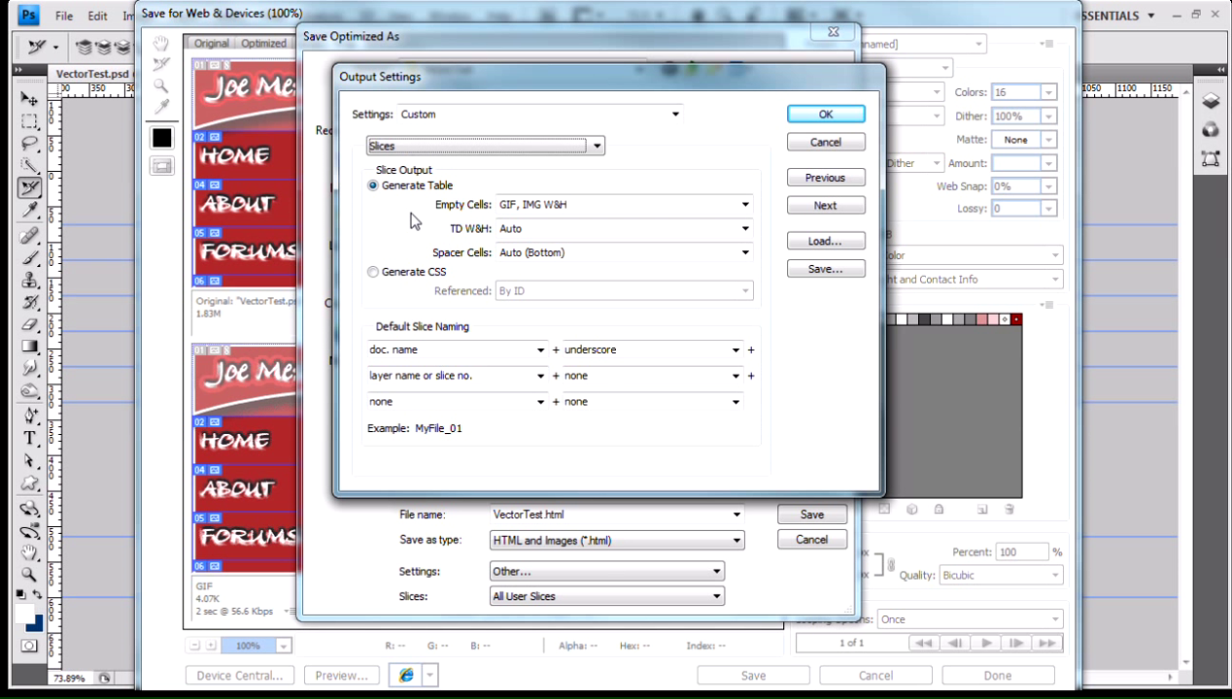
mouse_move(418, 237)
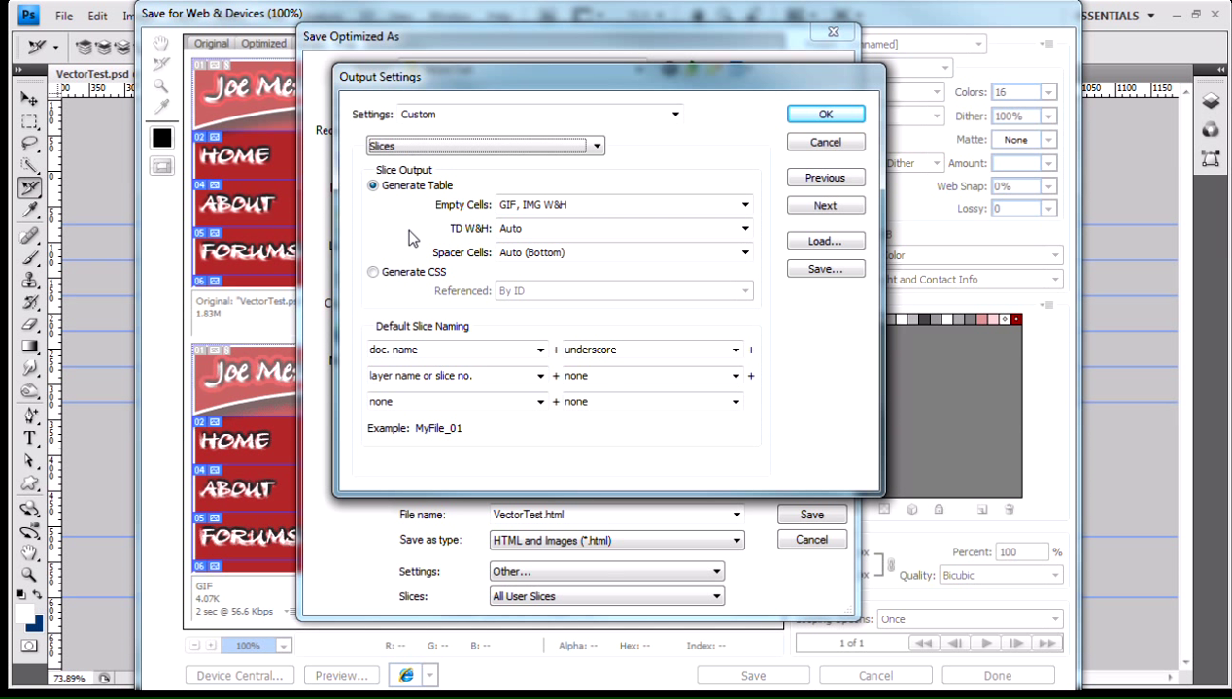
mouse_move(511, 334)
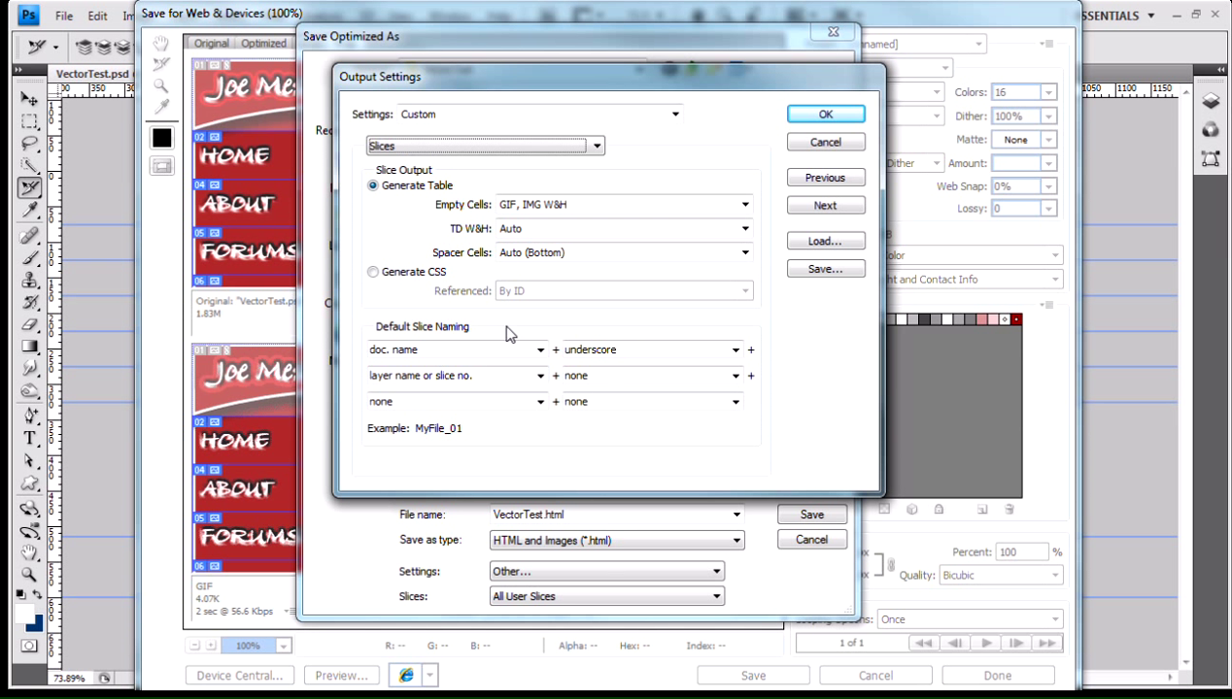
mouse_move(408, 204)
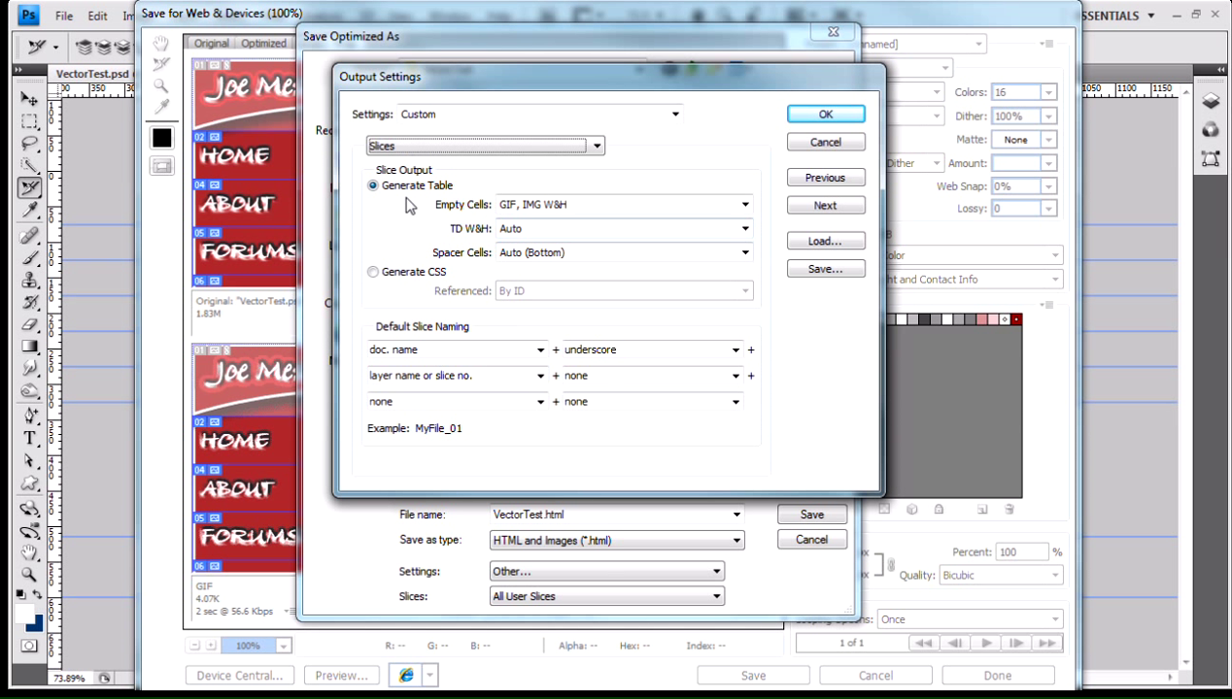
mouse_move(457, 218)
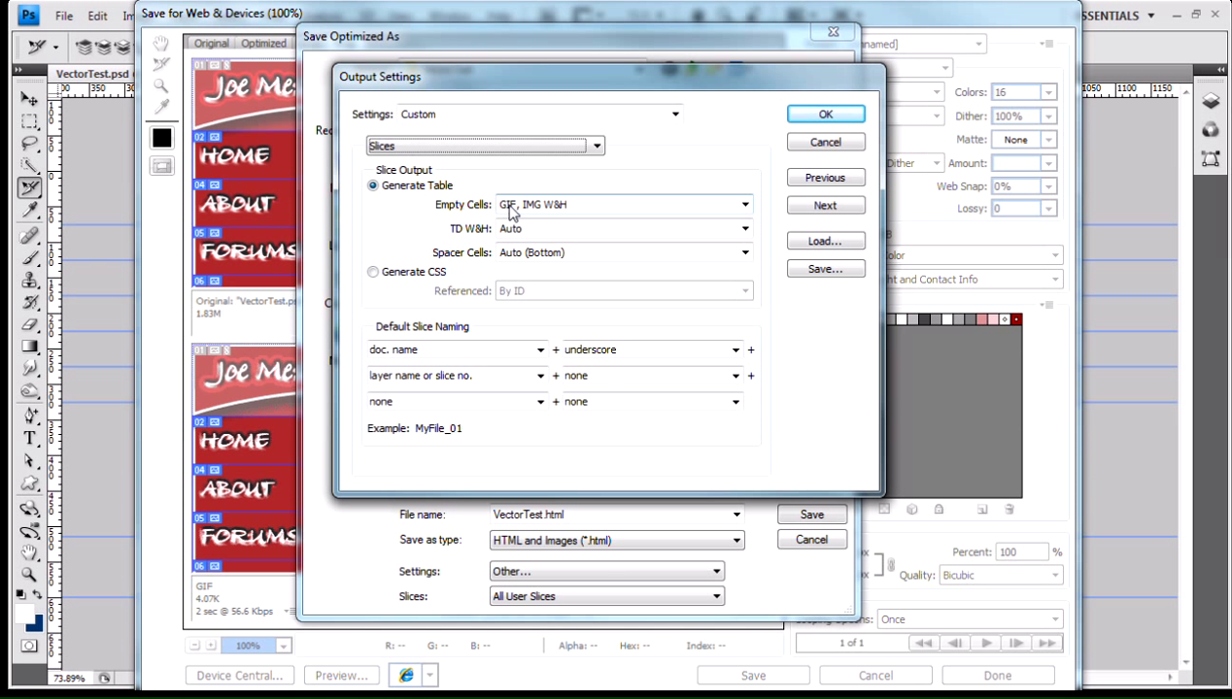
mouse_move(532, 217)
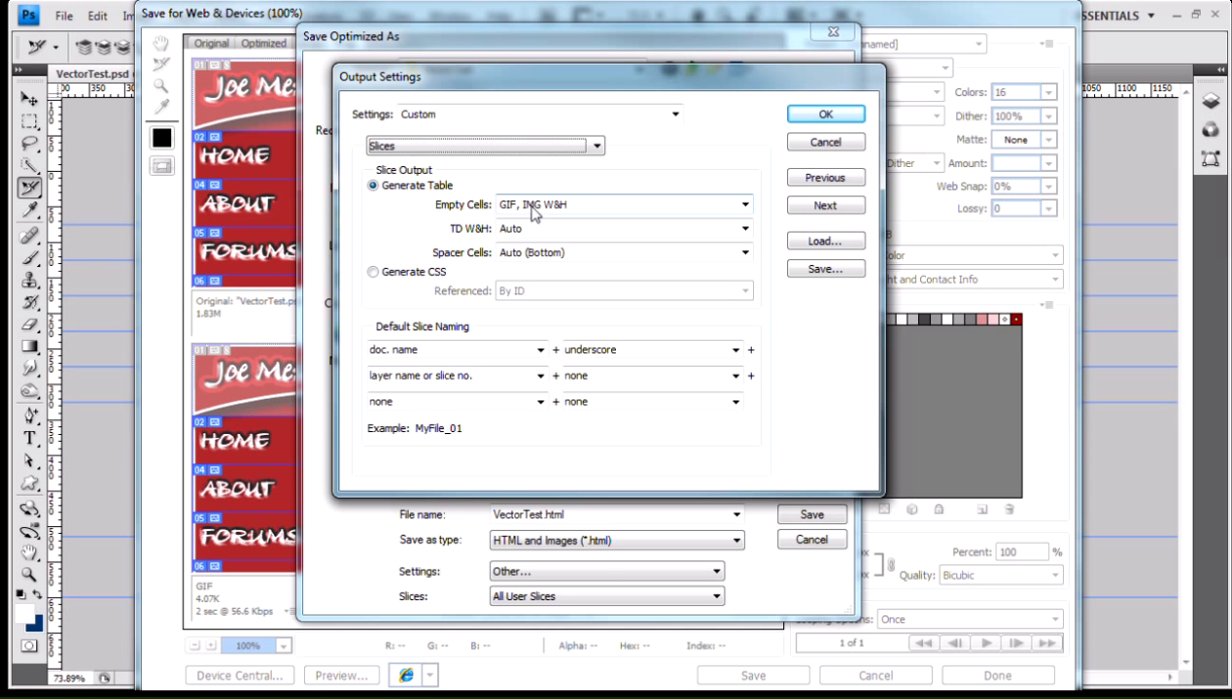
mouse_move(562, 215)
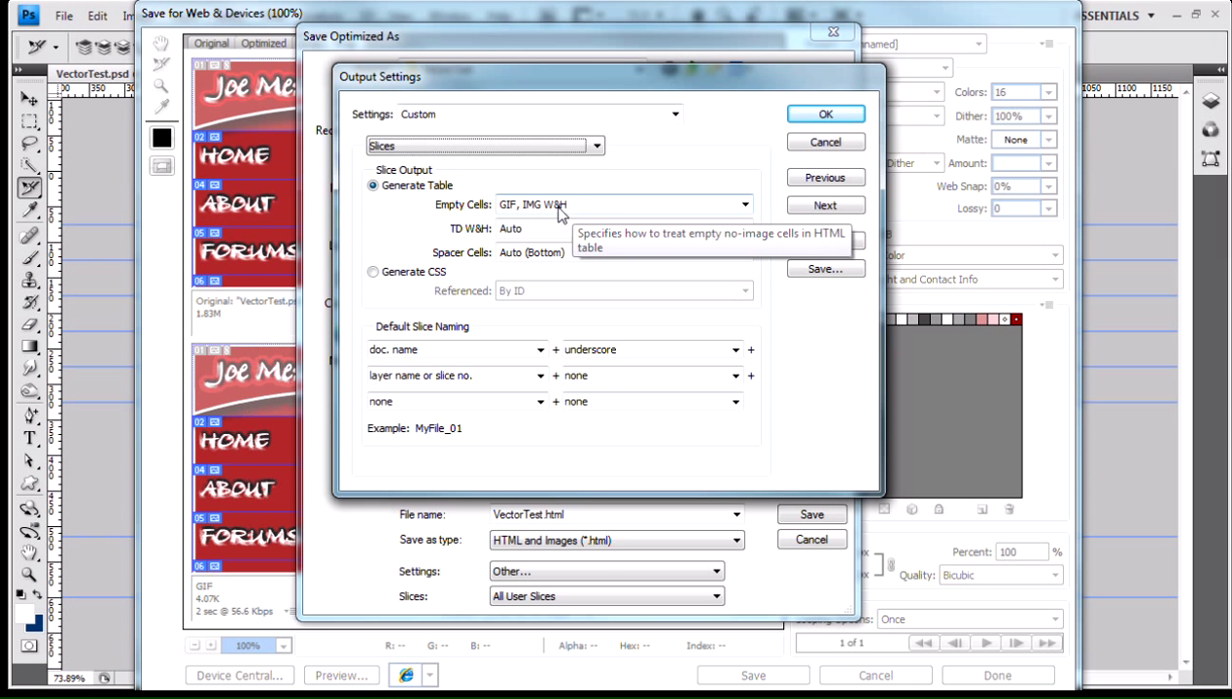
mouse_move(455, 235)
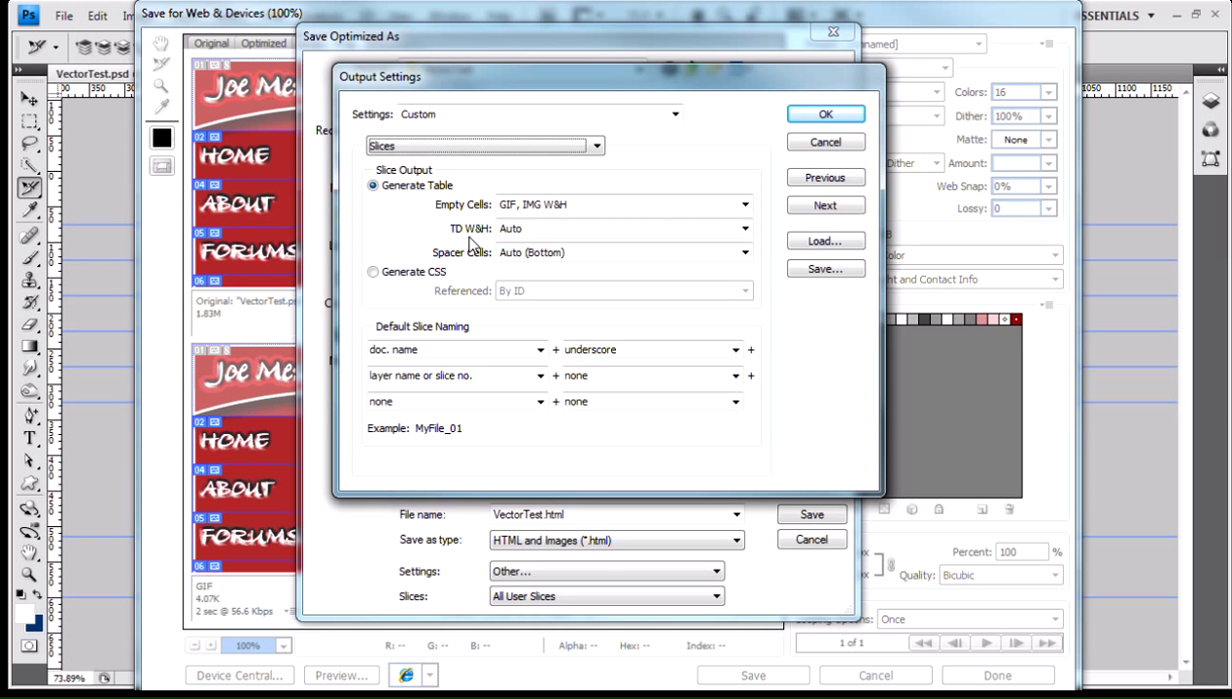
mouse_move(579, 237)
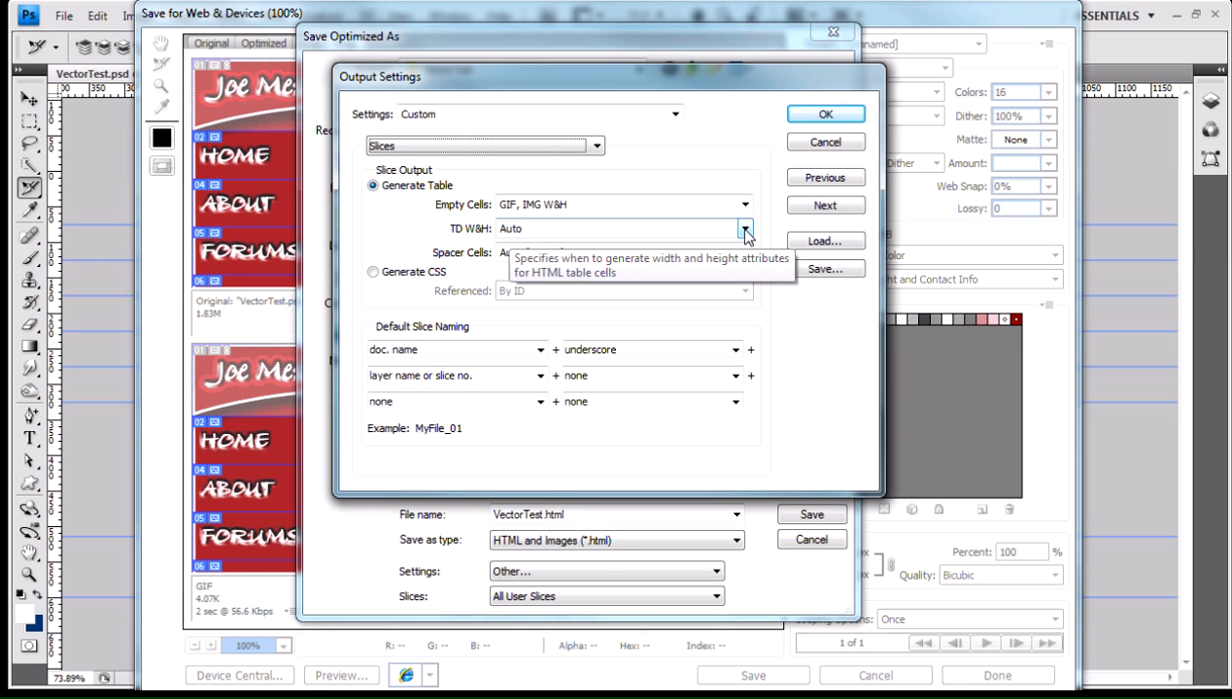
left_click(744, 229)
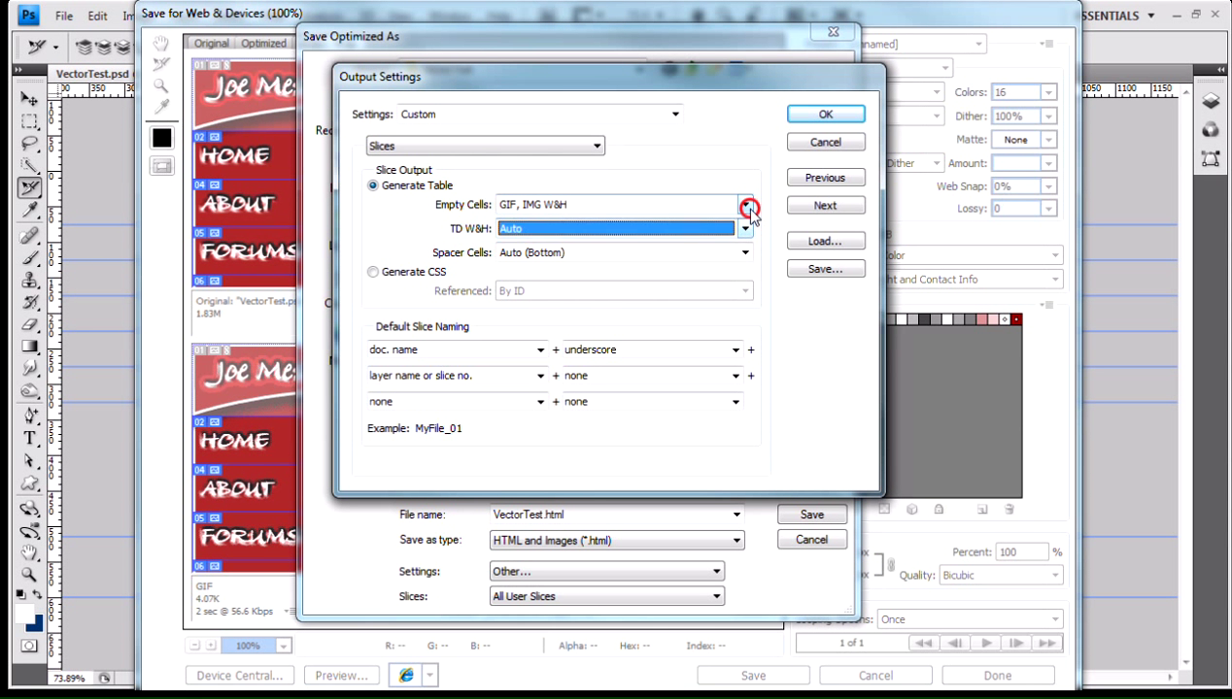
left_click(746, 206)
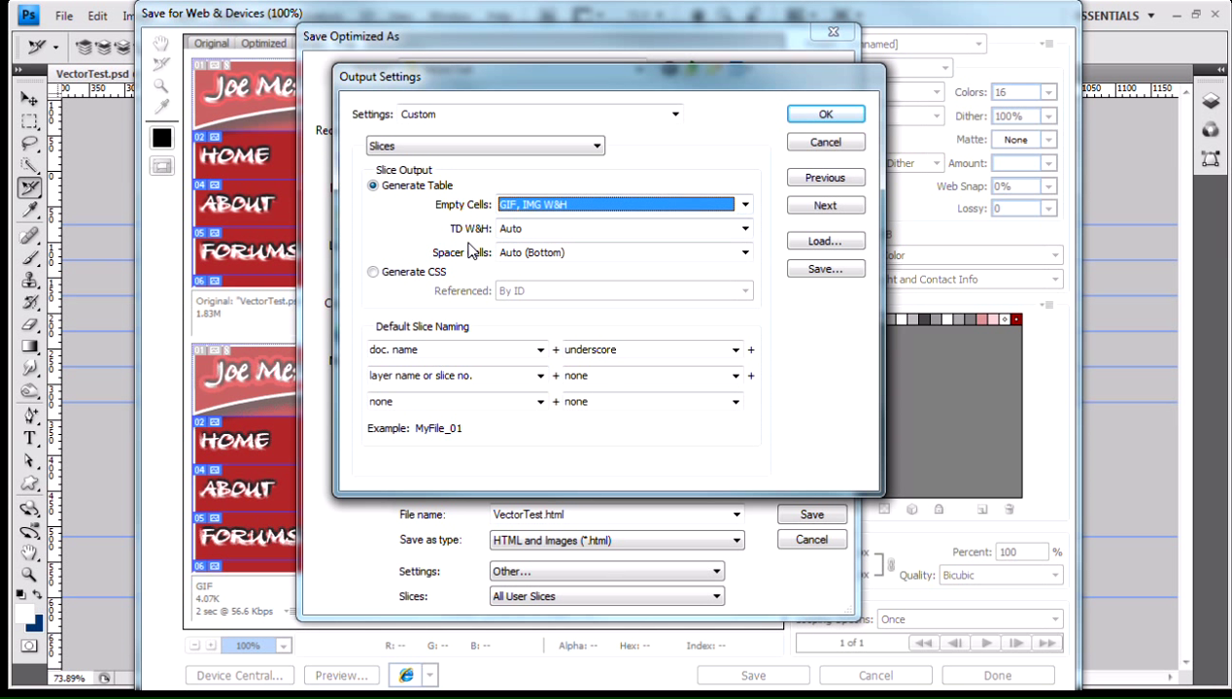
mouse_move(459, 212)
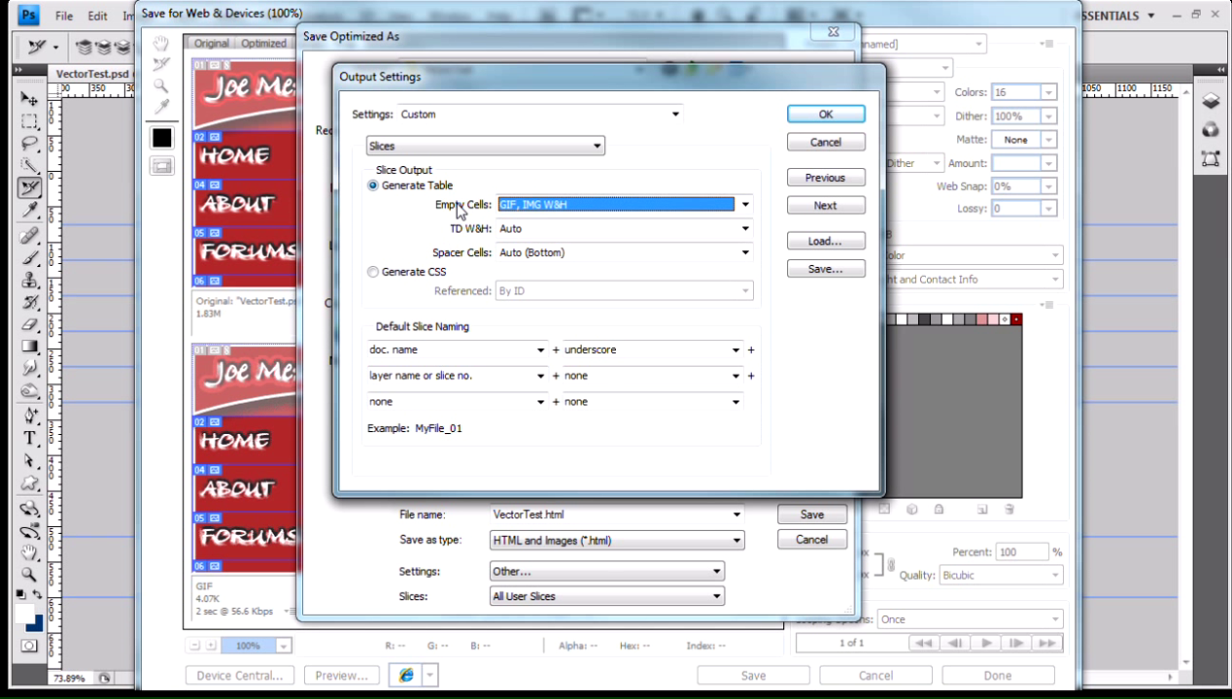
mouse_move(368, 200)
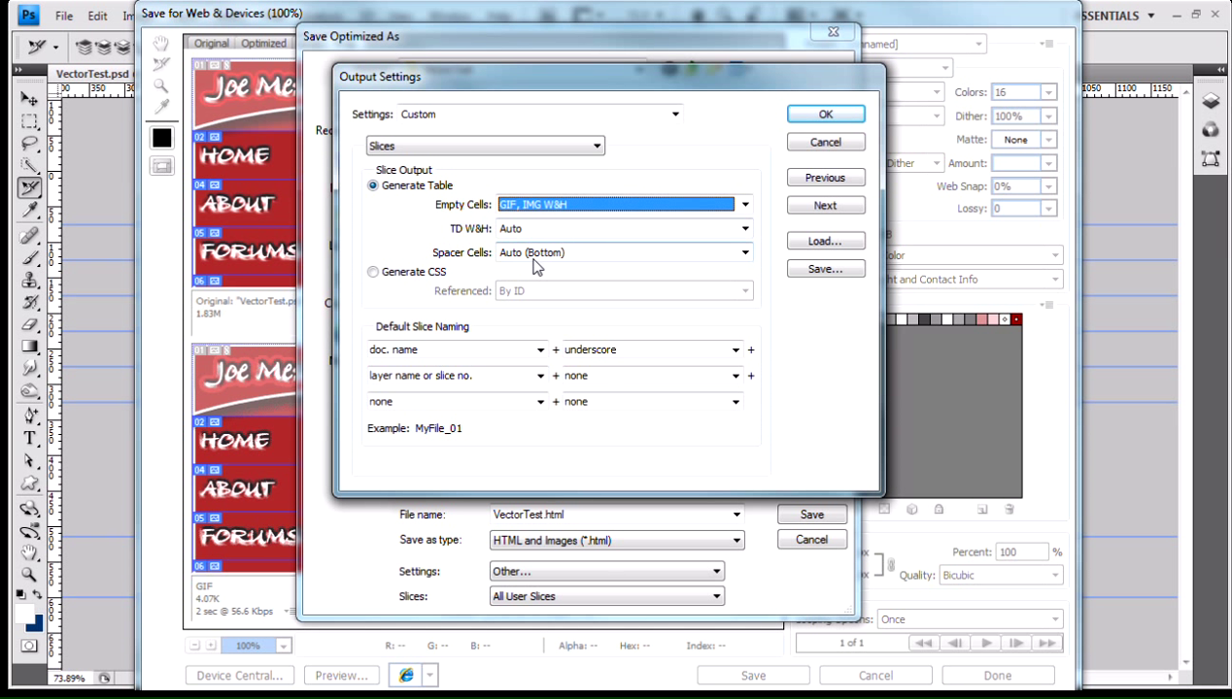
mouse_move(744, 253)
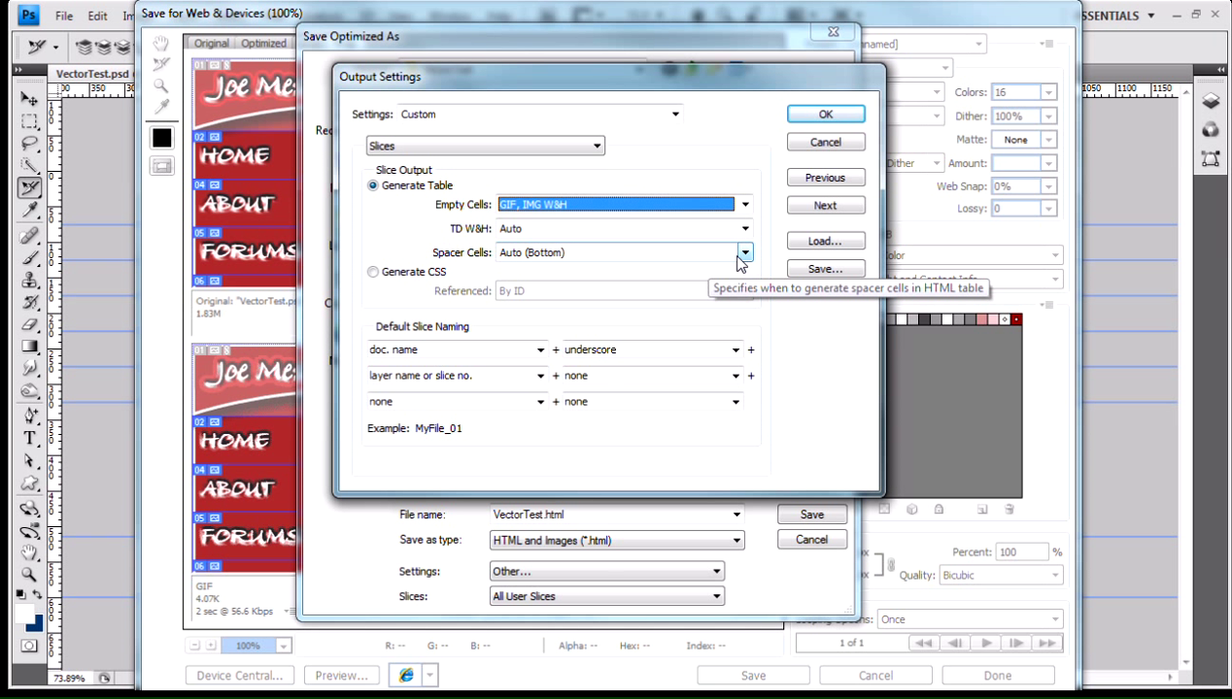
mouse_move(709, 265)
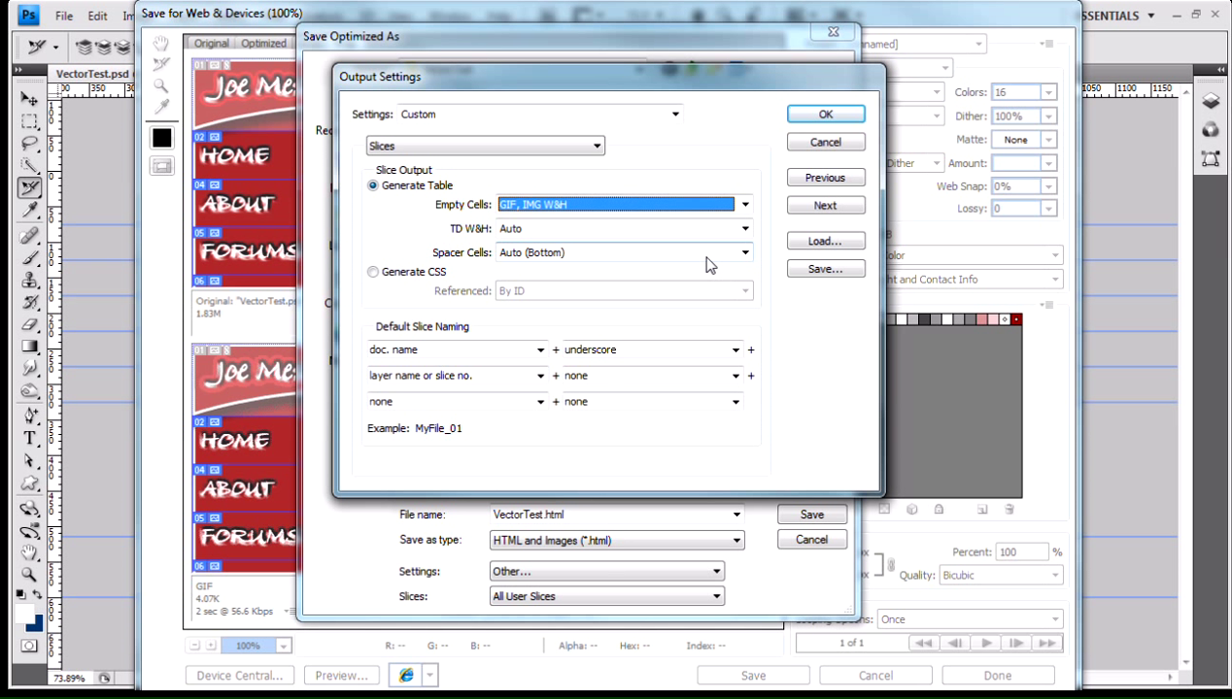
mouse_move(701, 268)
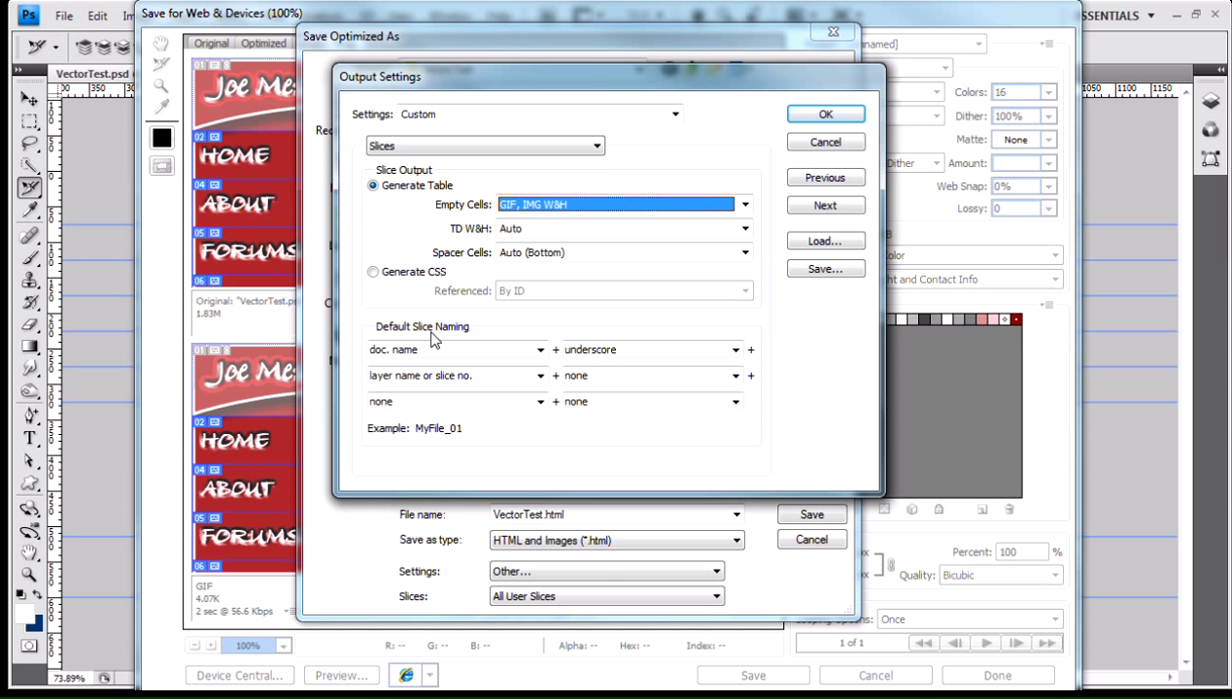
mouse_move(486, 340)
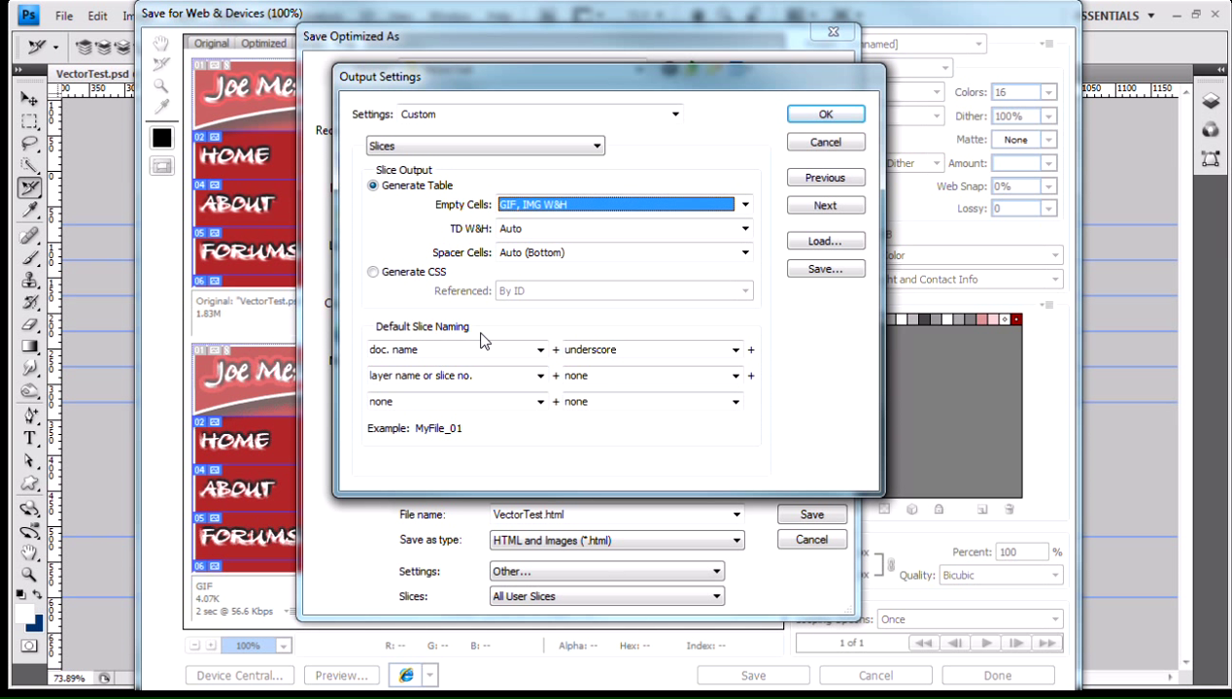
mouse_move(525, 340)
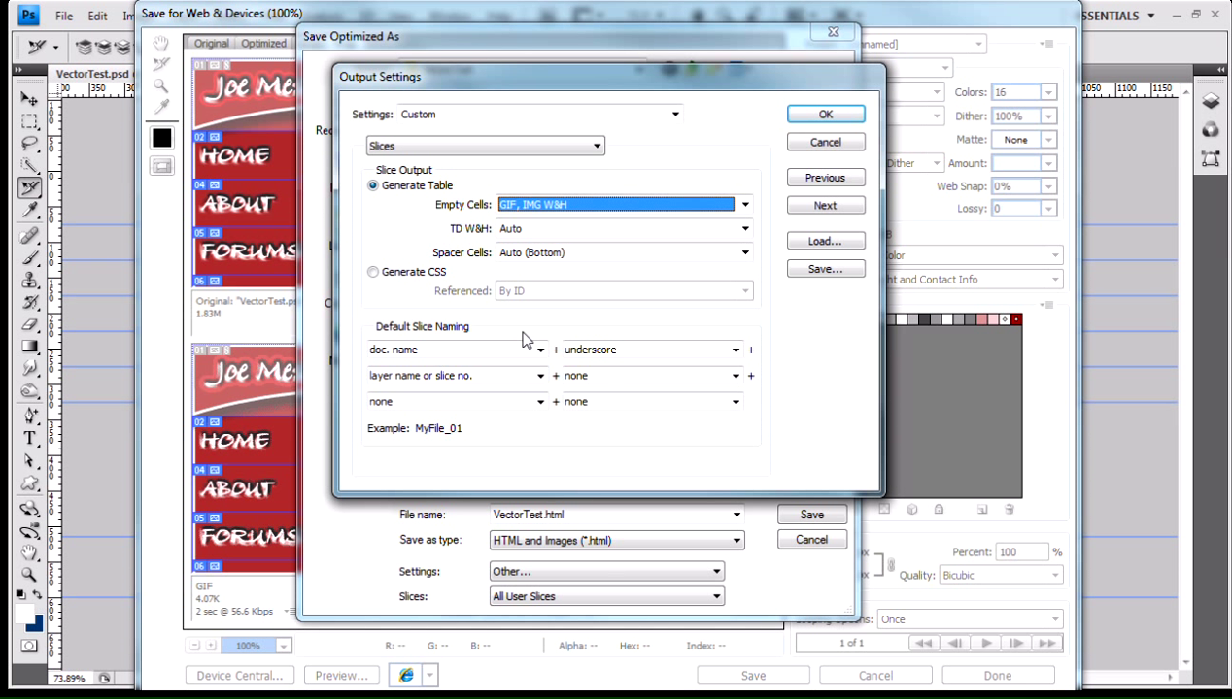
mouse_move(572, 338)
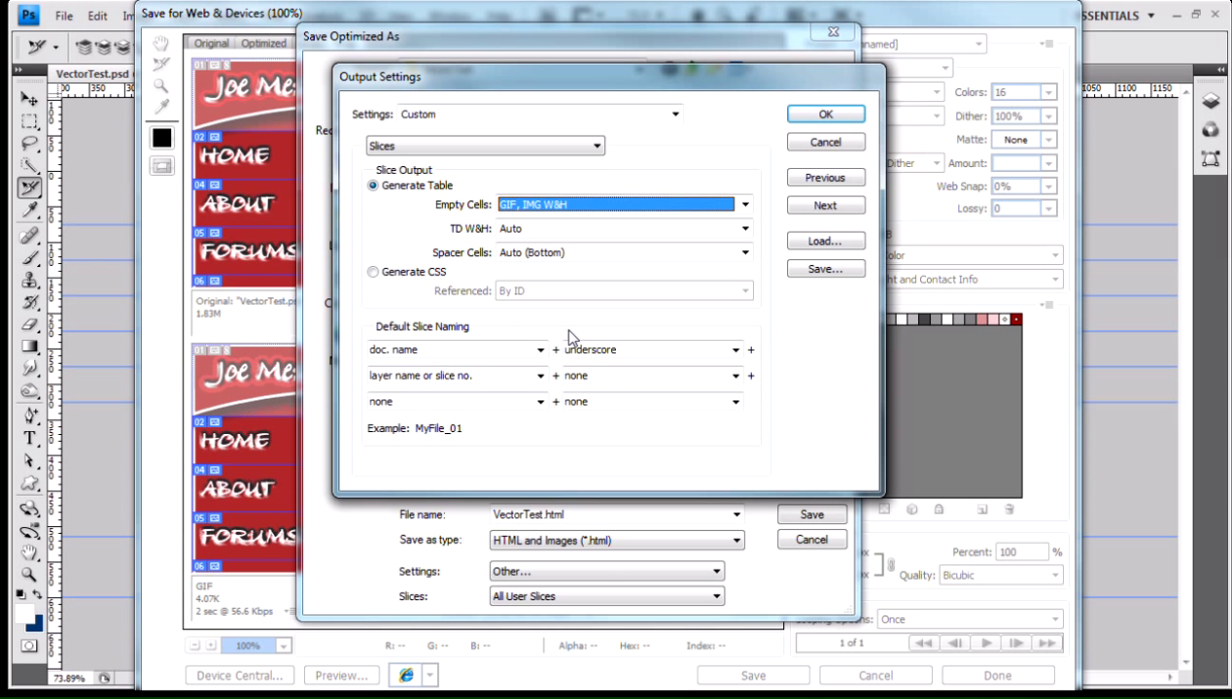
mouse_move(476, 348)
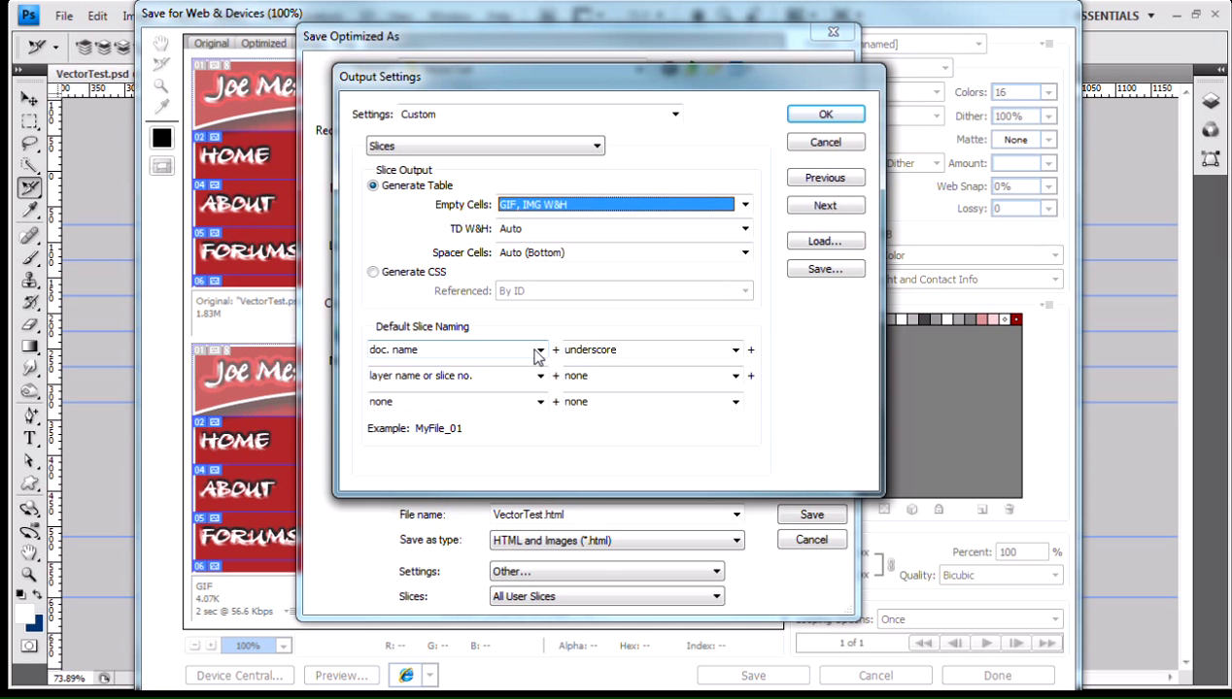
left_click(540, 350)
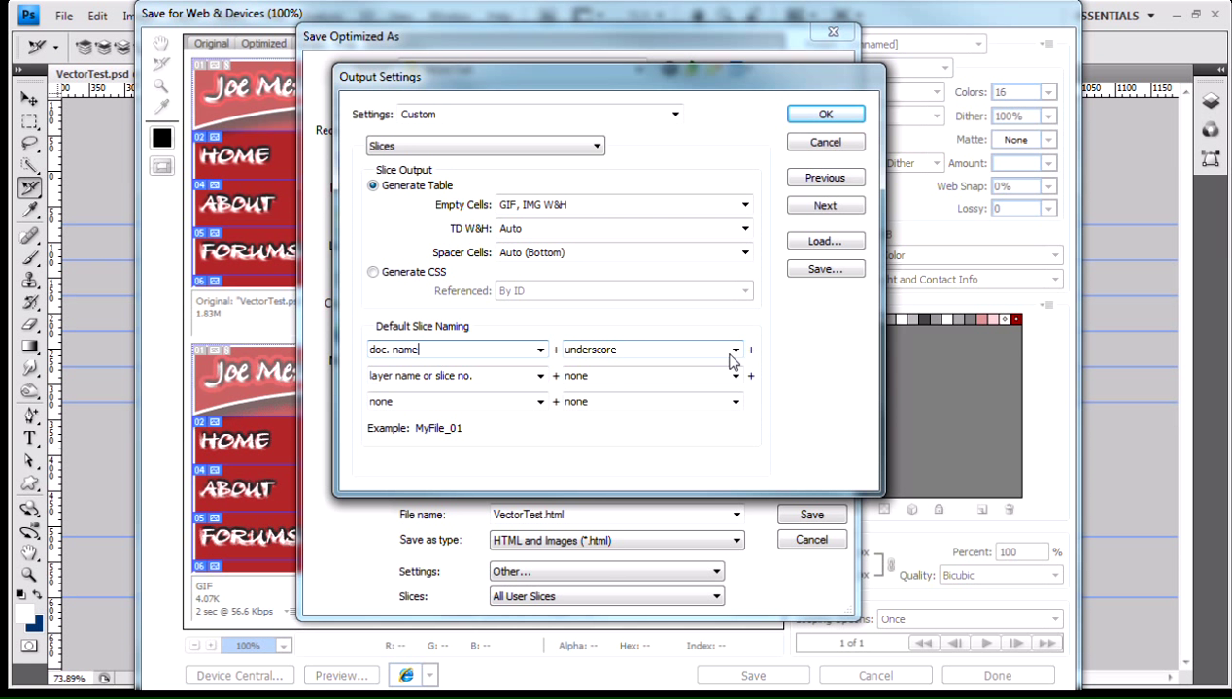
left_click(734, 350)
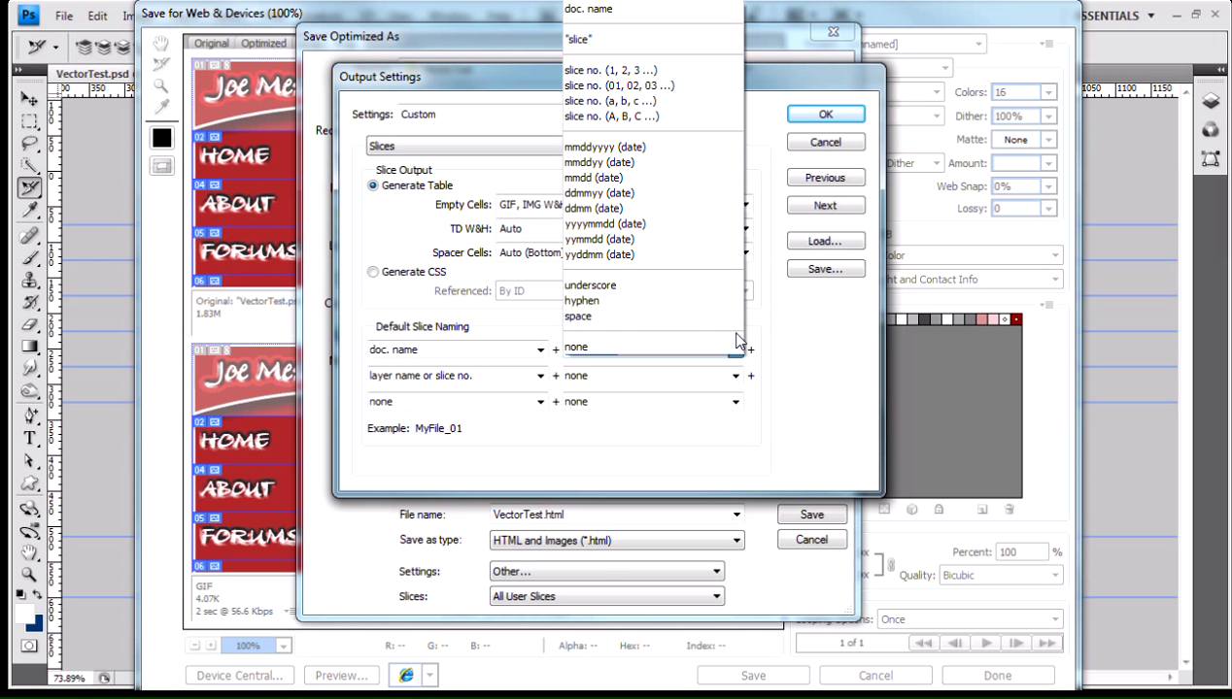
left_click(590, 284)
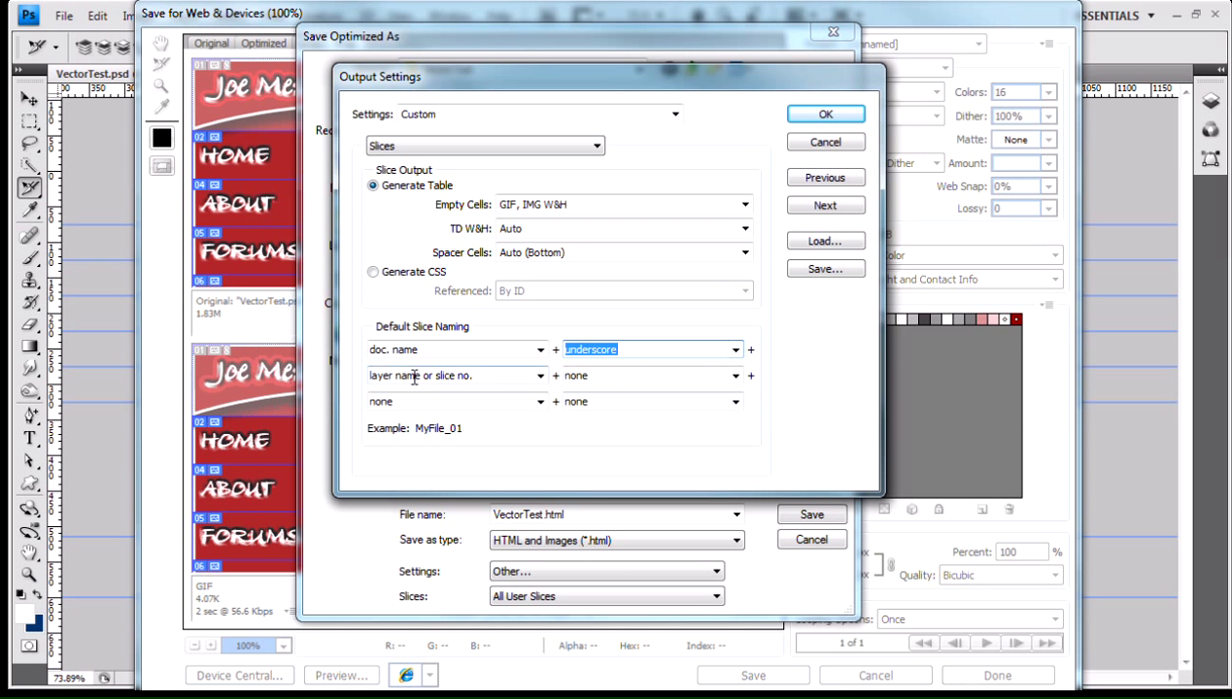
mouse_move(540, 395)
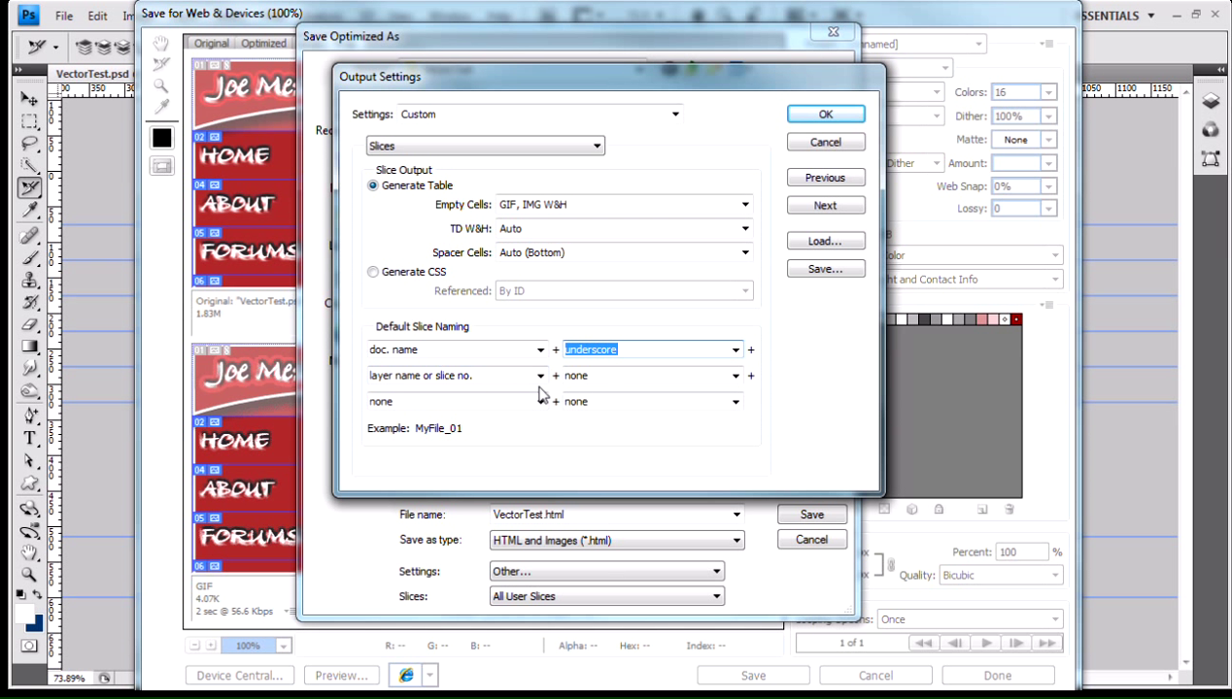
mouse_move(416, 438)
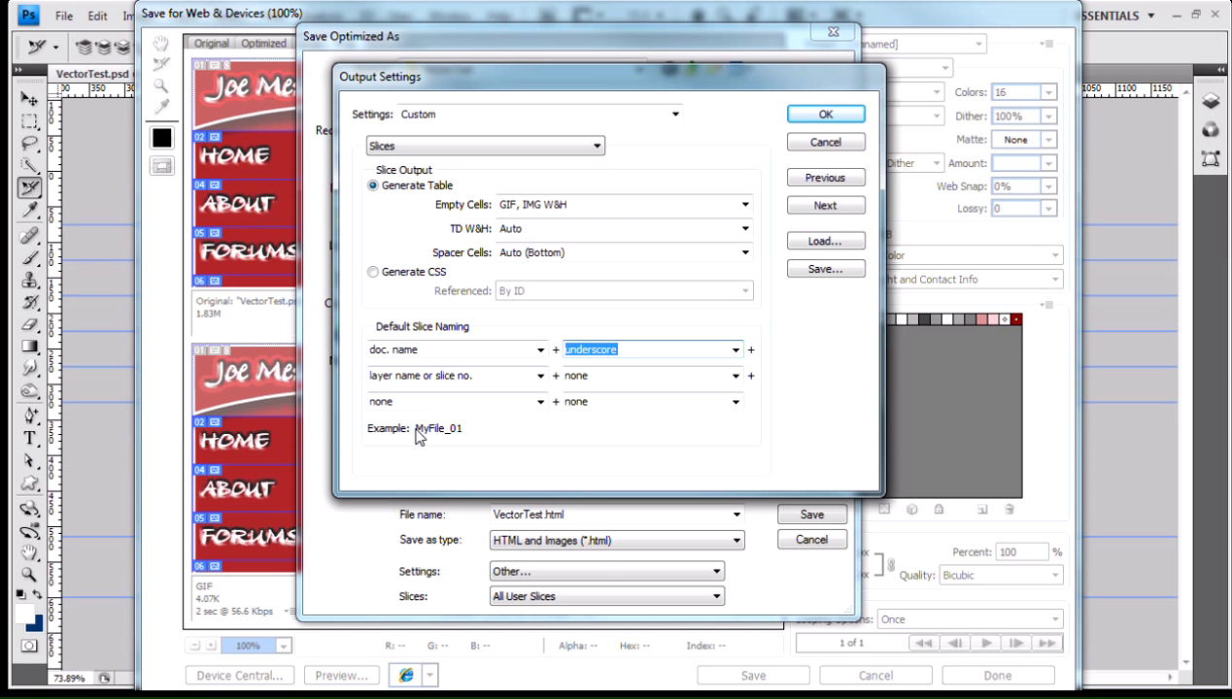
mouse_move(450, 439)
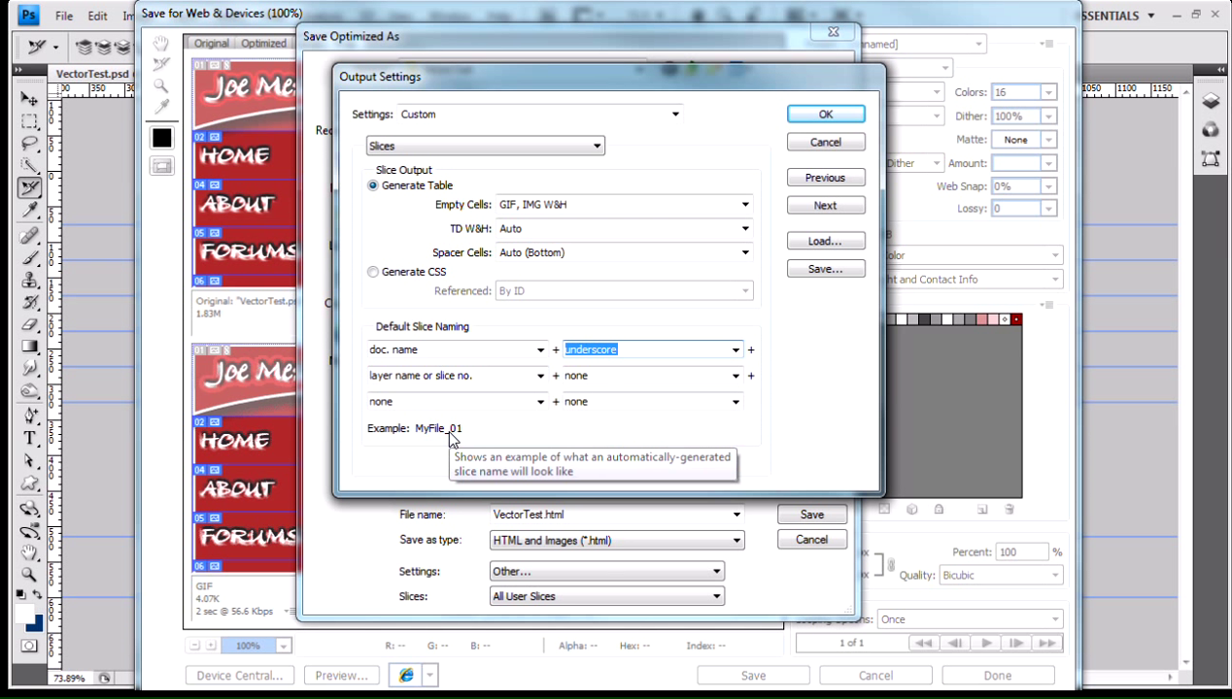
mouse_move(140, 120)
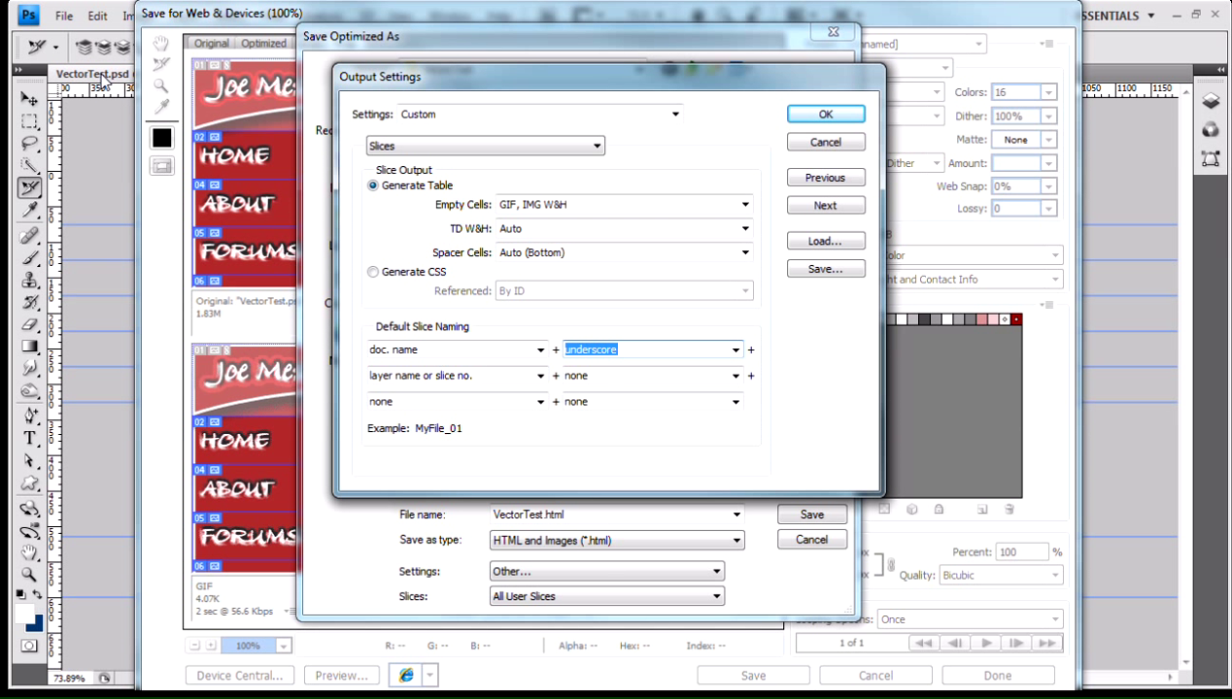
mouse_move(466, 443)
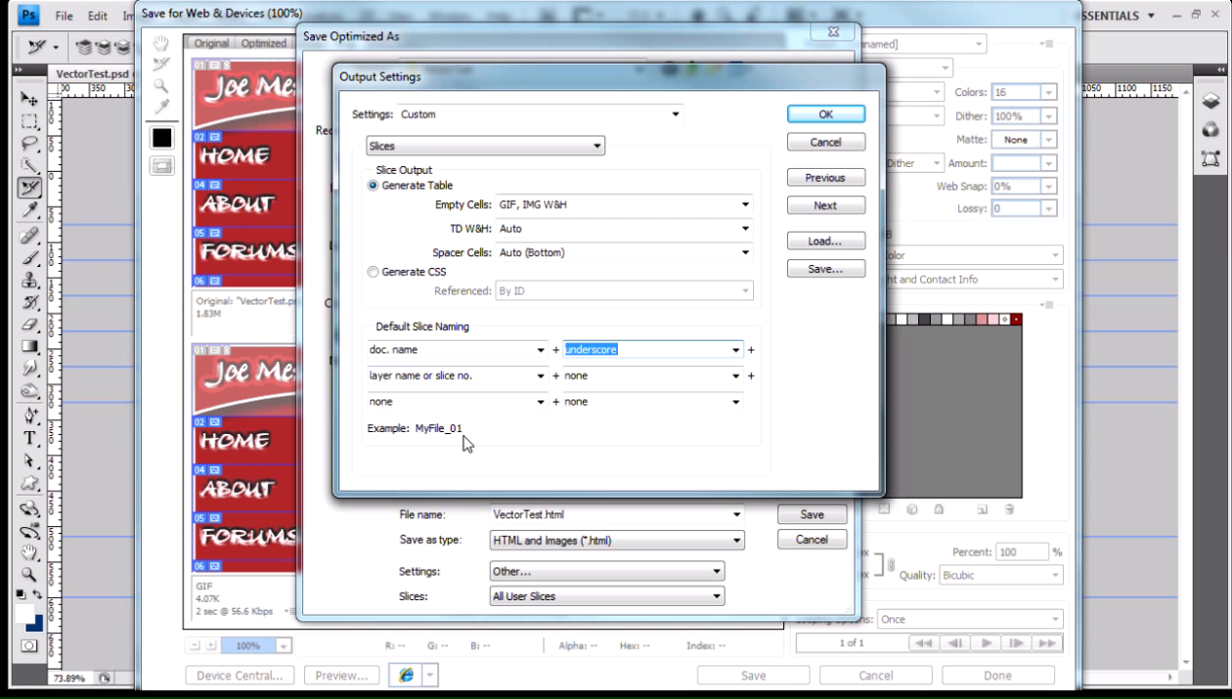
mouse_move(528, 435)
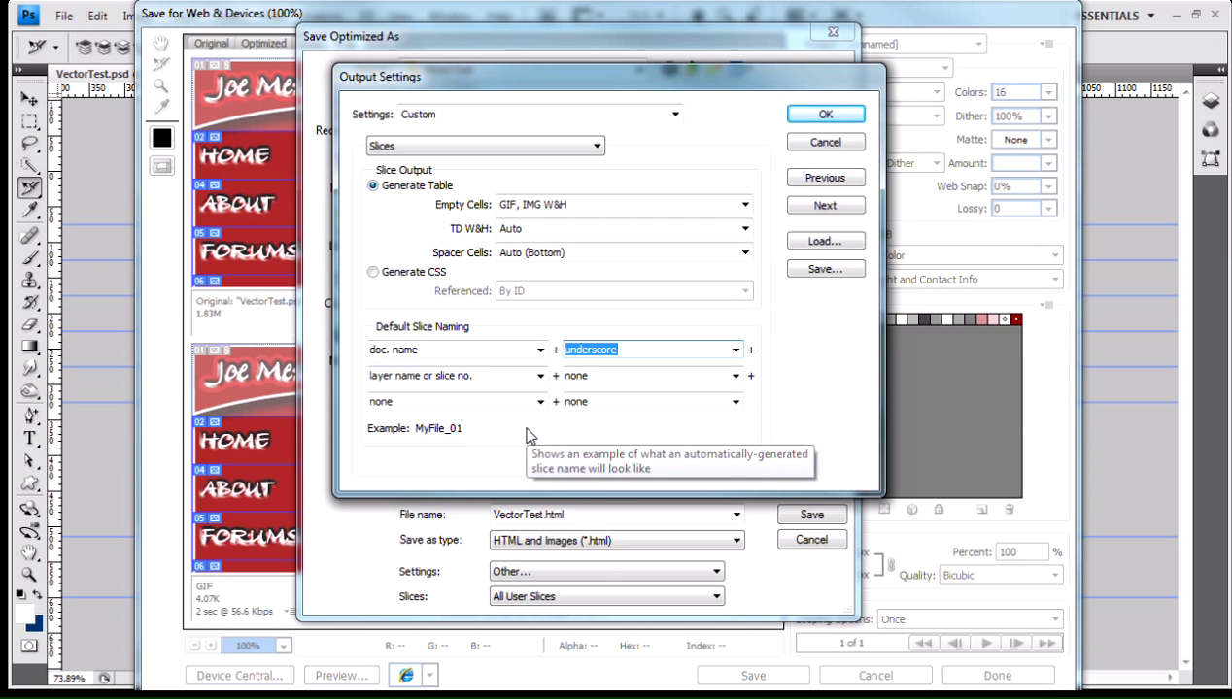
mouse_move(528, 458)
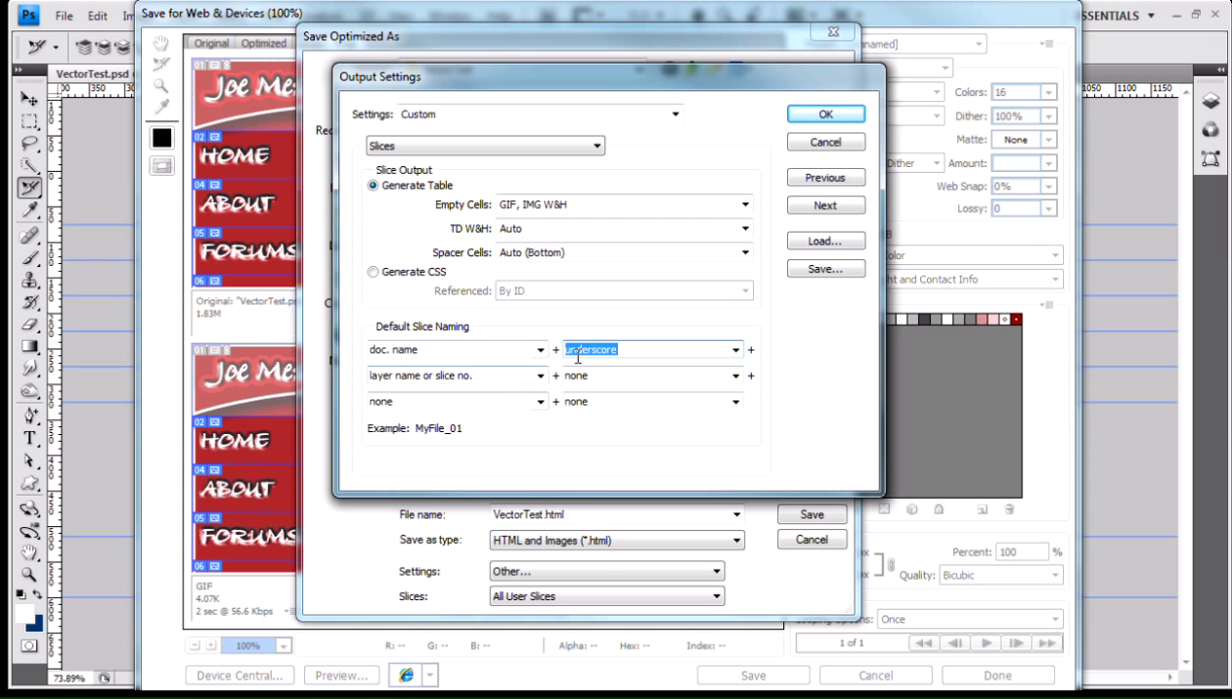
mouse_move(509, 377)
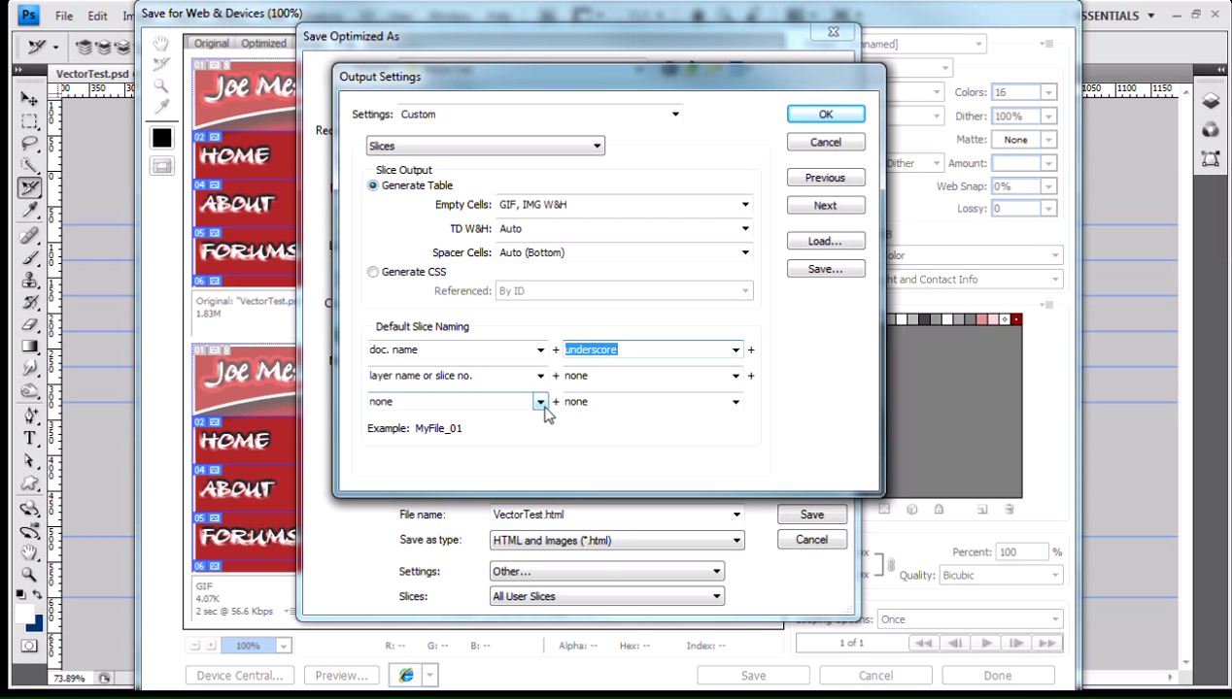
mouse_move(612, 451)
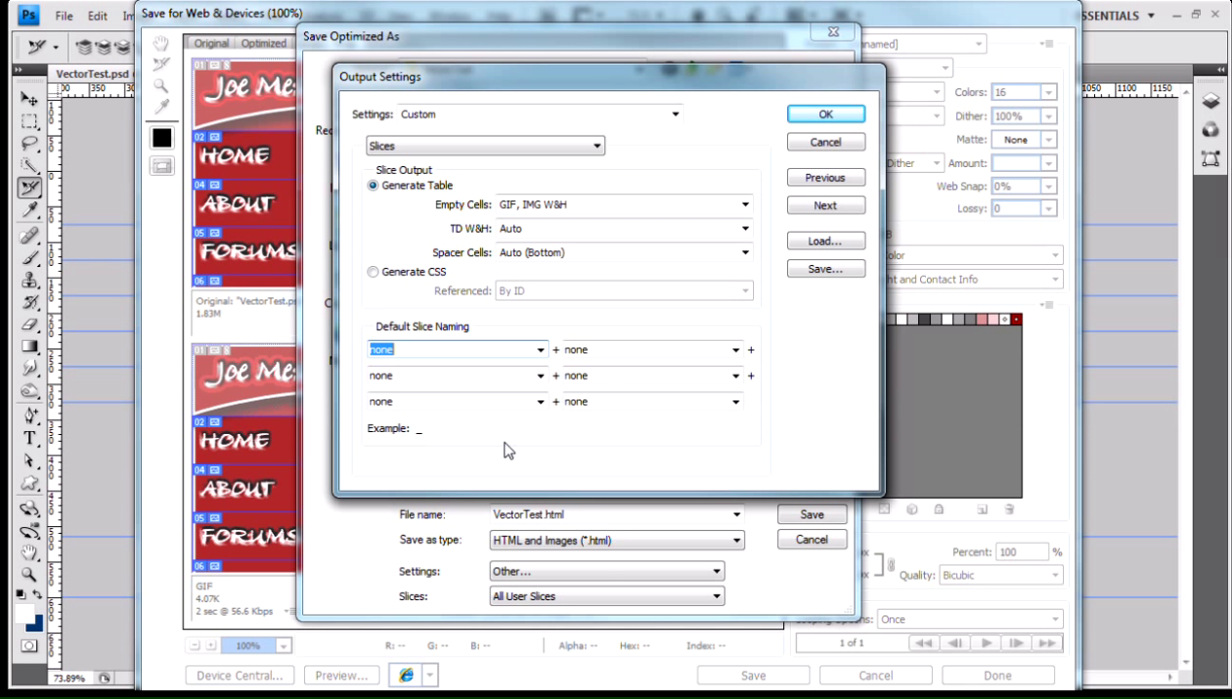
mouse_move(420, 440)
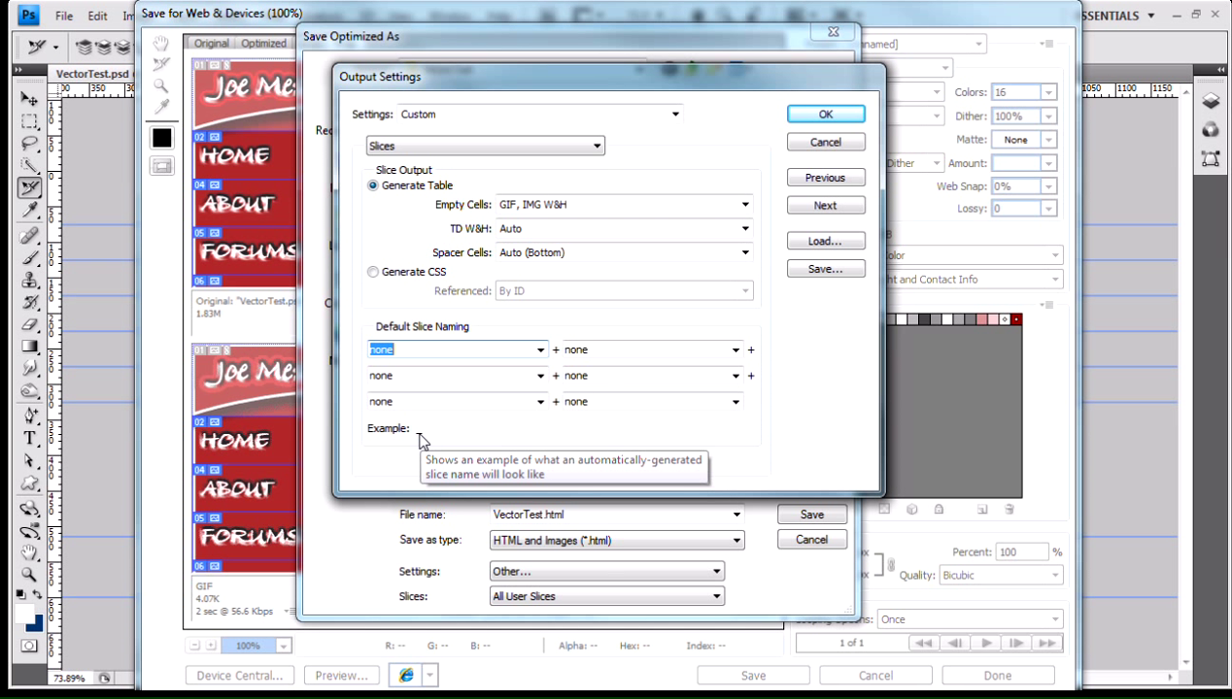
mouse_move(488, 439)
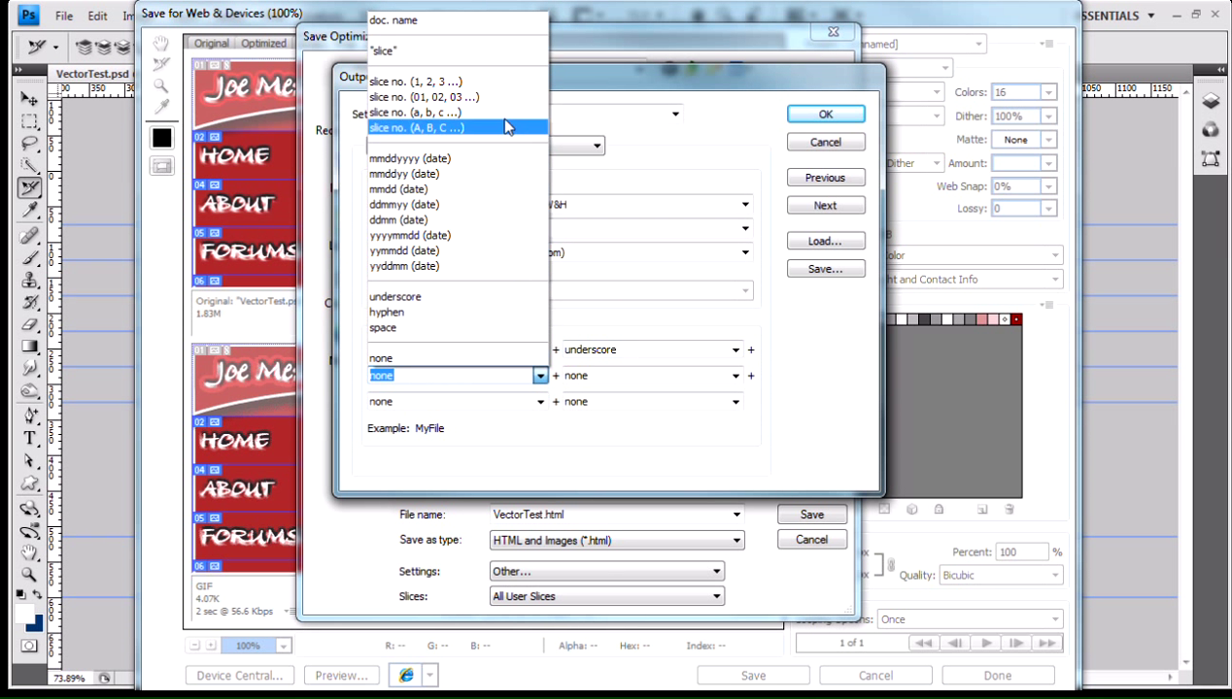
Set the second slice-naming field to slice no. (01, 02, 03...).
left_click(424, 97)
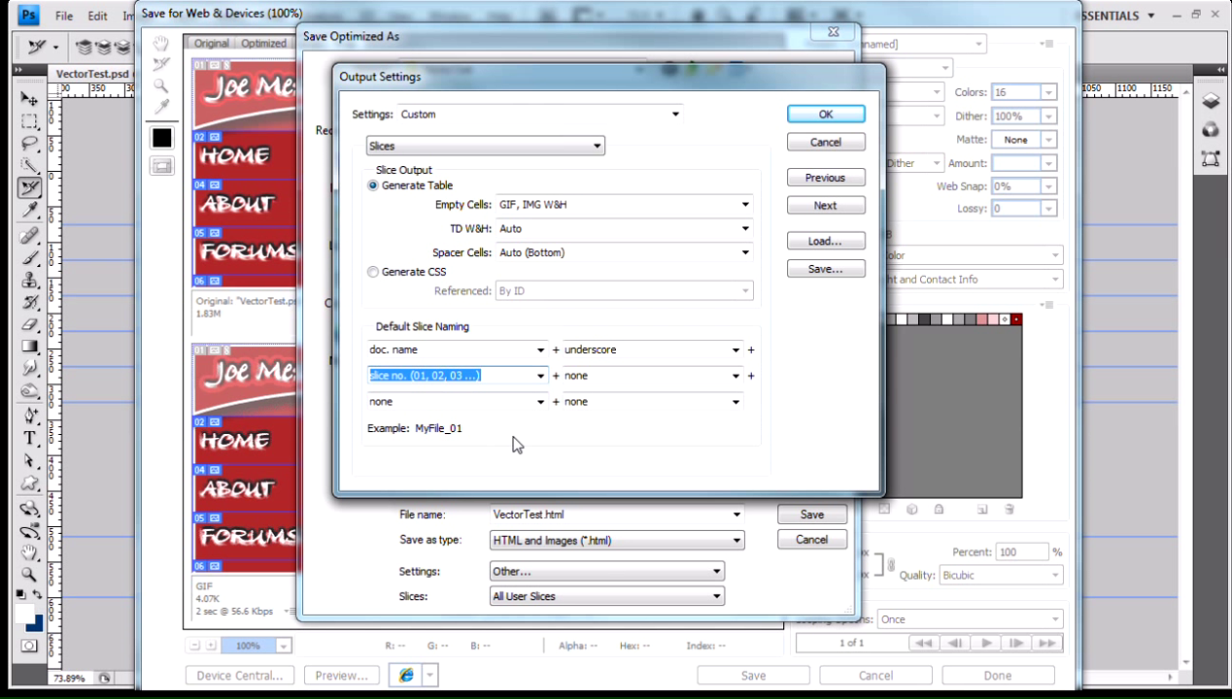
mouse_move(467, 443)
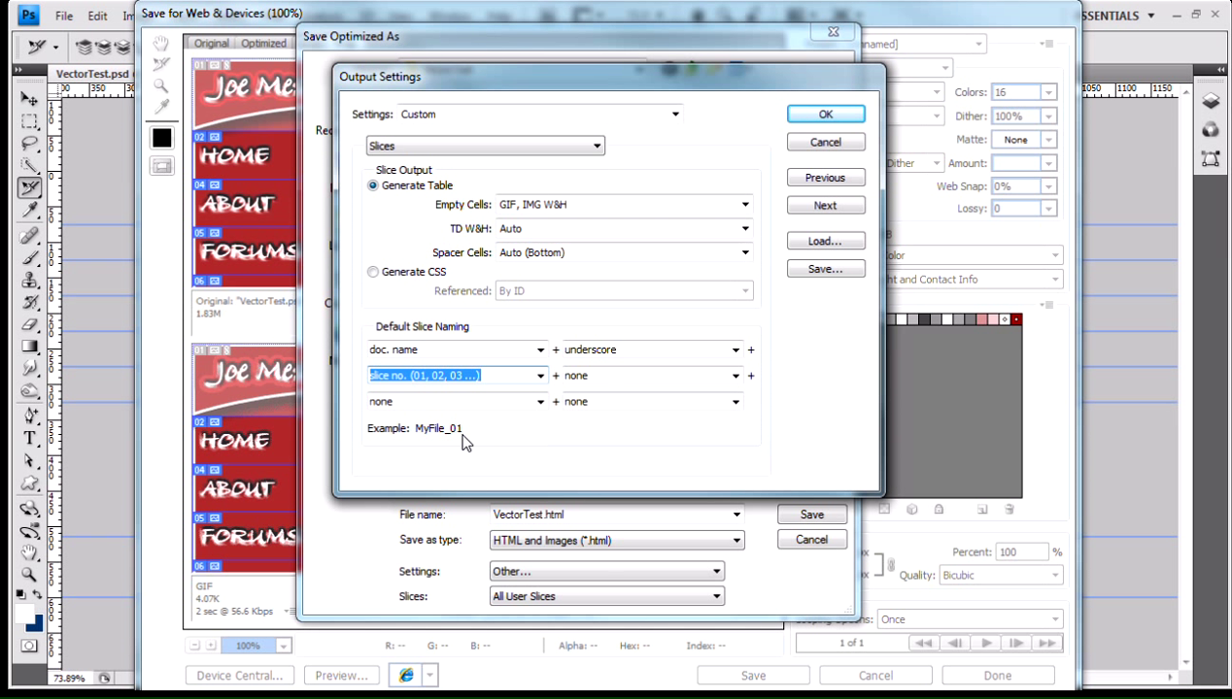
mouse_move(517, 203)
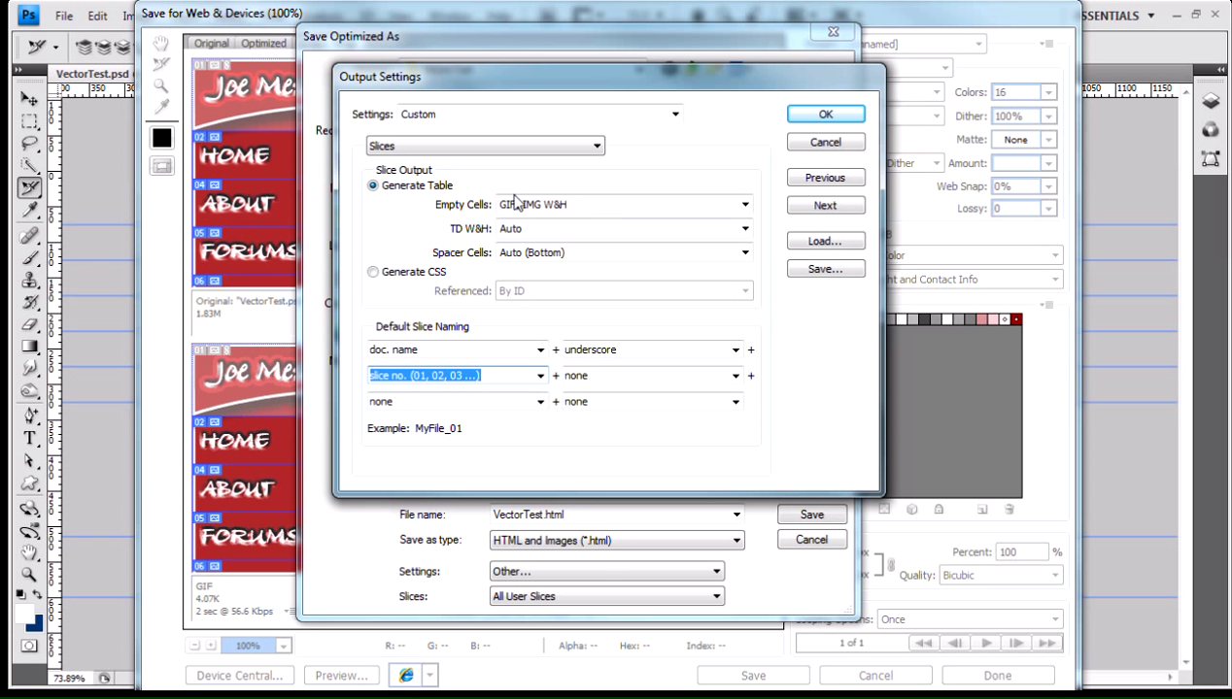
mouse_move(470, 225)
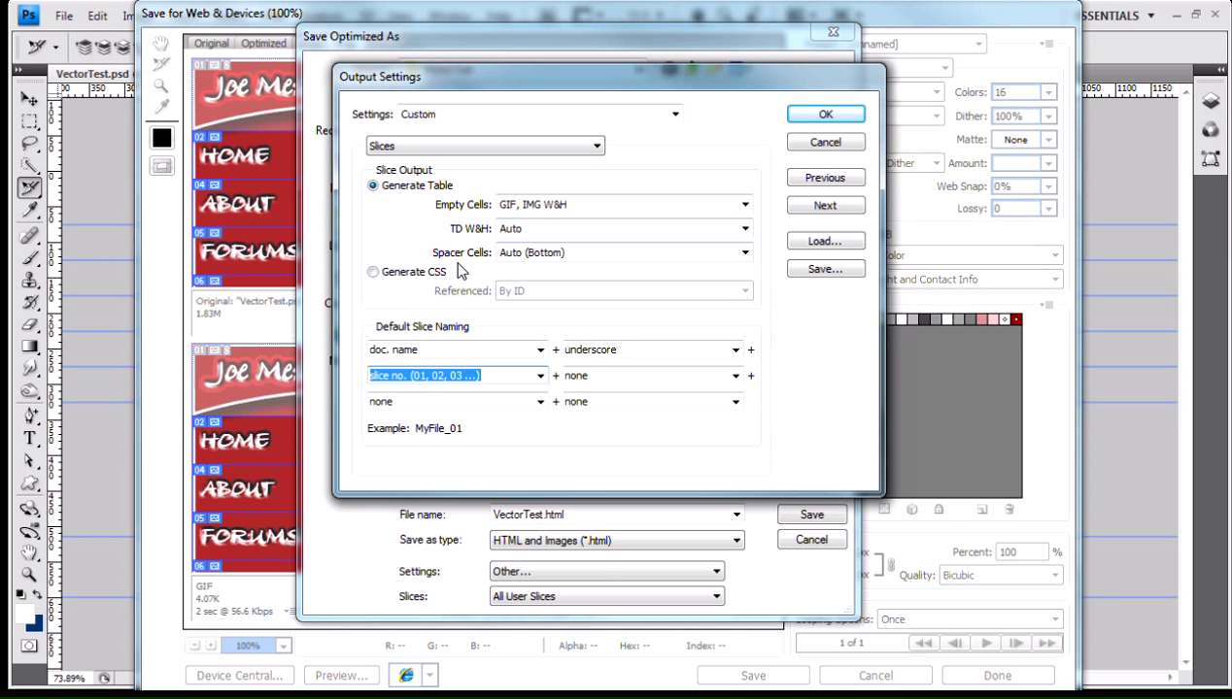
mouse_move(517, 311)
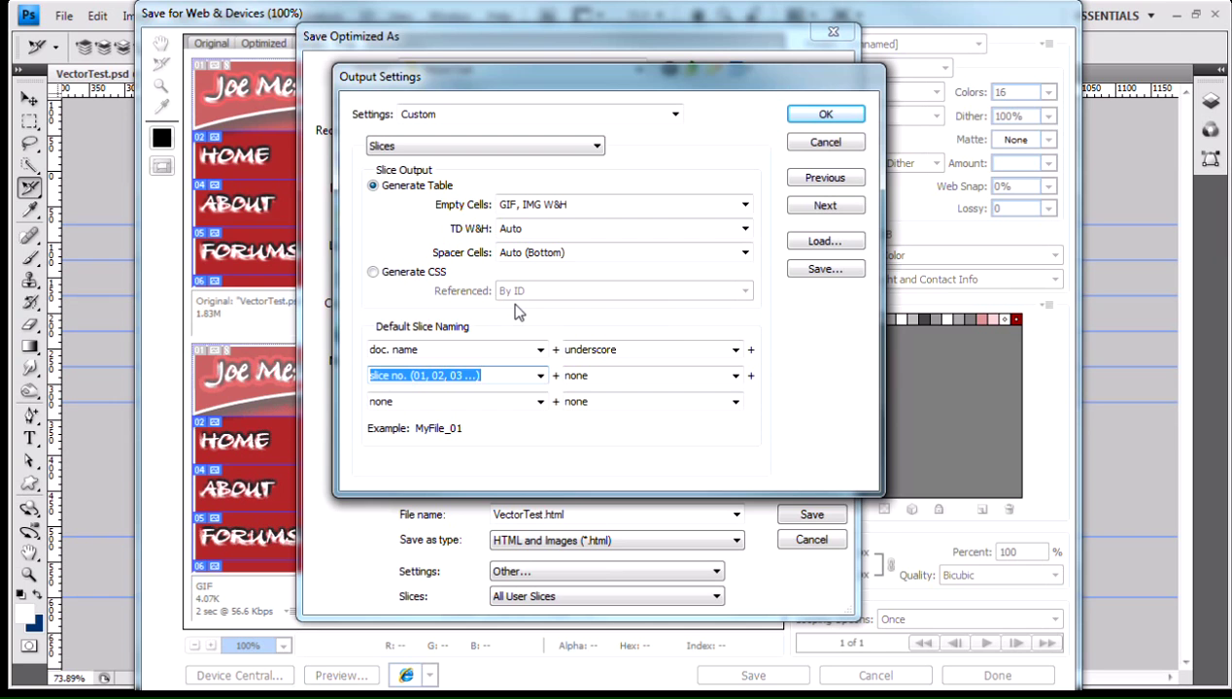